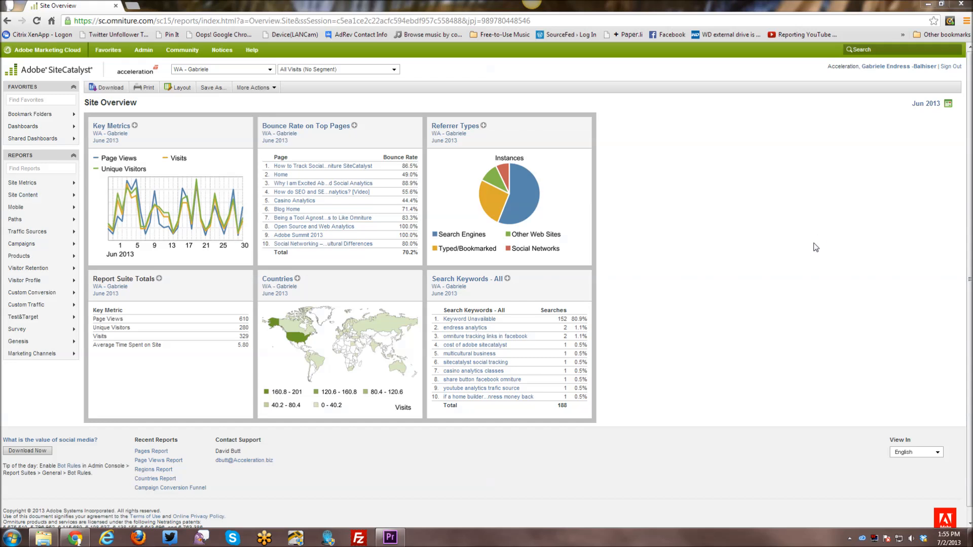
mouse_move(718, 239)
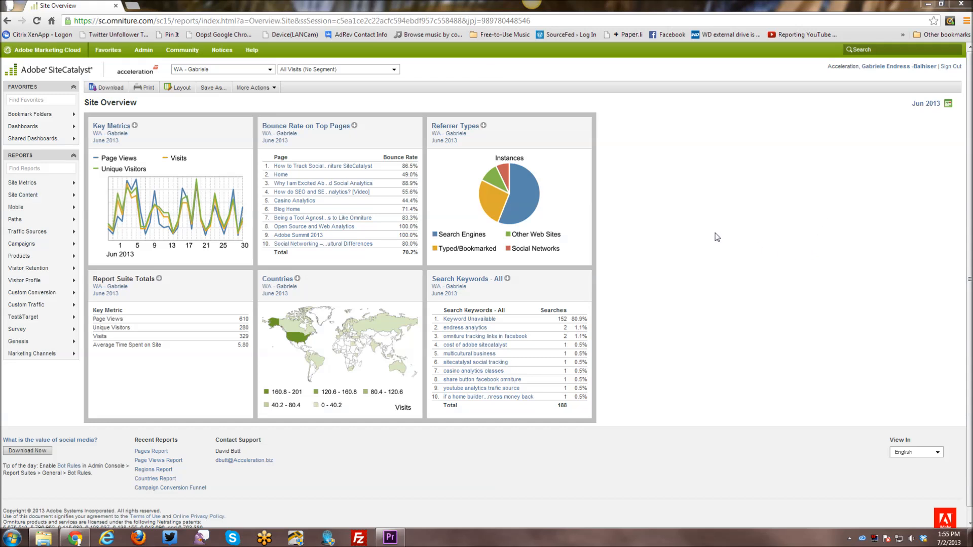
mouse_move(701, 241)
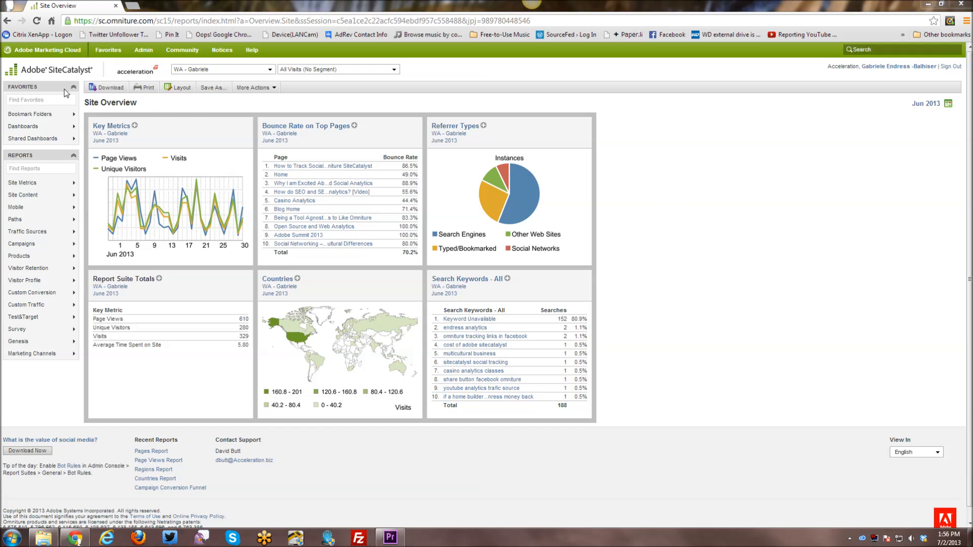
mouse_move(49, 49)
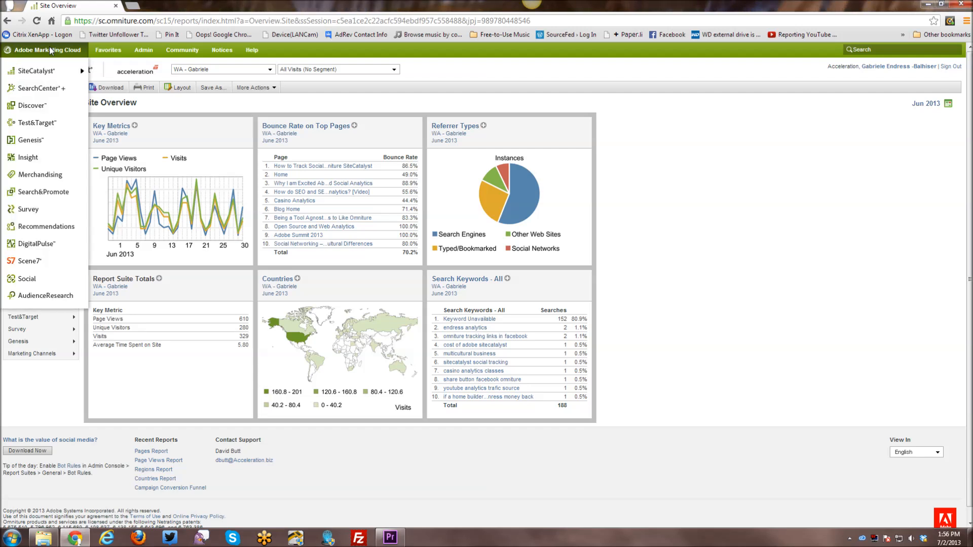
mouse_move(50, 64)
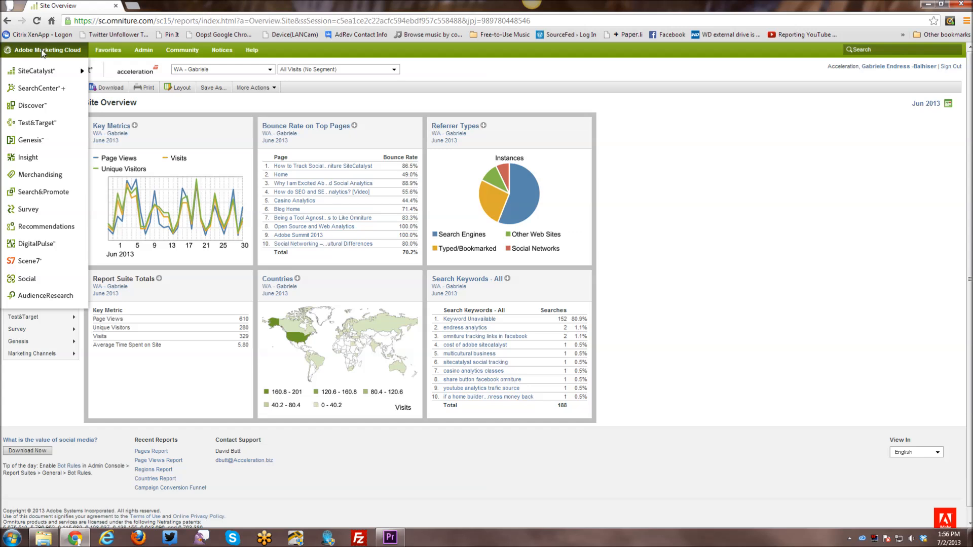
mouse_move(41, 70)
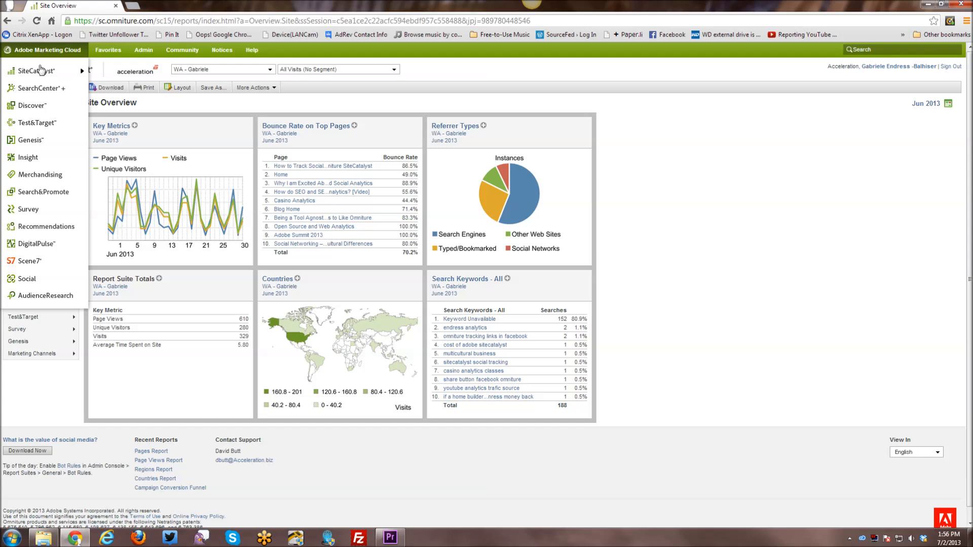
- Reveal SiteCatalyst's reporting and data tools under the Marketing Cloud menu, then move to Favorites
click(35, 71)
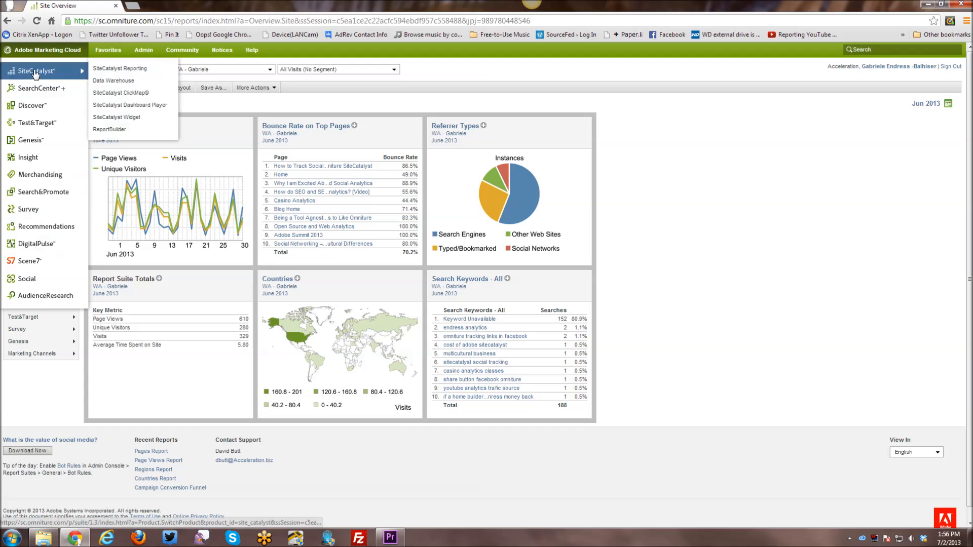
mouse_move(120, 68)
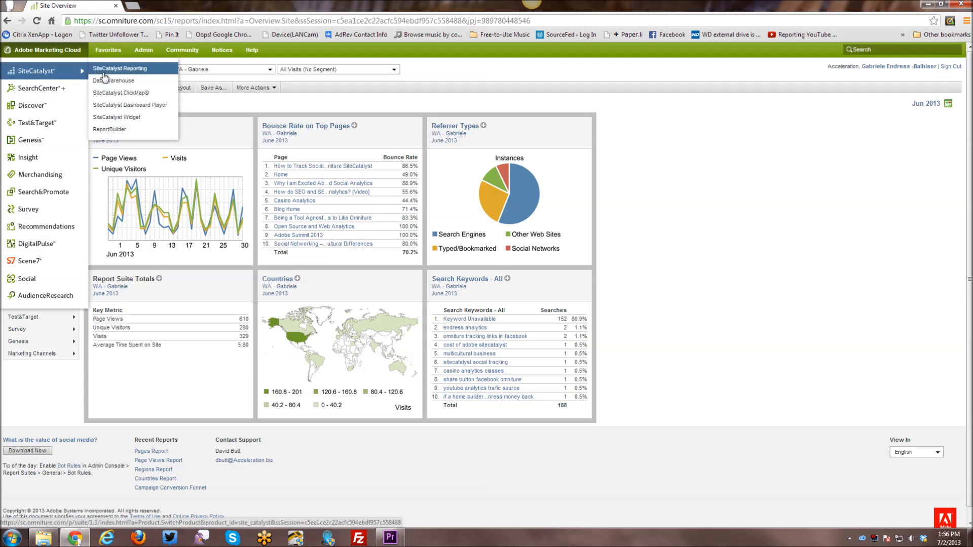
mouse_move(114, 80)
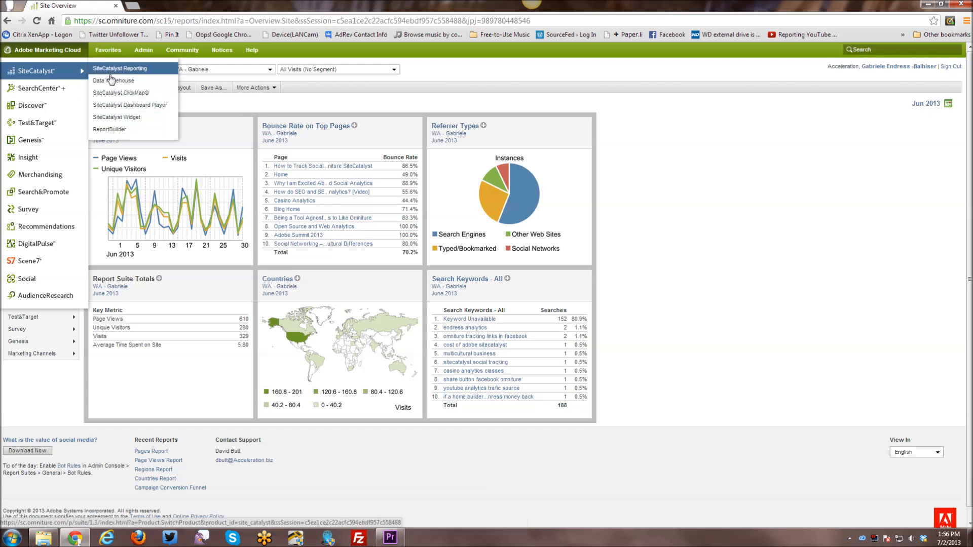
mouse_move(113, 81)
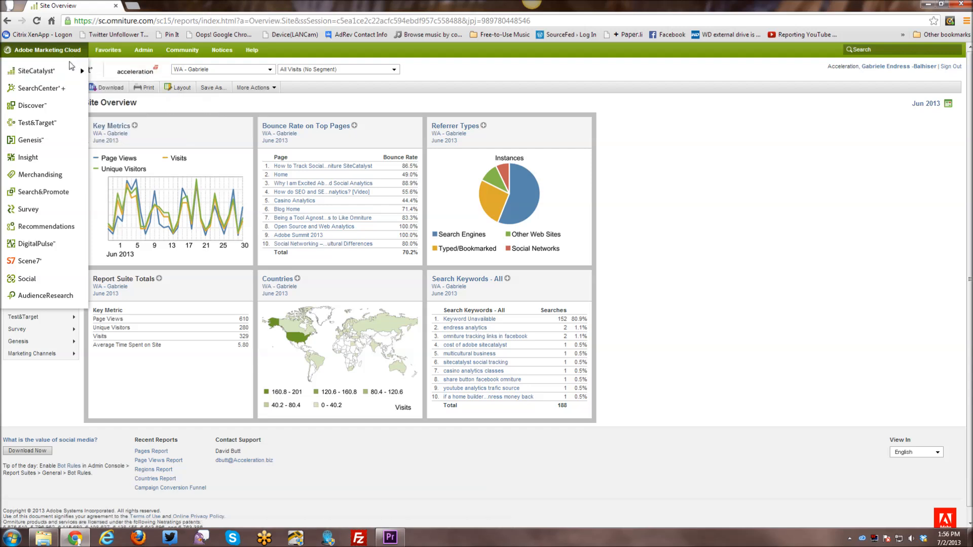
click(35, 71)
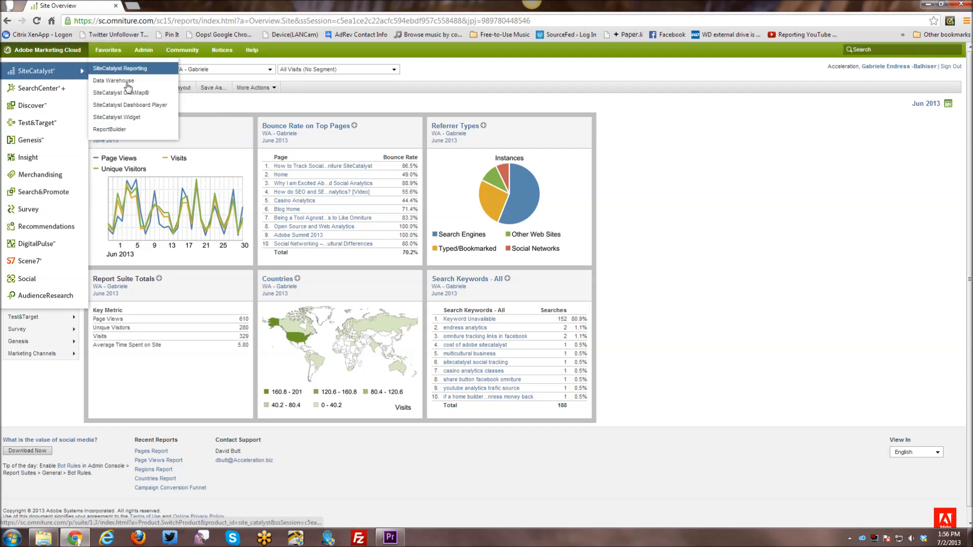
click(108, 50)
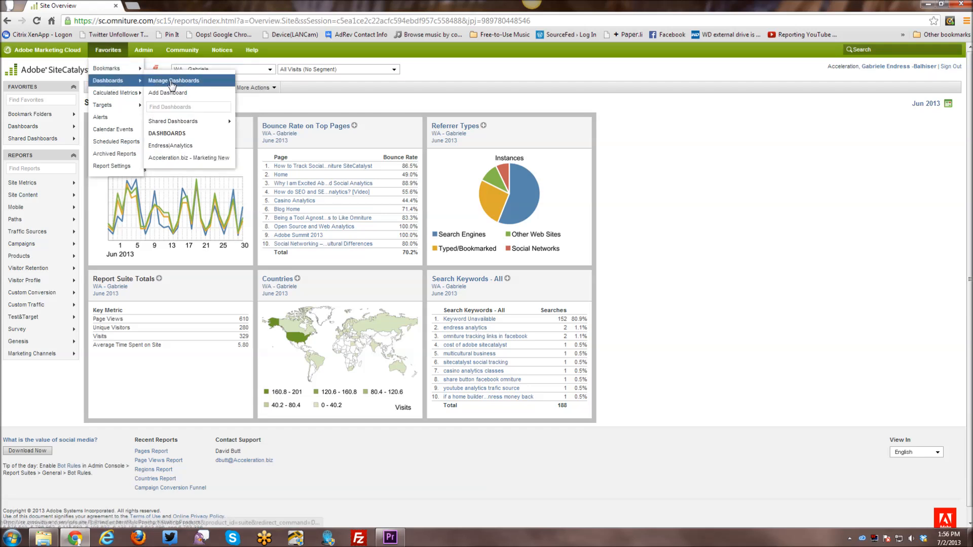
mouse_move(116, 92)
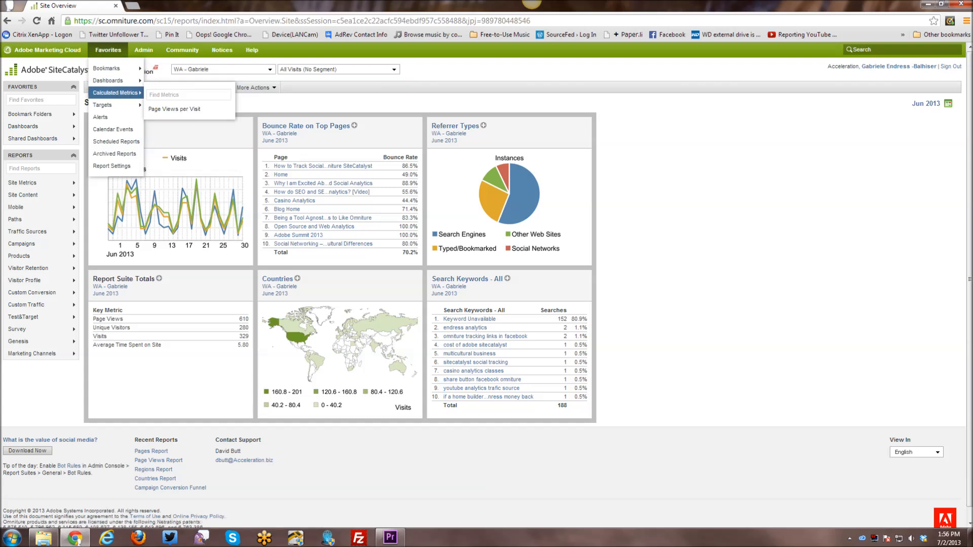
mouse_move(174, 108)
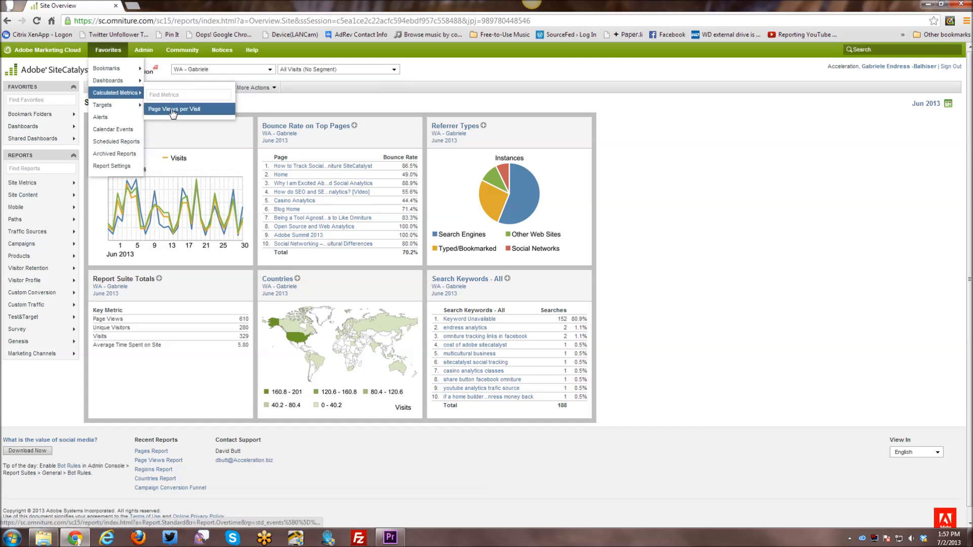
mouse_move(103, 104)
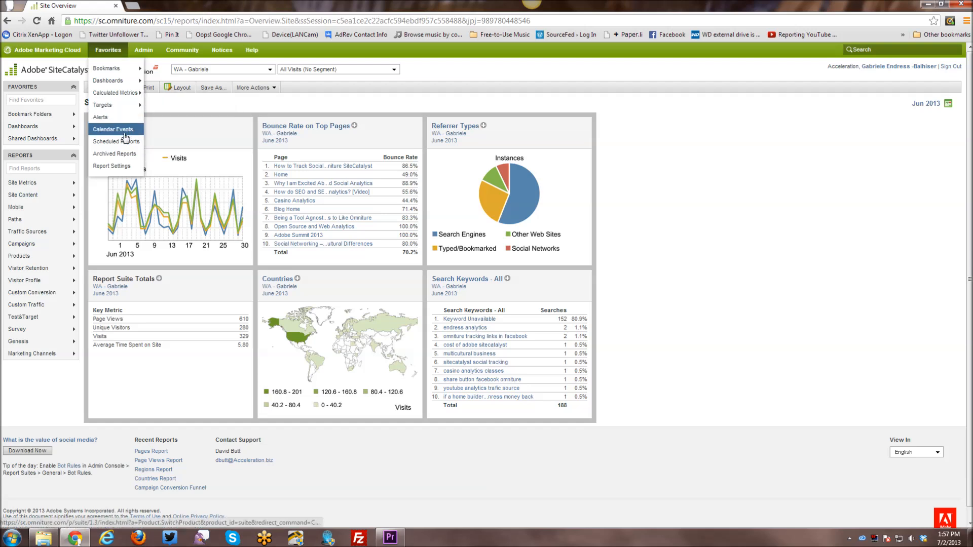
mouse_move(112, 165)
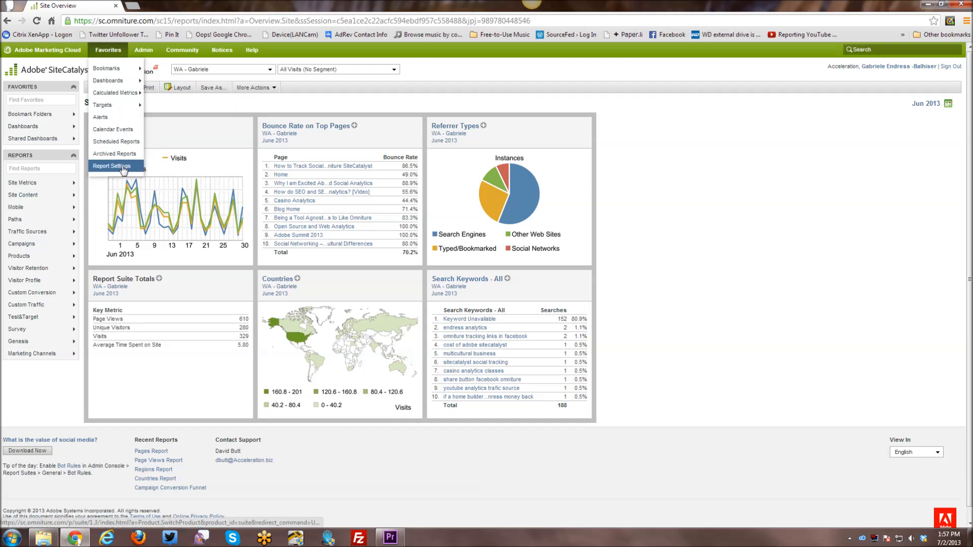
- Show the Admin menu options alongside Favorites, then move on to the Community menu
click(143, 50)
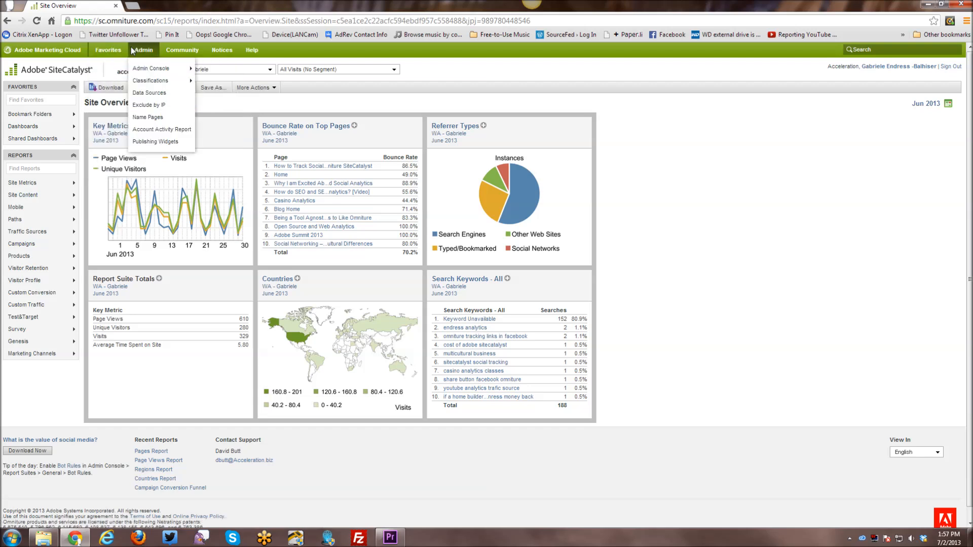
click(108, 50)
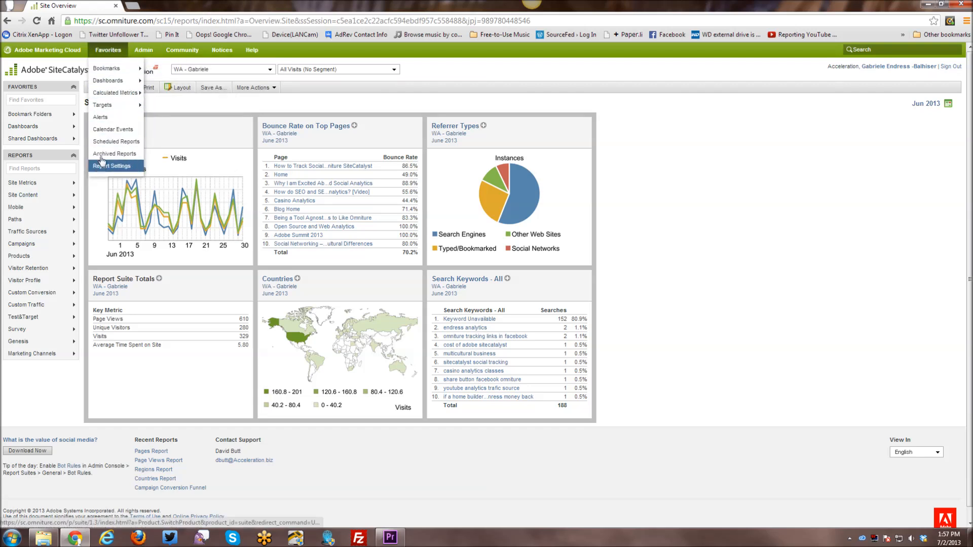
click(143, 50)
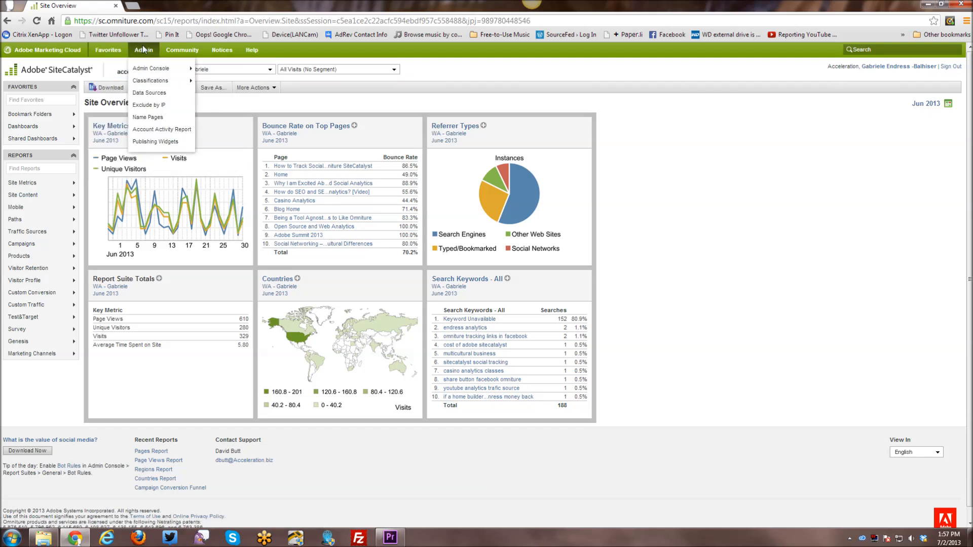
click(181, 49)
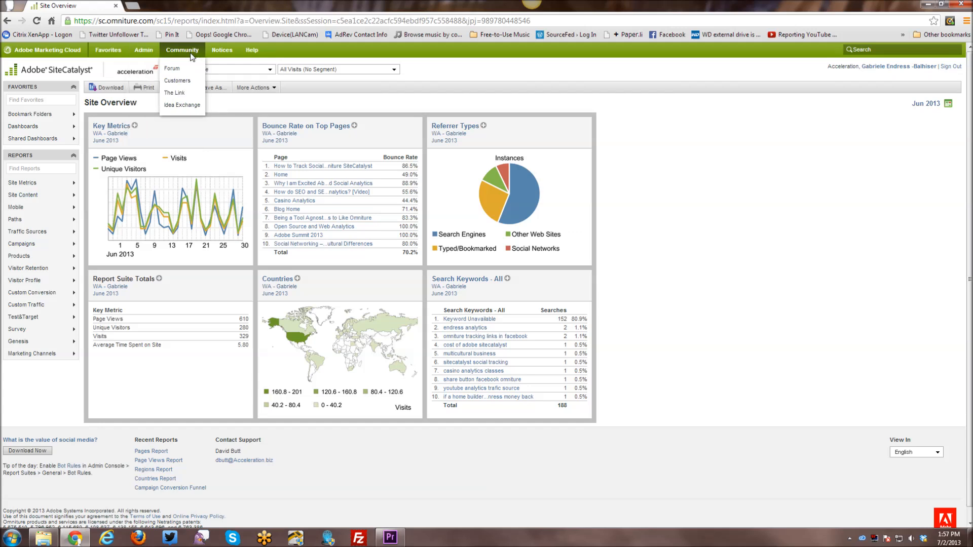
mouse_move(181, 105)
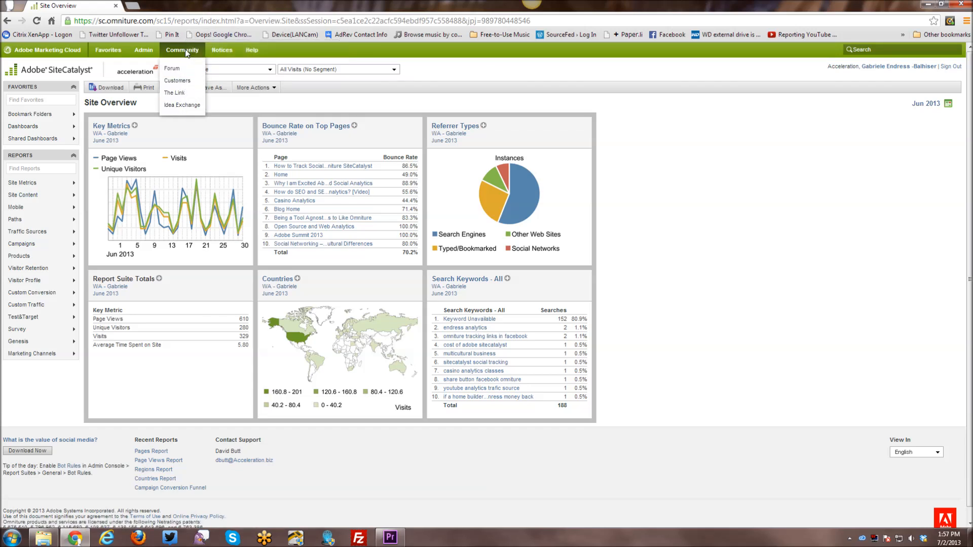
mouse_move(192, 57)
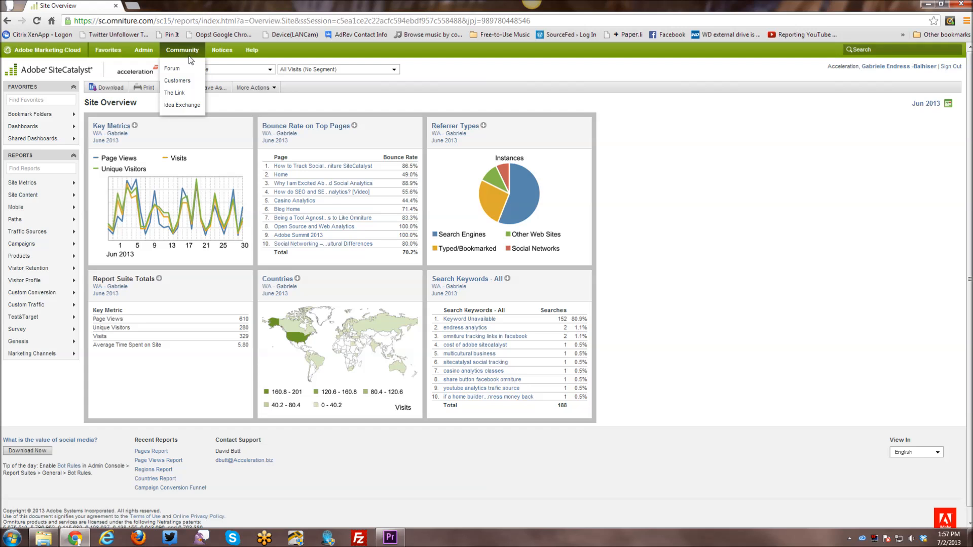
mouse_move(182, 105)
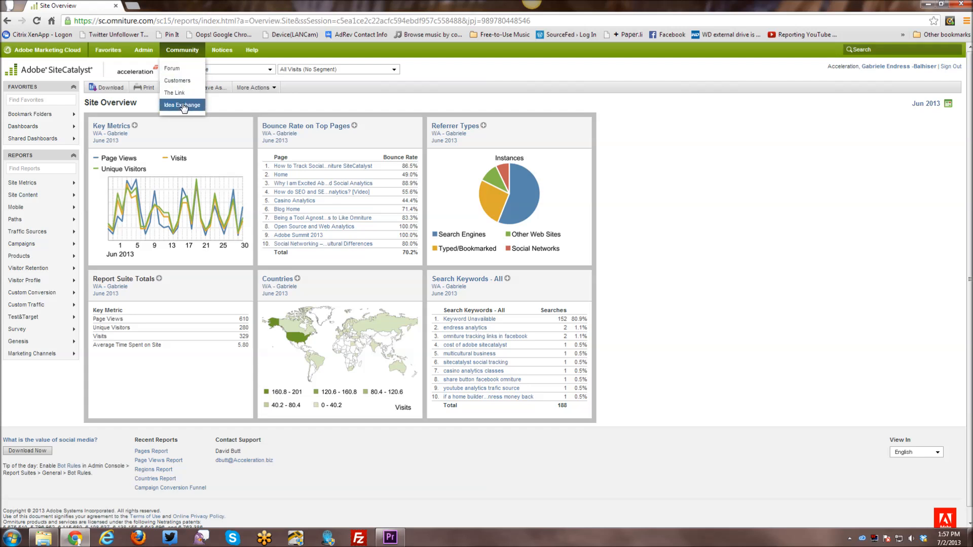
mouse_move(174, 92)
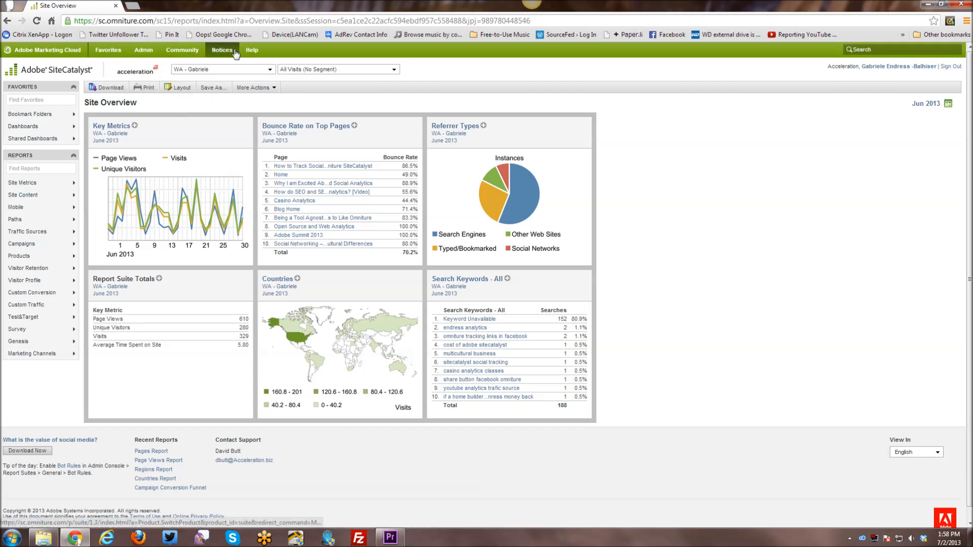
click(251, 49)
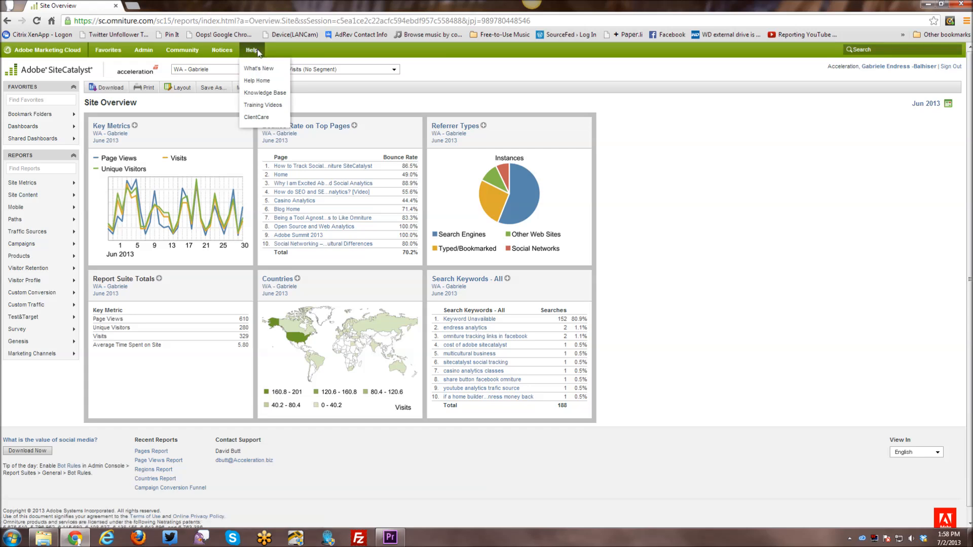
mouse_move(259, 68)
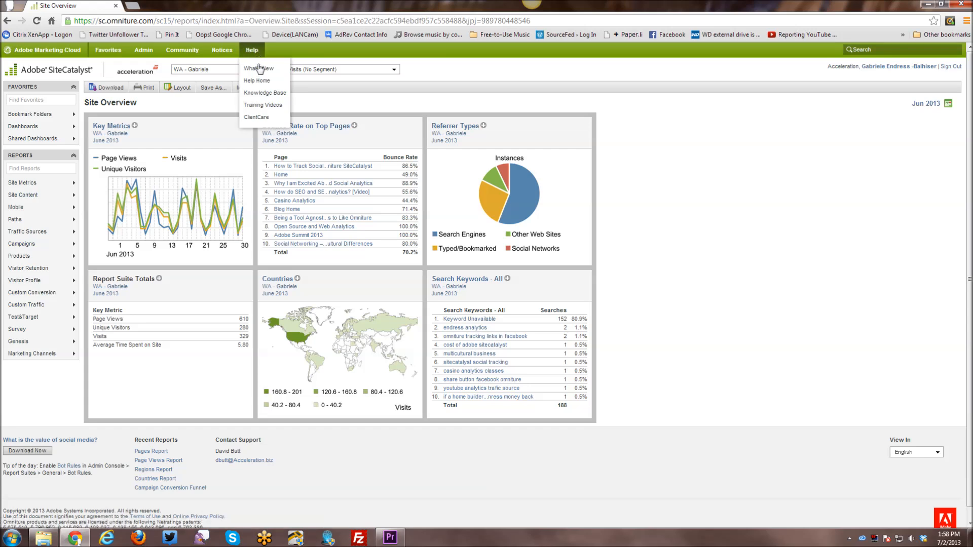
mouse_move(264, 92)
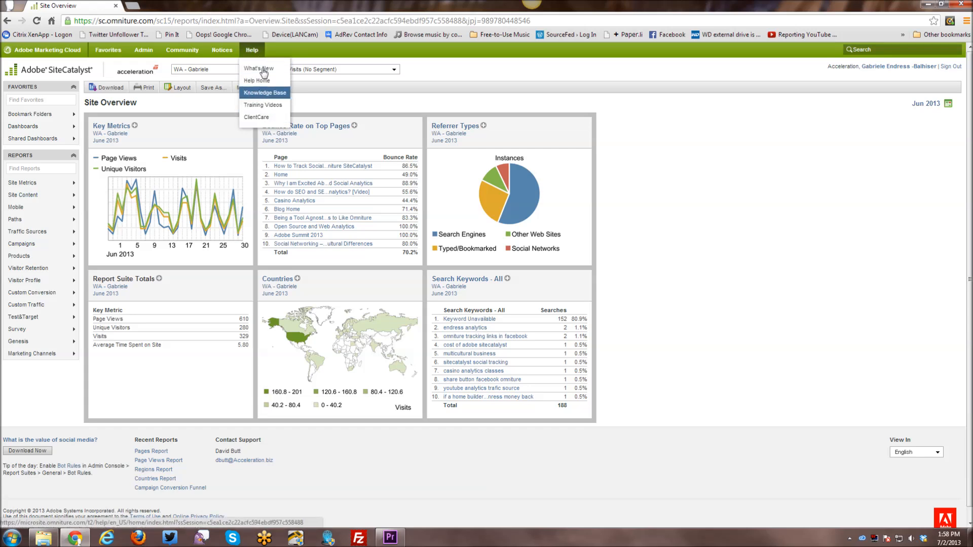
mouse_move(258, 68)
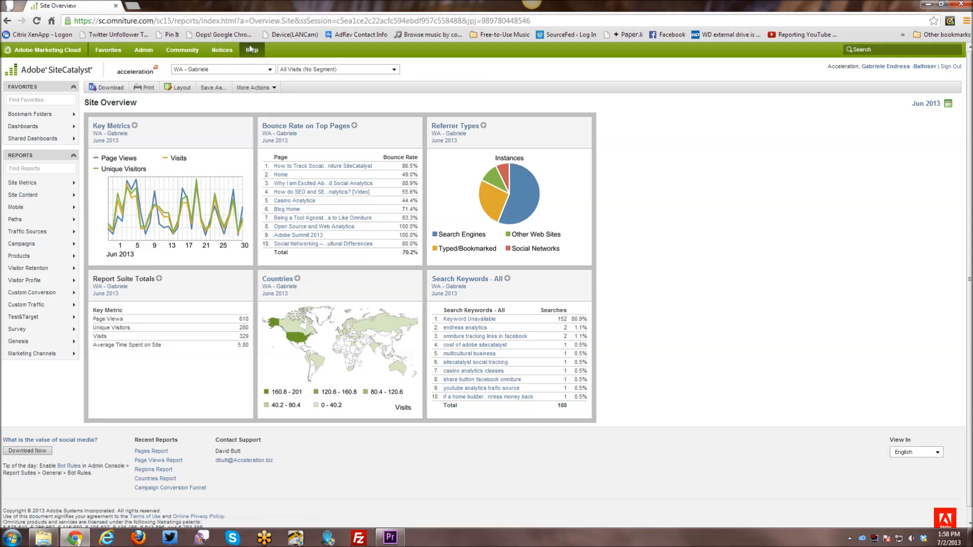
click(252, 50)
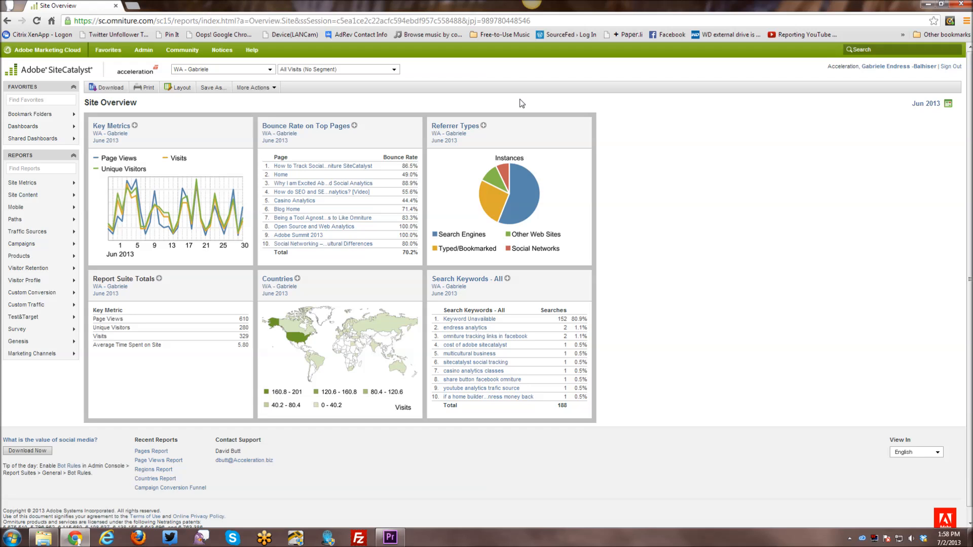
mouse_move(518, 106)
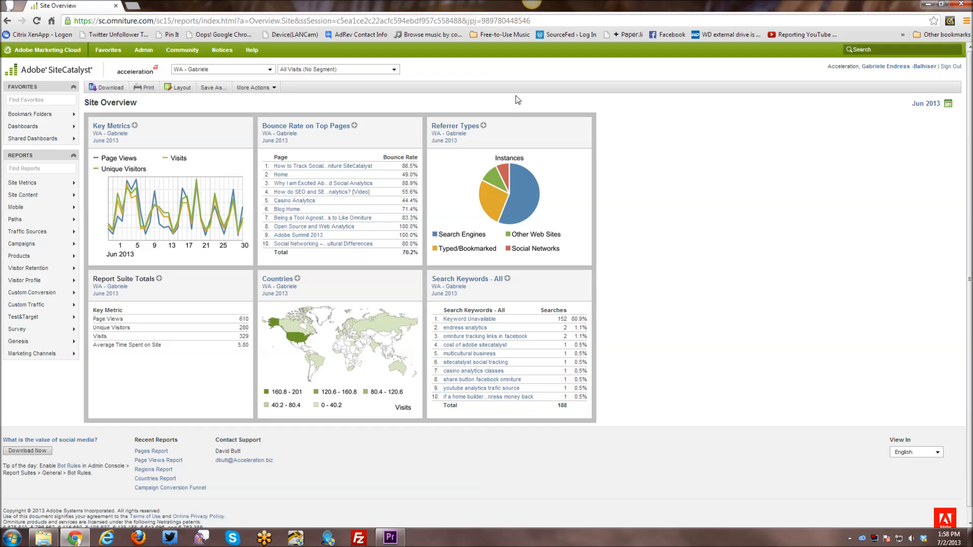
mouse_move(242, 118)
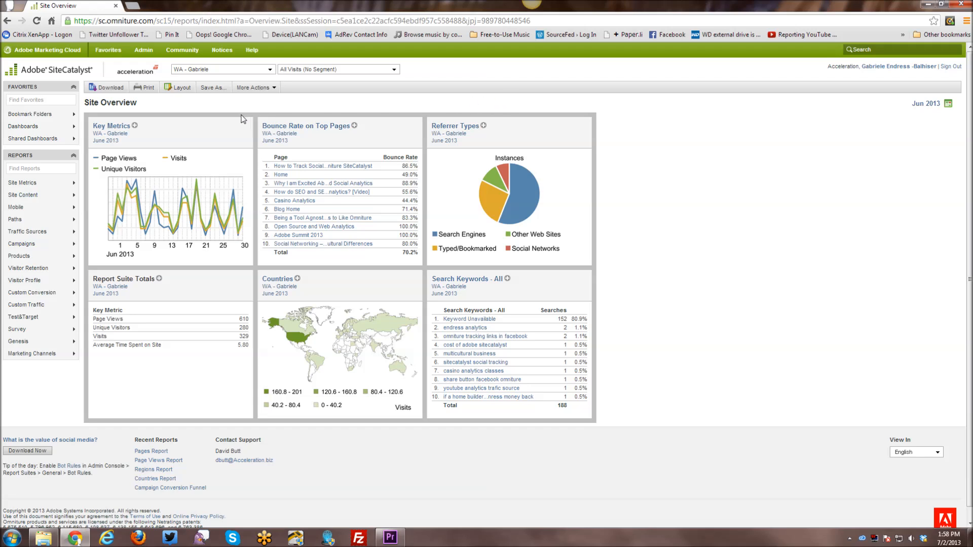
mouse_move(207, 62)
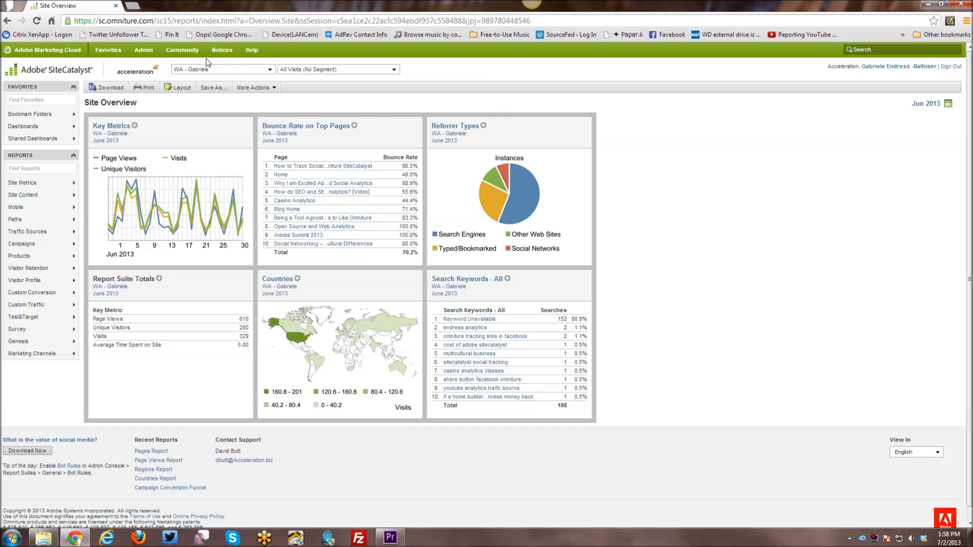
mouse_move(37, 70)
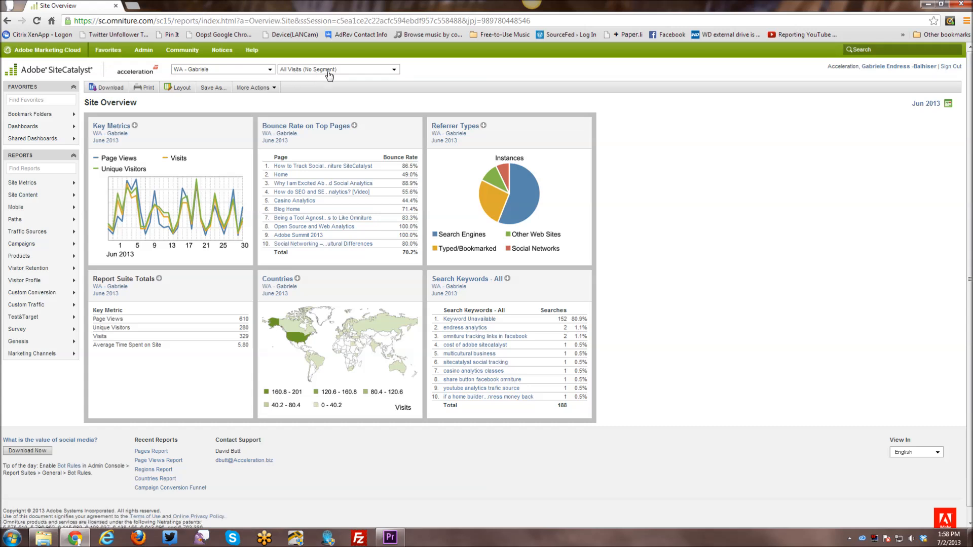
mouse_move(187, 79)
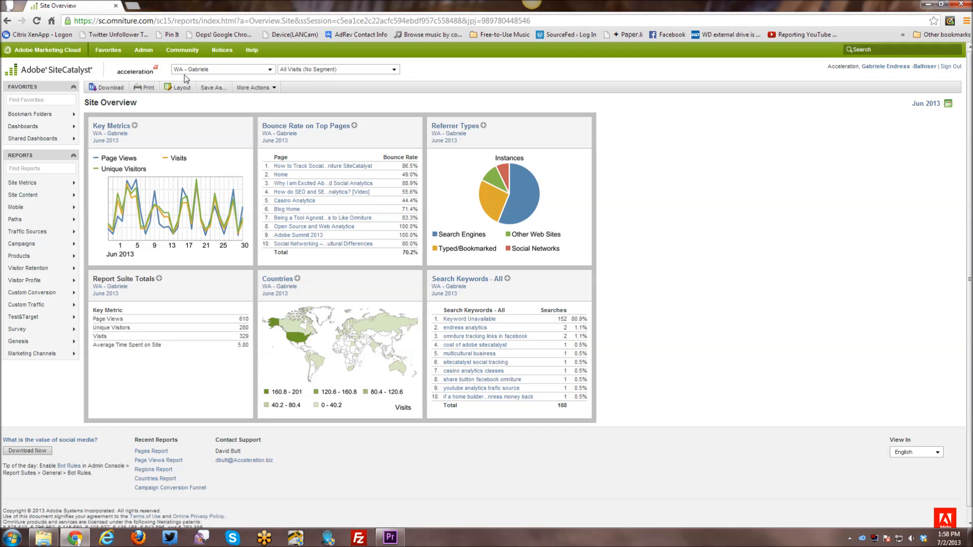
mouse_move(269, 74)
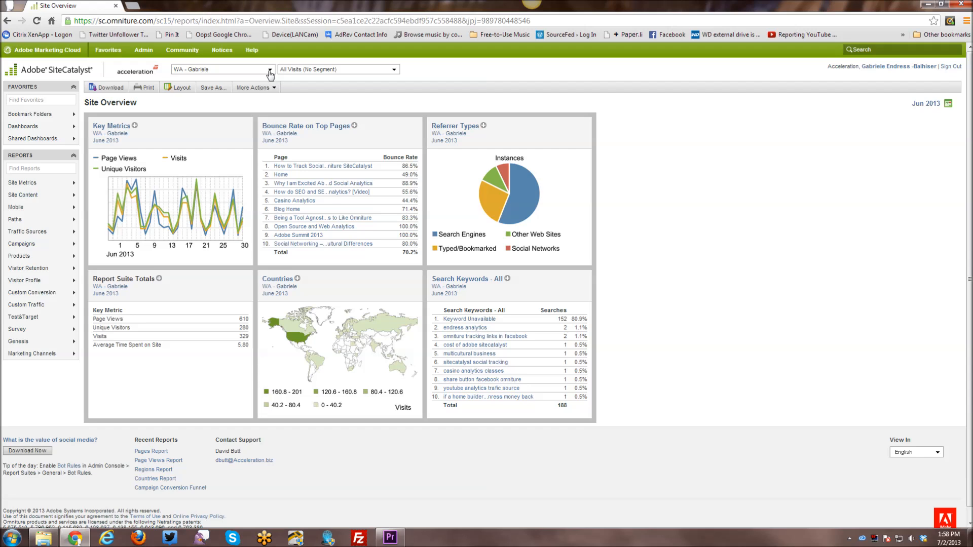
click(269, 69)
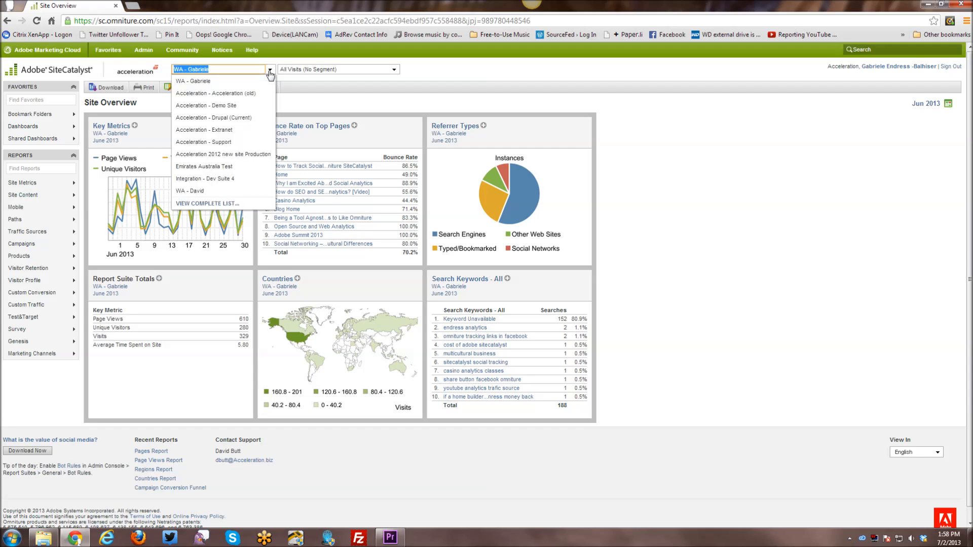
click(192, 81)
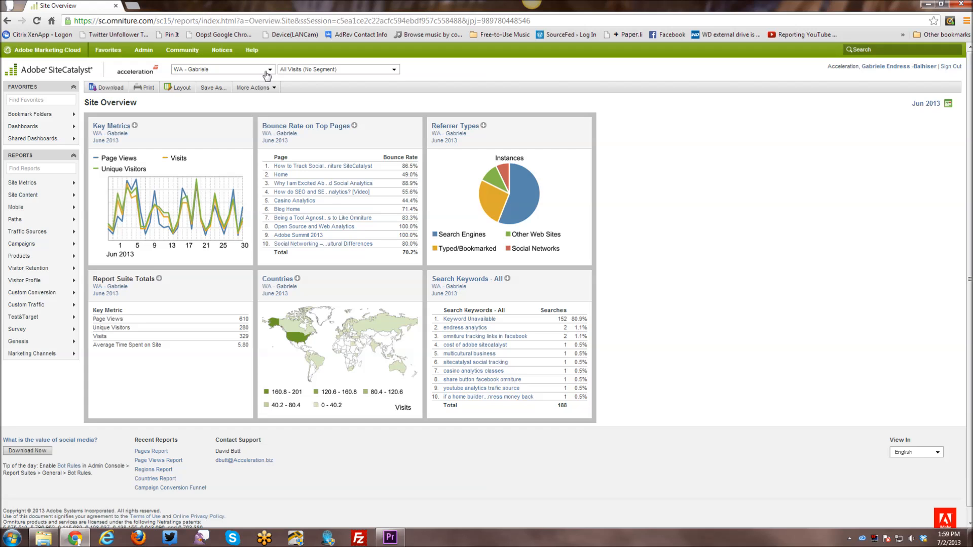
mouse_move(357, 92)
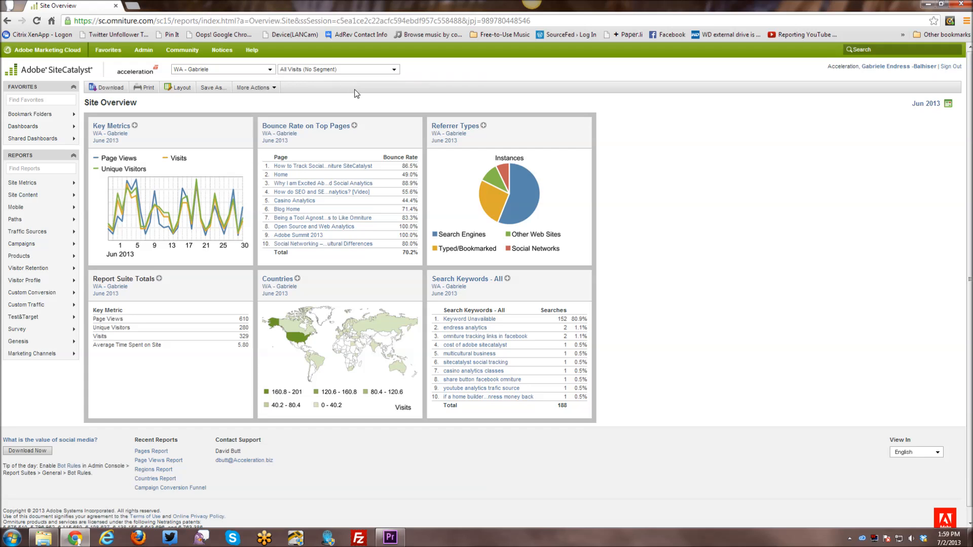
mouse_move(356, 85)
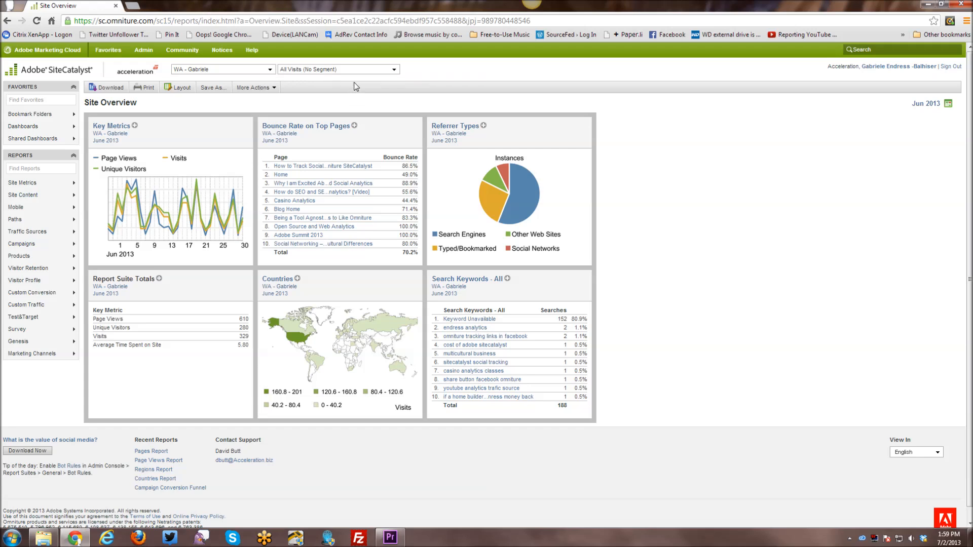
mouse_move(394, 73)
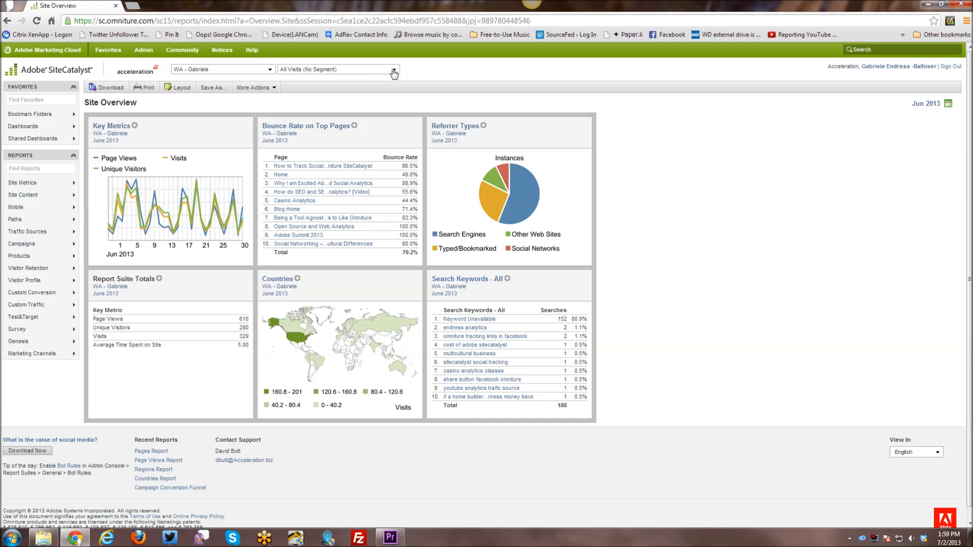
click(393, 69)
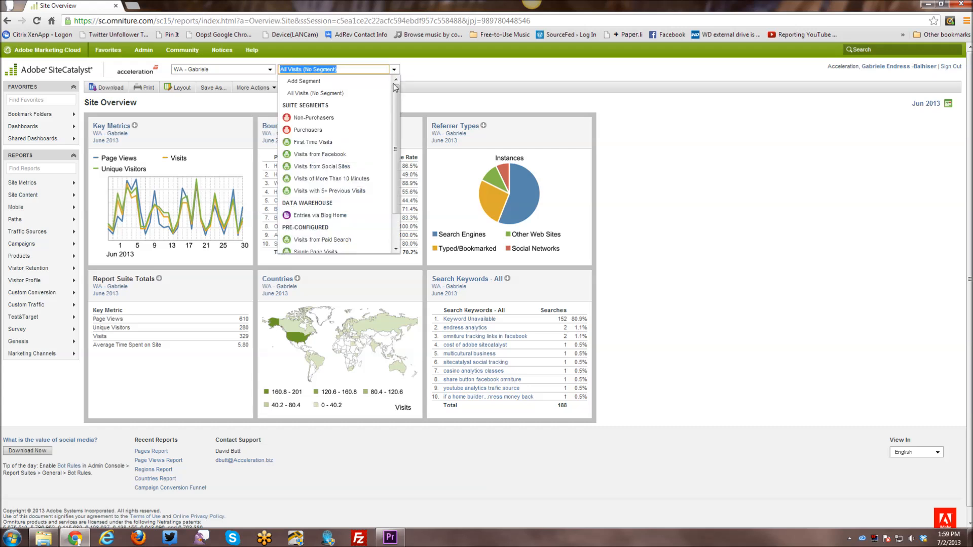
scroll(down, 3)
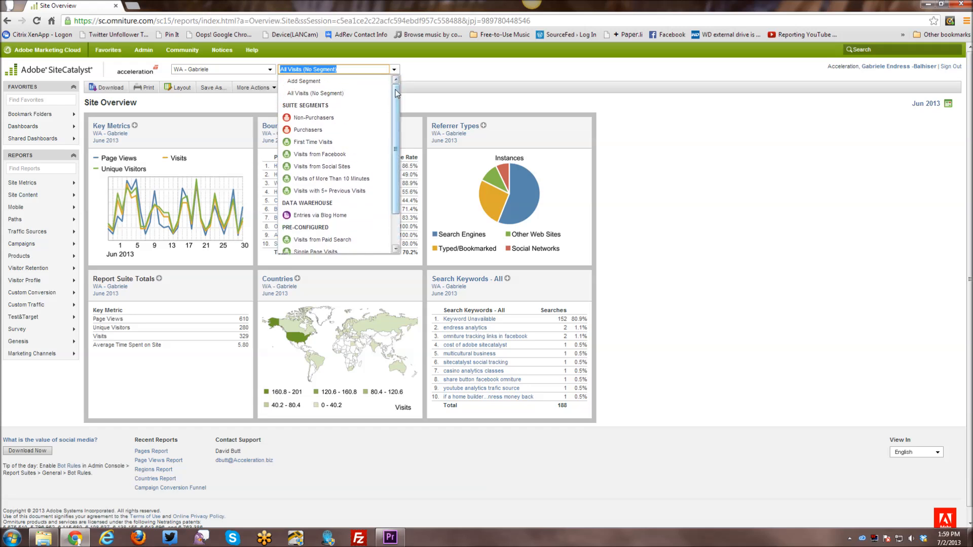
mouse_move(333, 191)
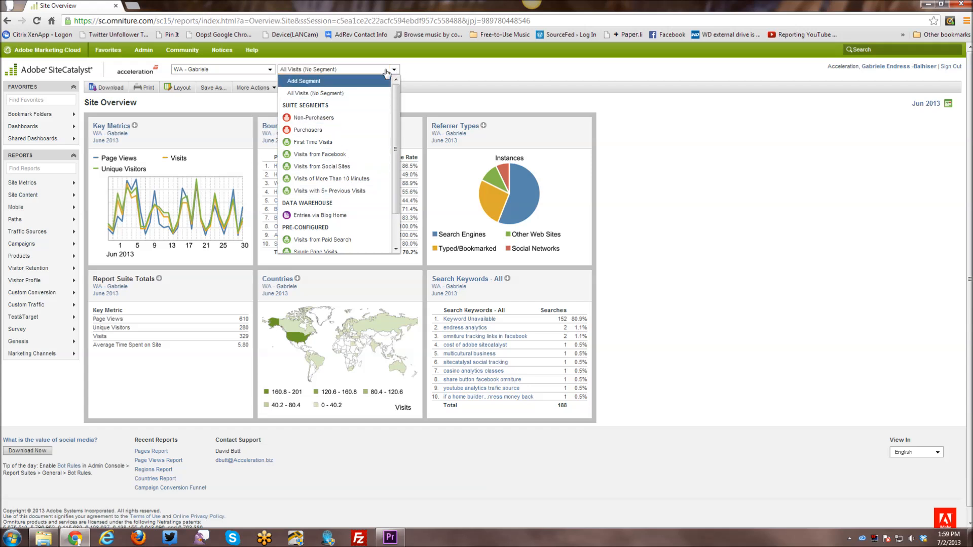
click(388, 68)
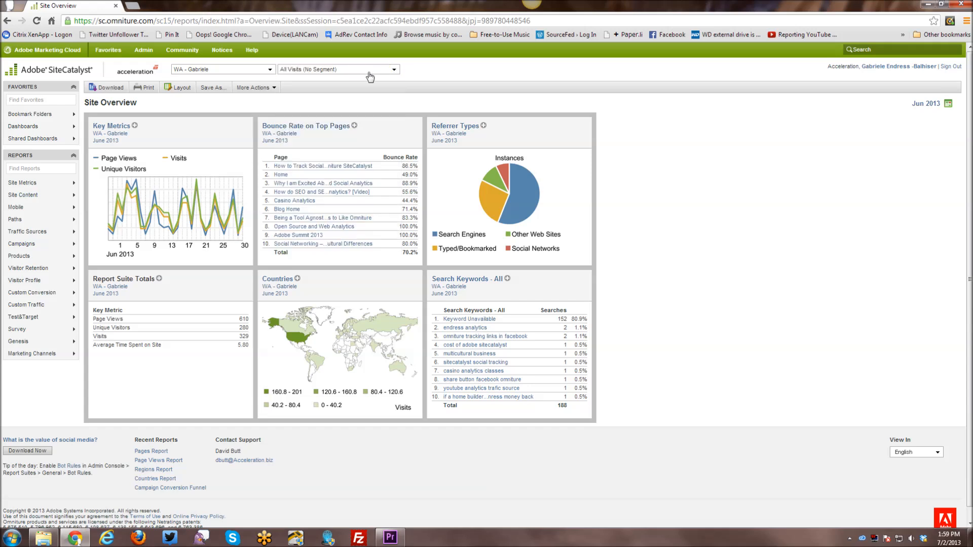
mouse_move(50, 70)
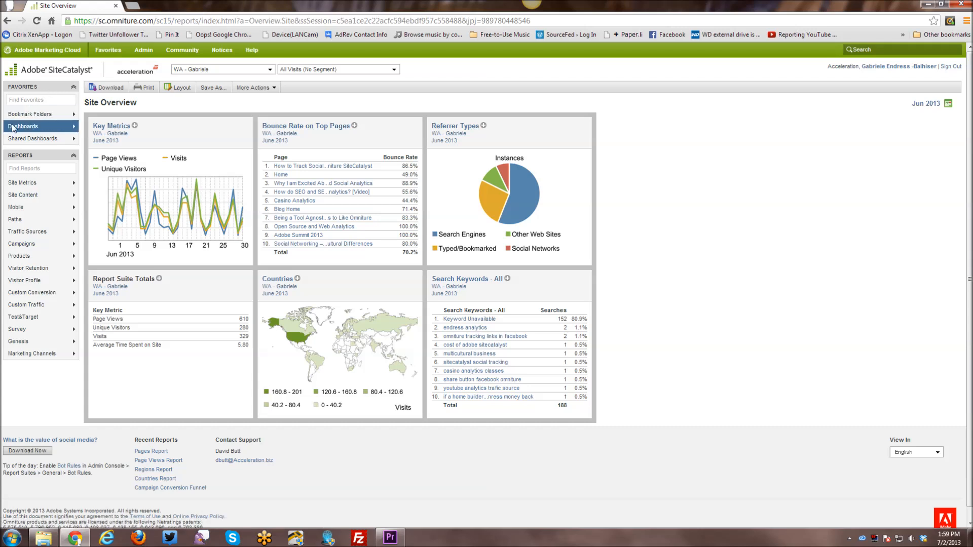
mouse_move(119, 56)
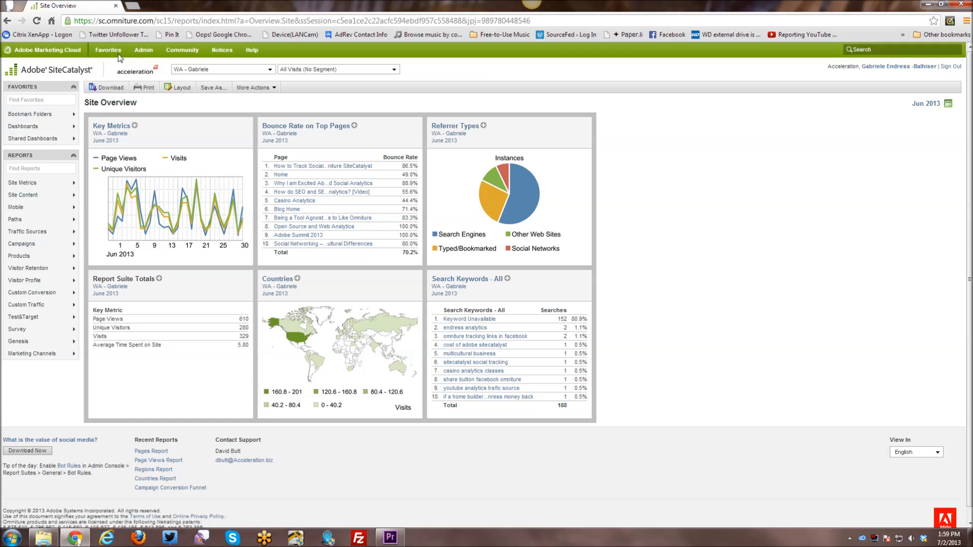
click(108, 50)
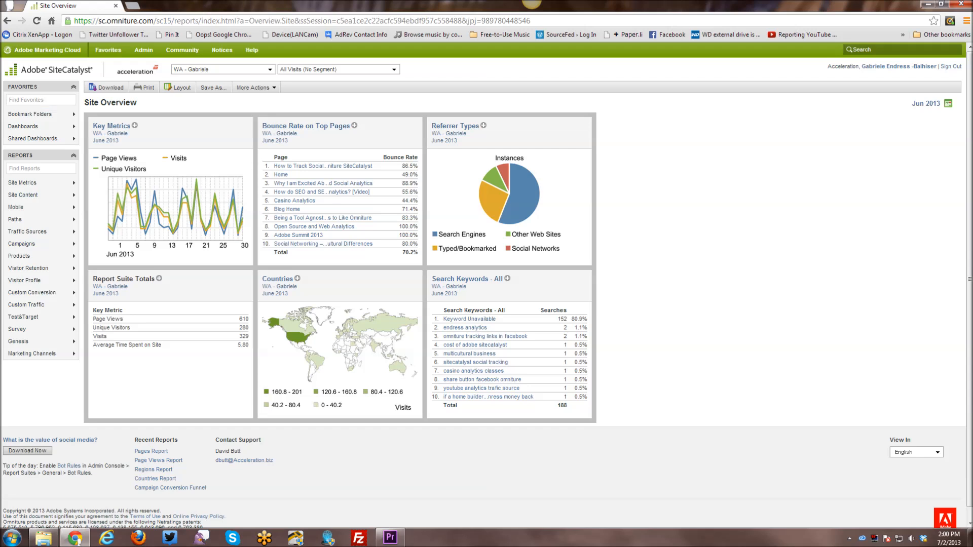
mouse_move(41, 126)
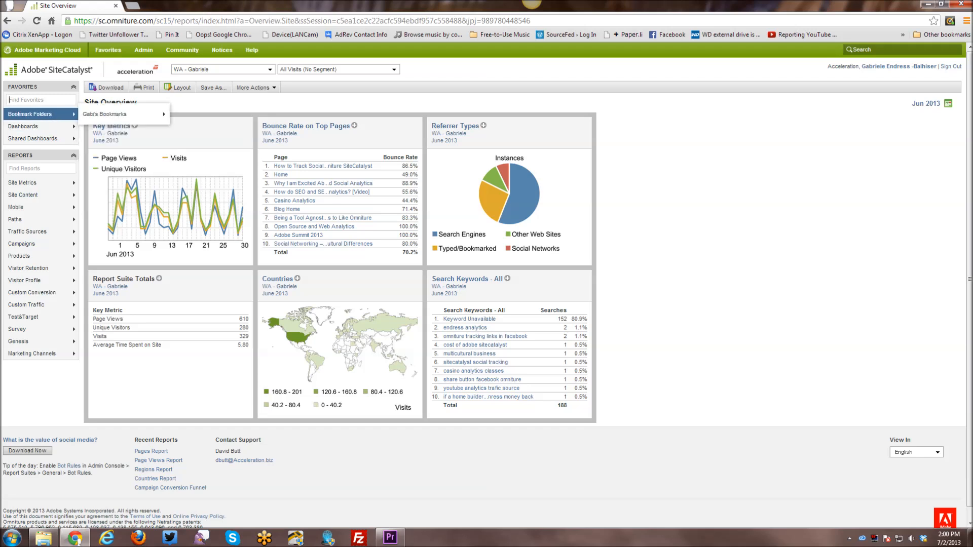
text(en)
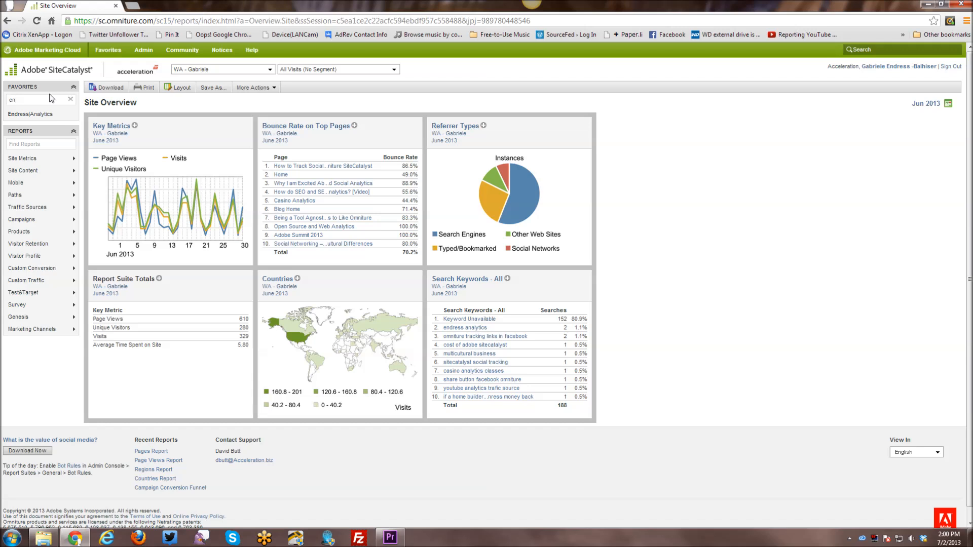
click(38, 115)
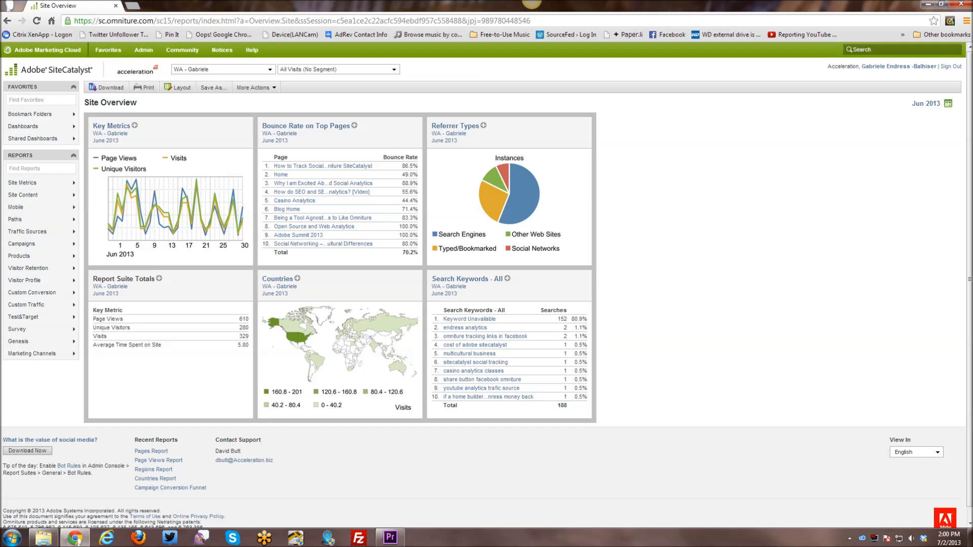
mouse_move(19, 341)
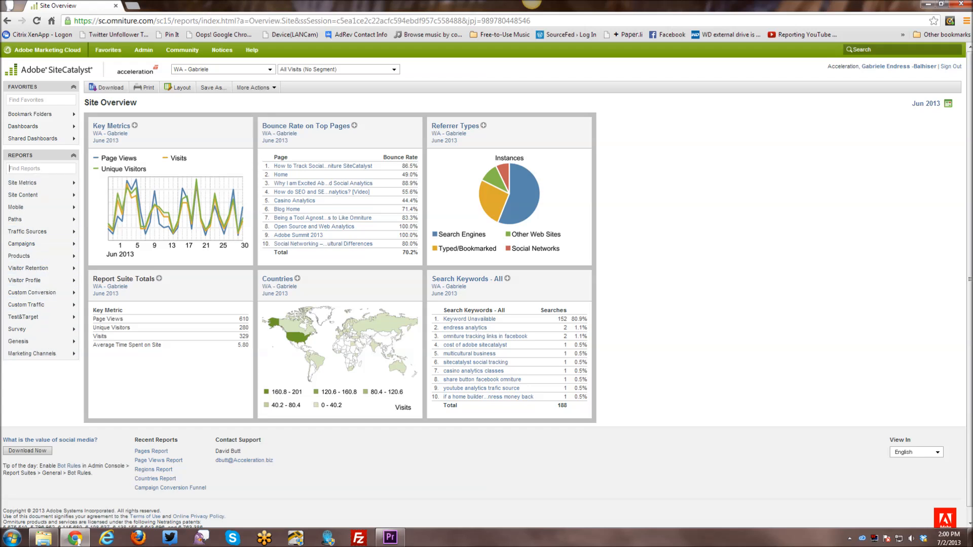
text(visi)
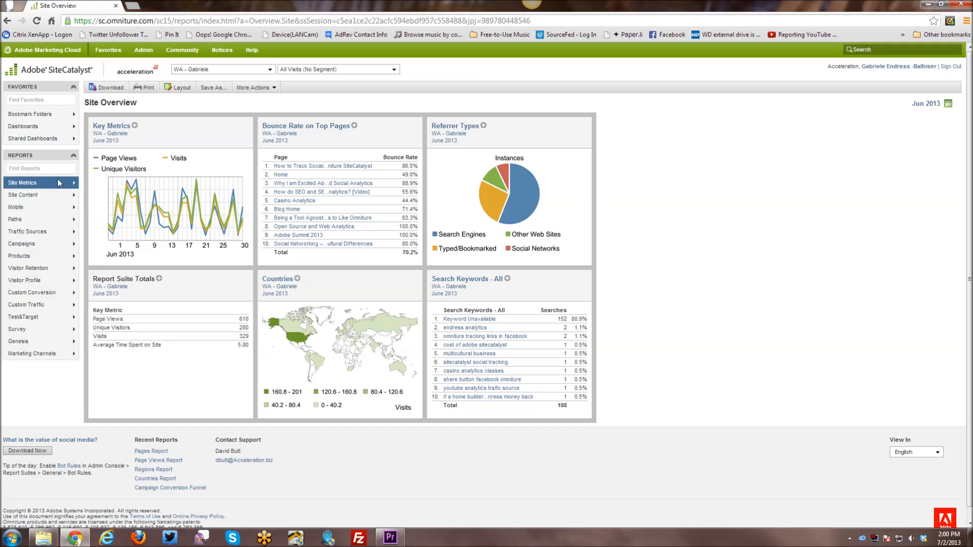
click(21, 182)
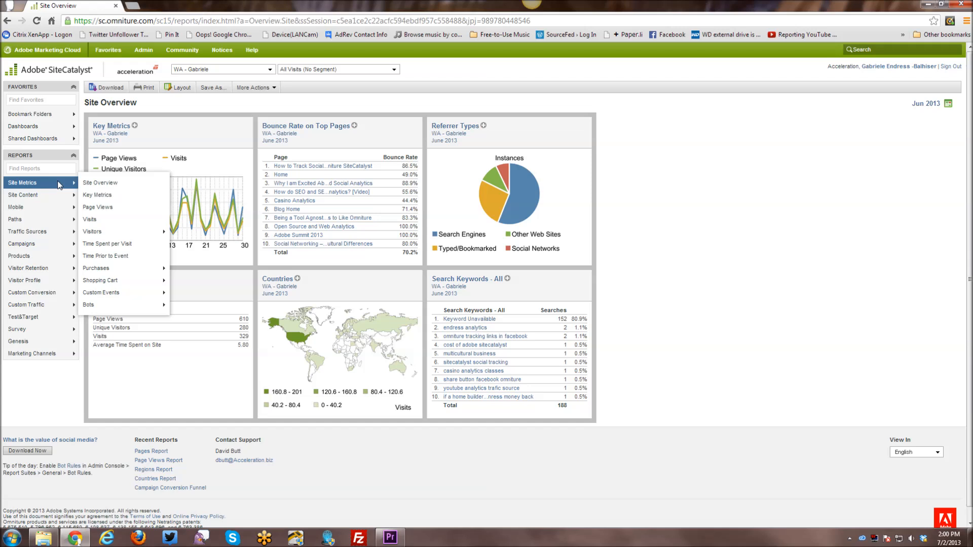
mouse_move(59, 186)
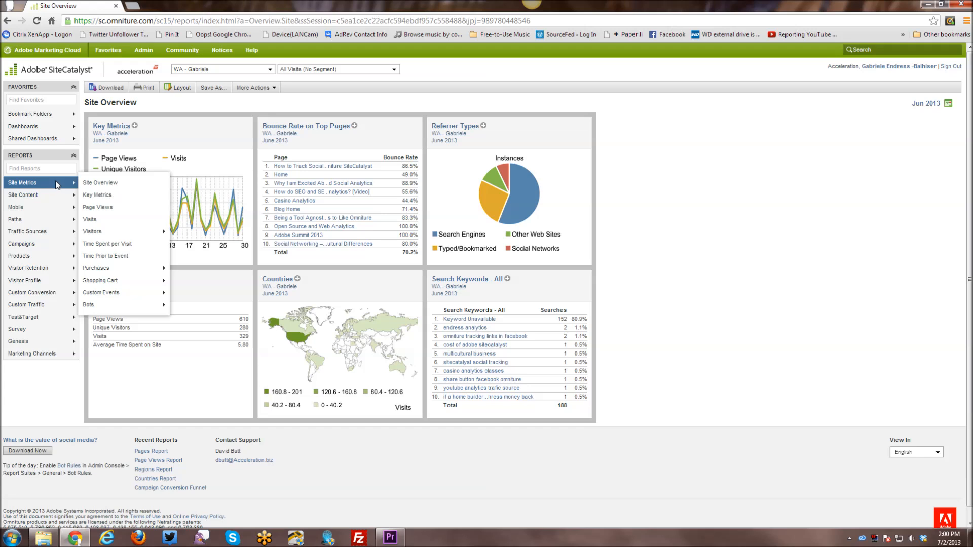
mouse_move(62, 190)
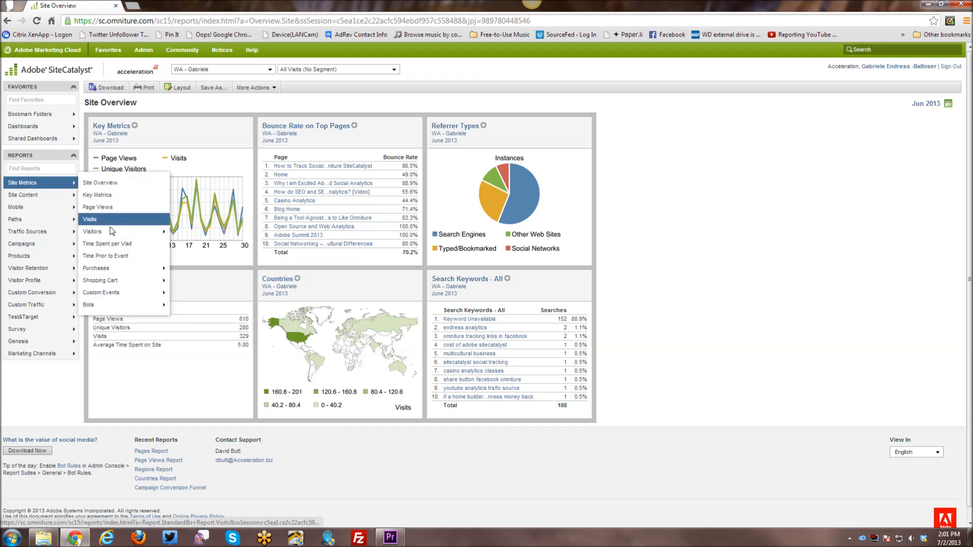
mouse_move(95, 267)
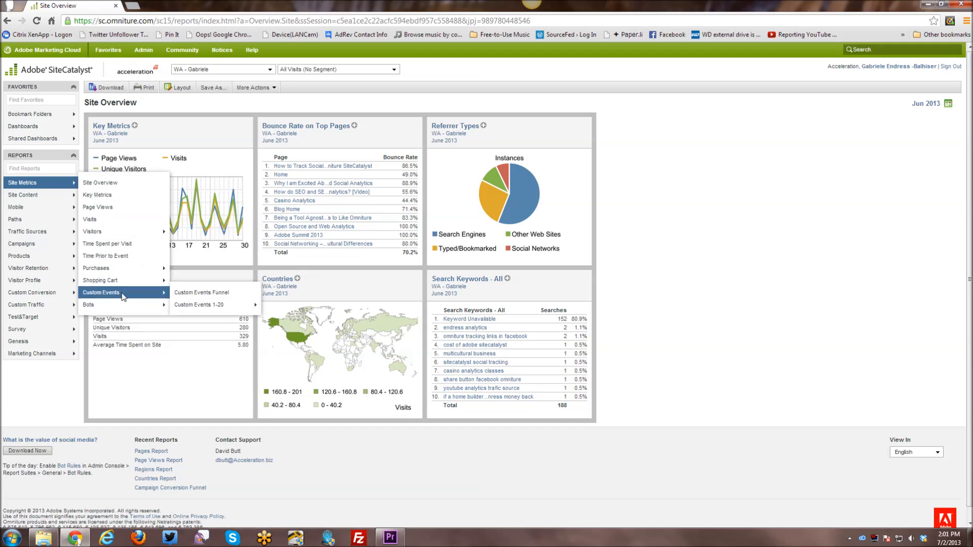
mouse_move(200, 292)
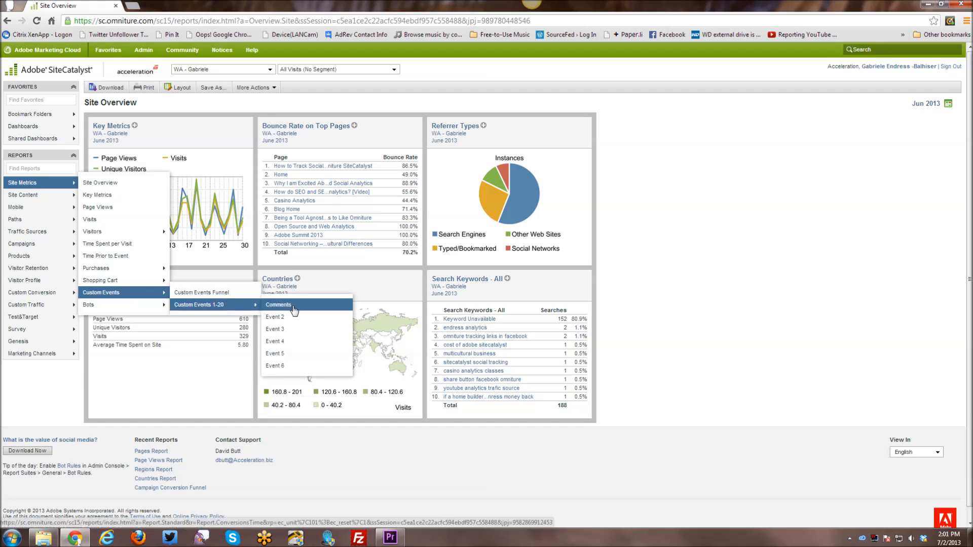
mouse_move(263, 297)
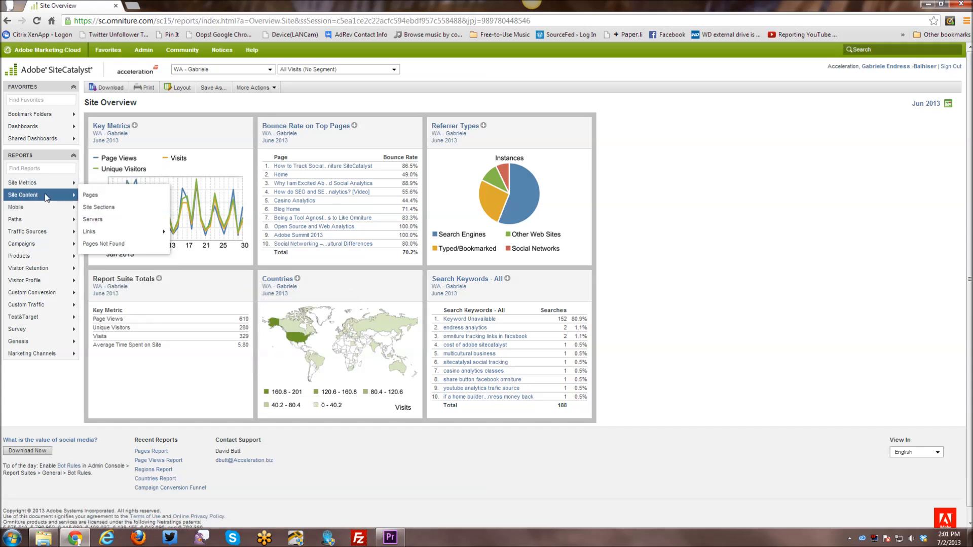
mouse_move(44, 204)
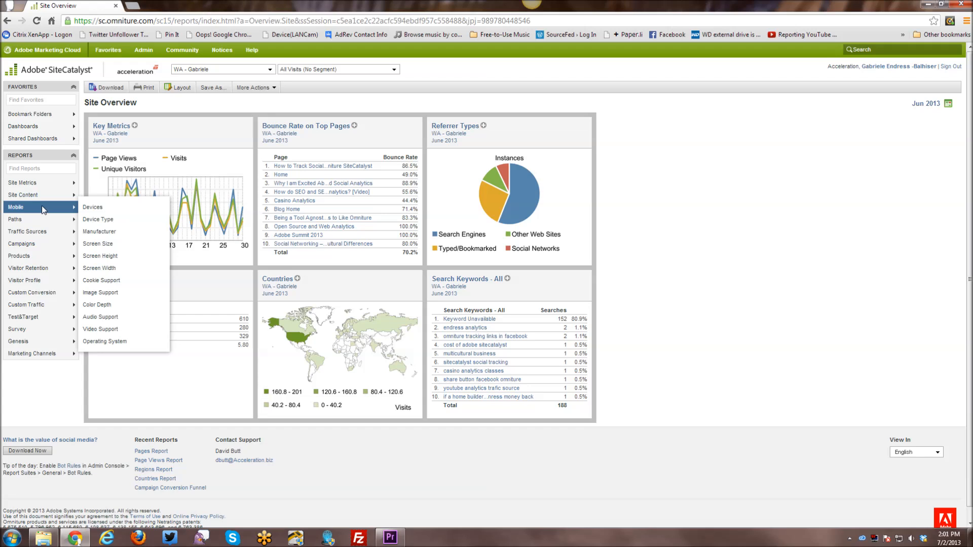
mouse_move(43, 214)
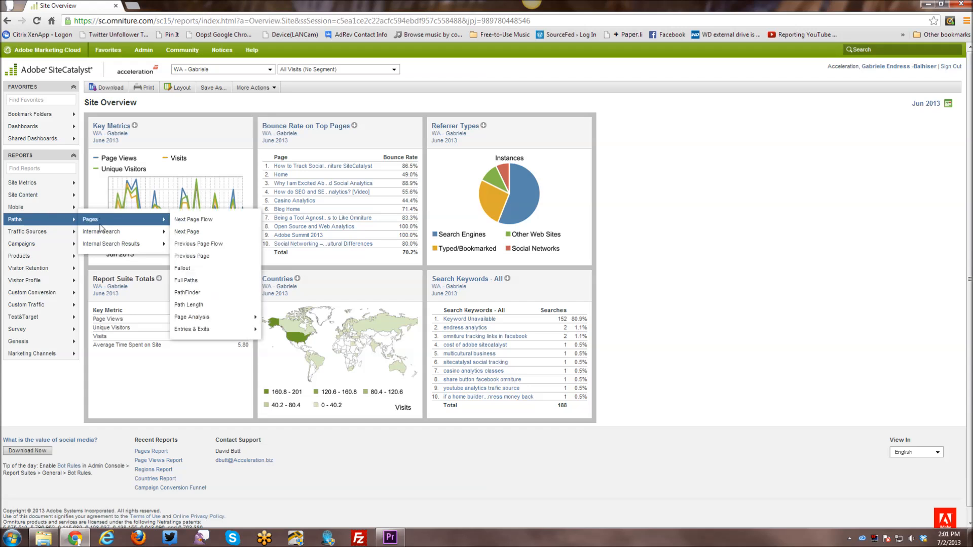
mouse_move(101, 231)
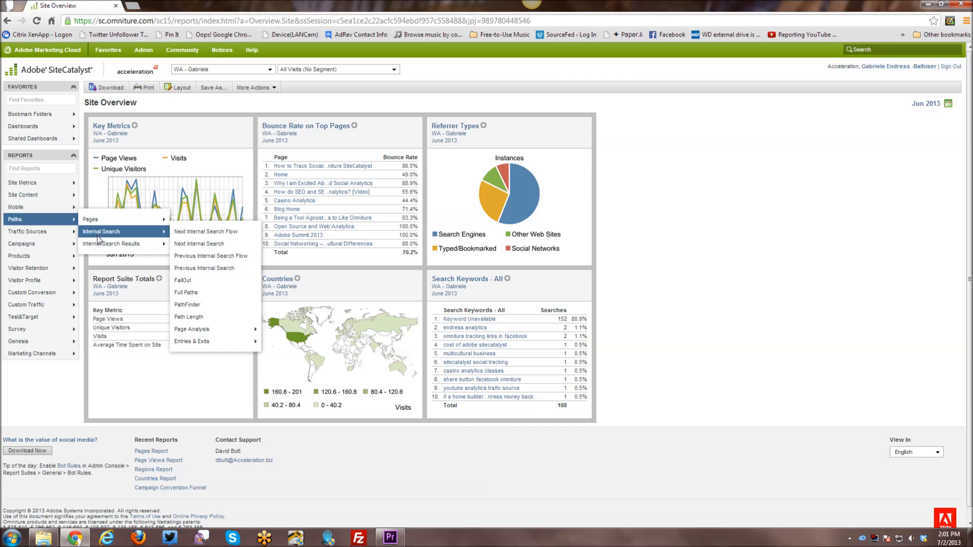
mouse_move(113, 243)
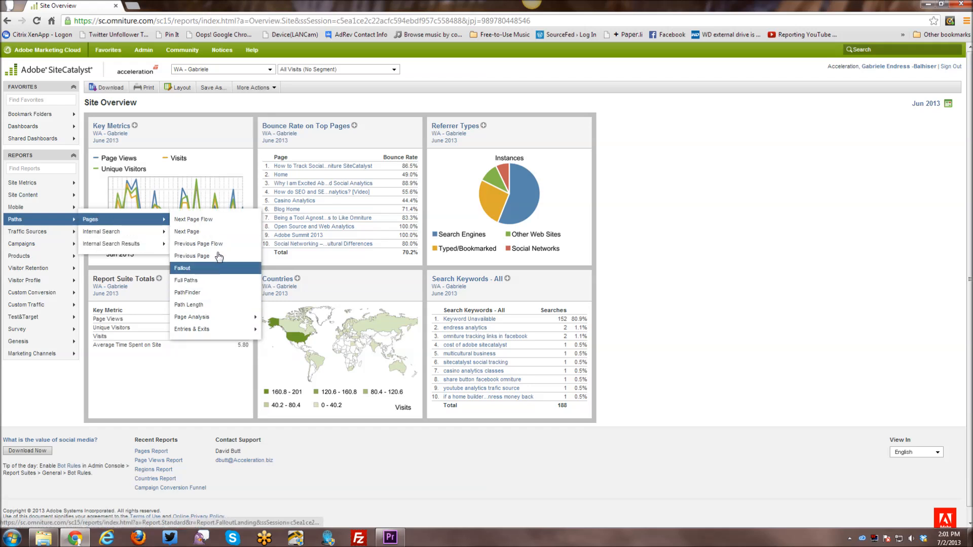
mouse_move(217, 231)
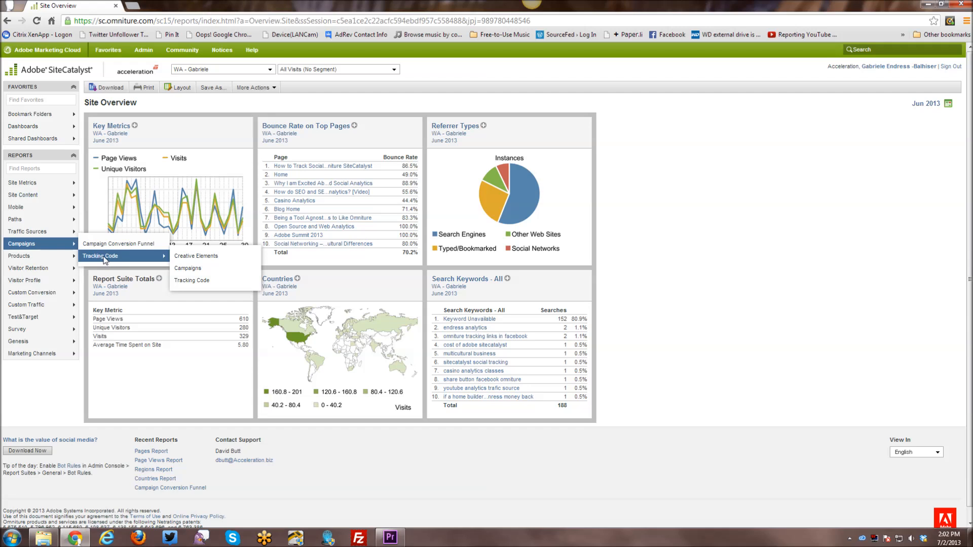
mouse_move(91, 261)
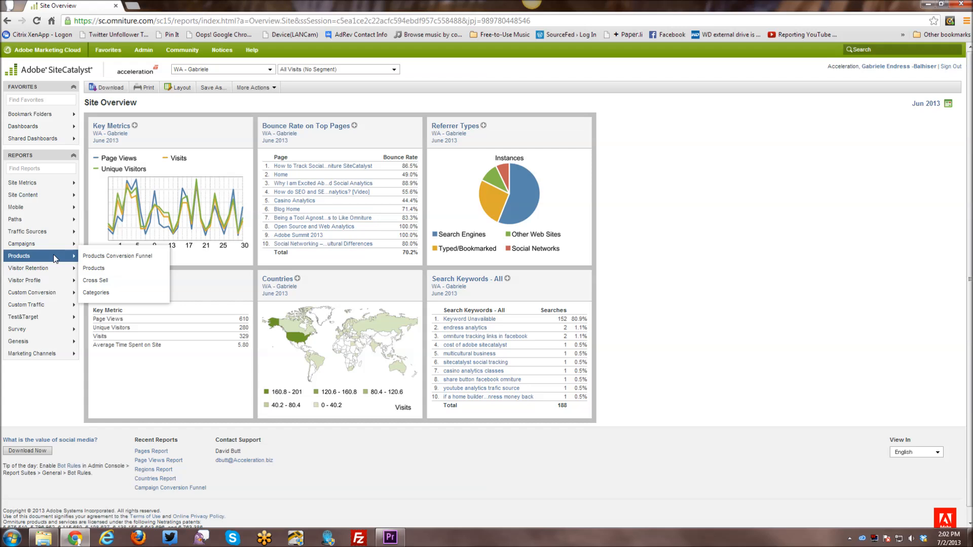
mouse_move(88, 257)
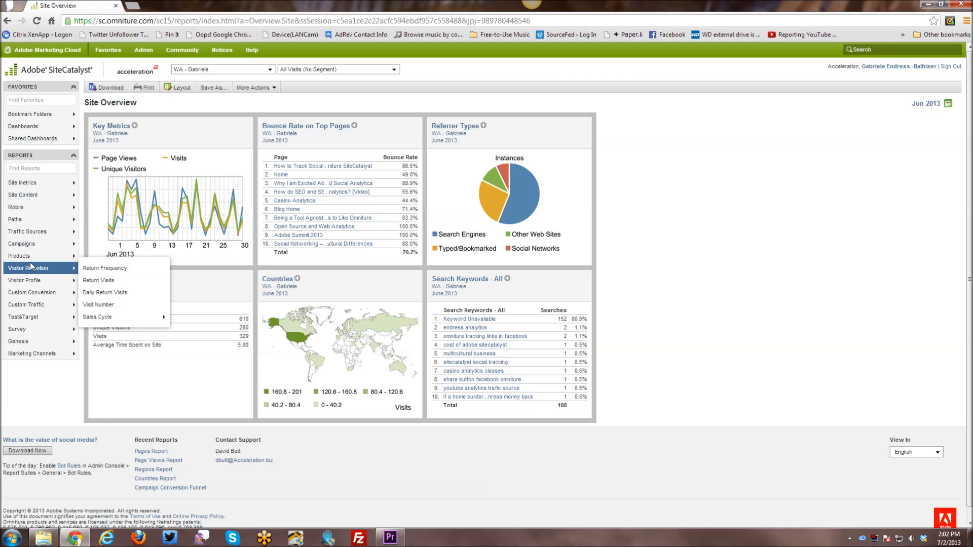
mouse_move(71, 272)
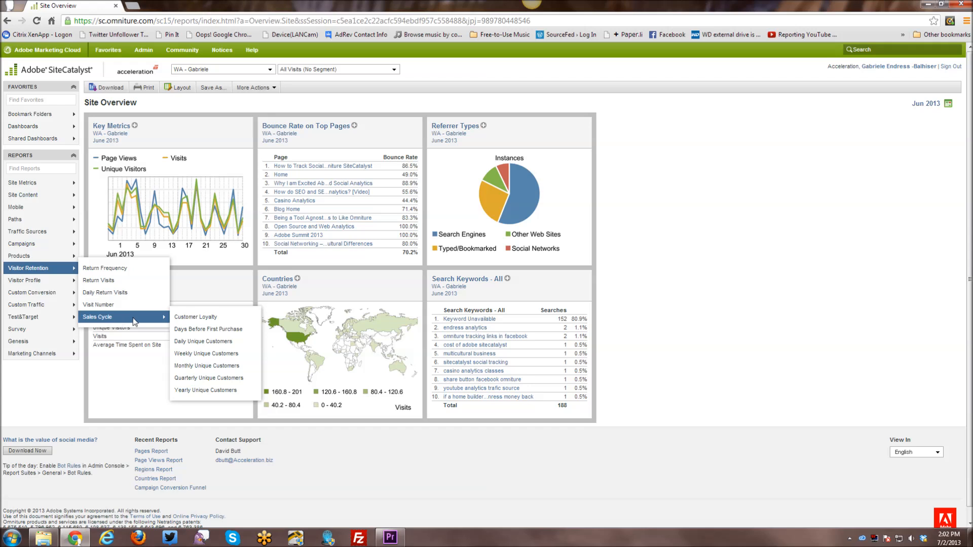
mouse_move(226, 328)
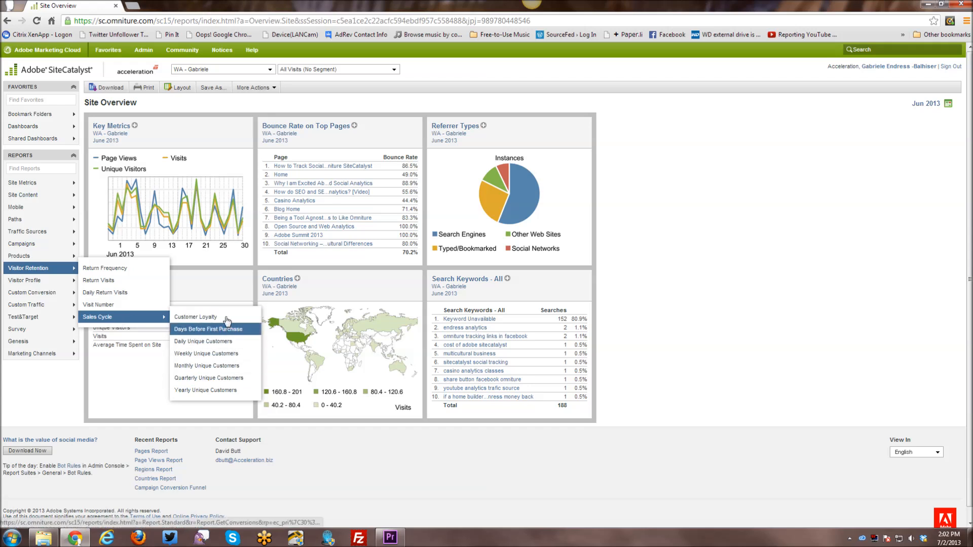
mouse_move(97, 316)
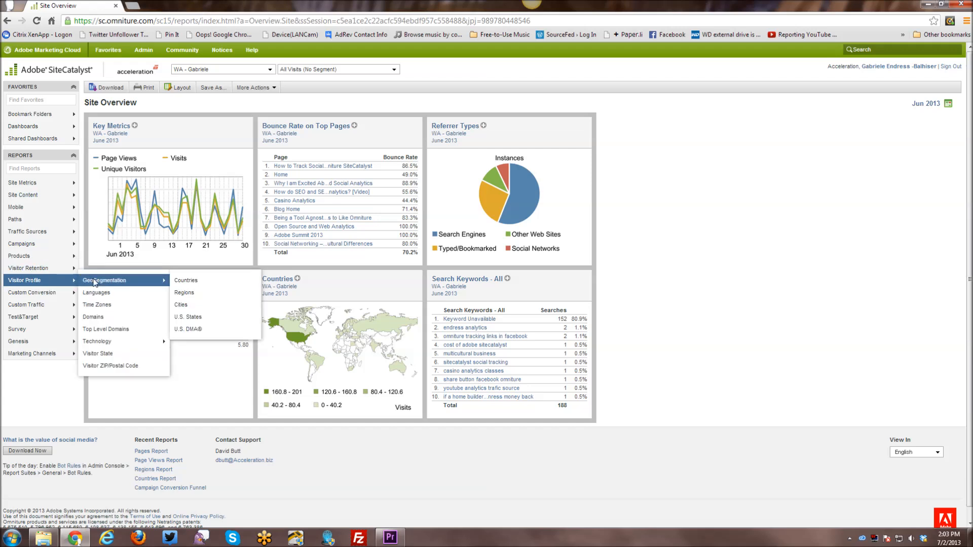
mouse_move(108, 282)
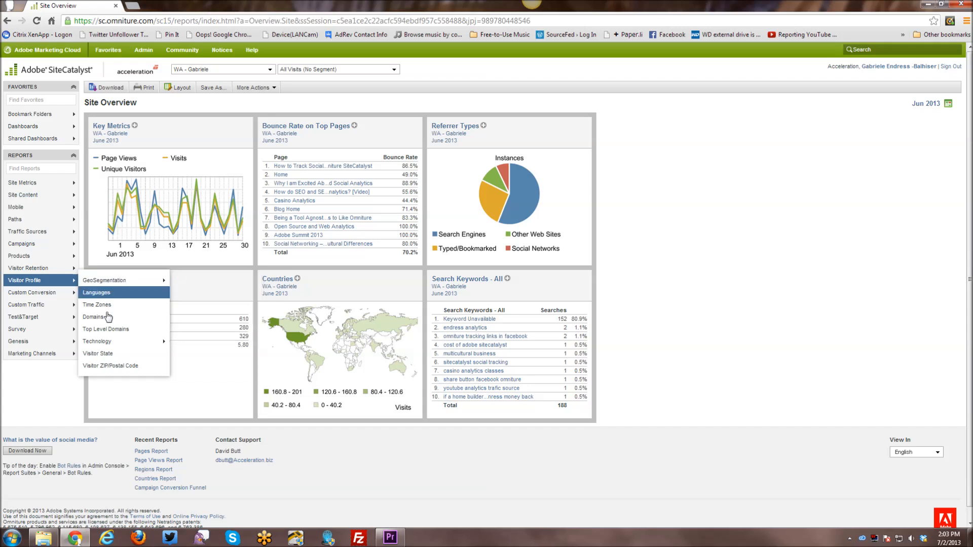
mouse_move(105, 329)
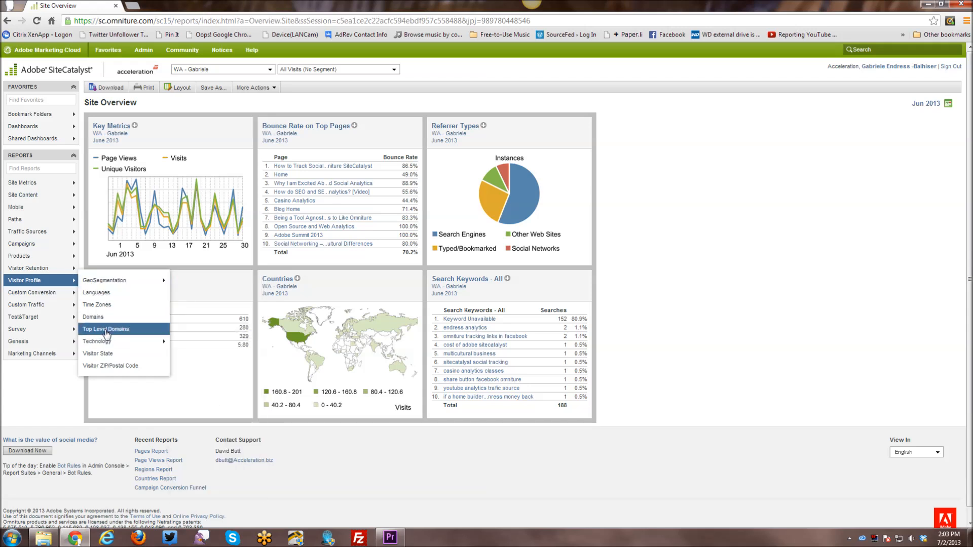
mouse_move(52, 300)
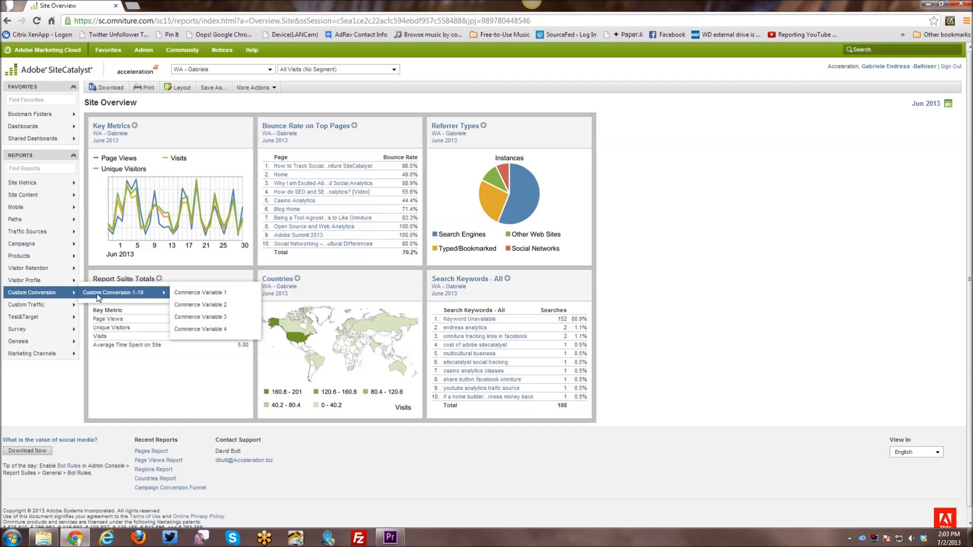
mouse_move(99, 296)
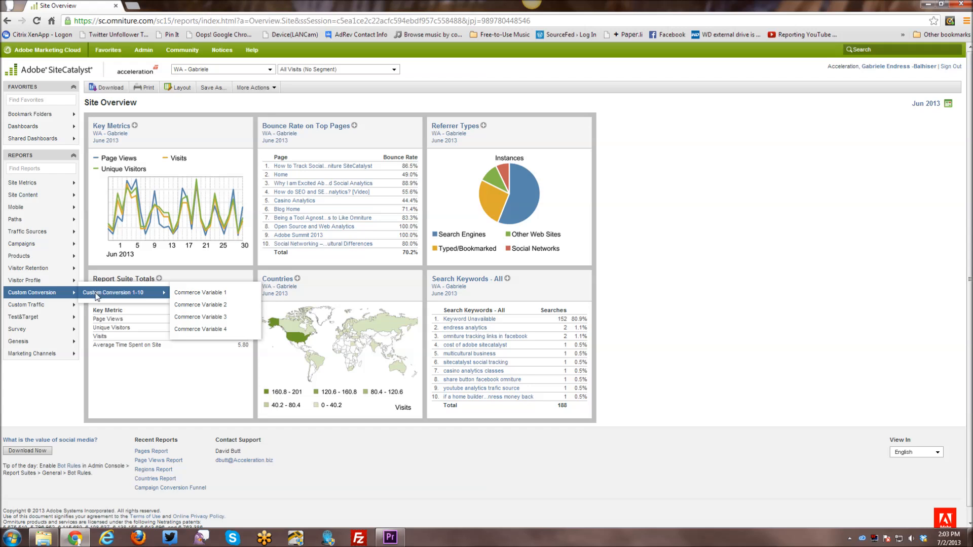
mouse_move(51, 308)
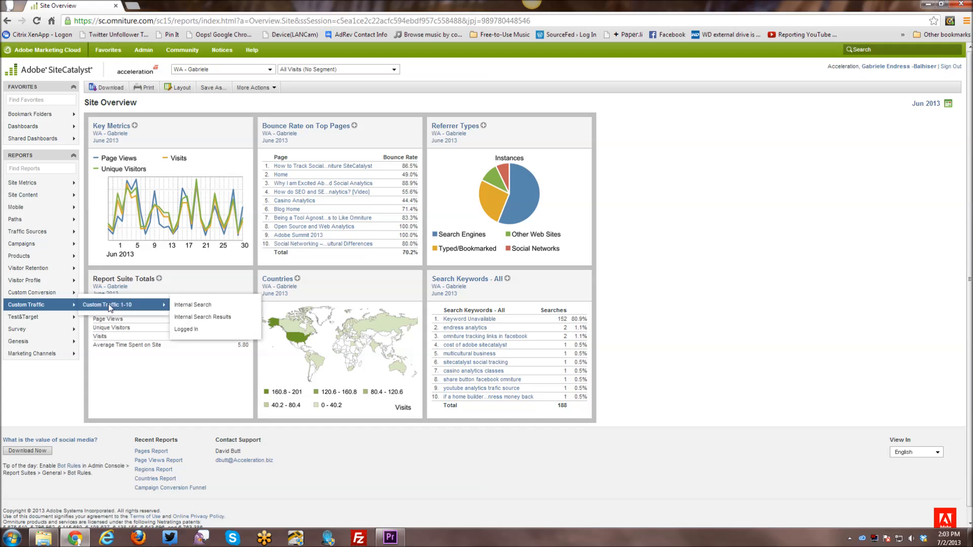
mouse_move(179, 302)
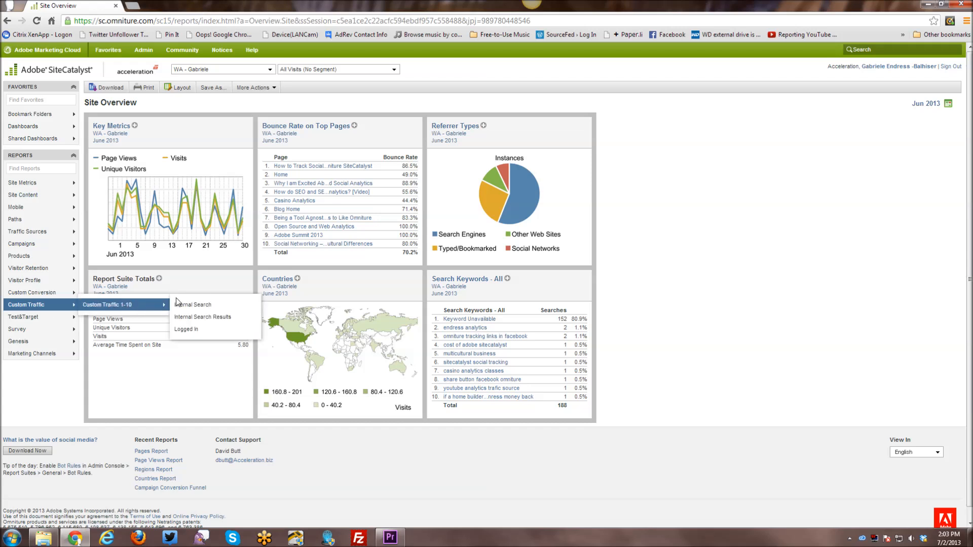
mouse_move(192, 305)
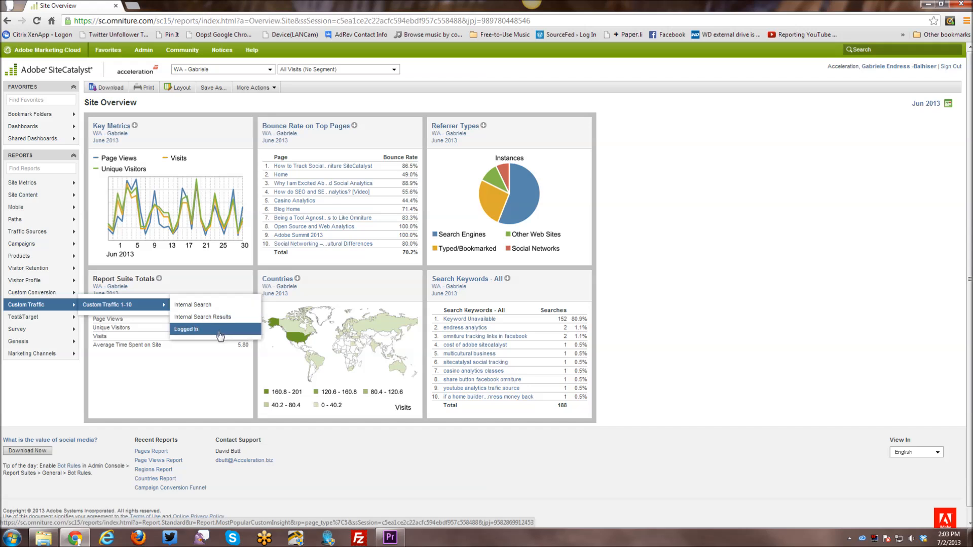
mouse_move(204, 334)
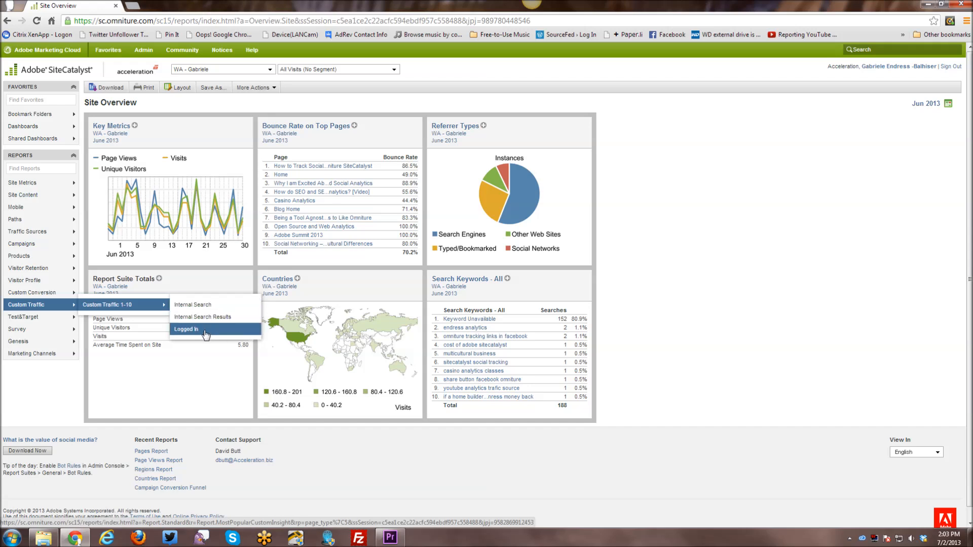
mouse_move(203, 317)
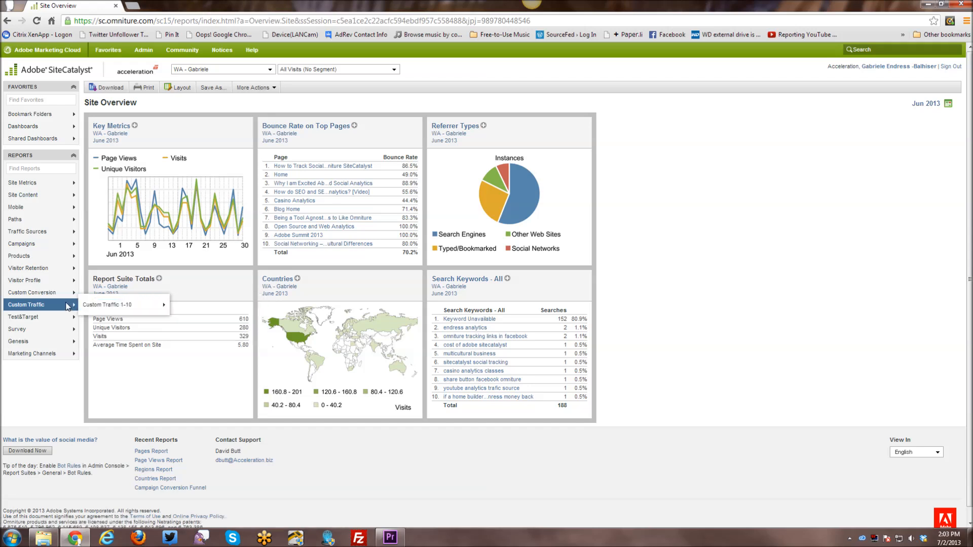
mouse_move(40, 317)
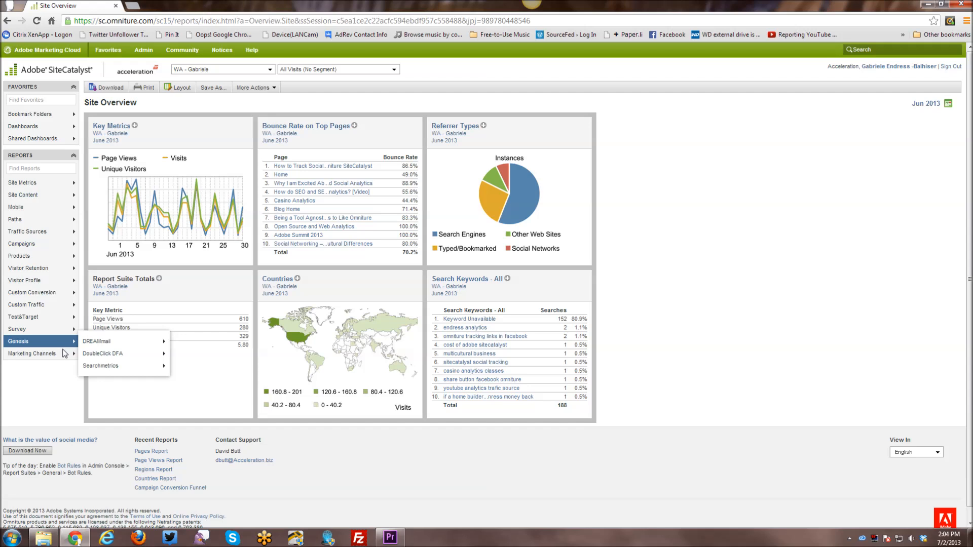
click(32, 352)
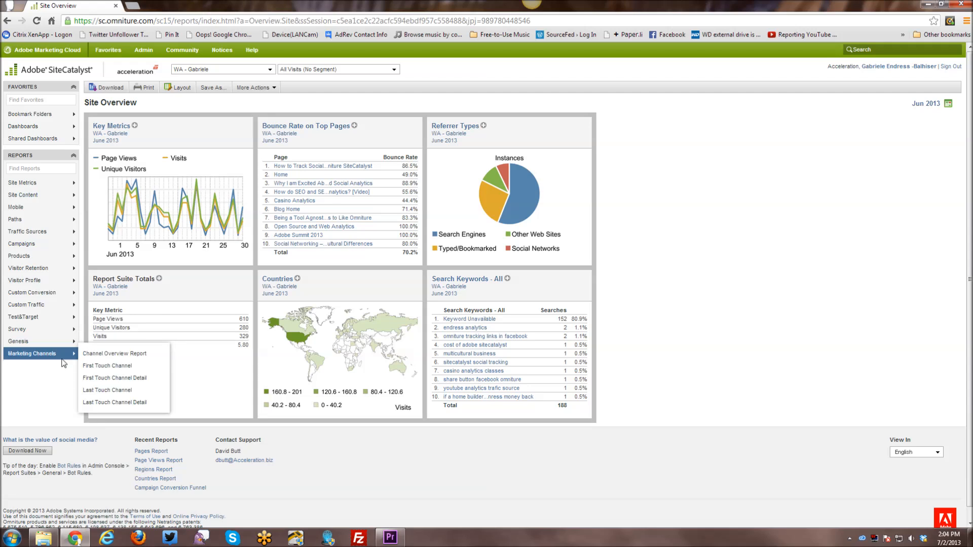
mouse_move(56, 387)
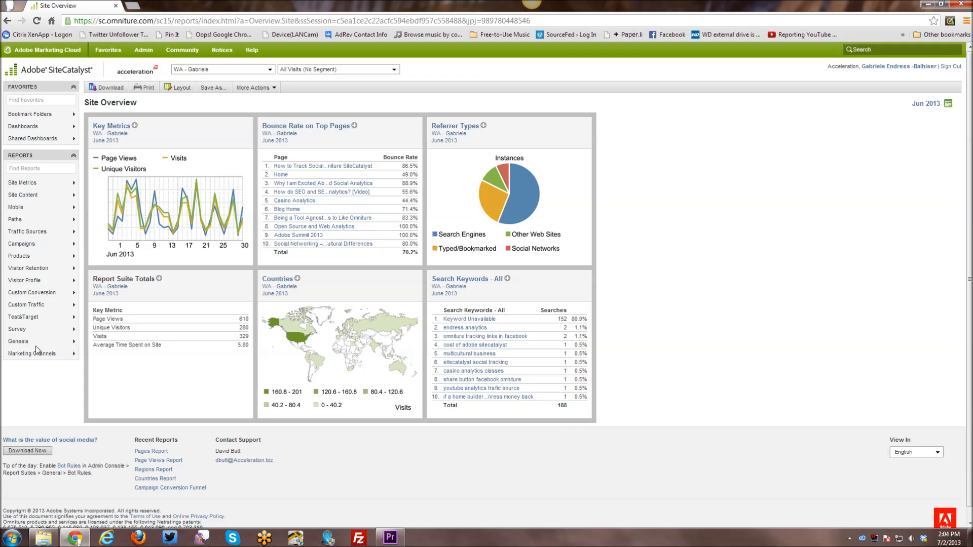
mouse_move(16, 207)
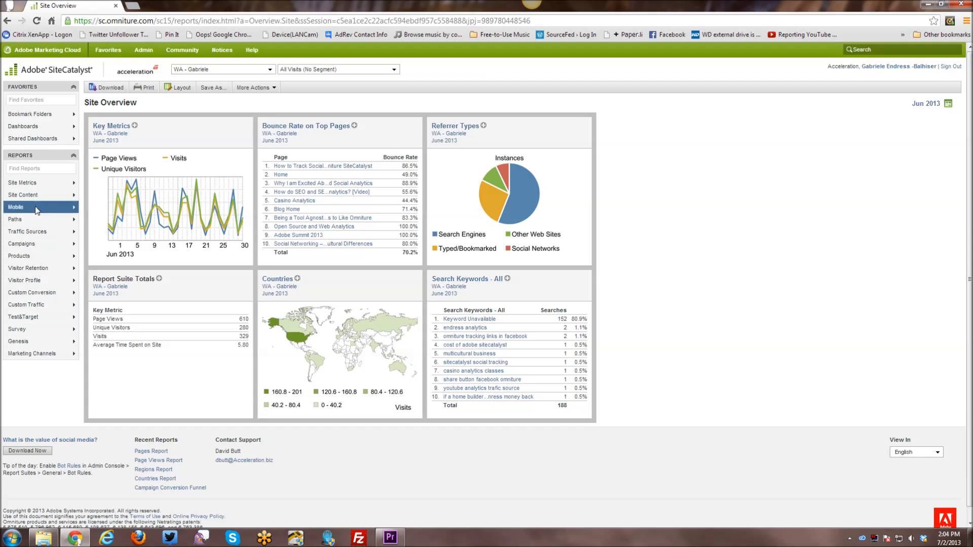
mouse_move(34, 207)
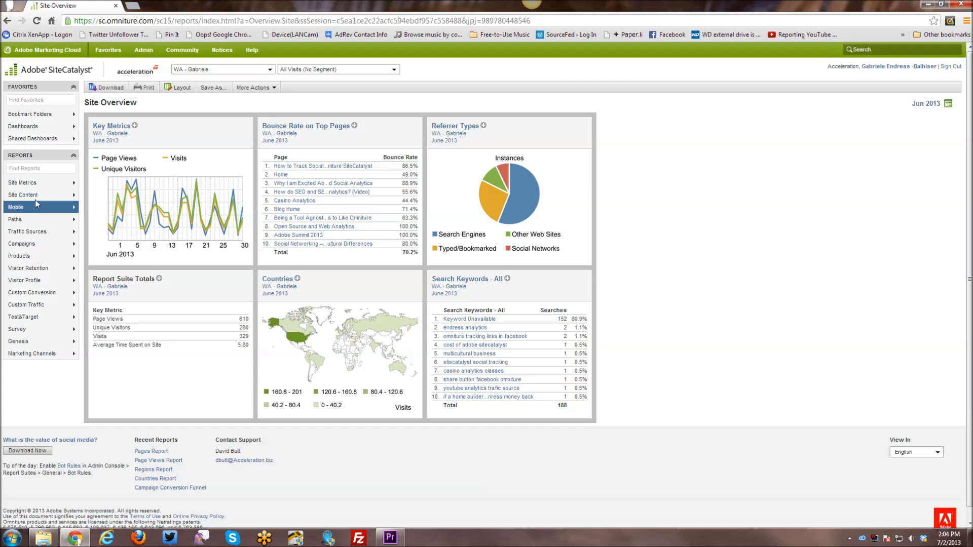
mouse_move(30, 367)
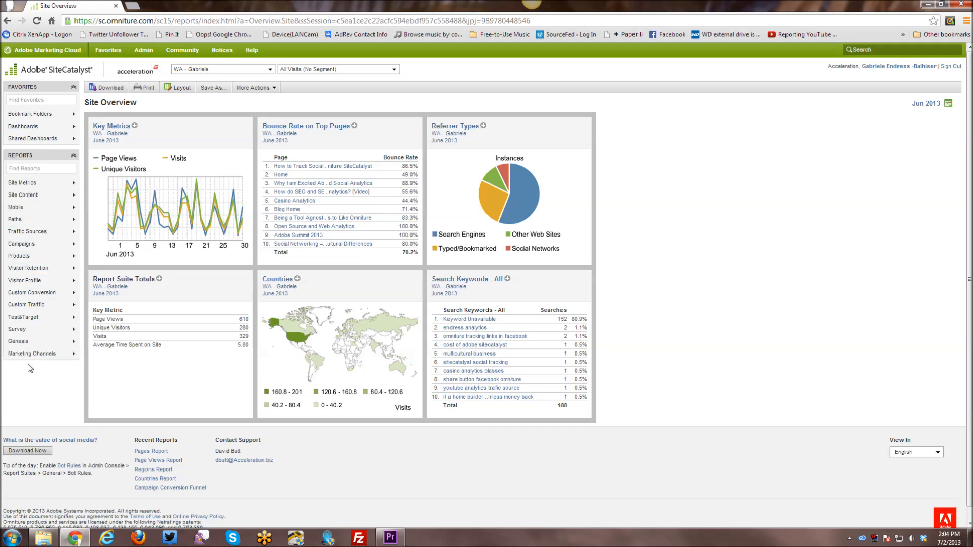
mouse_move(42, 367)
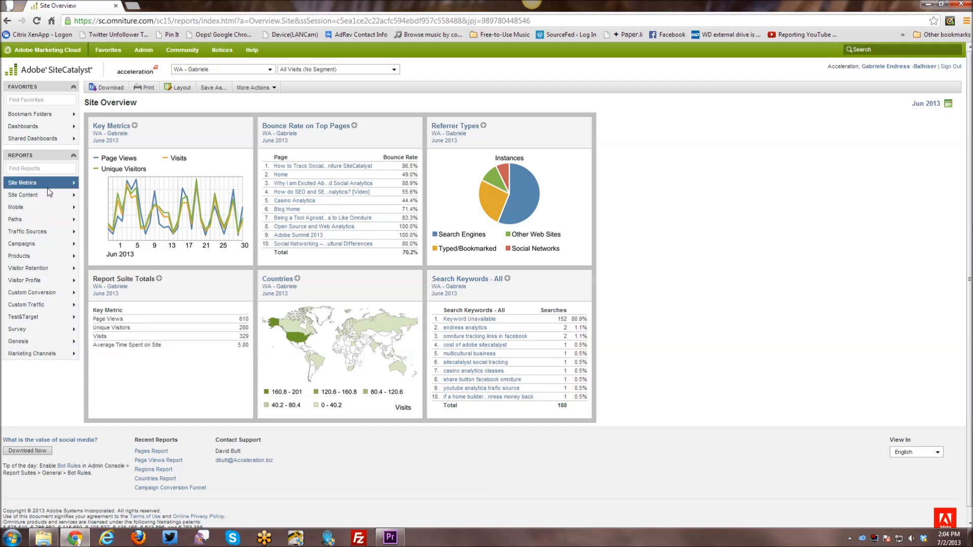
mouse_move(29, 268)
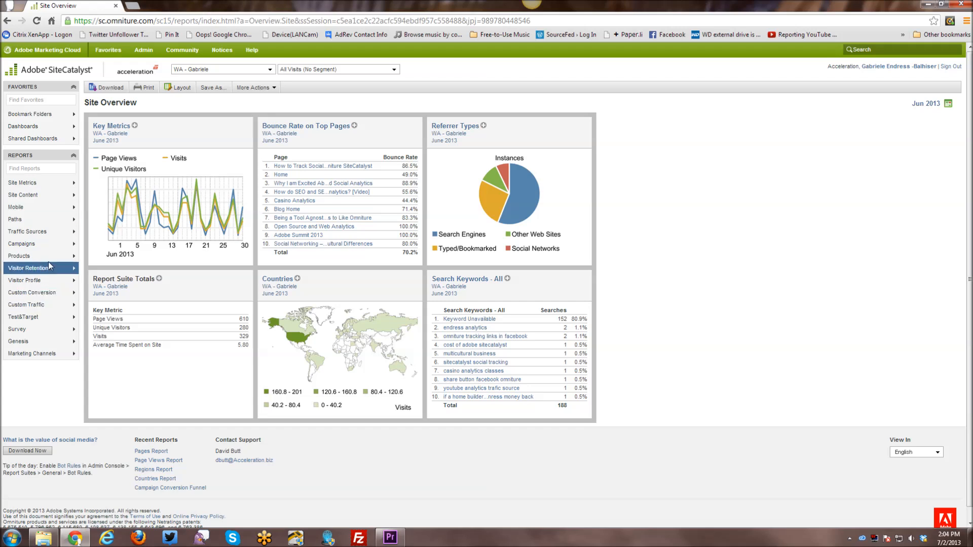
mouse_move(32, 231)
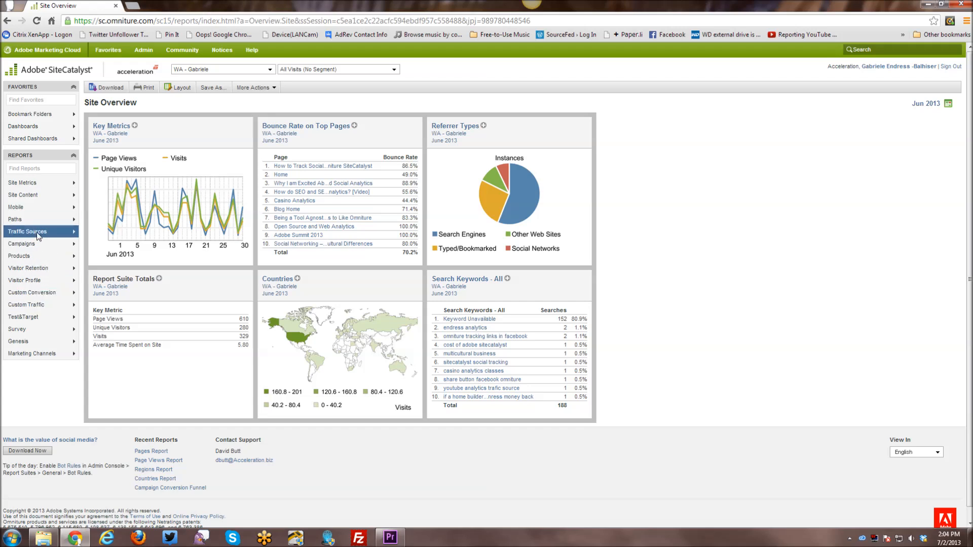
- Browse the Site Metrics reports list from the left Reports panel and open the Pages Report
click(27, 231)
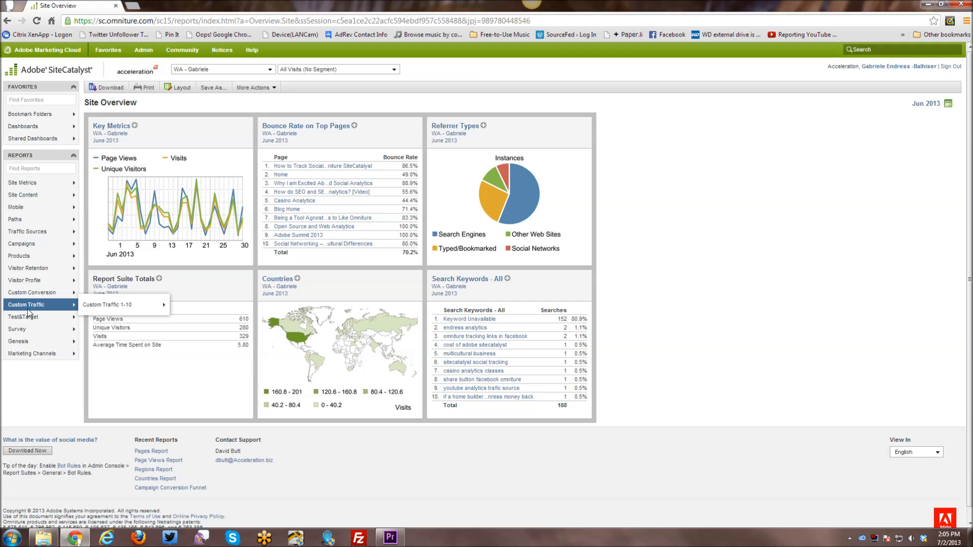
mouse_move(31, 334)
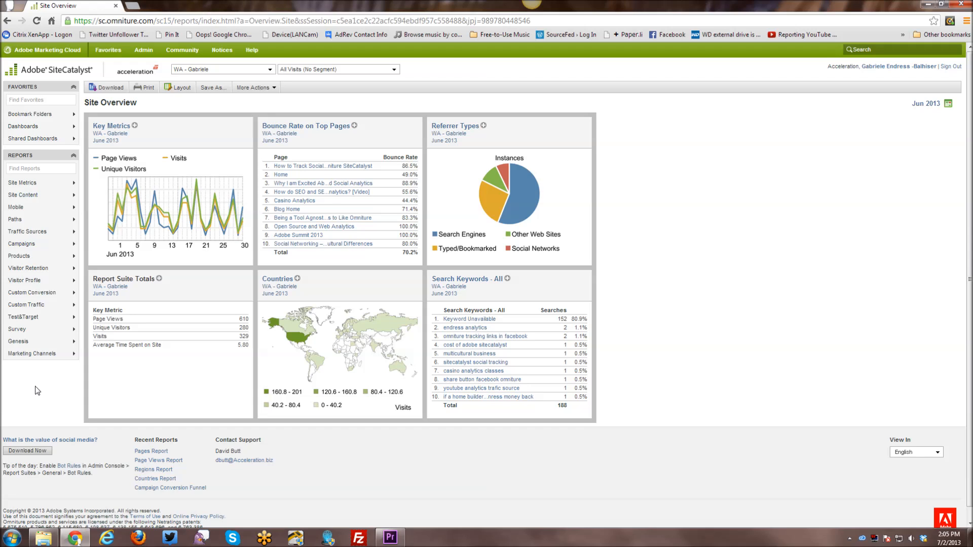
mouse_move(39, 397)
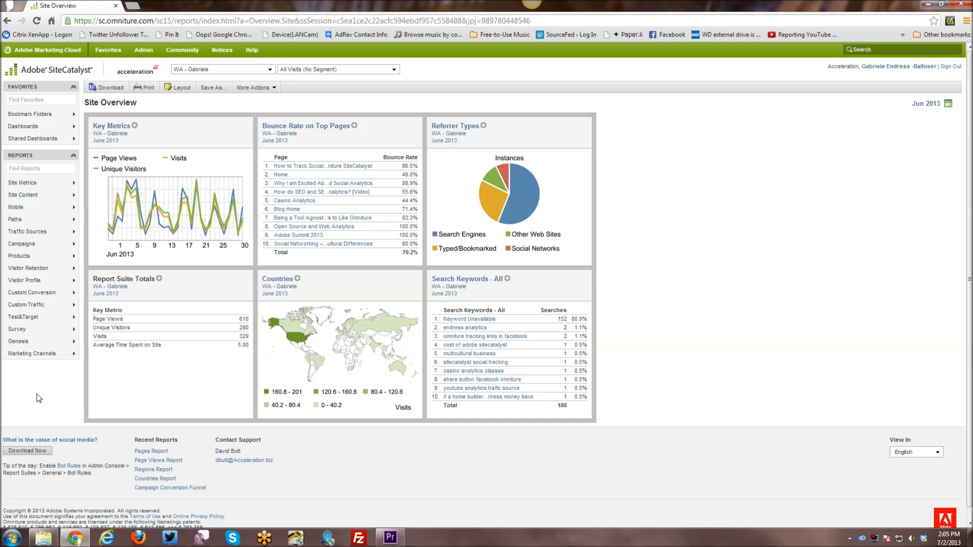
mouse_move(50, 423)
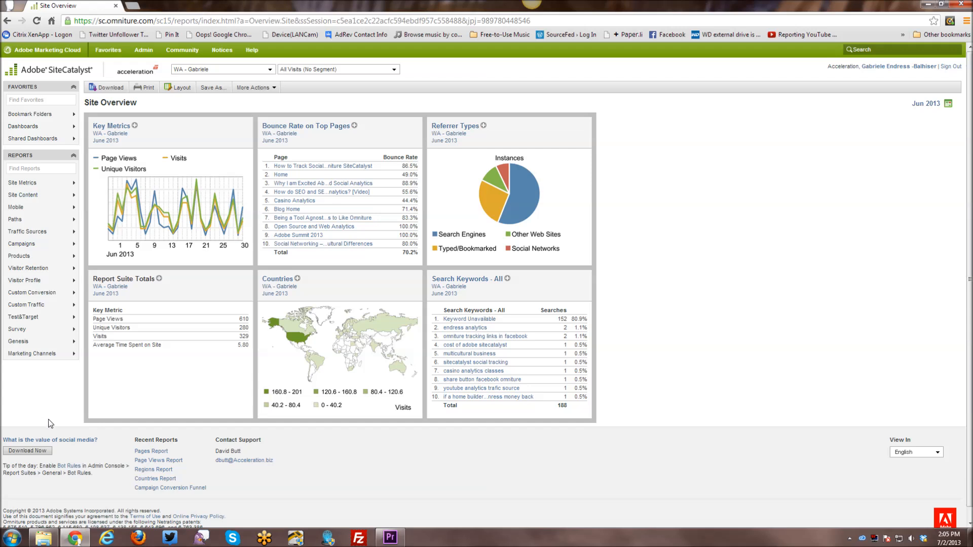
mouse_move(123, 164)
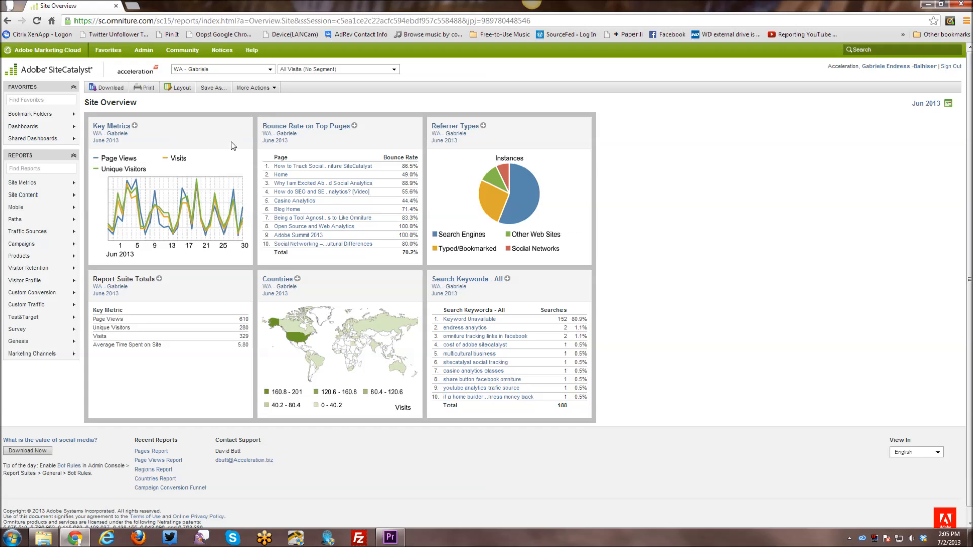
mouse_move(153, 153)
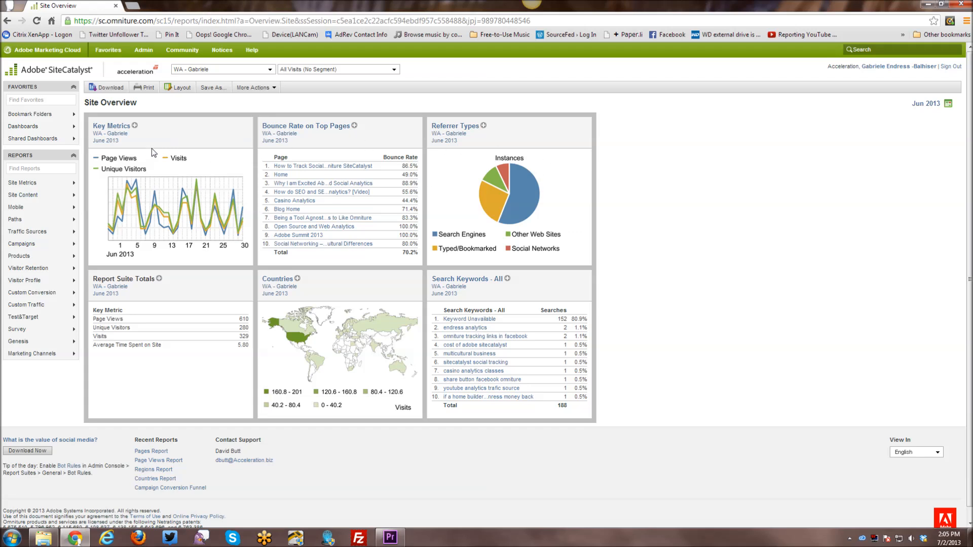
mouse_move(186, 141)
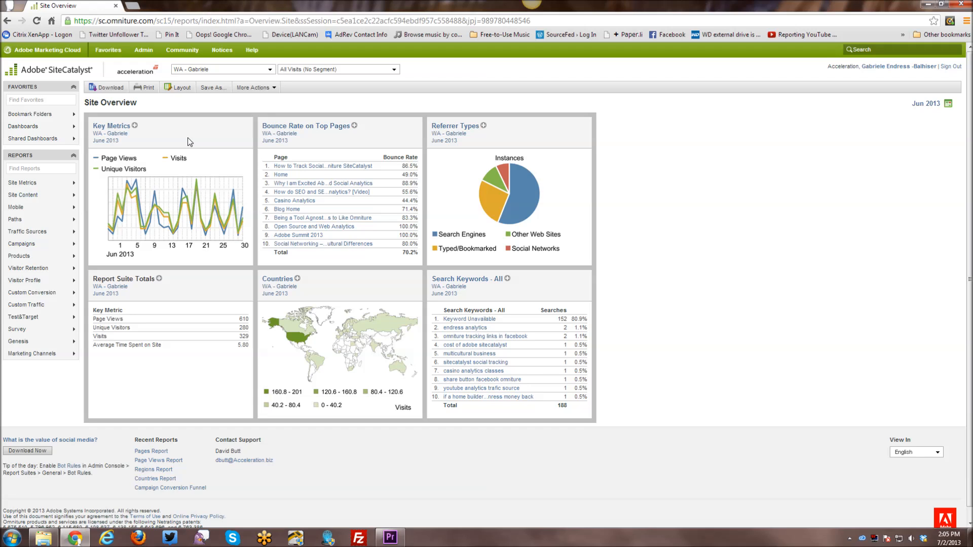
mouse_move(190, 148)
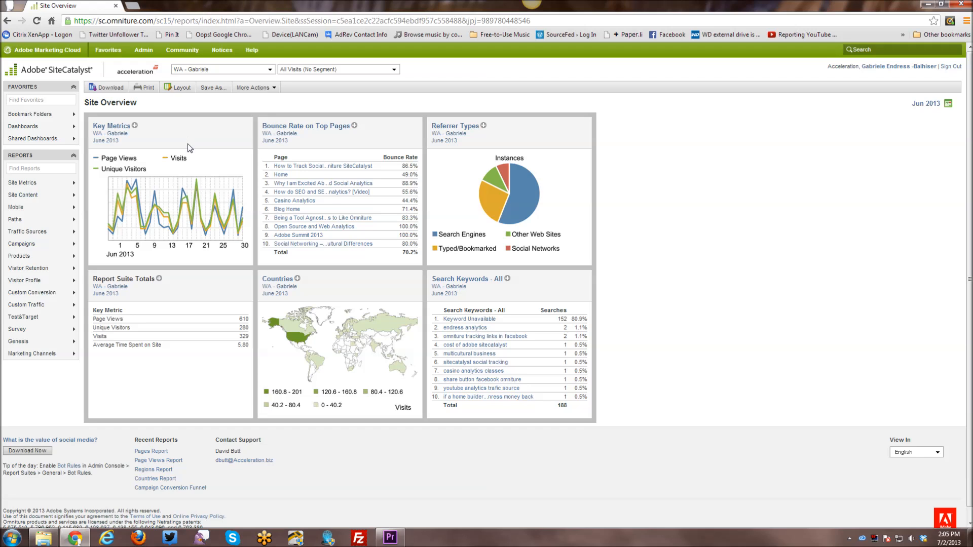
mouse_move(230, 165)
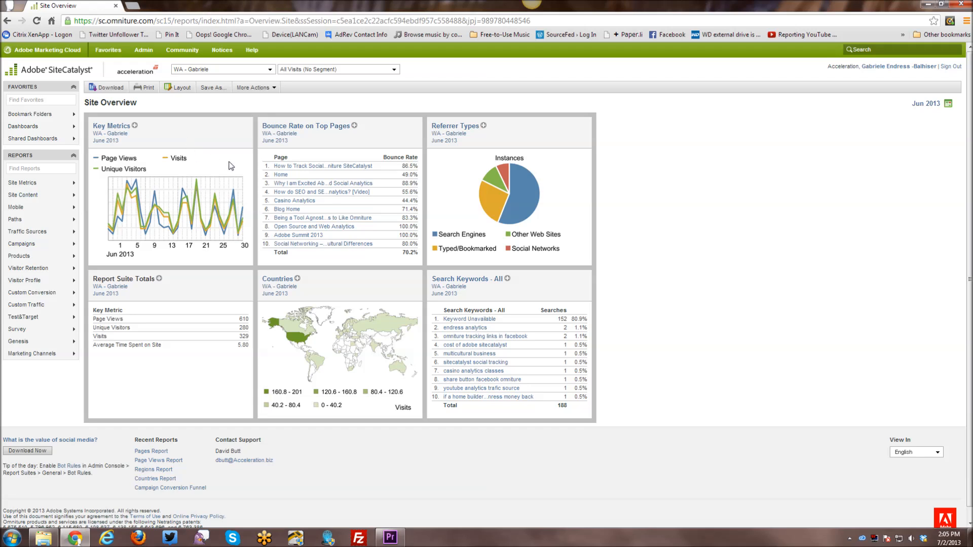
mouse_move(221, 230)
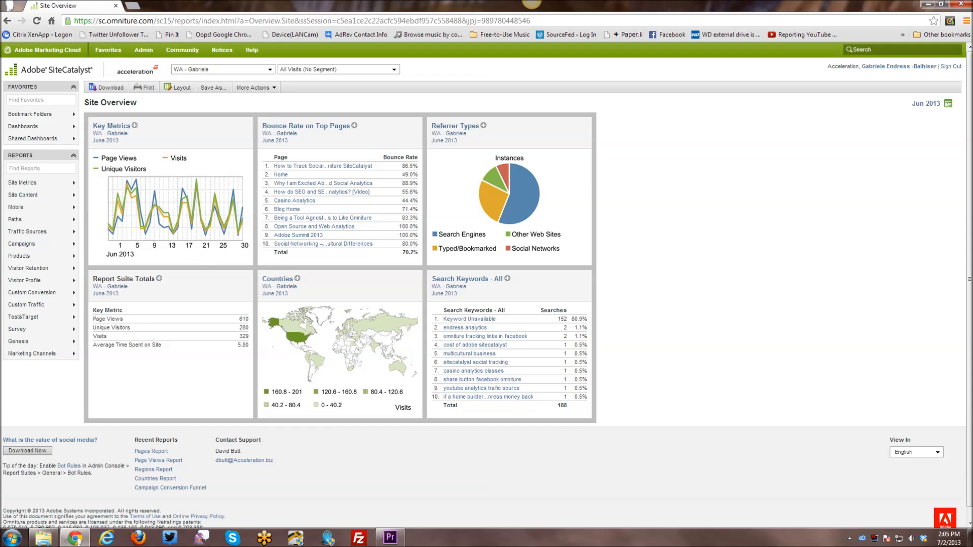
click(22, 182)
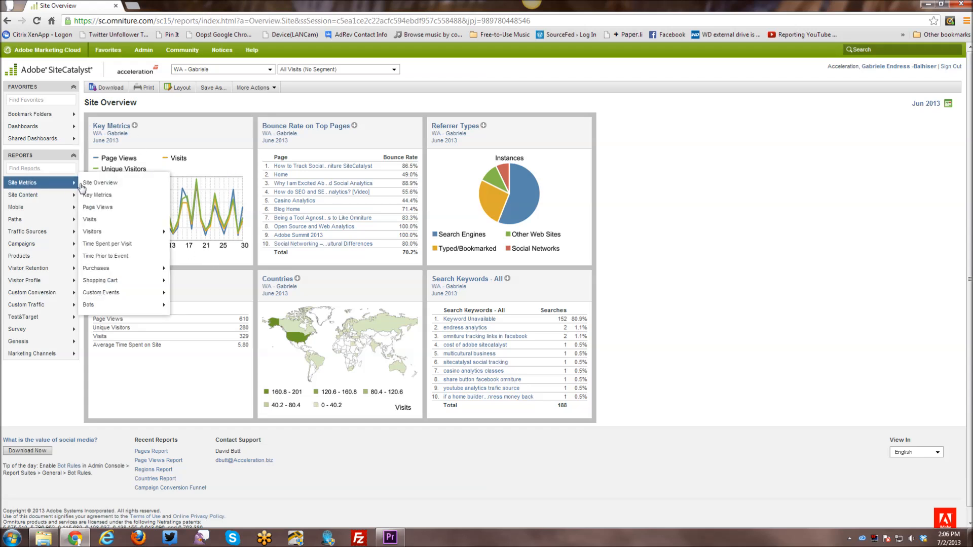
mouse_move(160, 114)
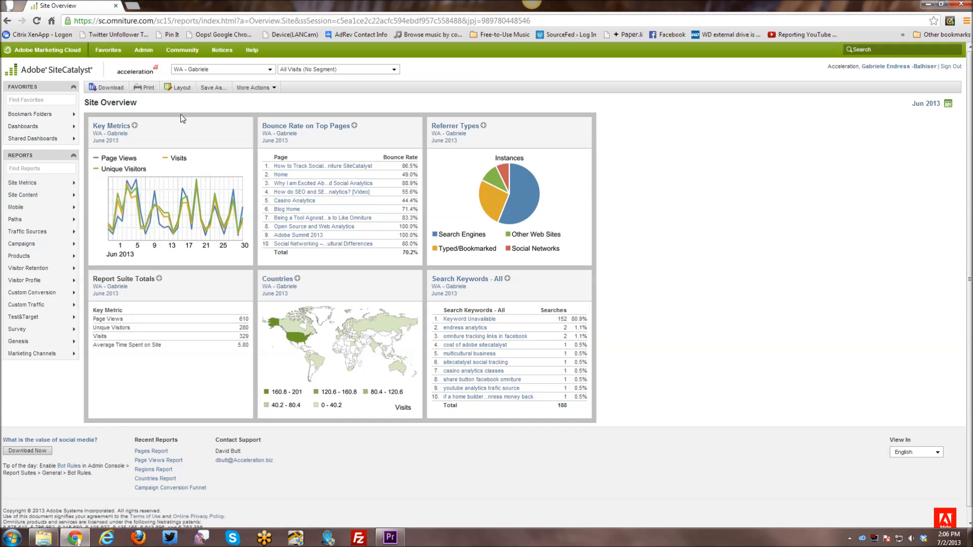
click(23, 181)
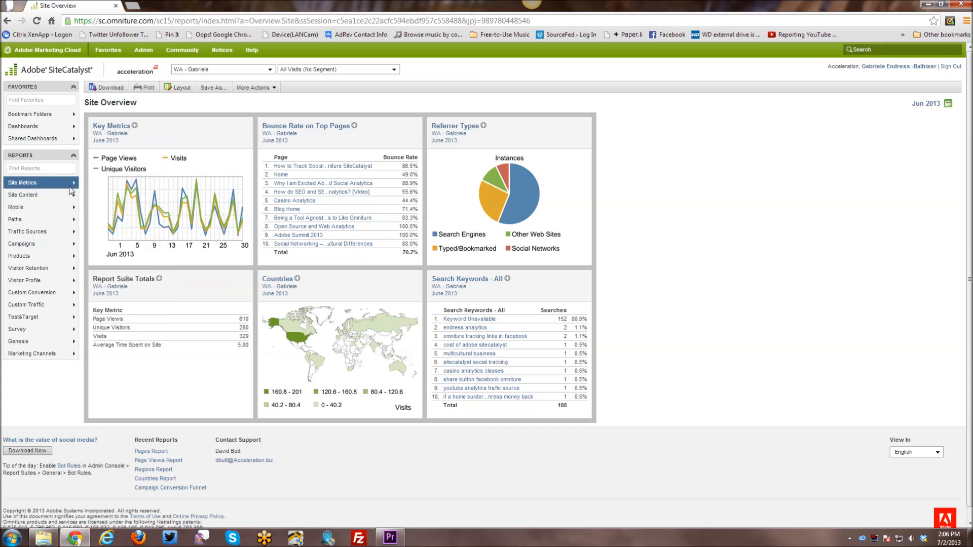
click(151, 451)
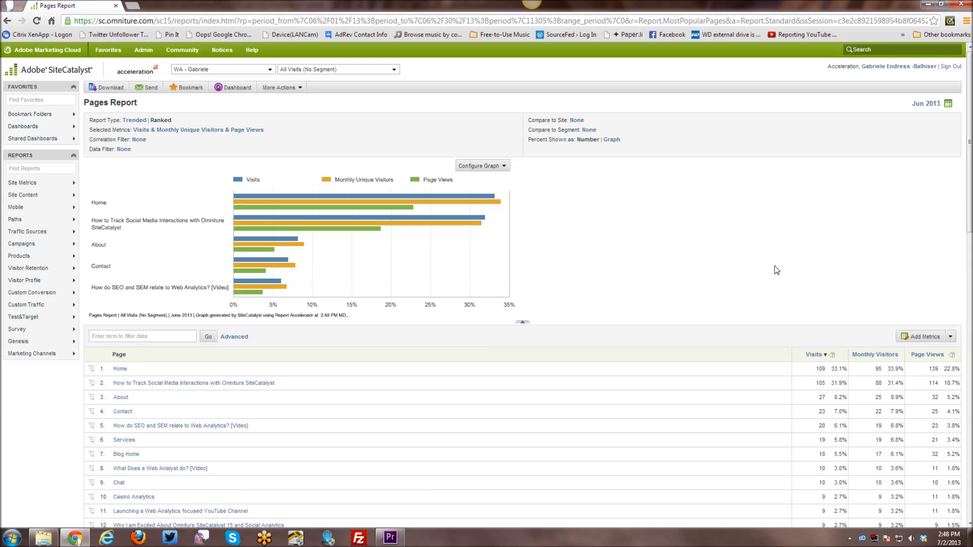
mouse_move(217, 248)
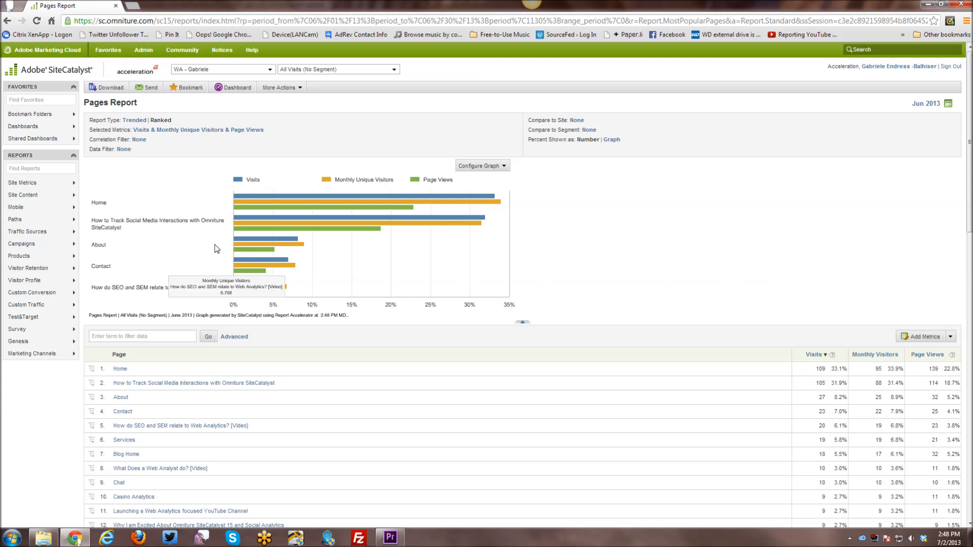
mouse_move(145, 197)
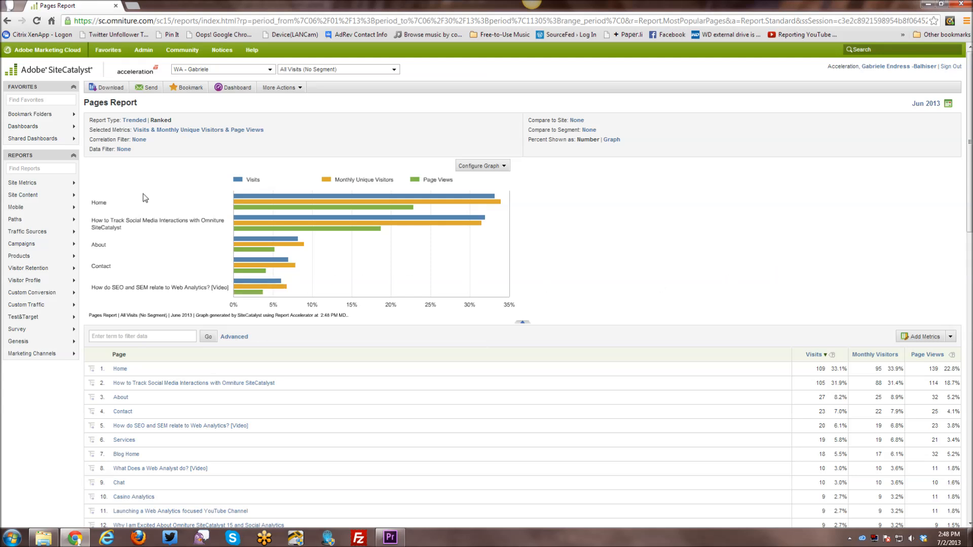
mouse_move(130, 198)
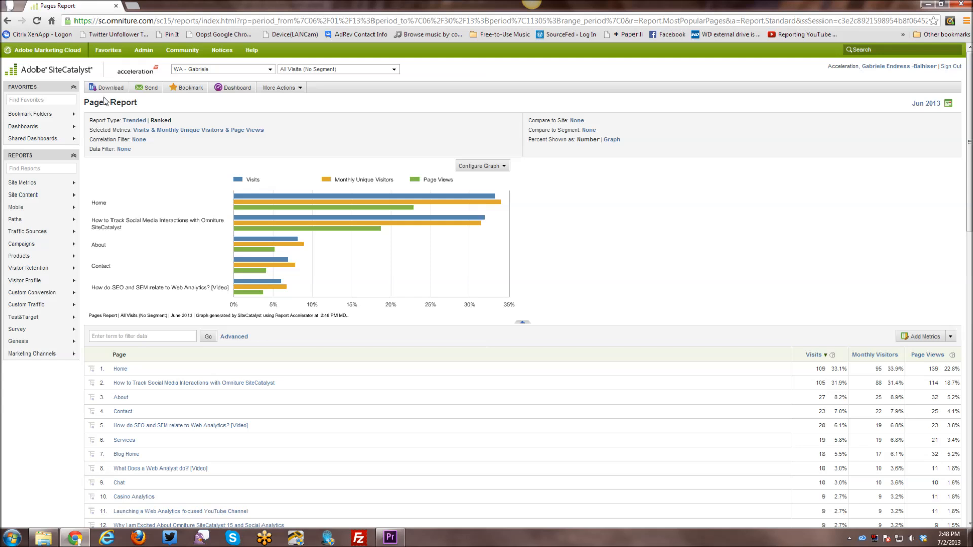
- Bring up the Download options for the June 2013 Pages Report
click(106, 87)
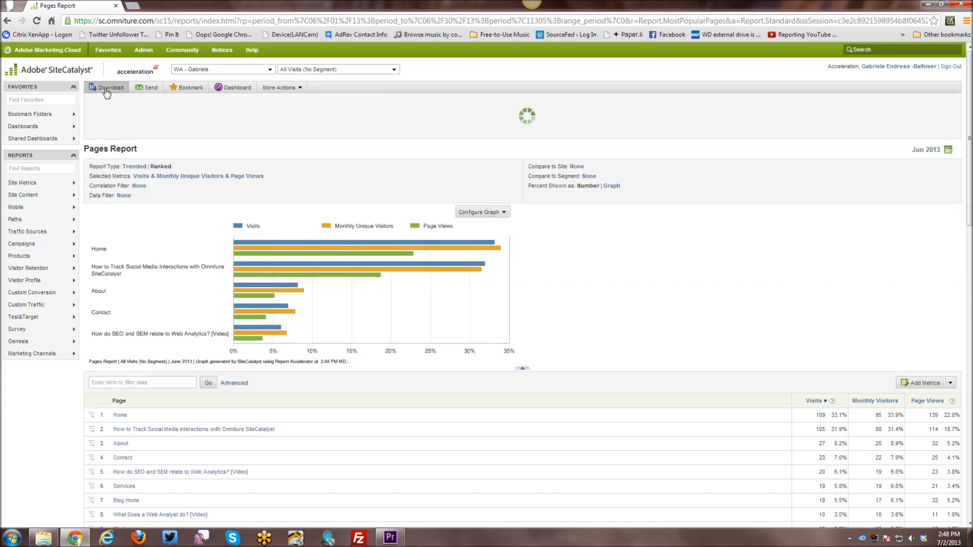
click(107, 87)
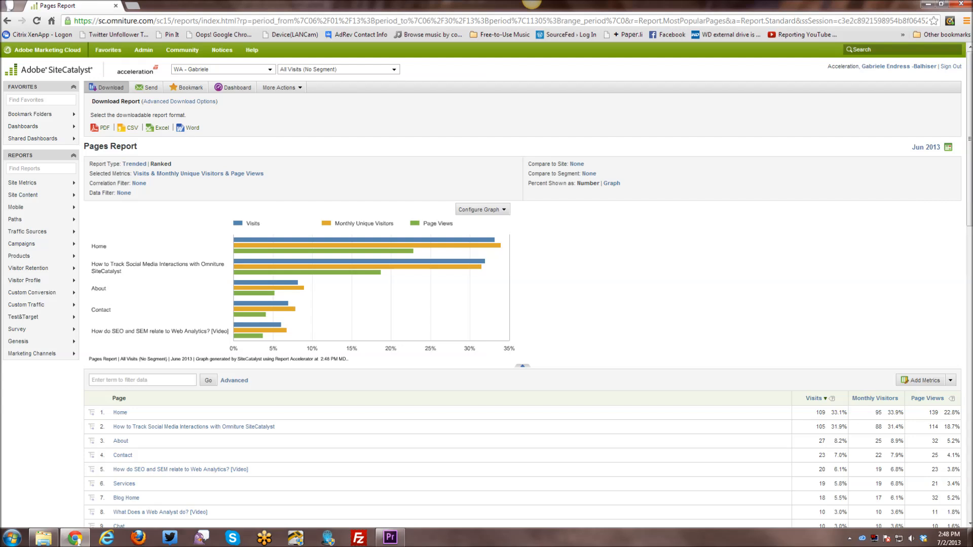
mouse_move(153, 89)
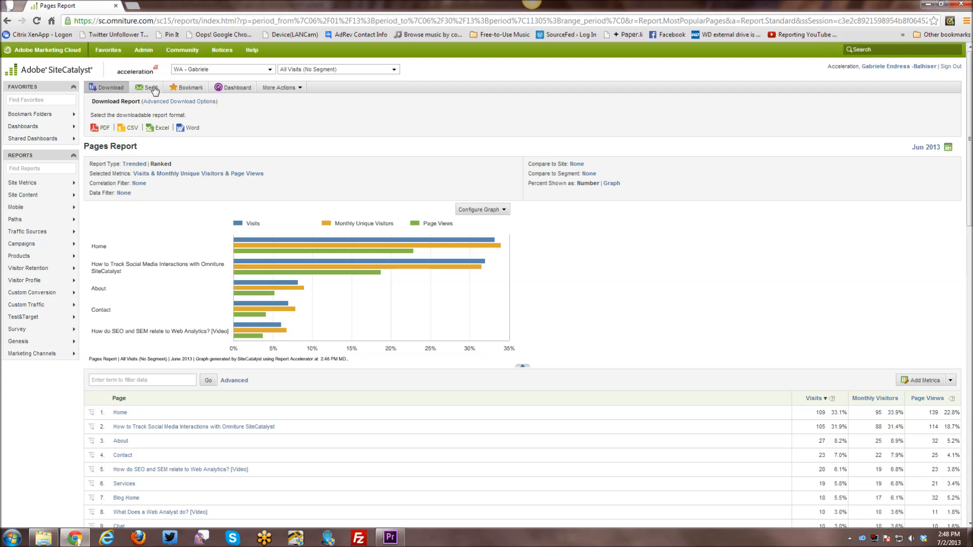
click(147, 87)
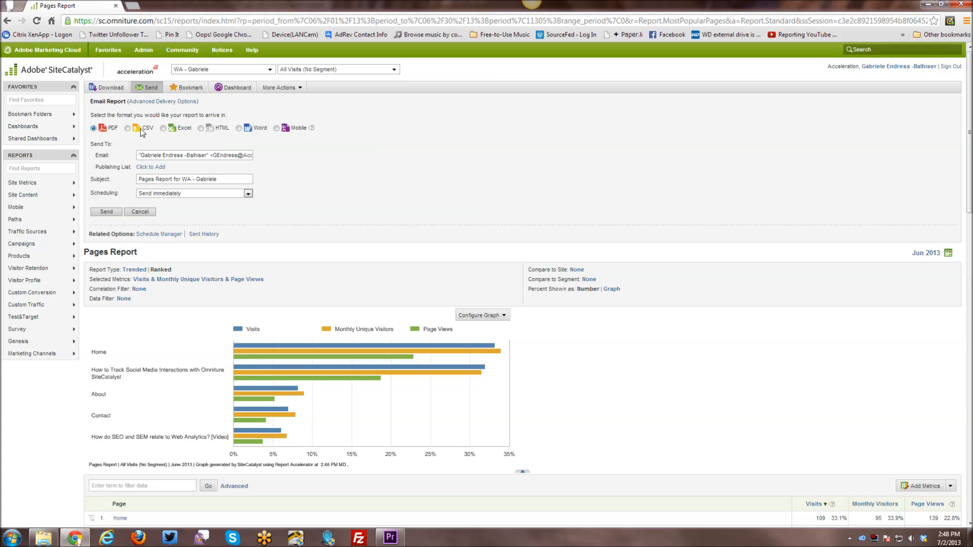
mouse_move(330, 135)
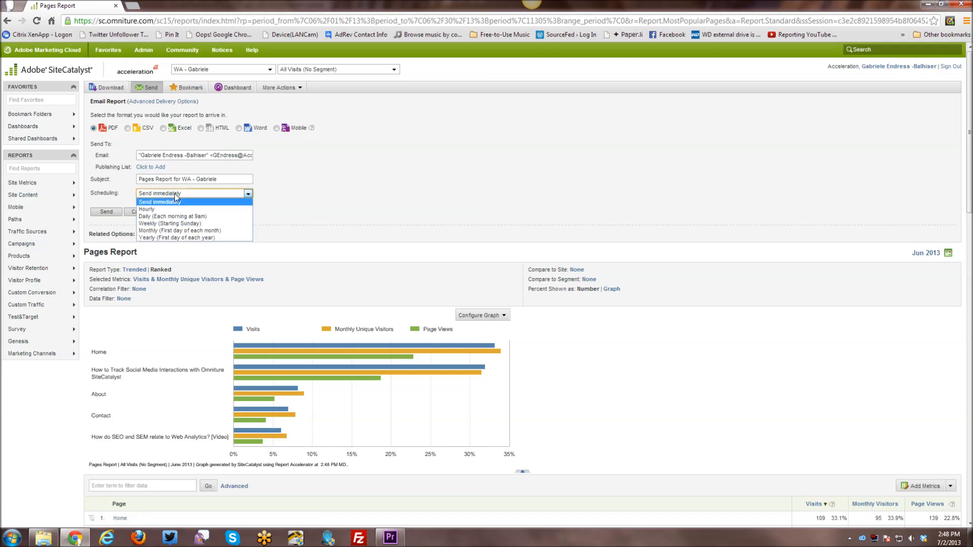
mouse_move(186, 106)
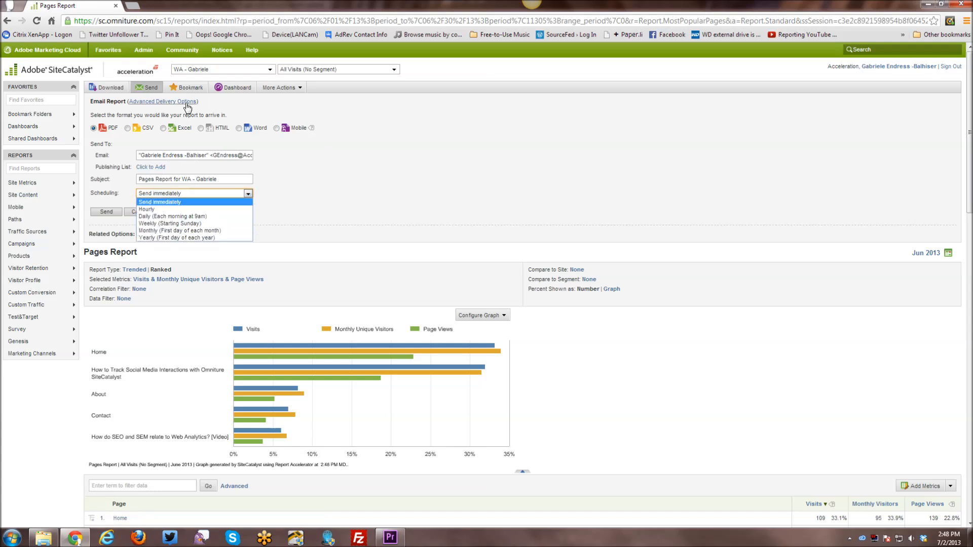
click(159, 202)
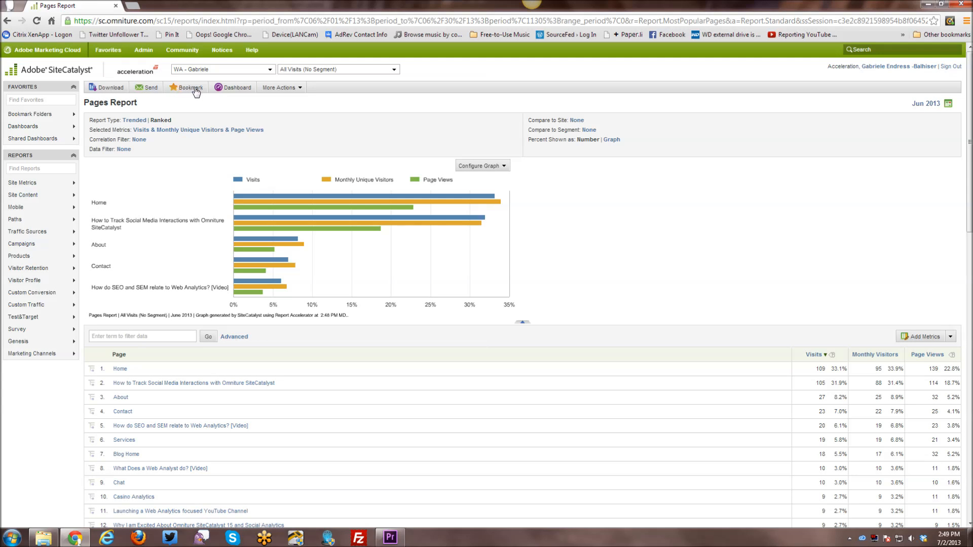
click(188, 87)
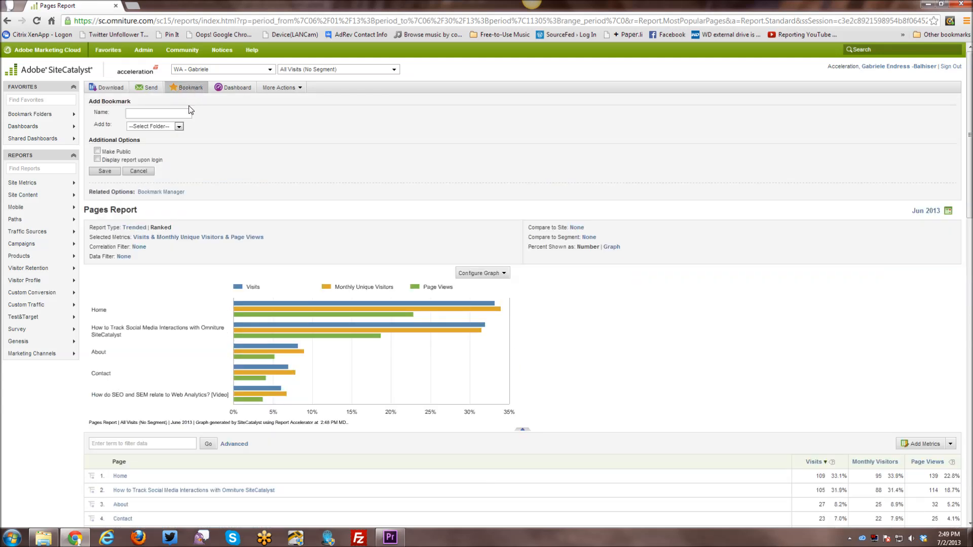
click(158, 113)
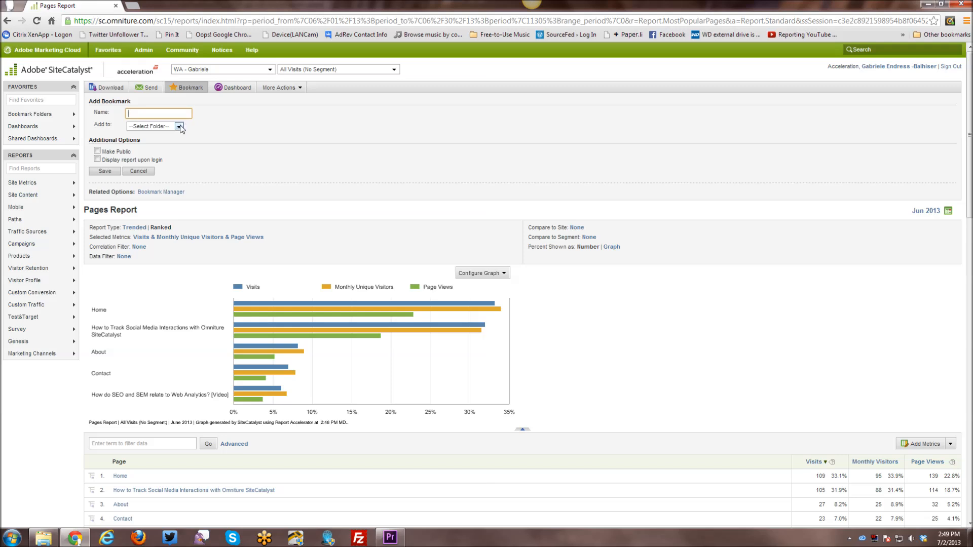
click(179, 126)
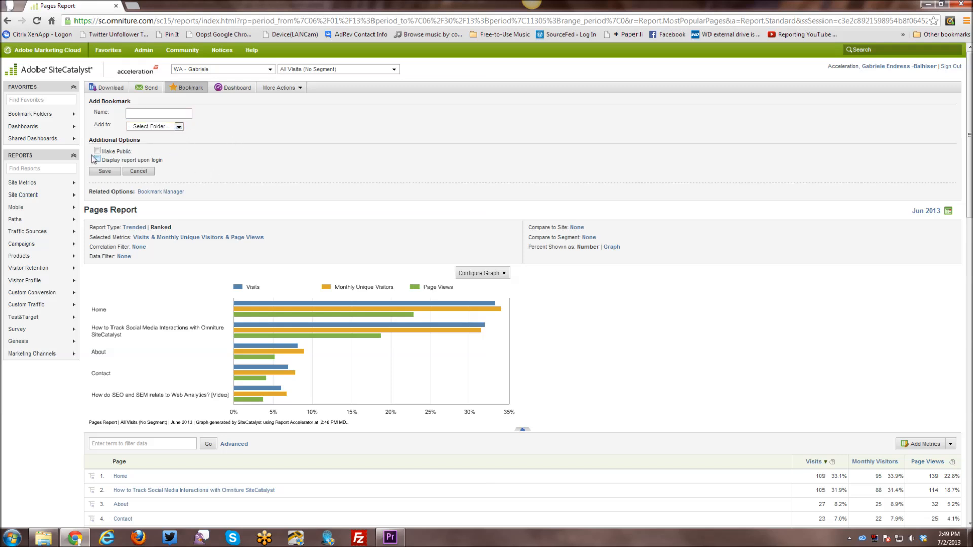
click(97, 159)
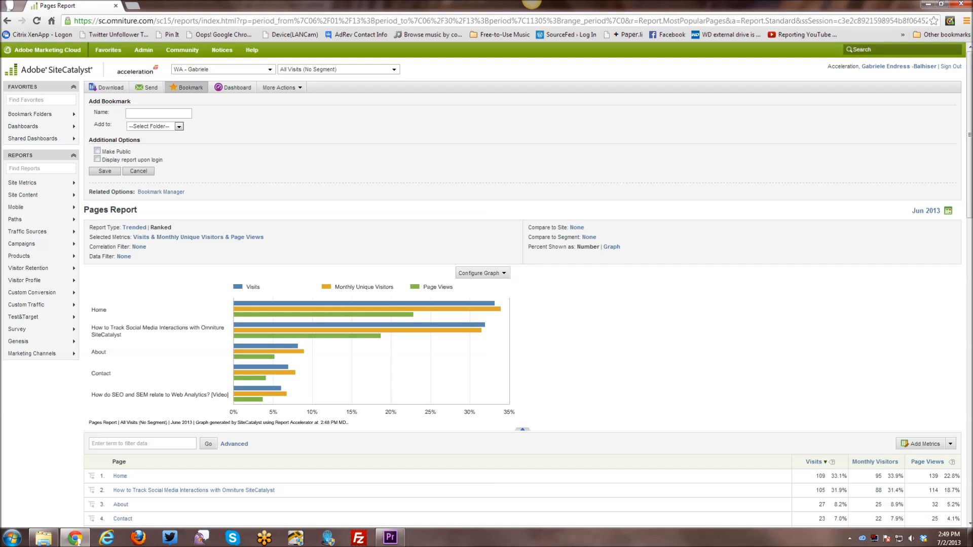
mouse_move(275, 213)
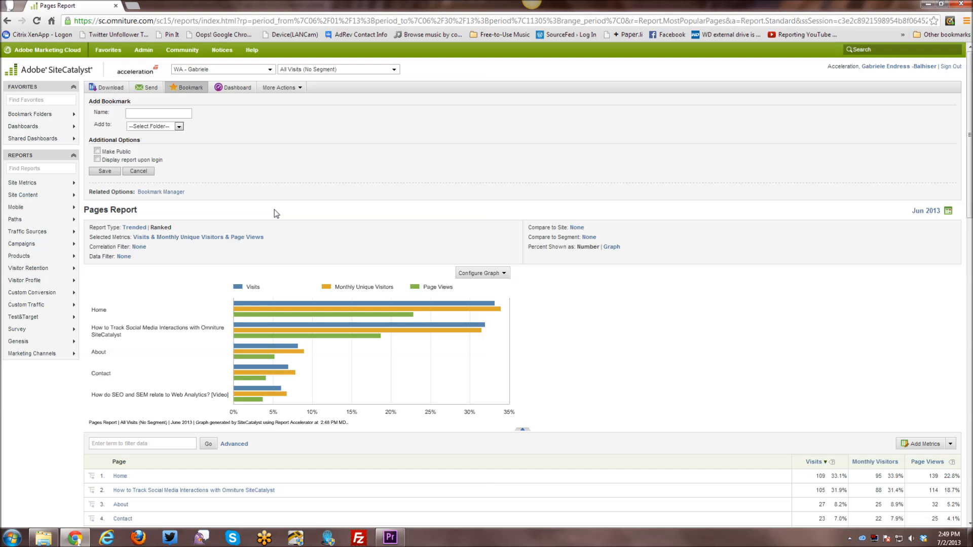
mouse_move(218, 192)
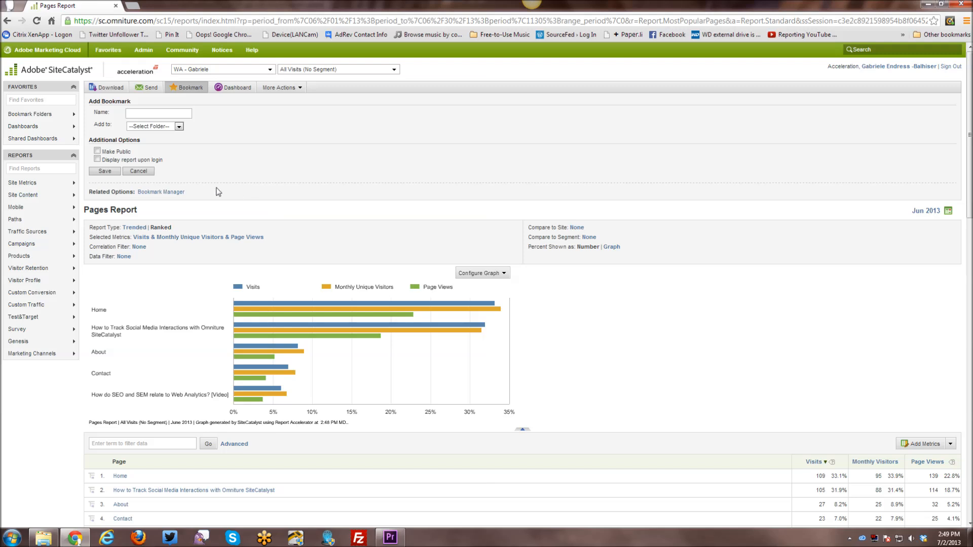
mouse_move(242, 154)
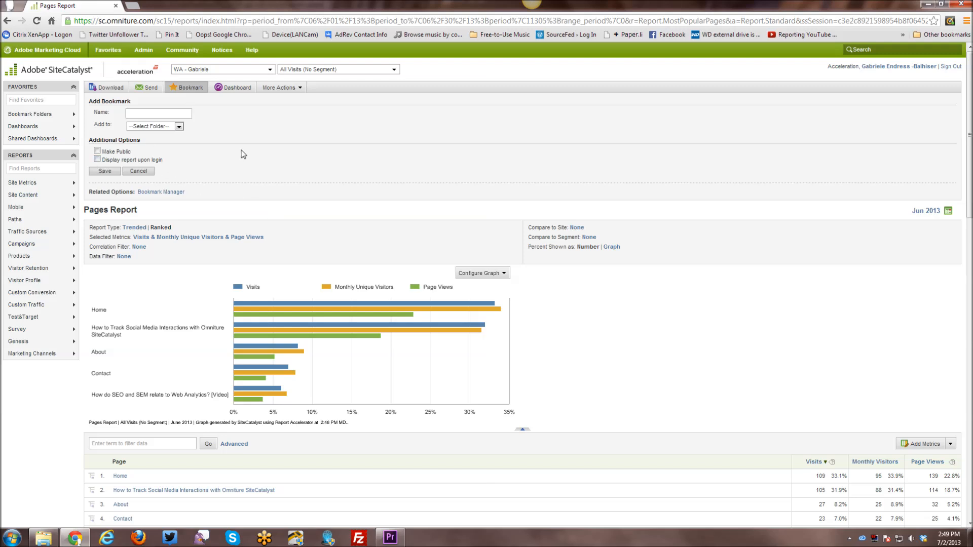
click(138, 171)
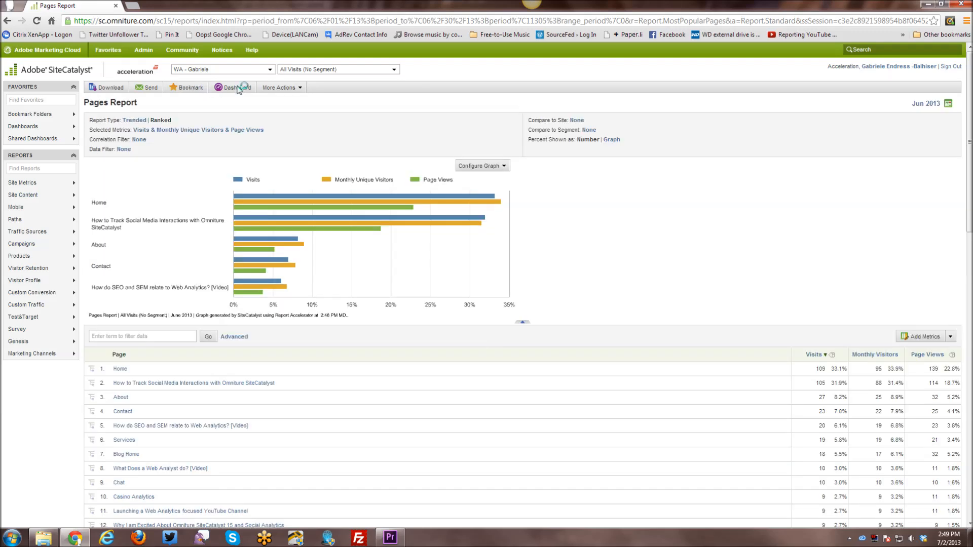
click(230, 88)
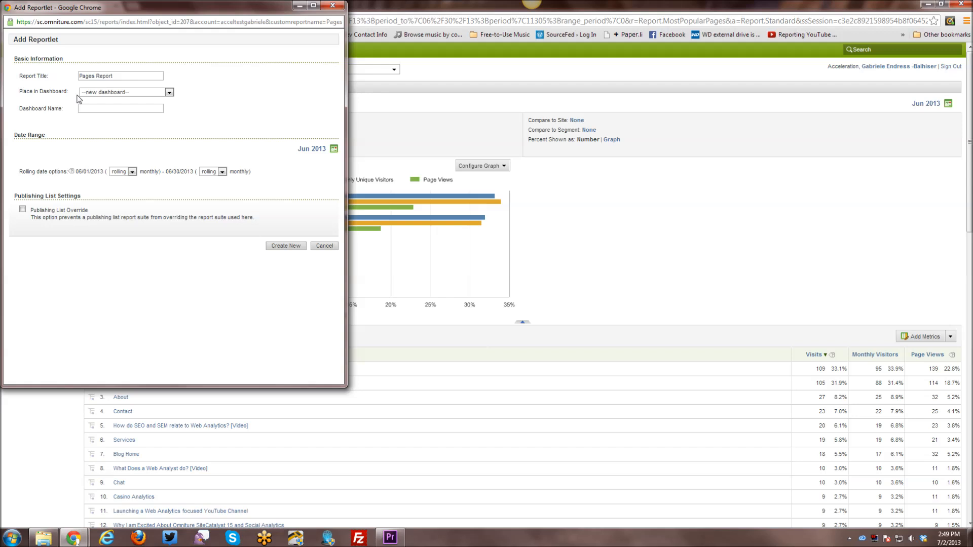
mouse_move(79, 109)
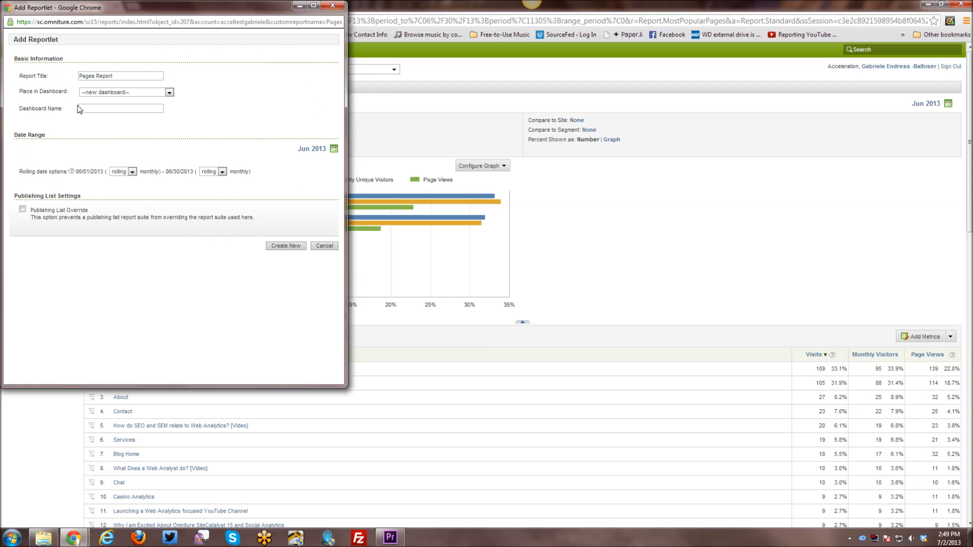
mouse_move(258, 159)
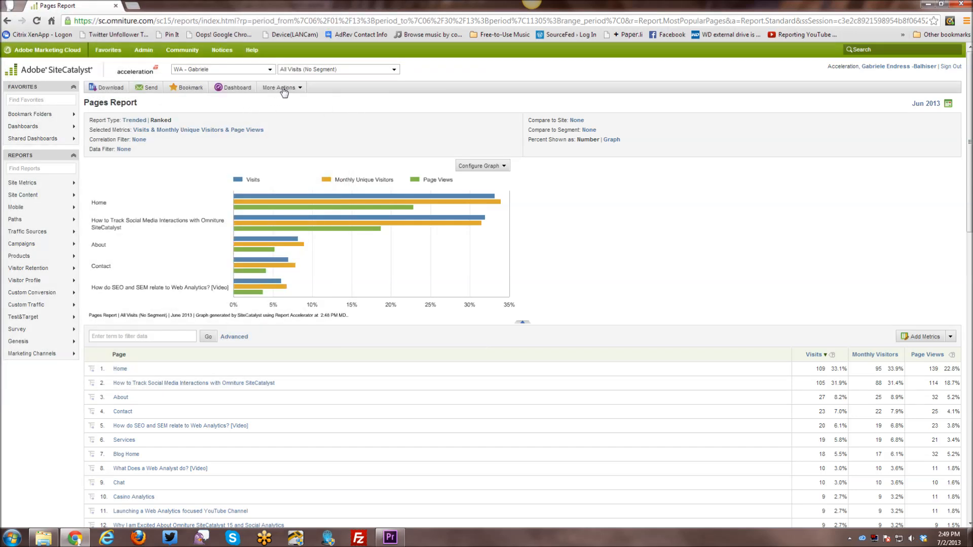
- Open More Actions on the Pages Report and choose Copy Graph to get a copyable chart image
click(277, 88)
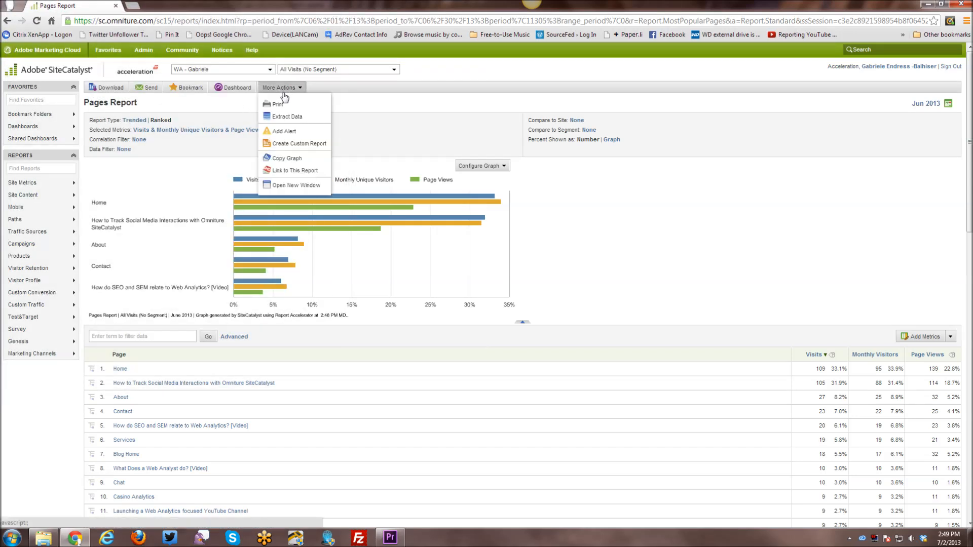
mouse_move(287, 116)
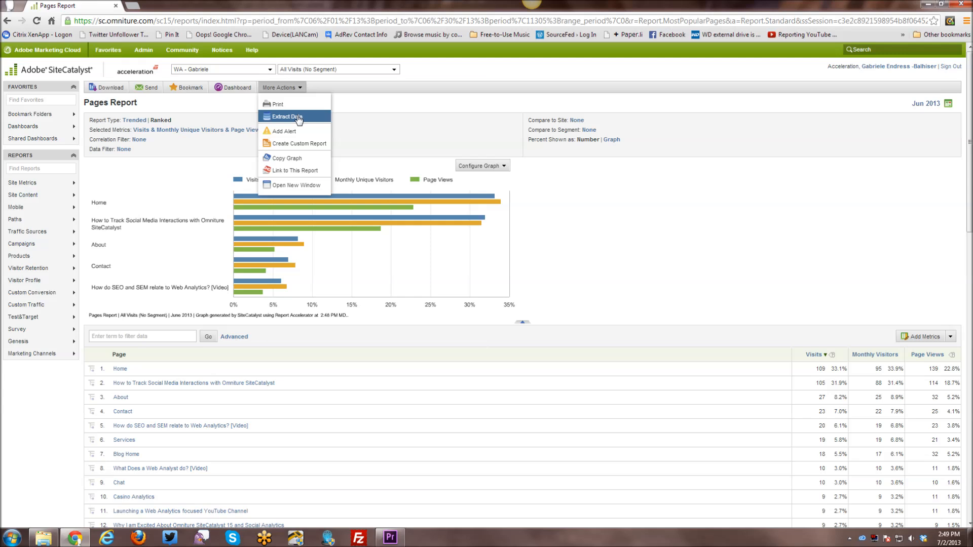
mouse_move(297, 120)
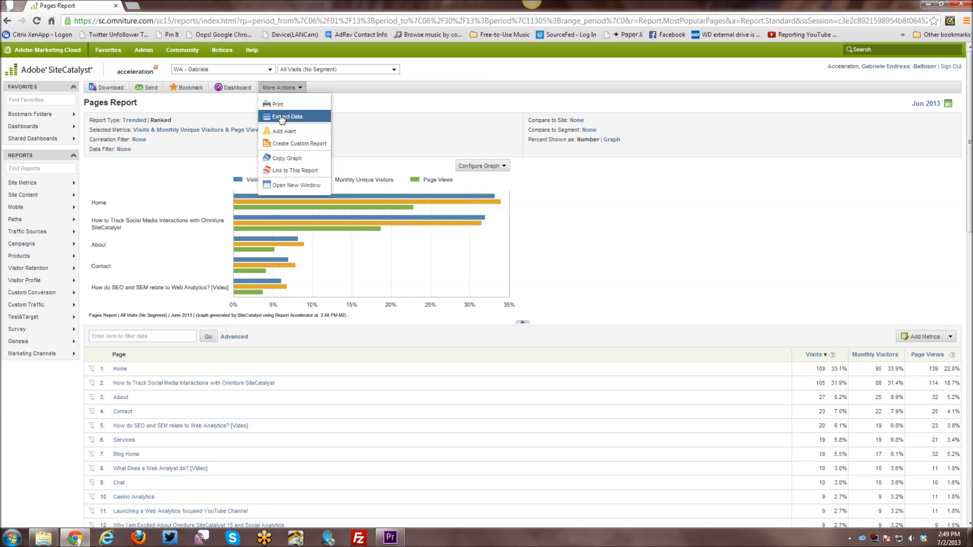
mouse_move(295, 126)
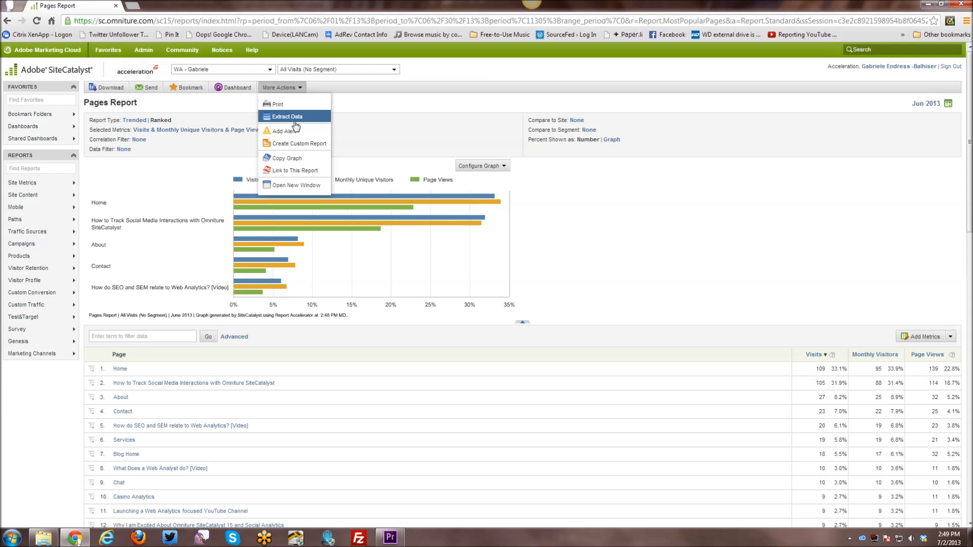
mouse_move(294, 133)
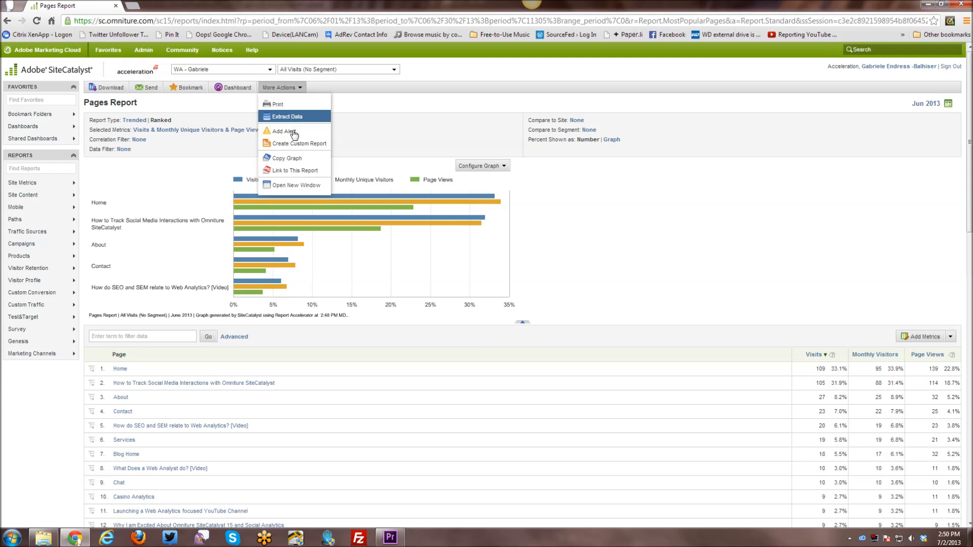
mouse_move(357, 220)
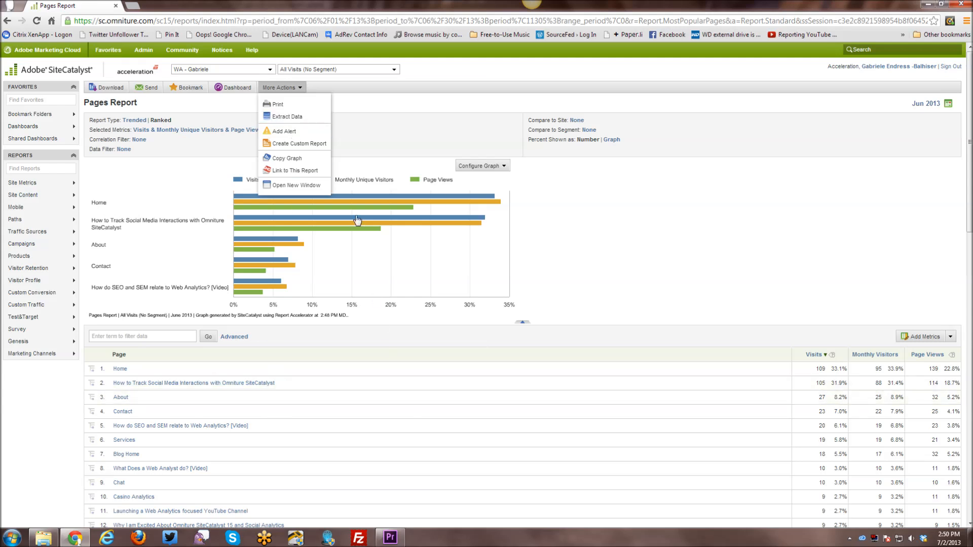
mouse_move(287, 115)
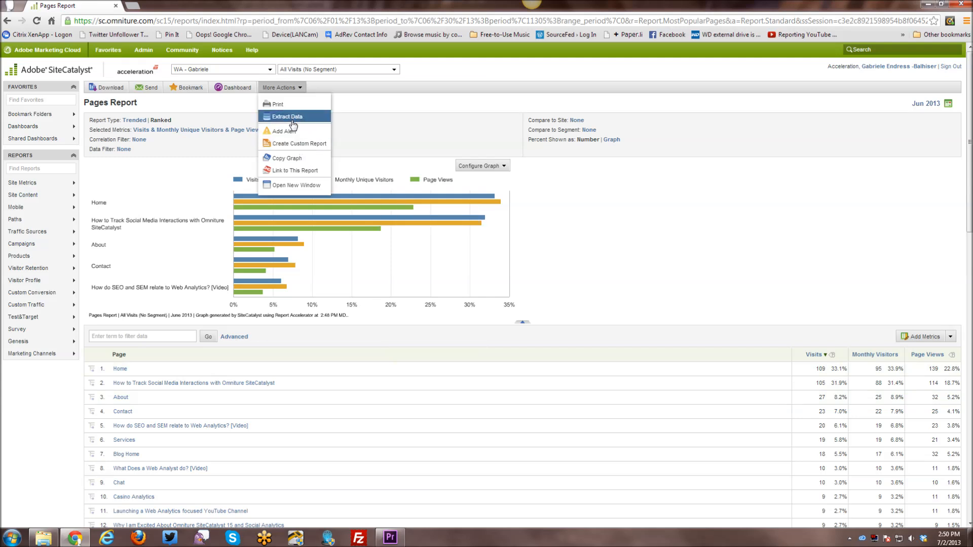
mouse_move(283, 131)
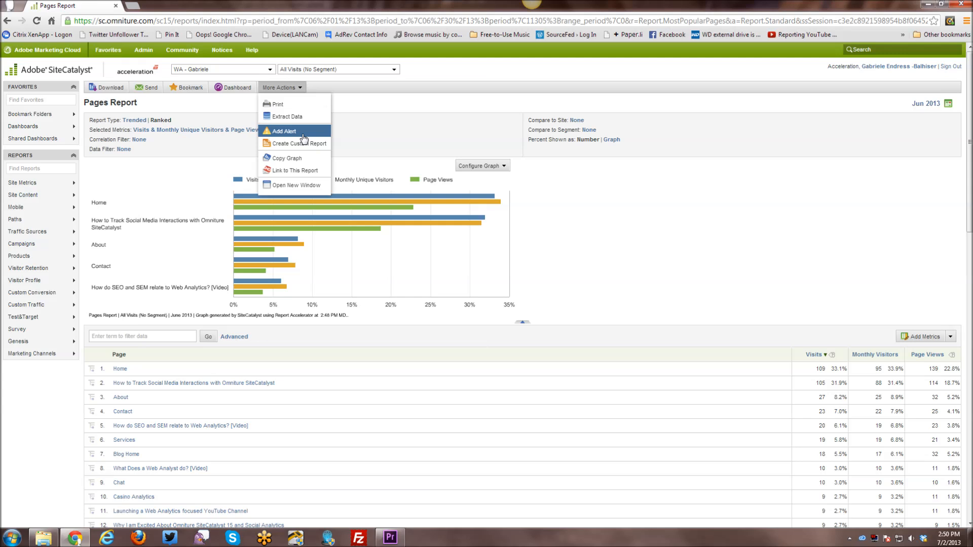
mouse_move(295, 143)
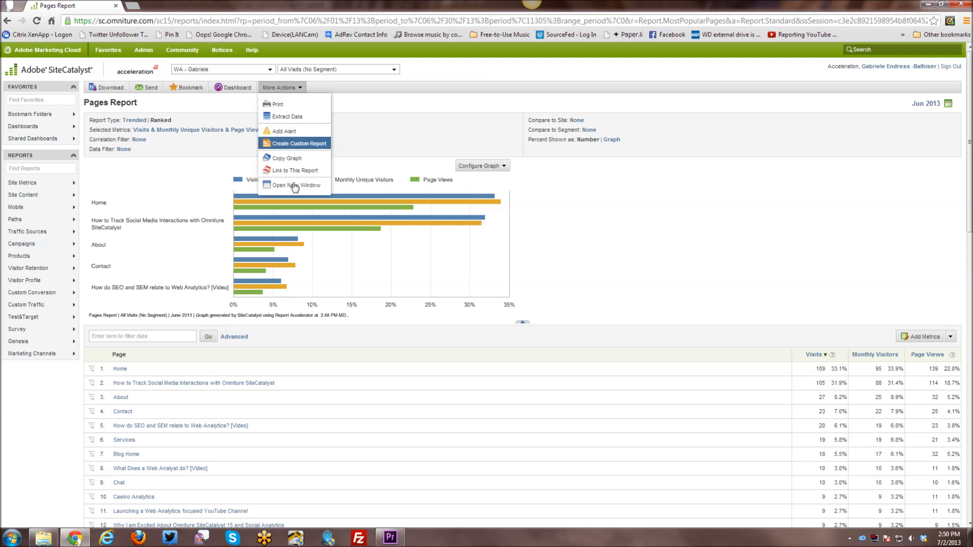
mouse_move(502, 245)
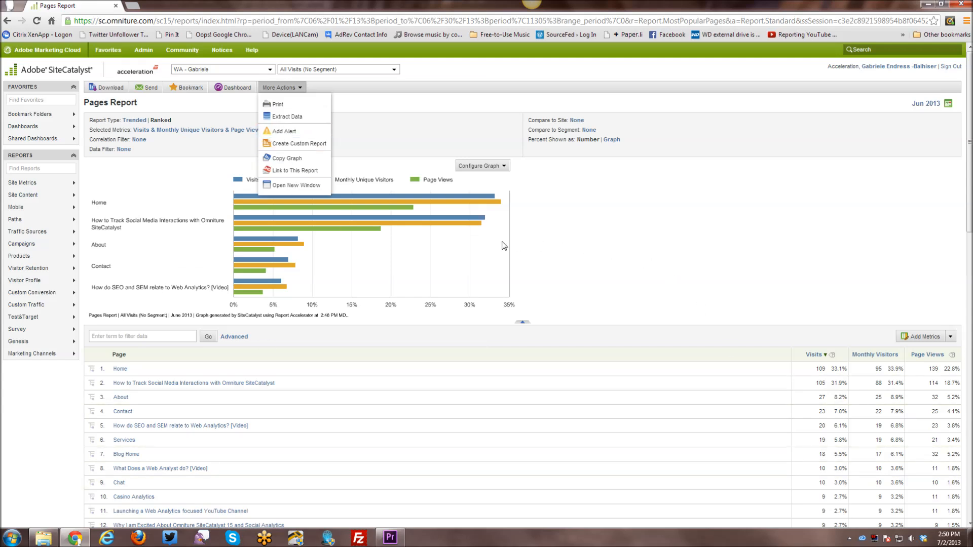
mouse_move(294, 143)
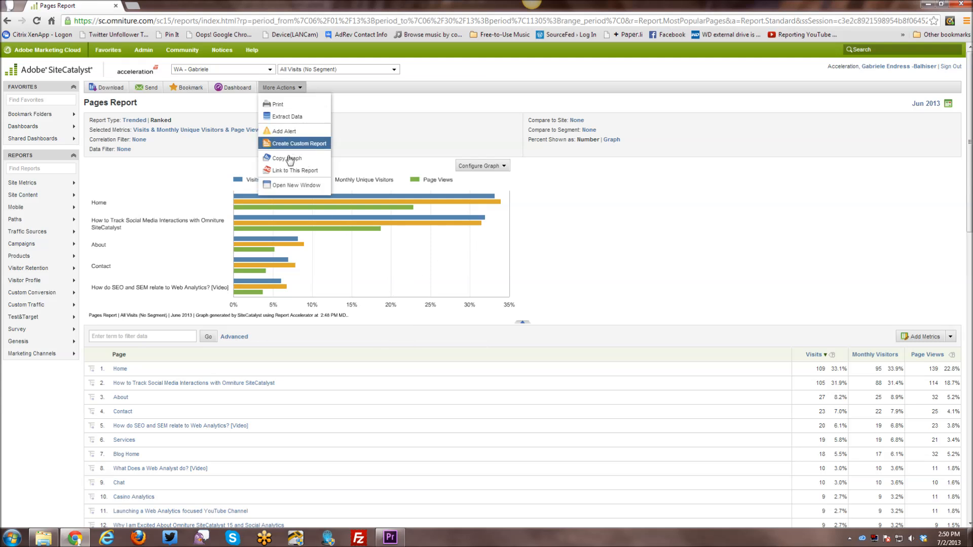
mouse_move(287, 158)
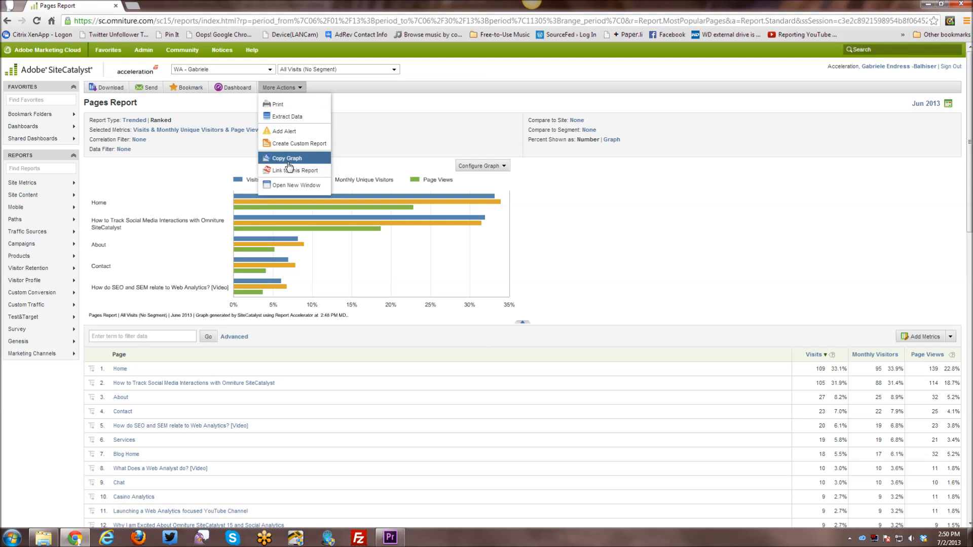
click(286, 158)
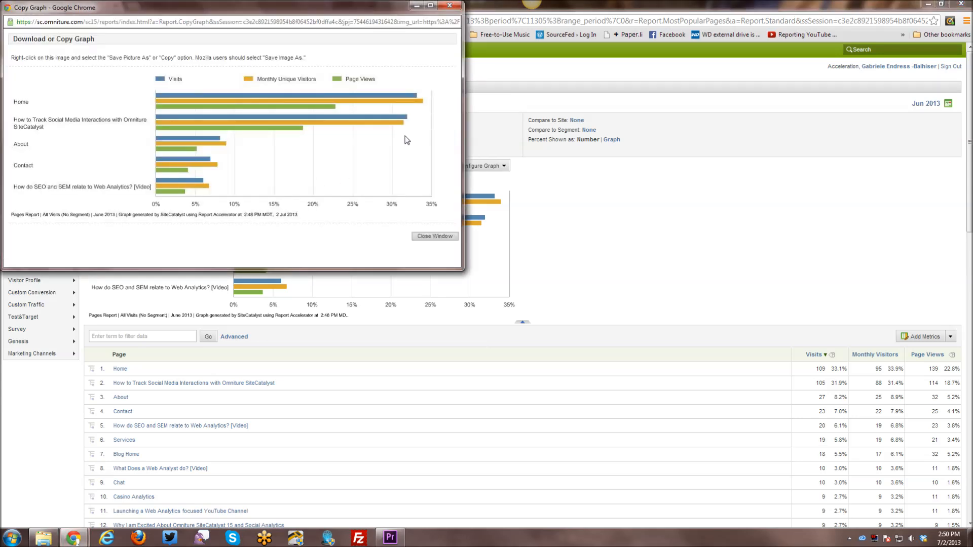
mouse_move(264, 137)
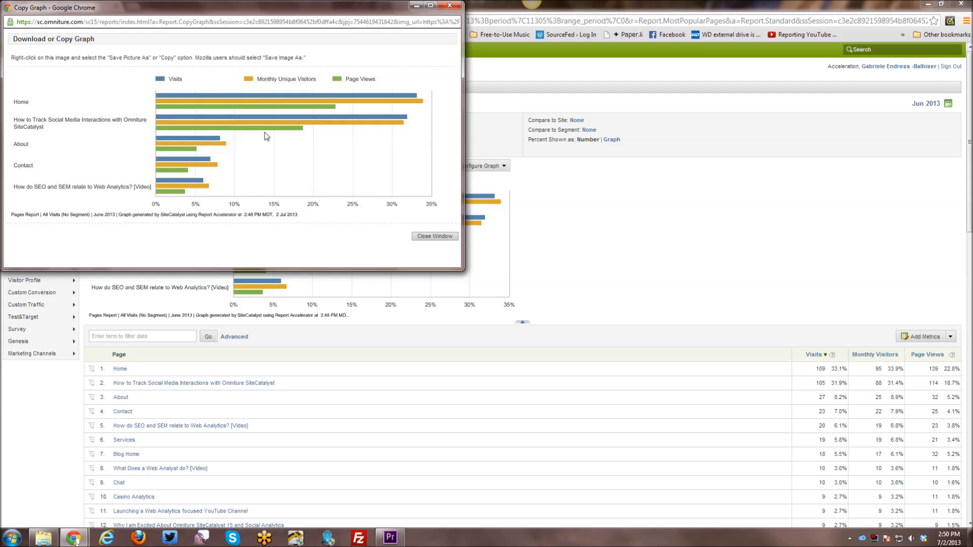
- Copy the bar chart image from the Copy Graph window and close the window
right_click(266, 135)
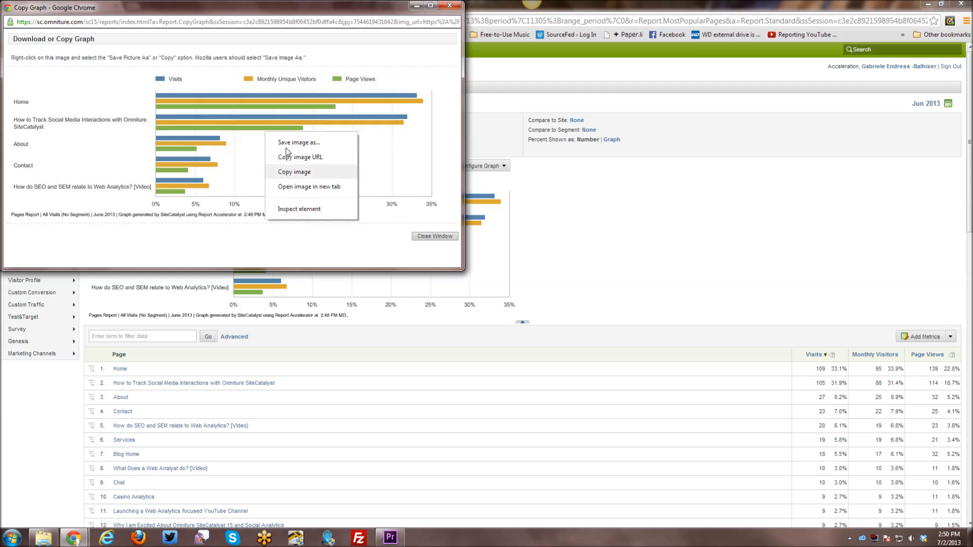
click(294, 172)
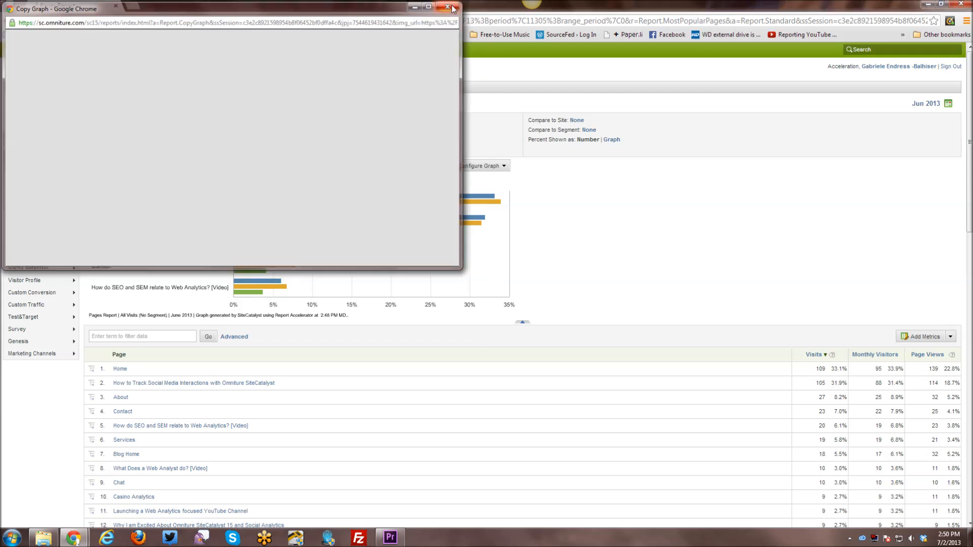
click(449, 7)
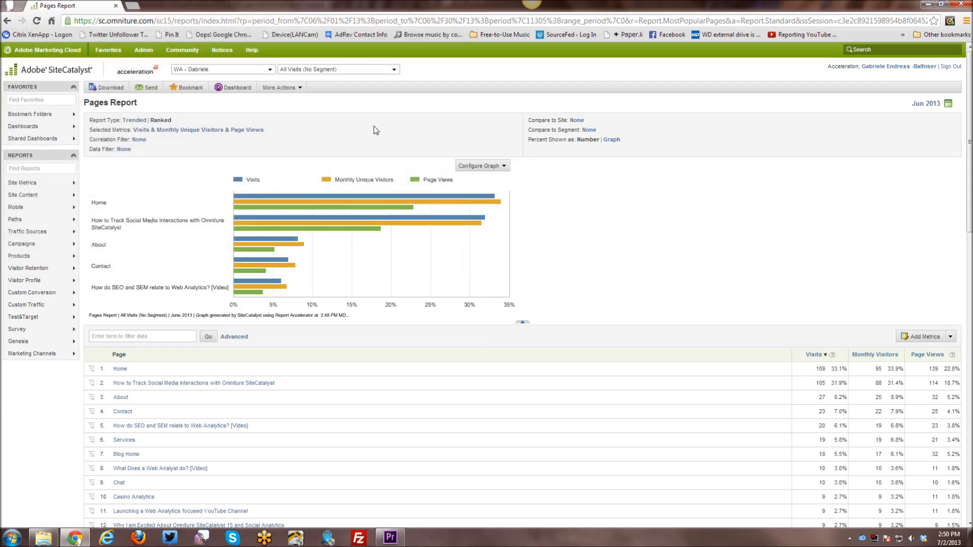
click(279, 87)
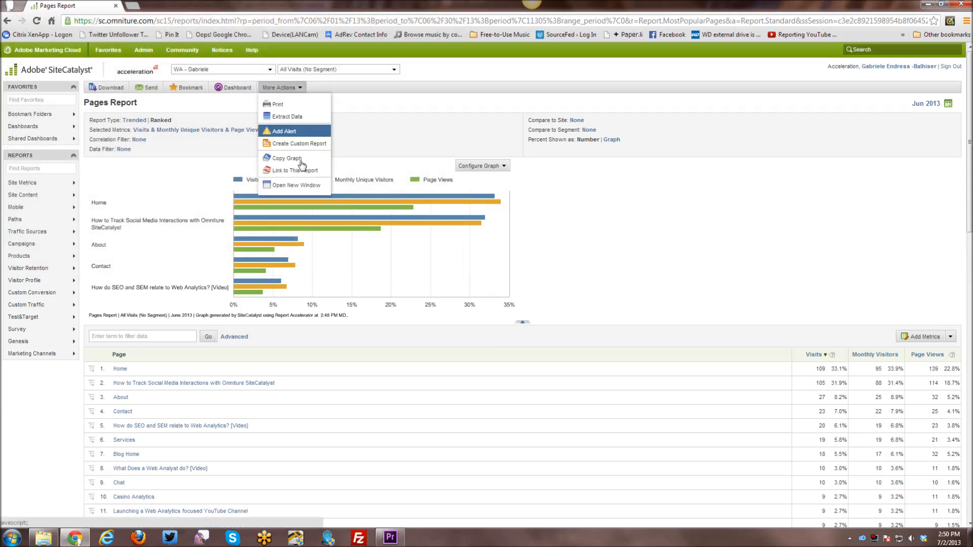
mouse_move(292, 170)
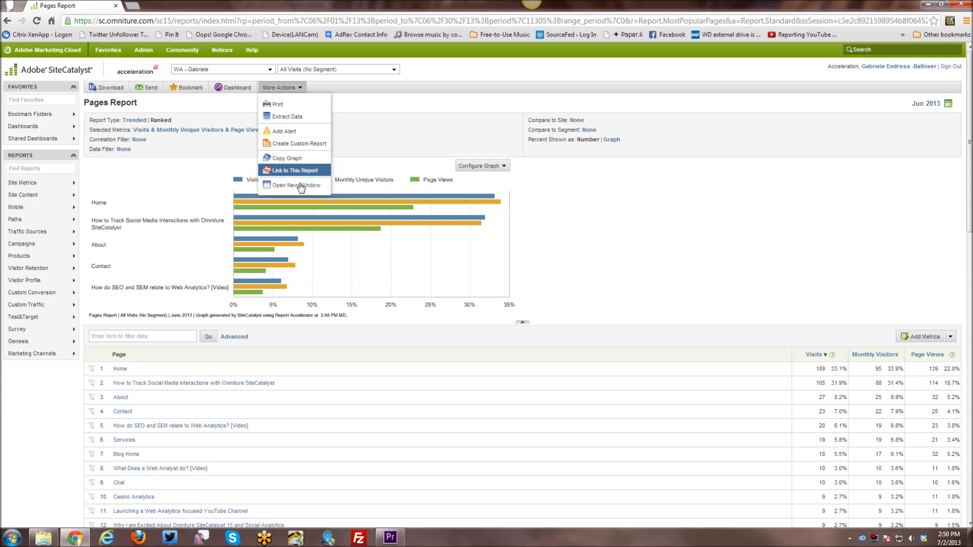
mouse_move(297, 184)
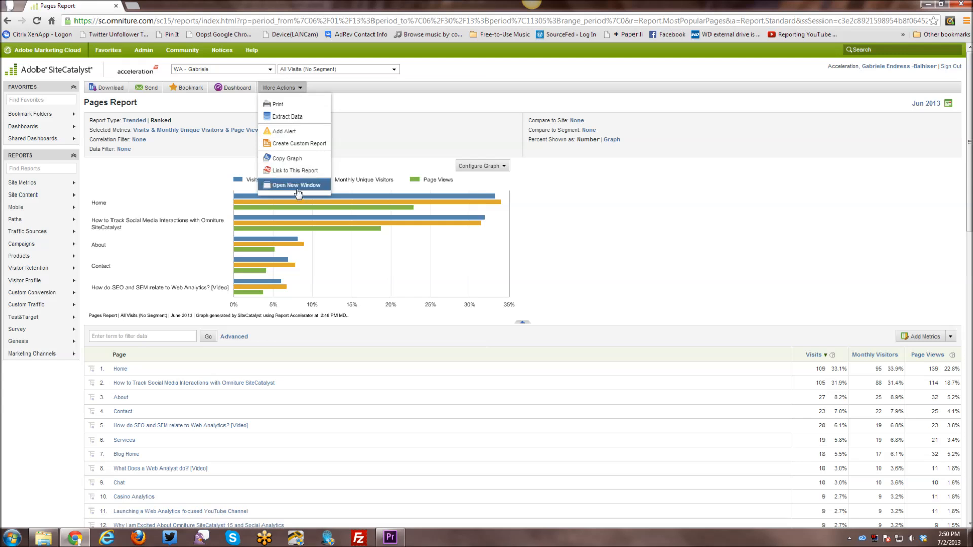
mouse_move(351, 108)
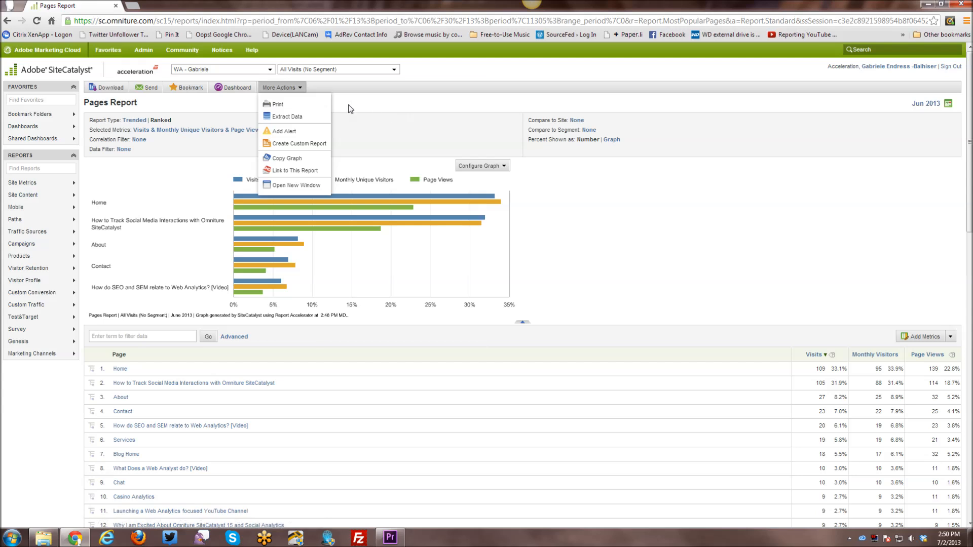
click(356, 135)
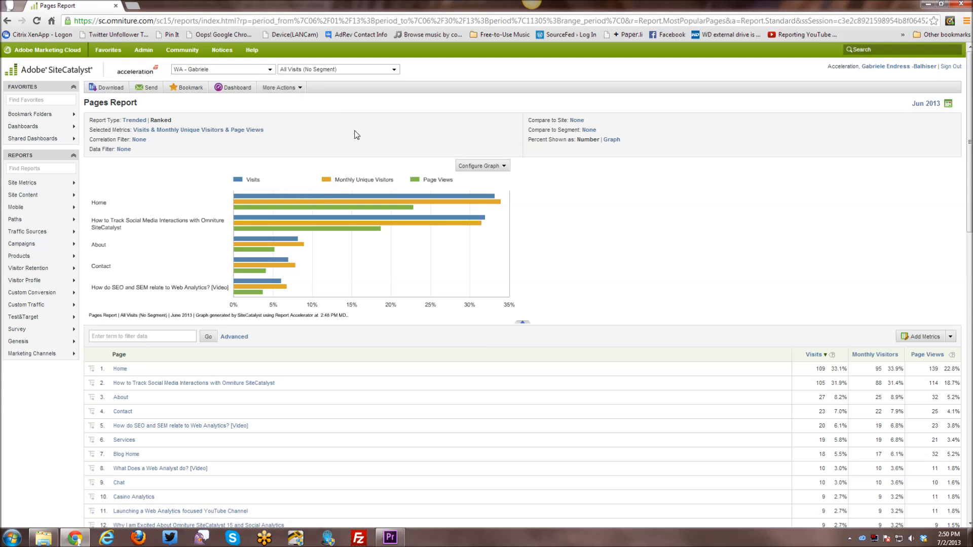
mouse_move(210, 169)
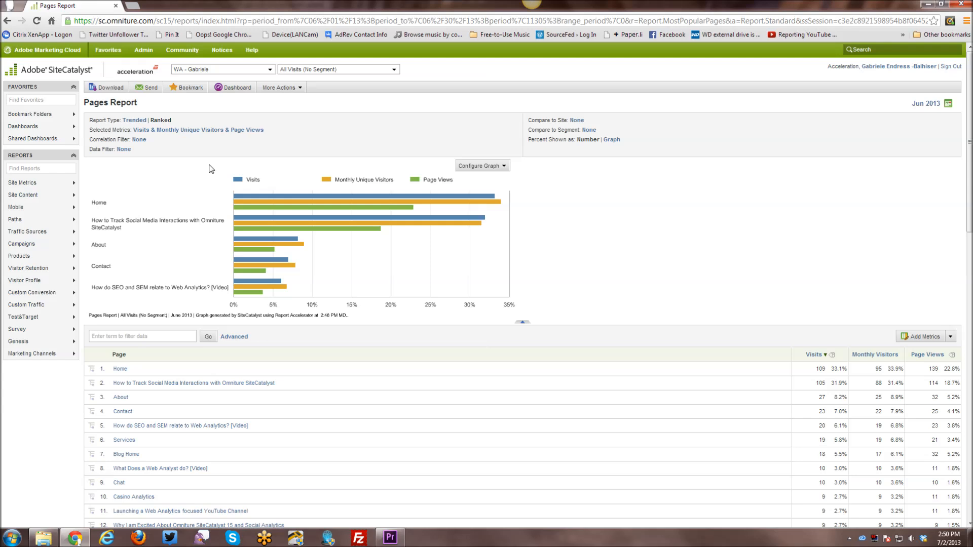
mouse_move(200, 141)
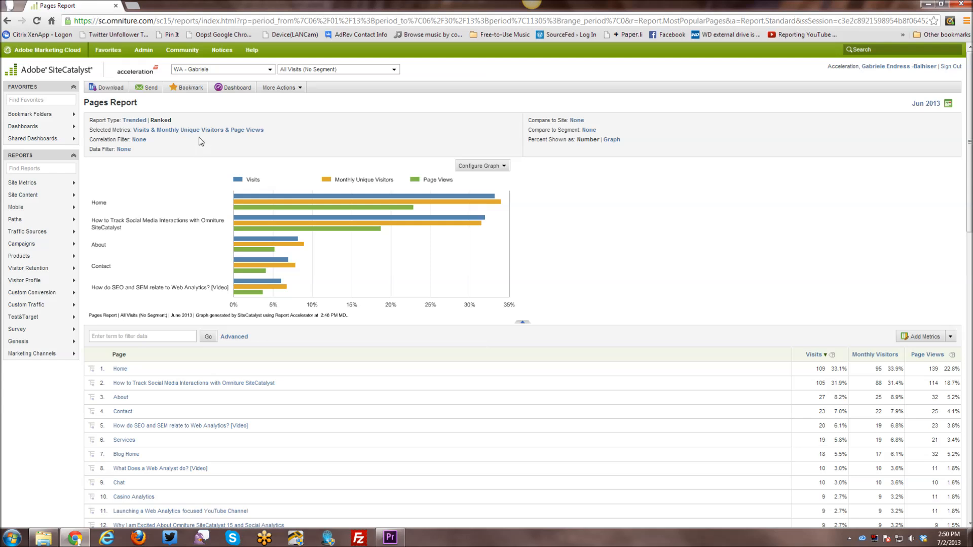
mouse_move(292, 205)
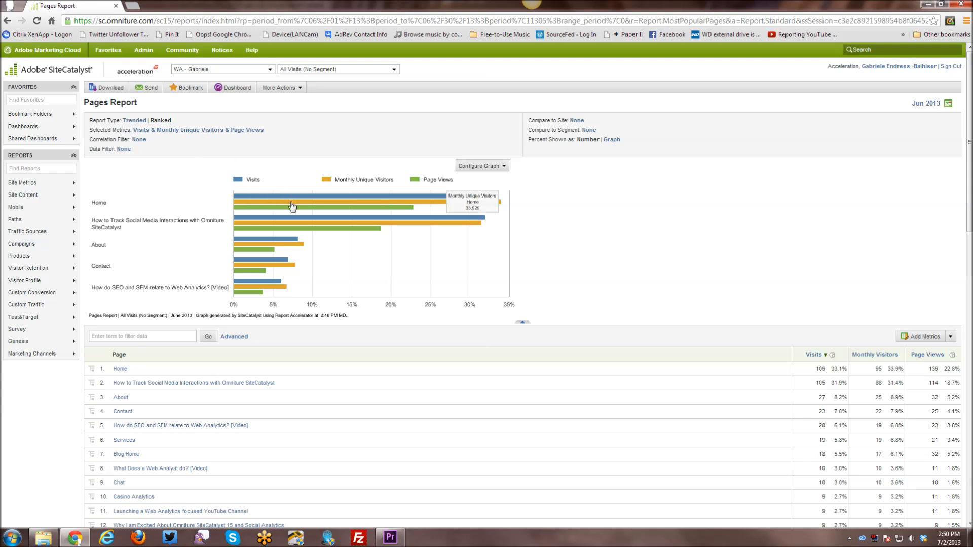
mouse_move(291, 205)
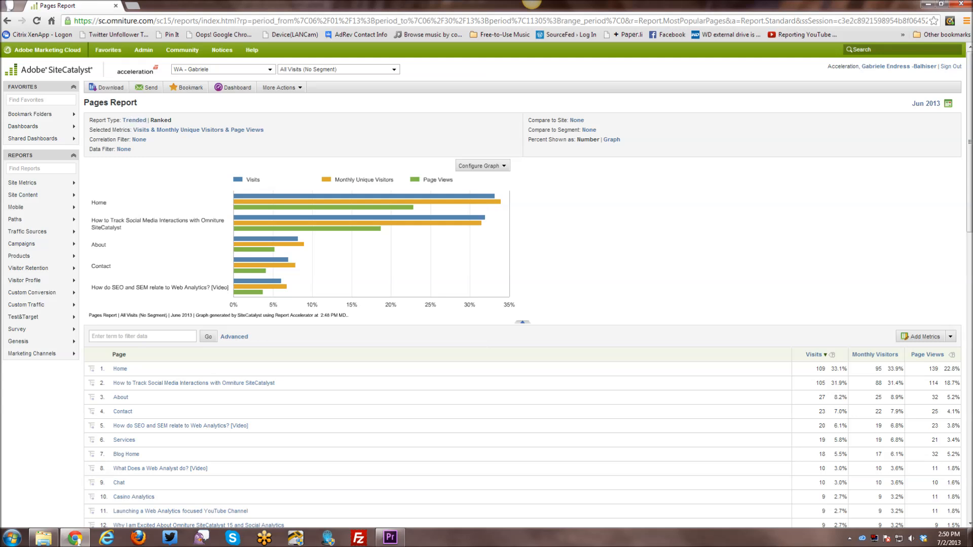
mouse_move(171, 133)
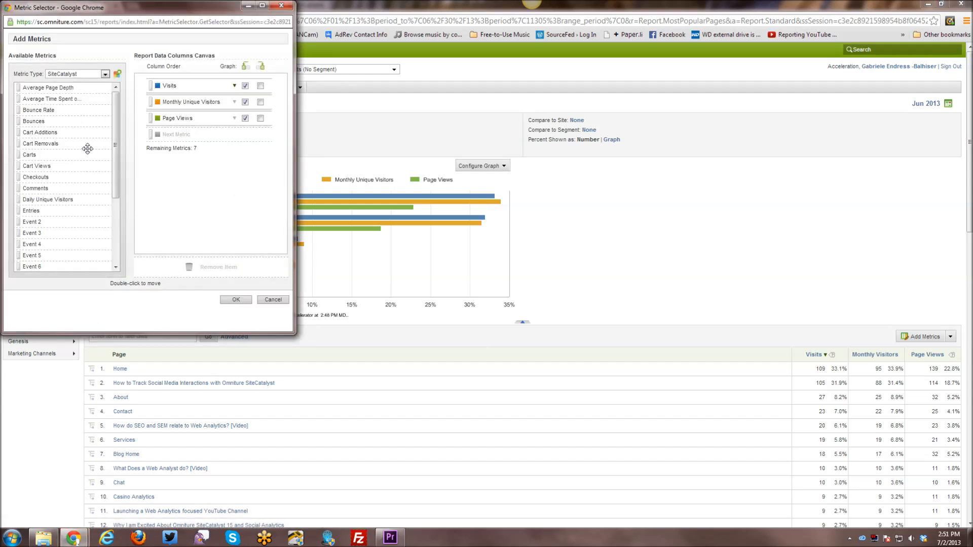
scroll(down, 3)
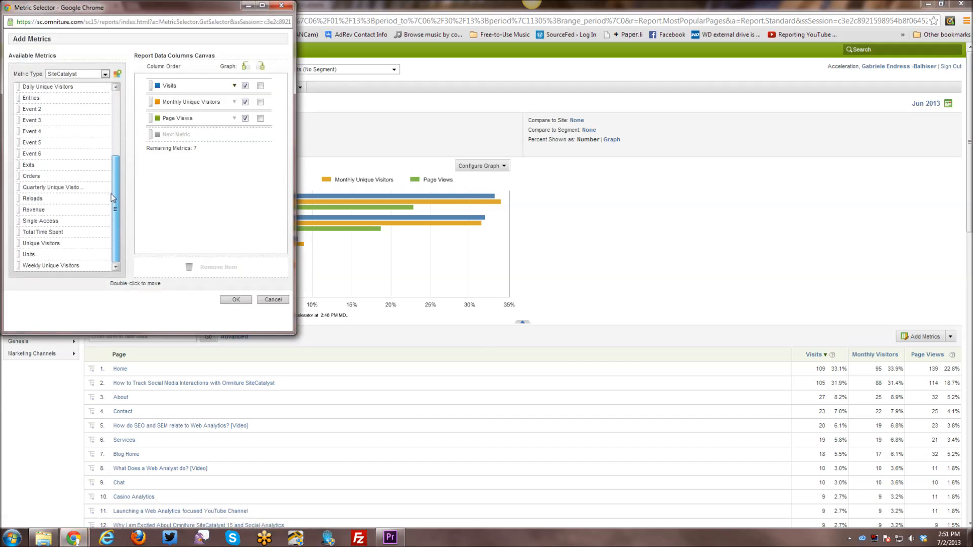
scroll(up, 3)
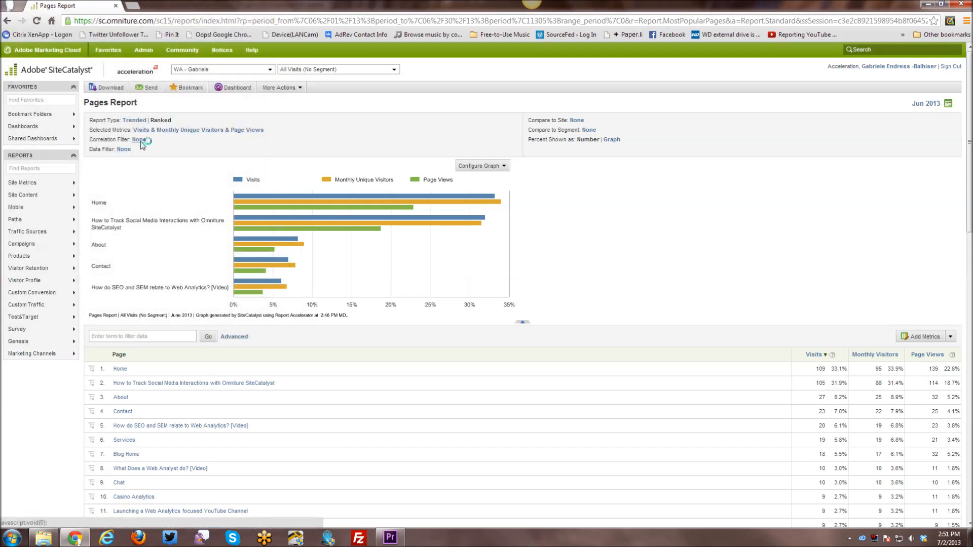
- Open the Correlation Filter category list, close it, and cancel the filter without adding a rule
click(139, 139)
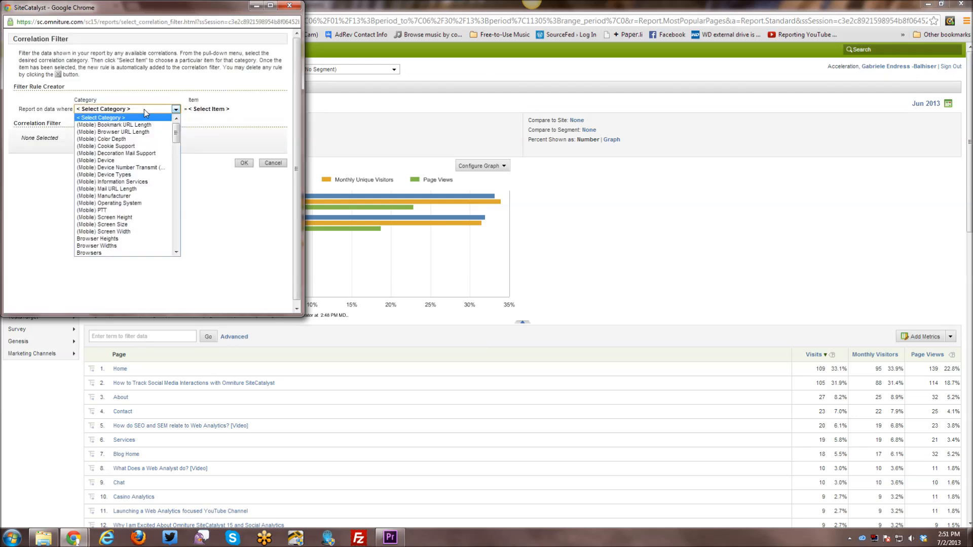
click(127, 109)
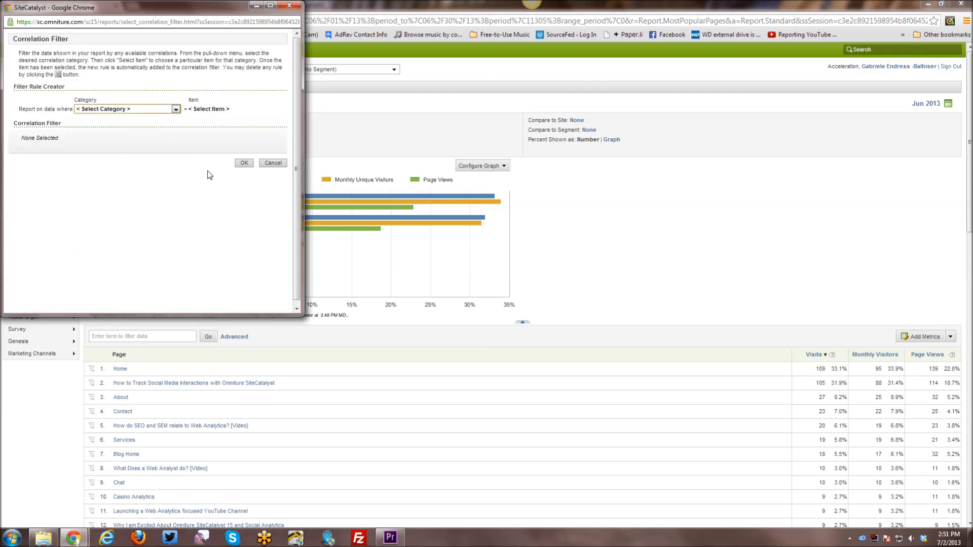
click(271, 162)
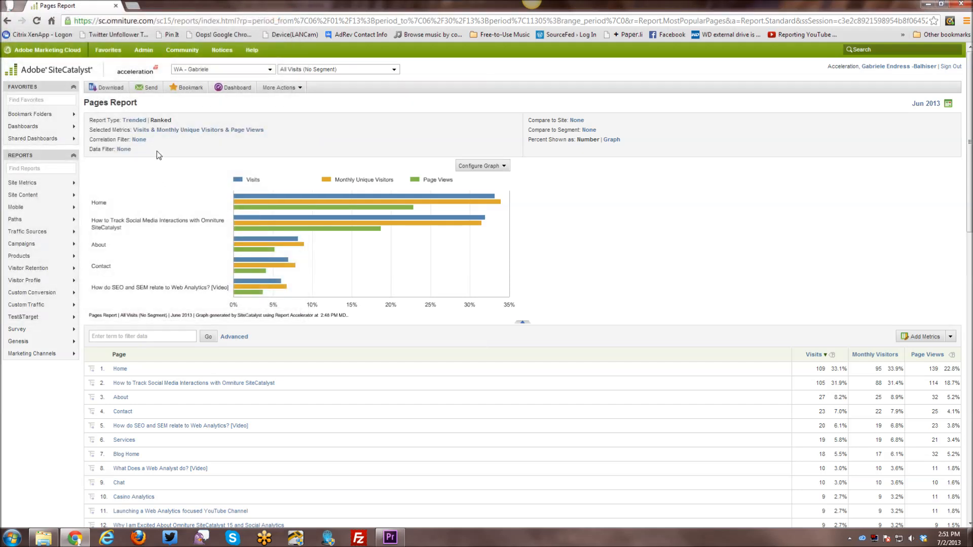
click(193, 383)
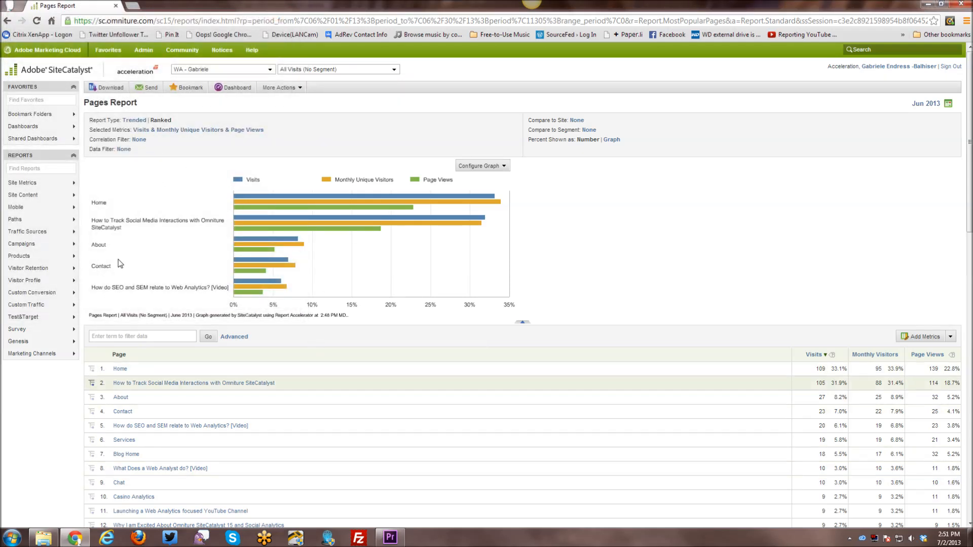
mouse_move(139, 143)
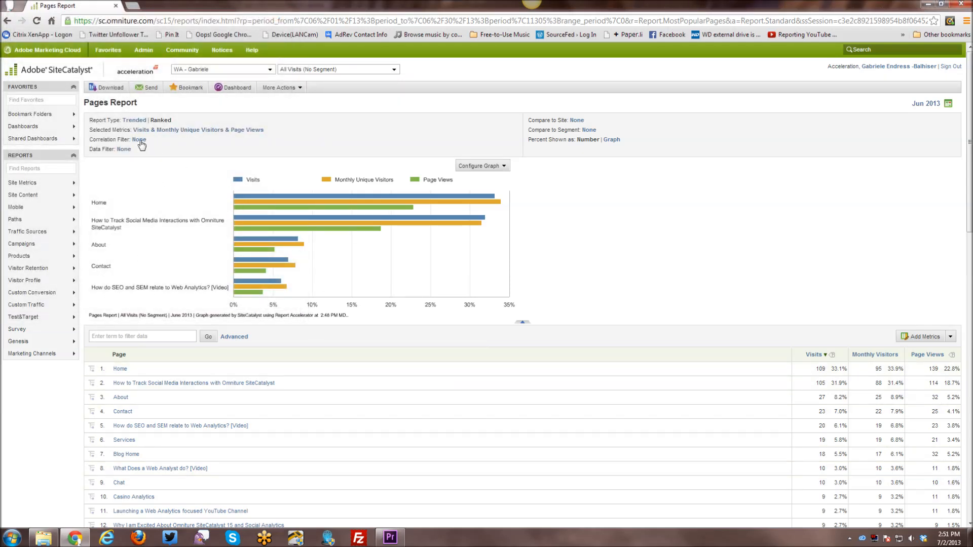
- Filter the Pages Report table to pages containing 'Analytics' using the filter box and Go
scroll(down, 3)
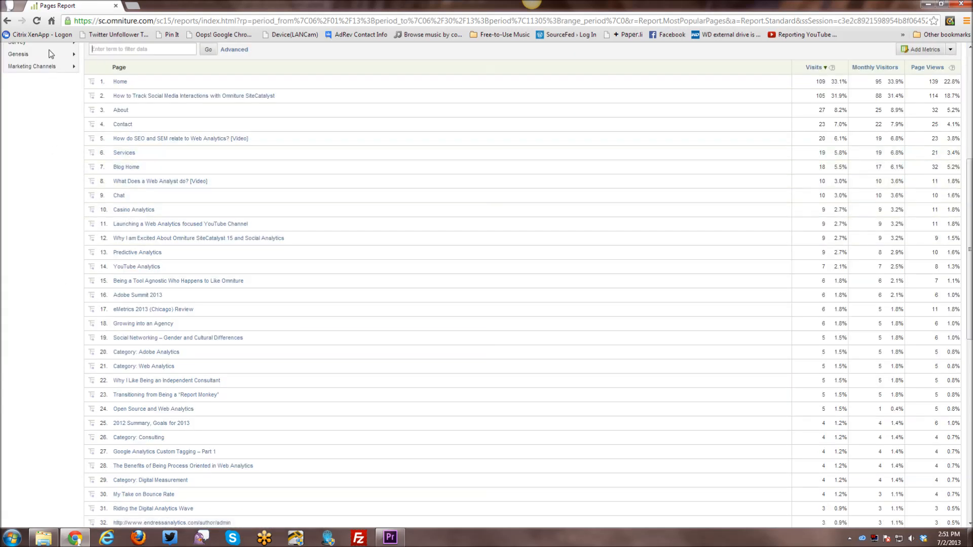
mouse_move(130, 143)
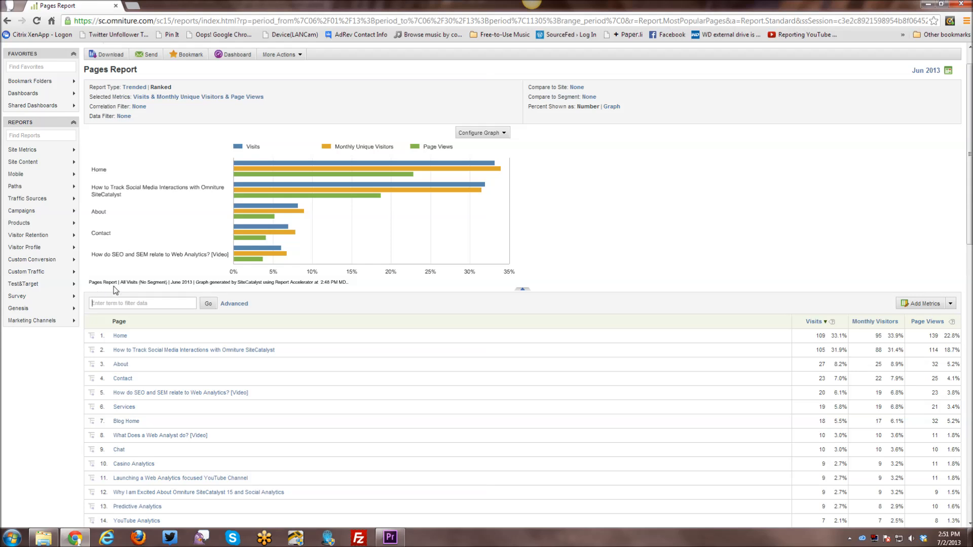
mouse_move(176, 363)
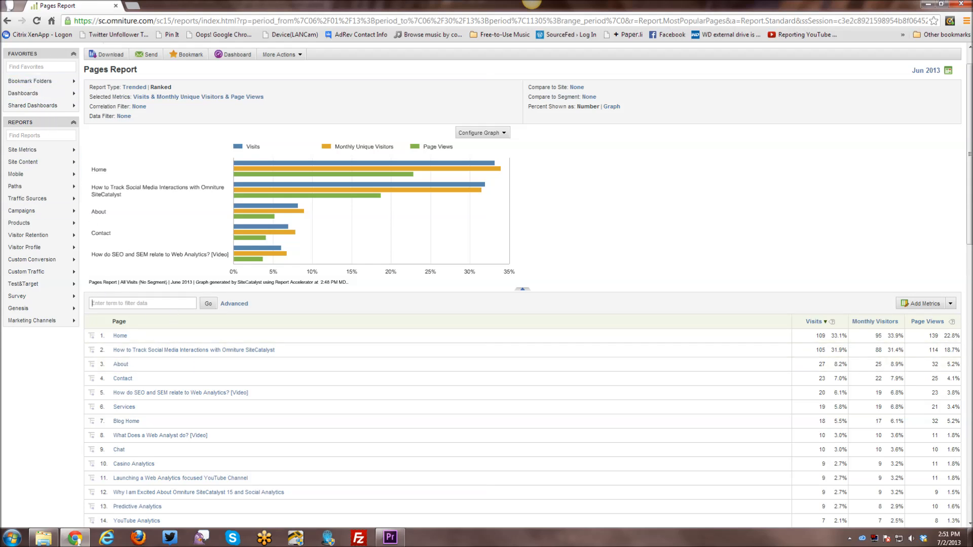
text(A)
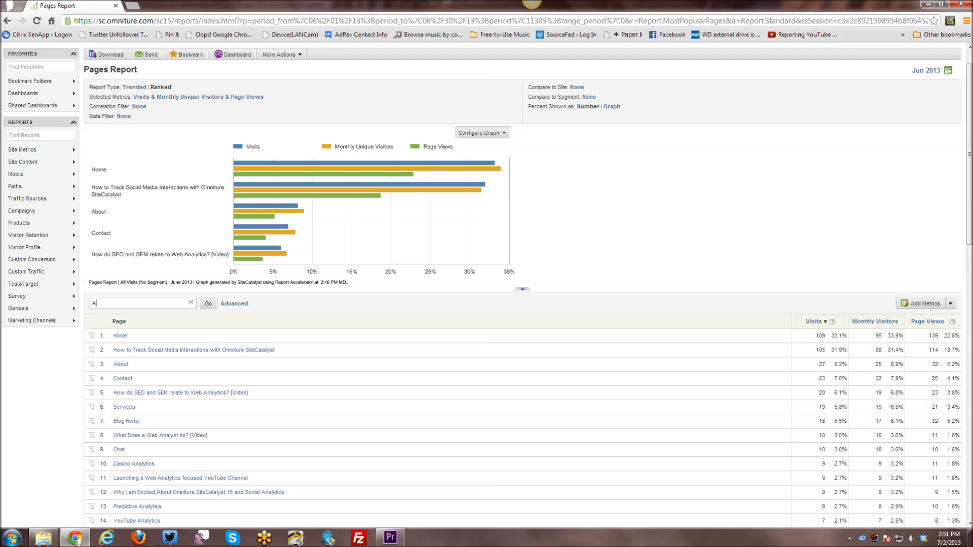
text(nalytics)
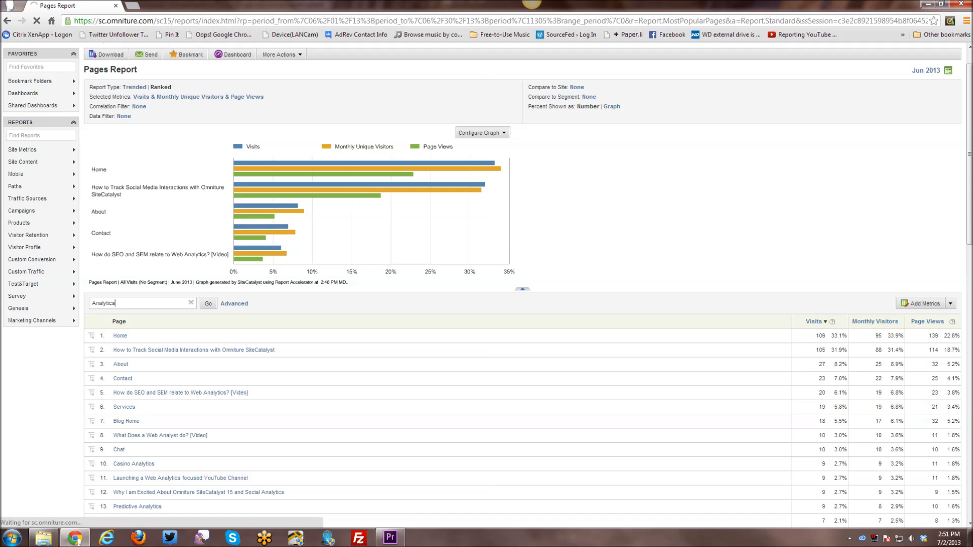
click(207, 303)
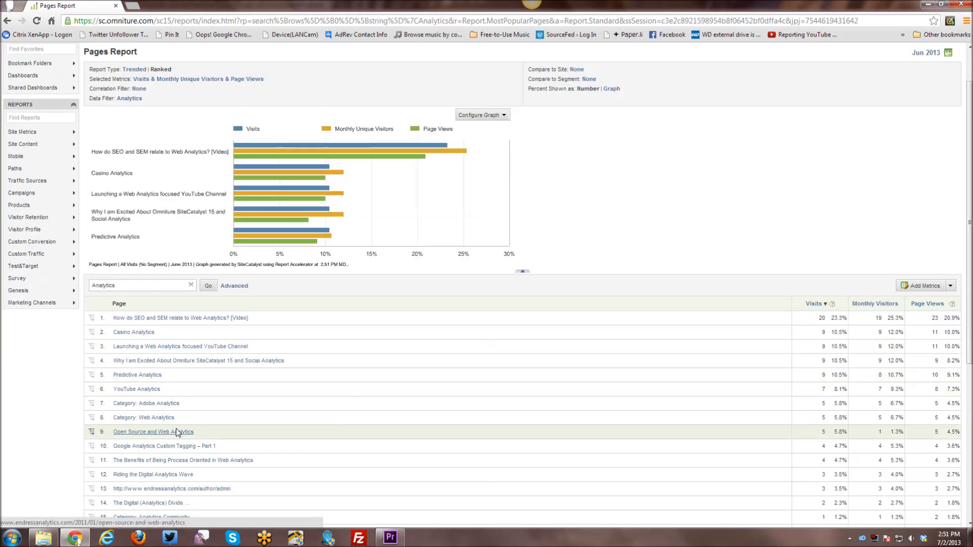
scroll(down, 3)
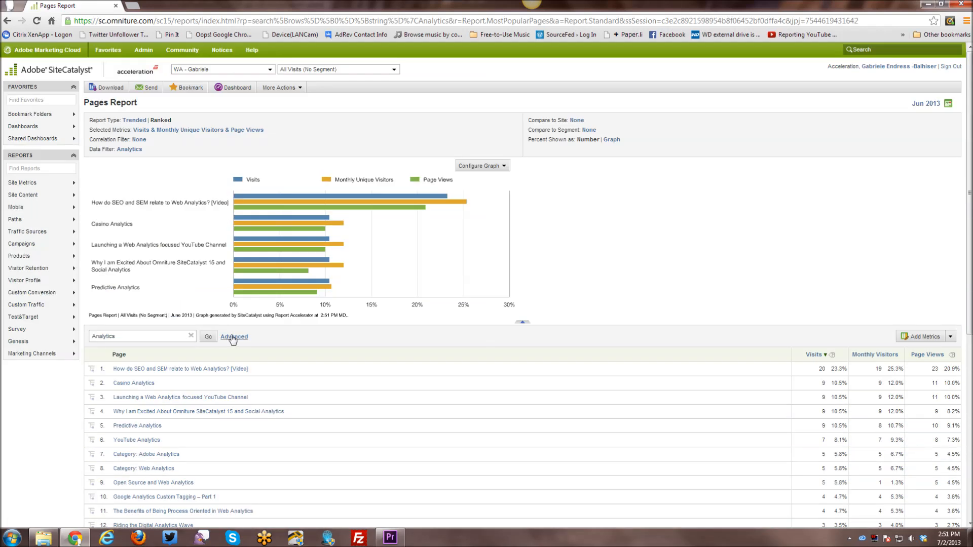
click(234, 337)
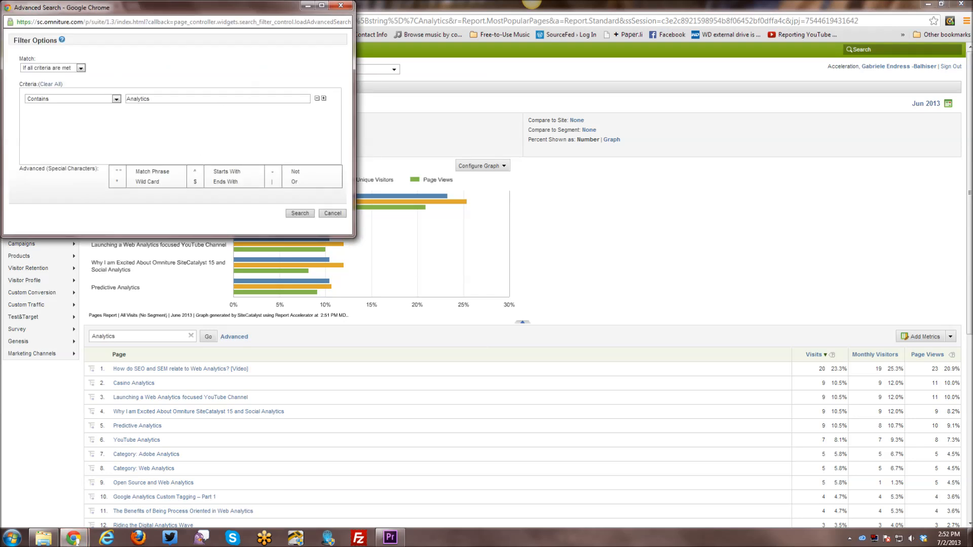
click(114, 98)
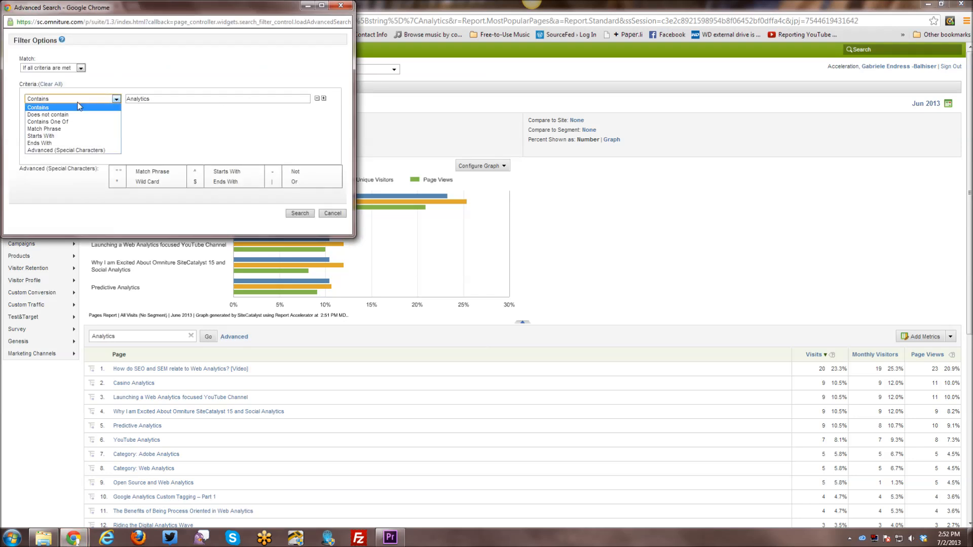
mouse_move(61, 120)
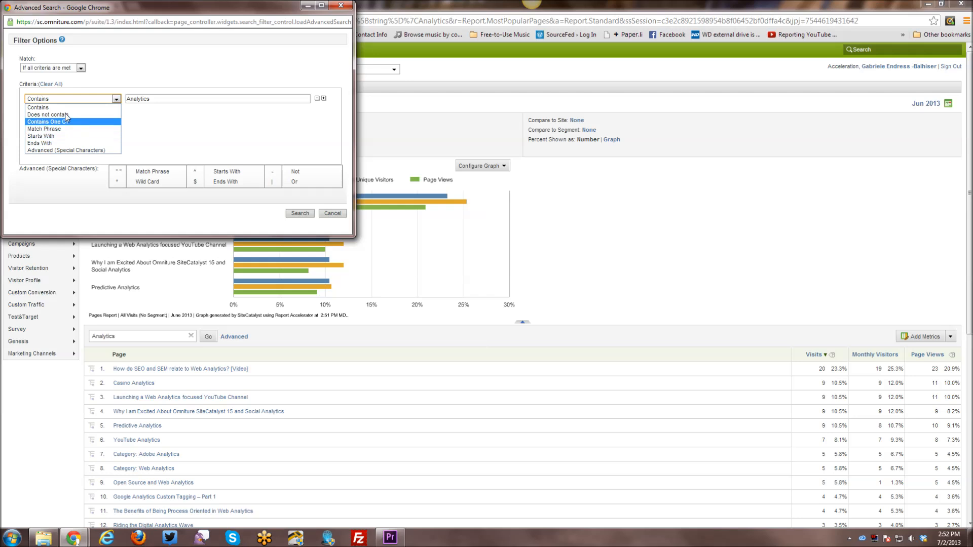
click(71, 98)
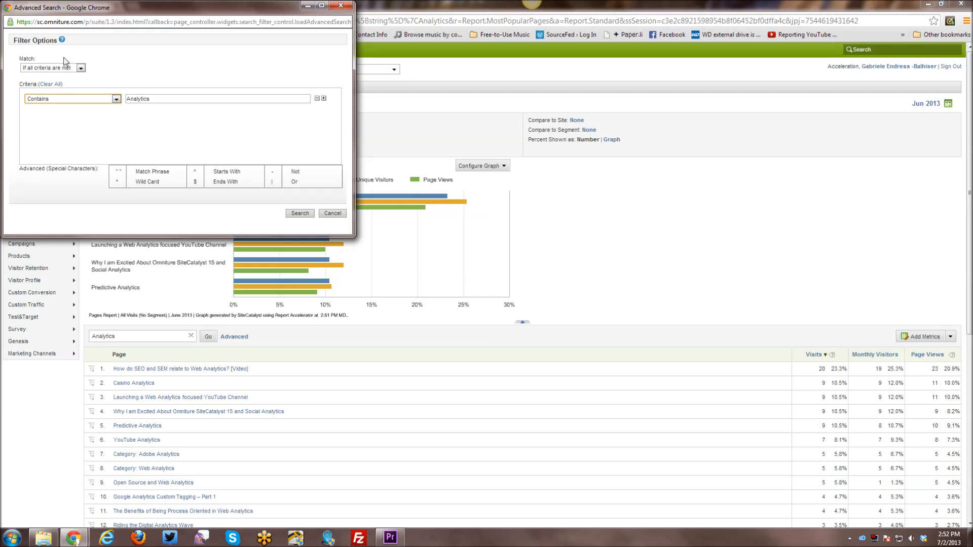
click(79, 68)
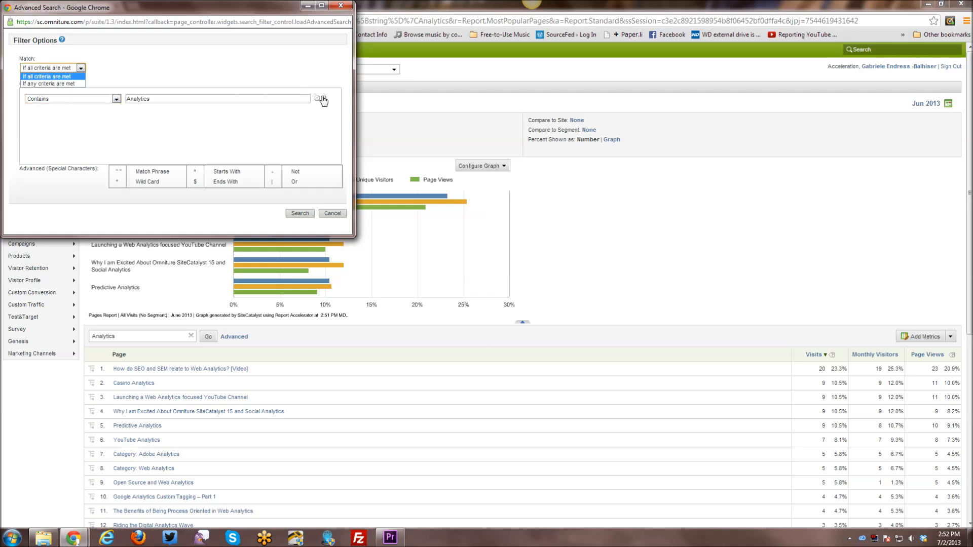
click(323, 100)
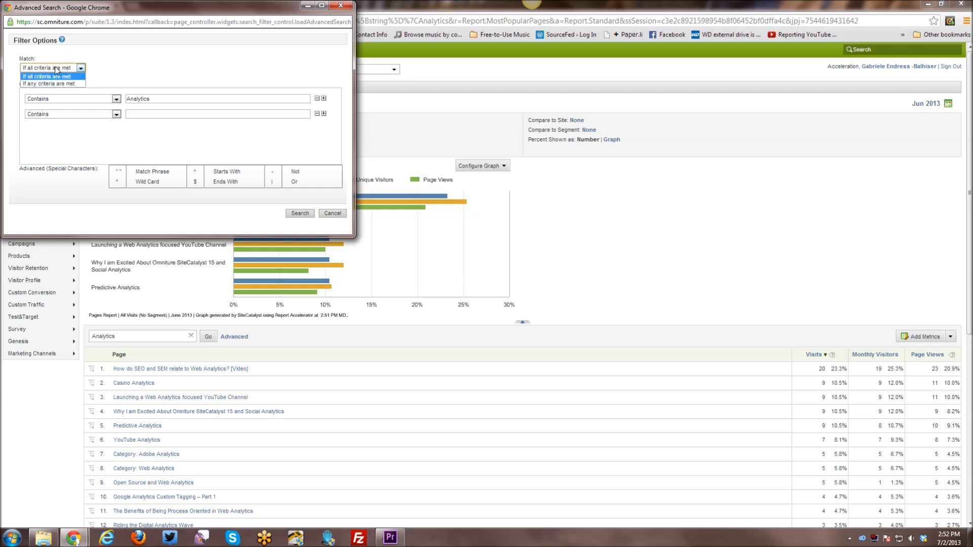
mouse_move(52, 85)
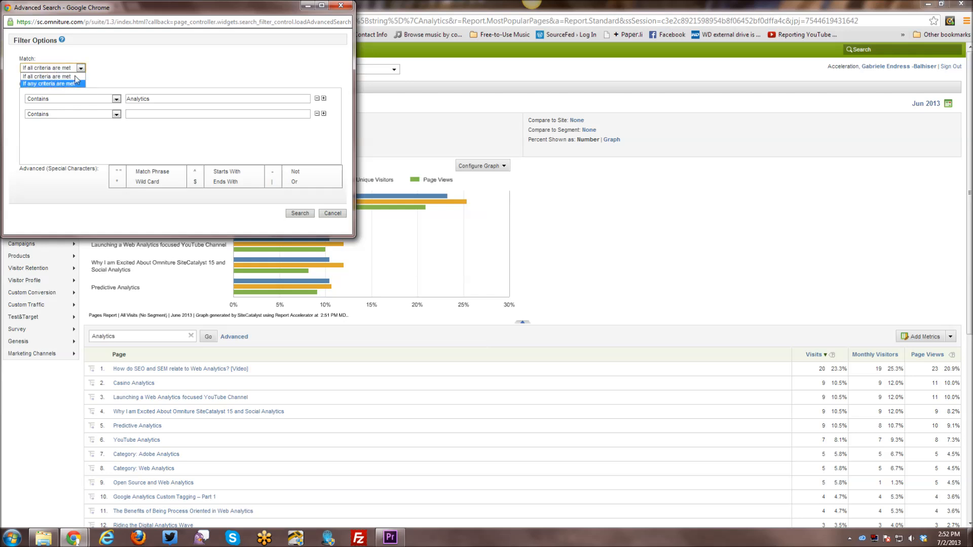
click(48, 76)
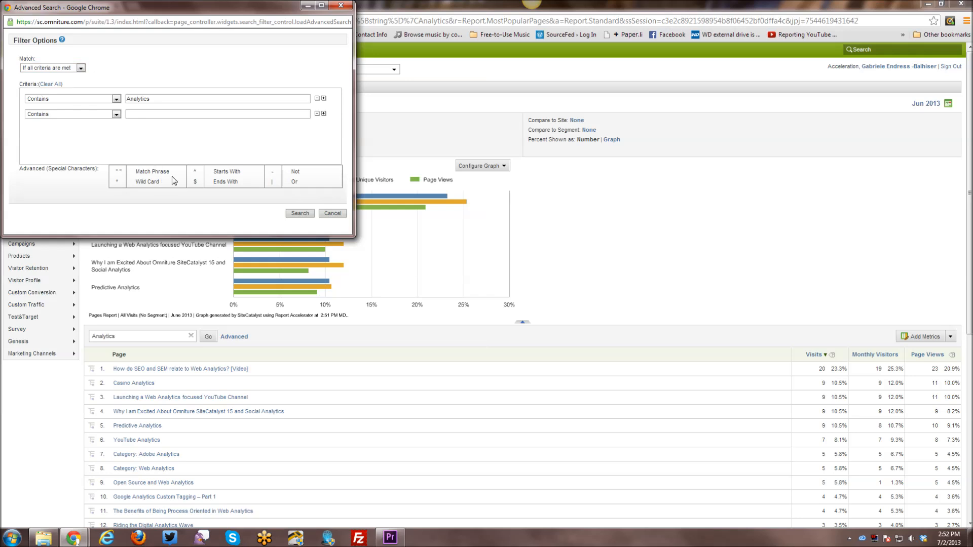
mouse_move(174, 180)
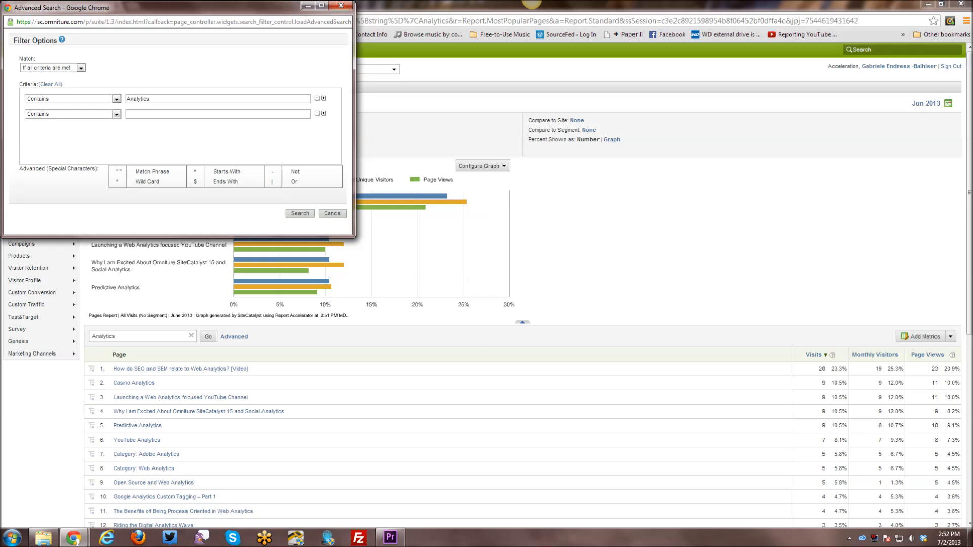
mouse_move(76, 152)
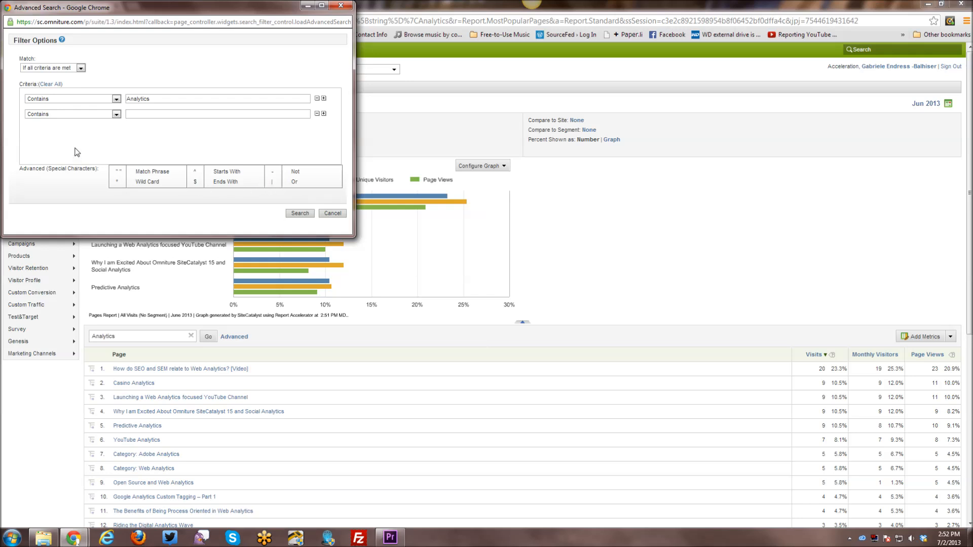
mouse_move(339, 217)
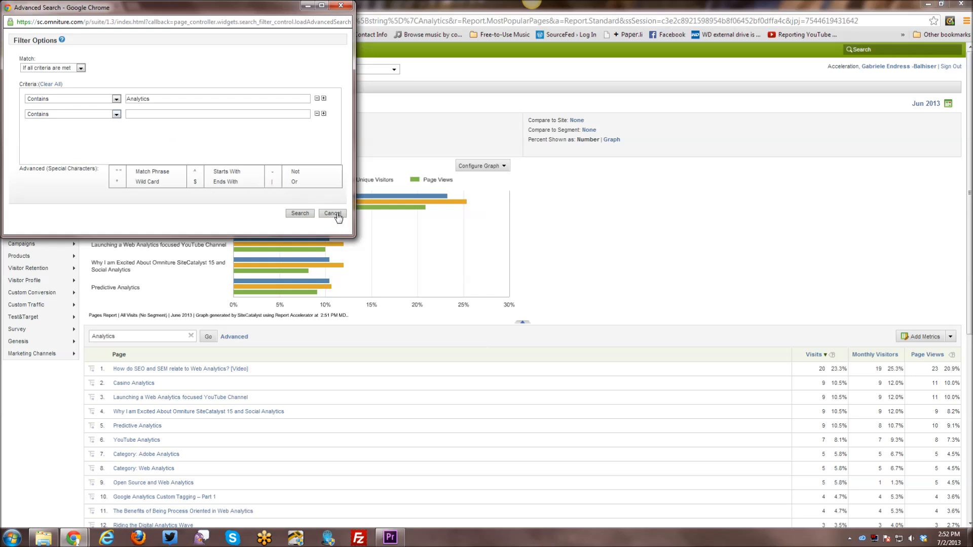
click(333, 212)
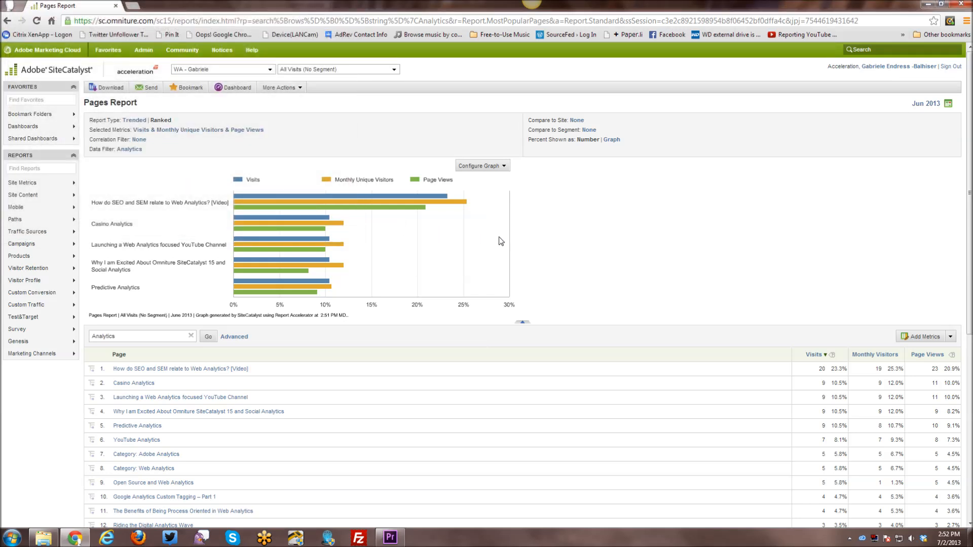
mouse_move(500, 249)
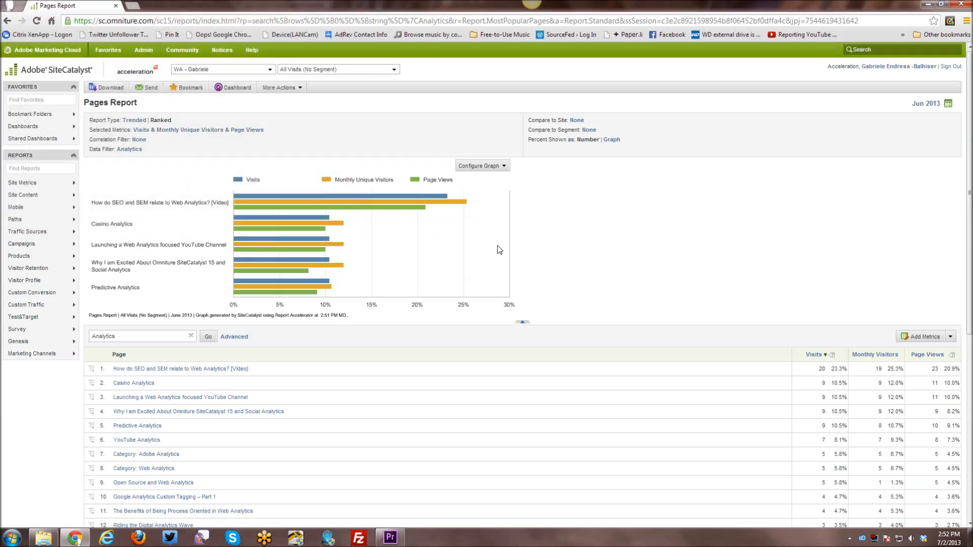
- Clear the 'Analytics' data filter so the Pages Report lists all pages again
scroll(down, 3)
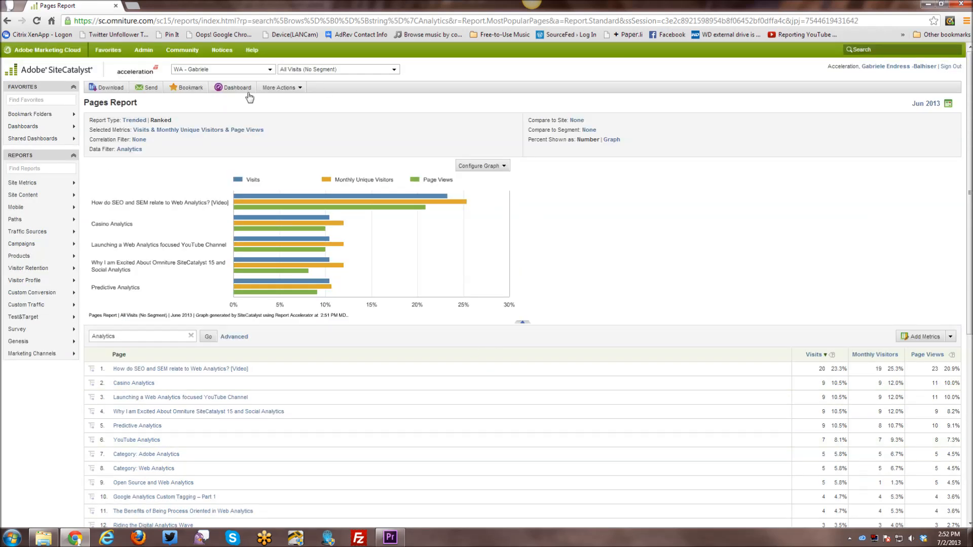
mouse_move(142, 162)
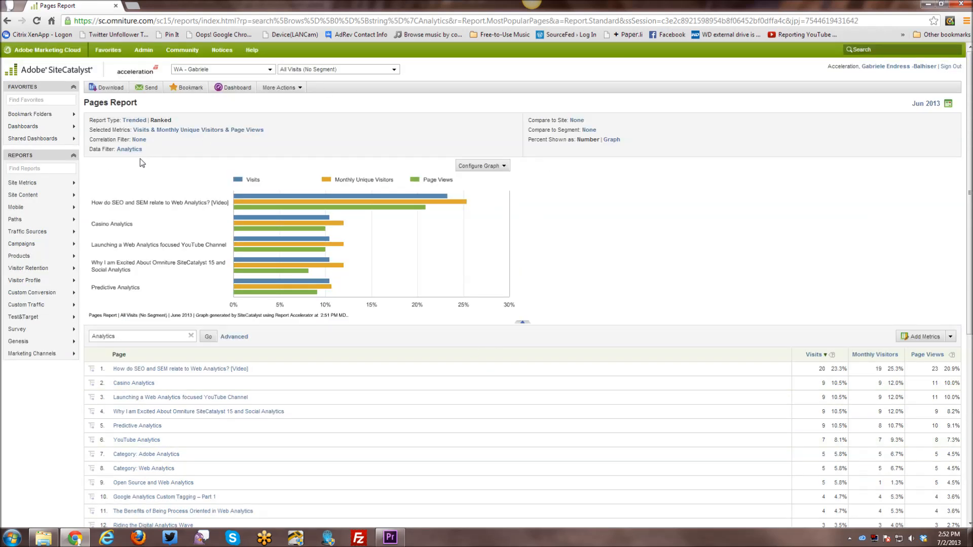
click(192, 335)
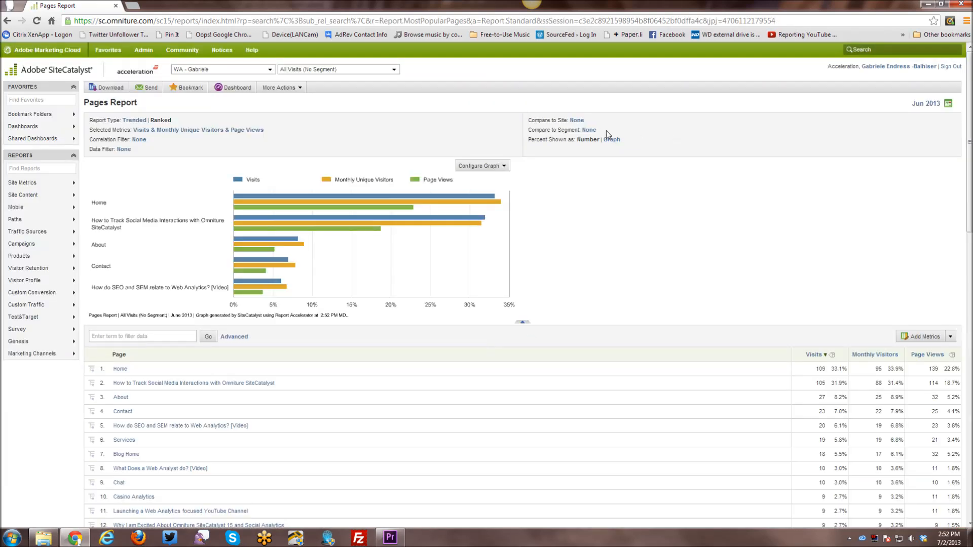
mouse_move(575, 120)
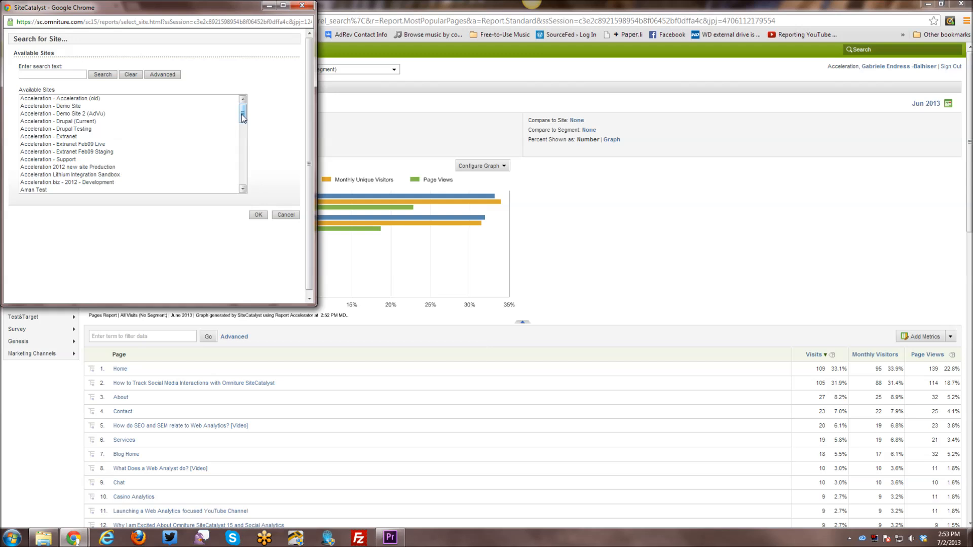
mouse_move(242, 120)
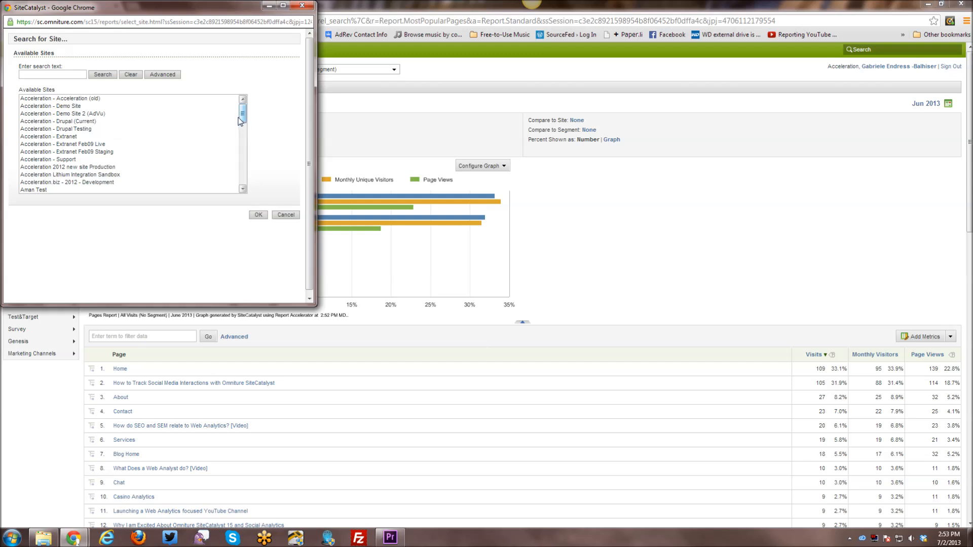
mouse_move(264, 84)
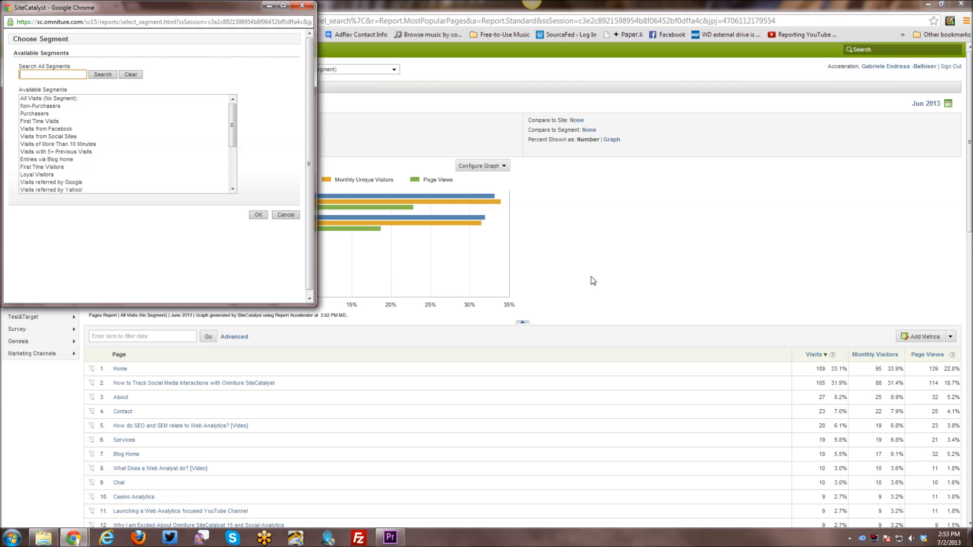
mouse_move(3, 226)
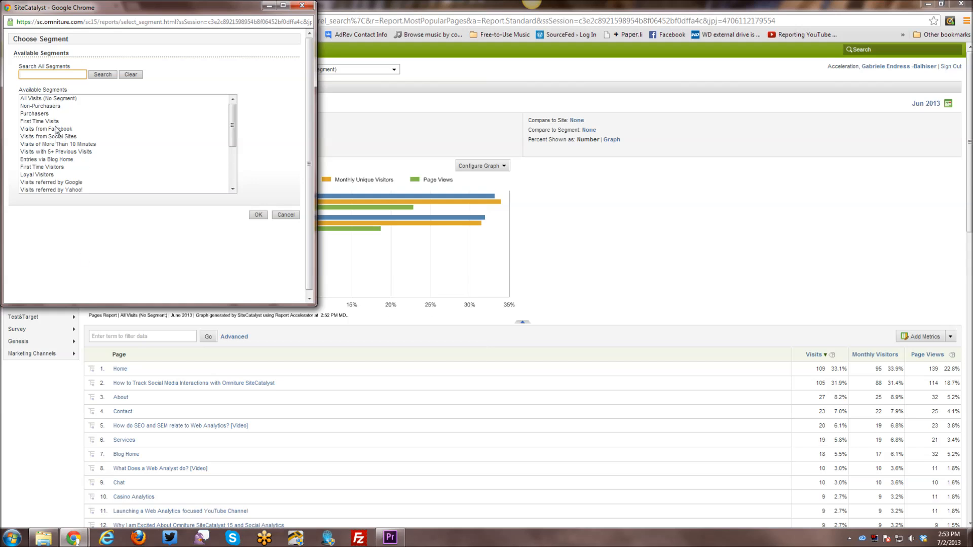
click(45, 129)
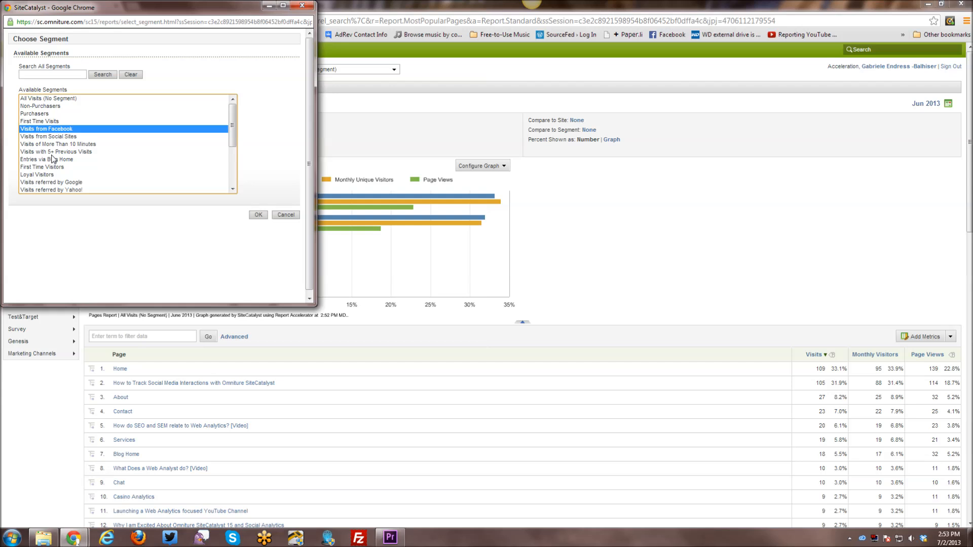
mouse_move(51, 159)
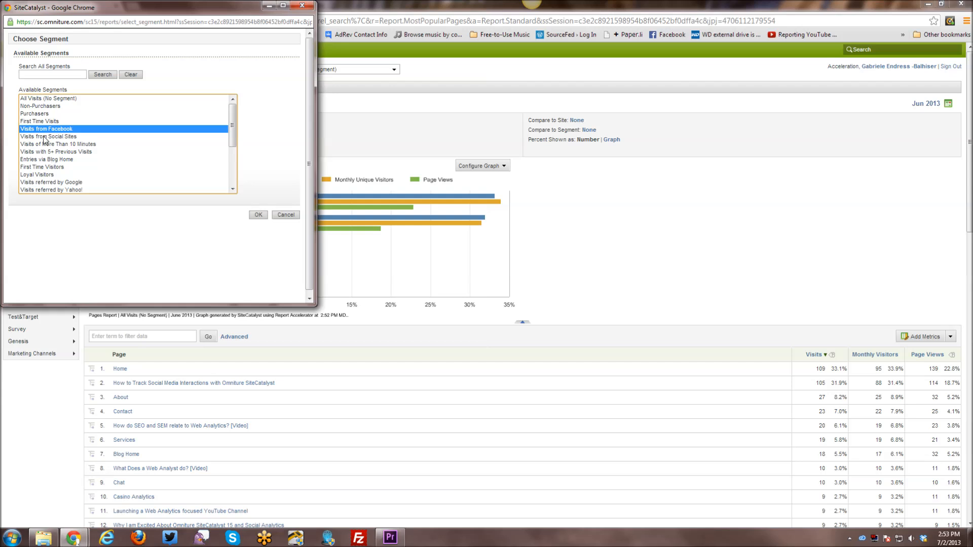
click(49, 136)
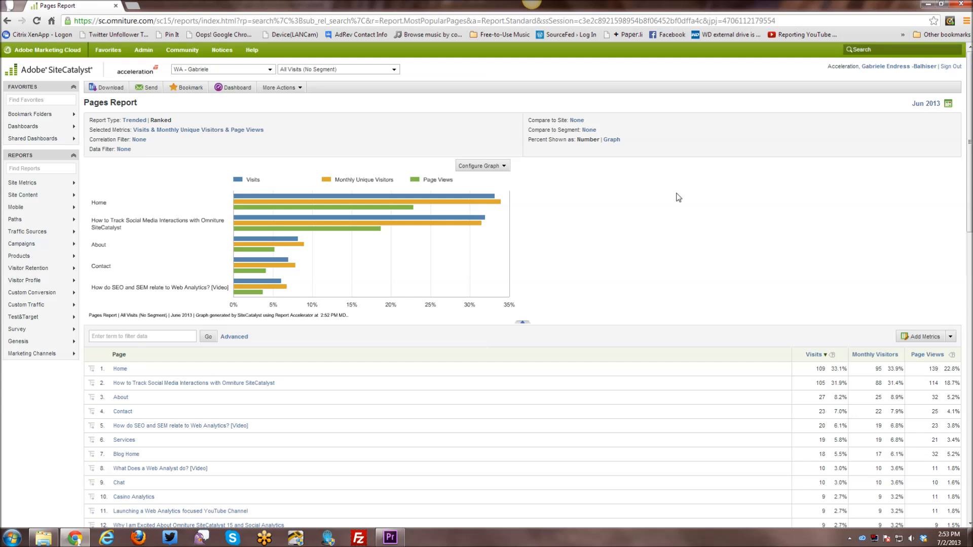
- Switch 'Percent Shown as' from Number to Graph so table percentages appear as inline bars
click(611, 139)
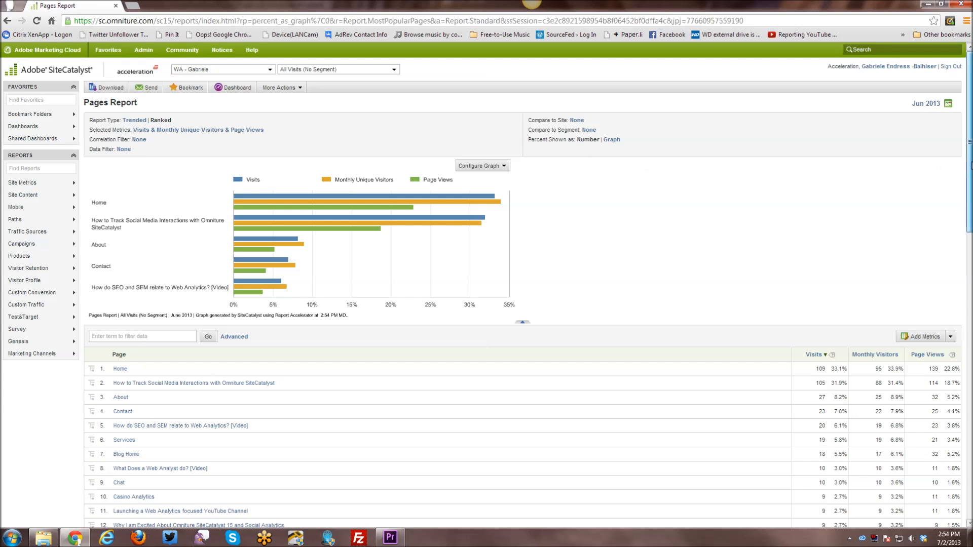
scroll(down, 3)
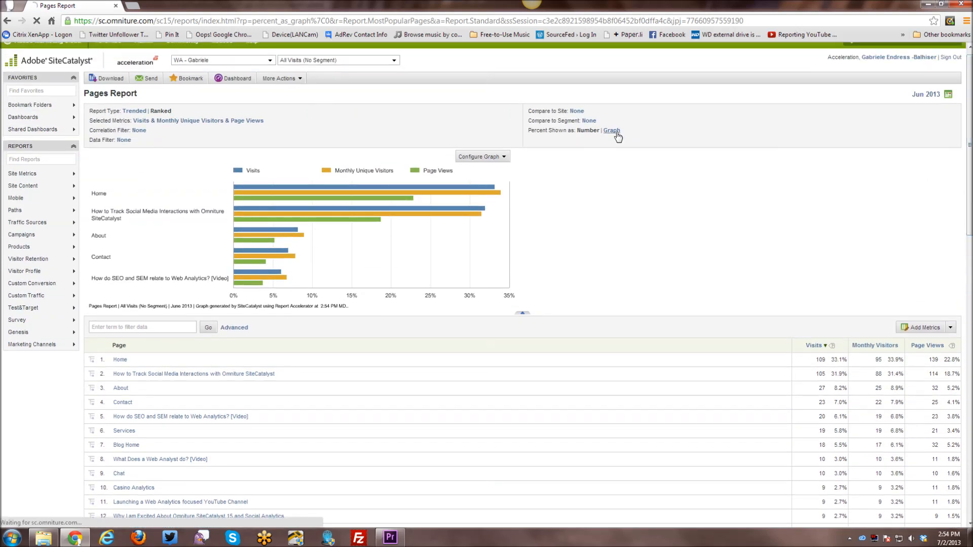
click(612, 130)
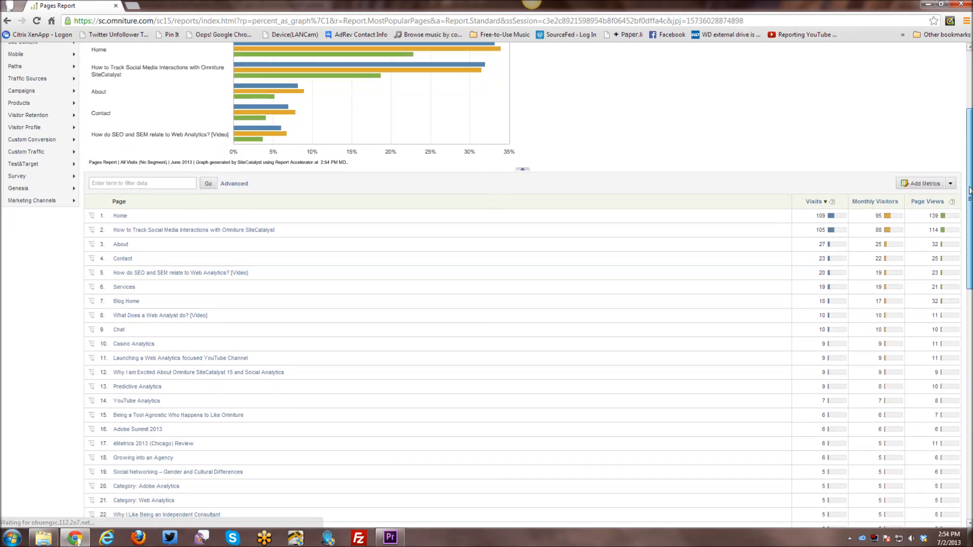
scroll(down, 3)
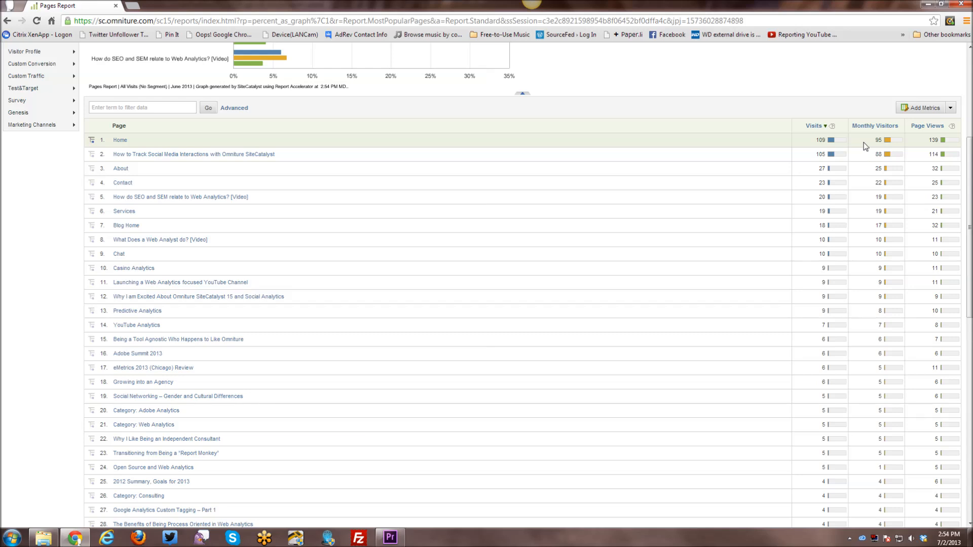
mouse_move(835, 140)
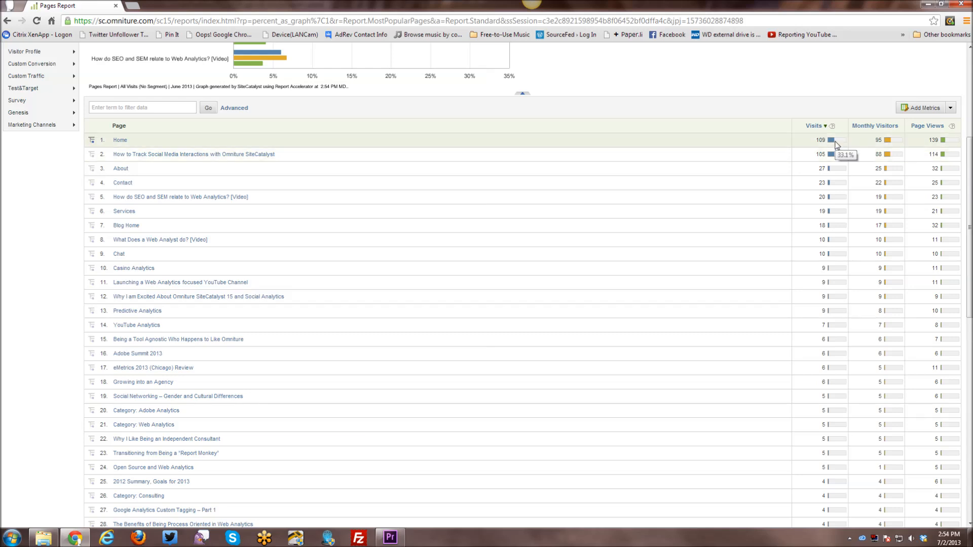
mouse_move(838, 176)
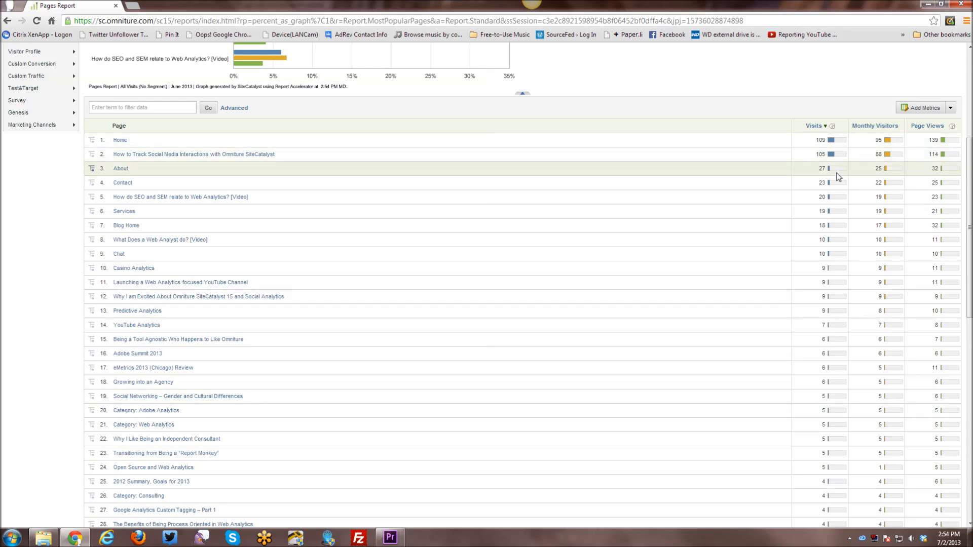
mouse_move(956, 143)
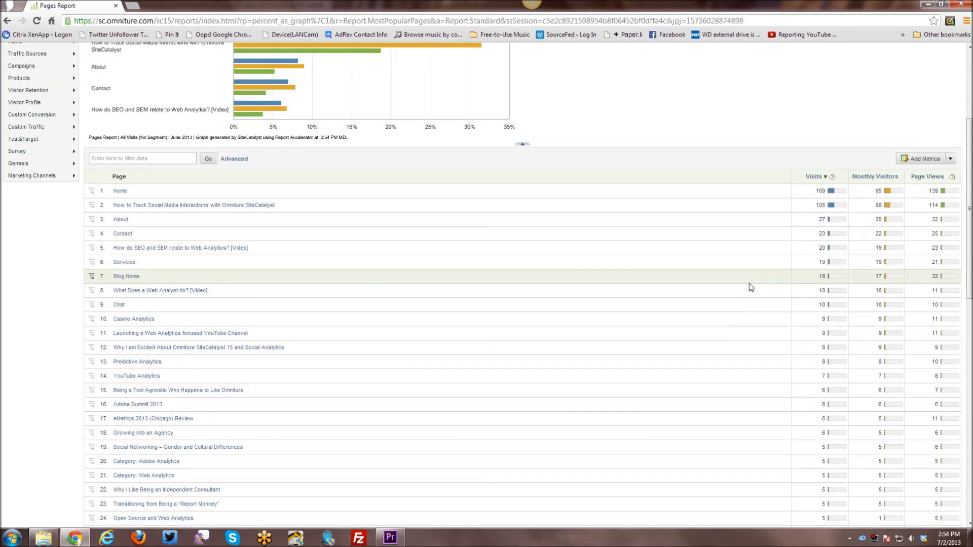
scroll(up, 3)
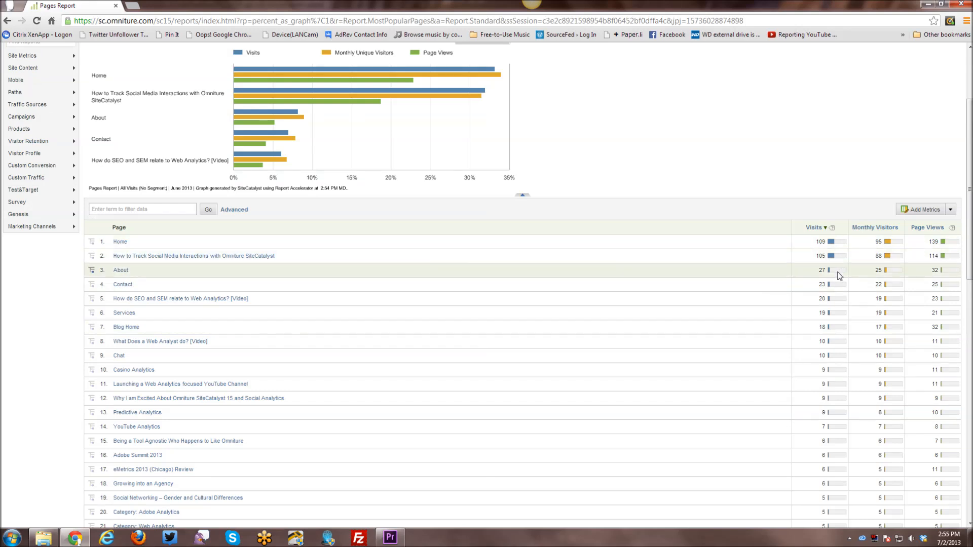
mouse_move(813, 247)
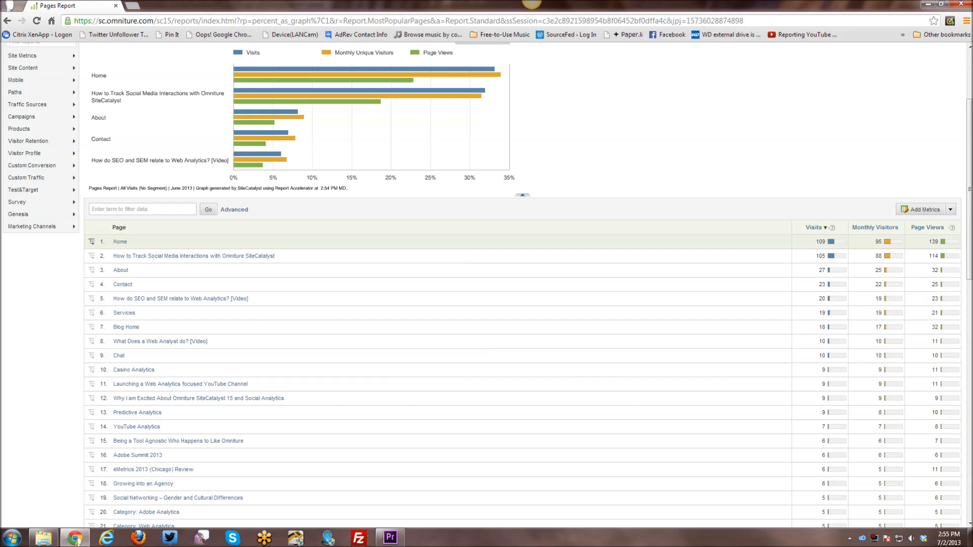
mouse_move(819, 257)
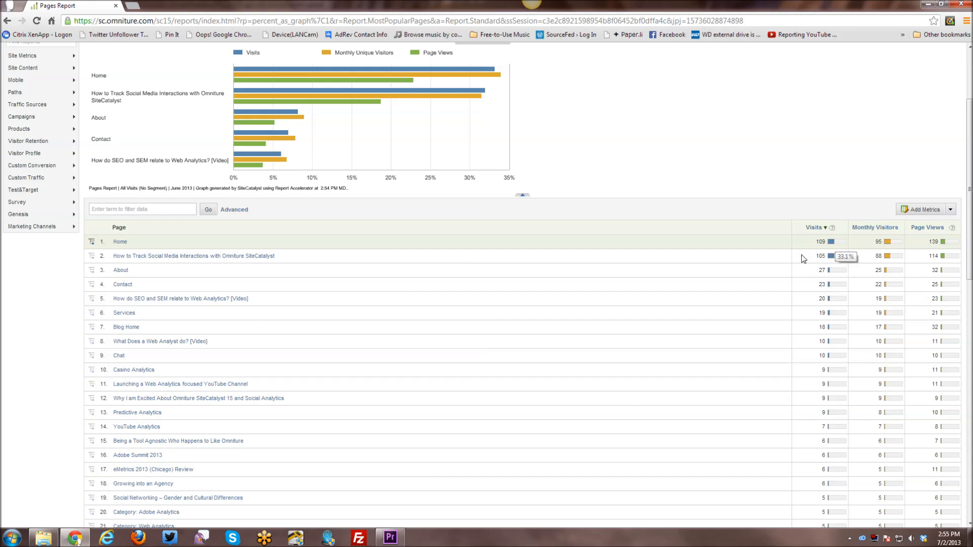
mouse_move(669, 322)
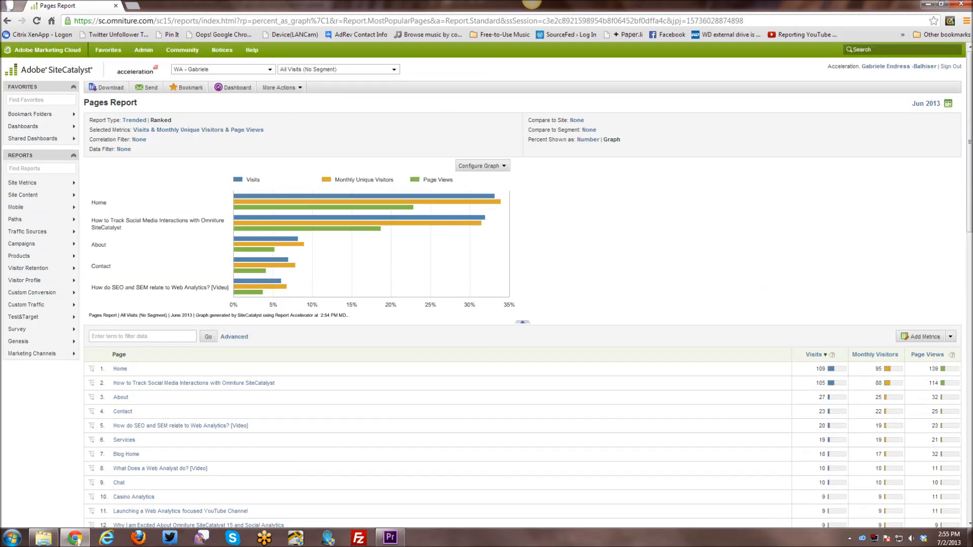
mouse_move(470, 179)
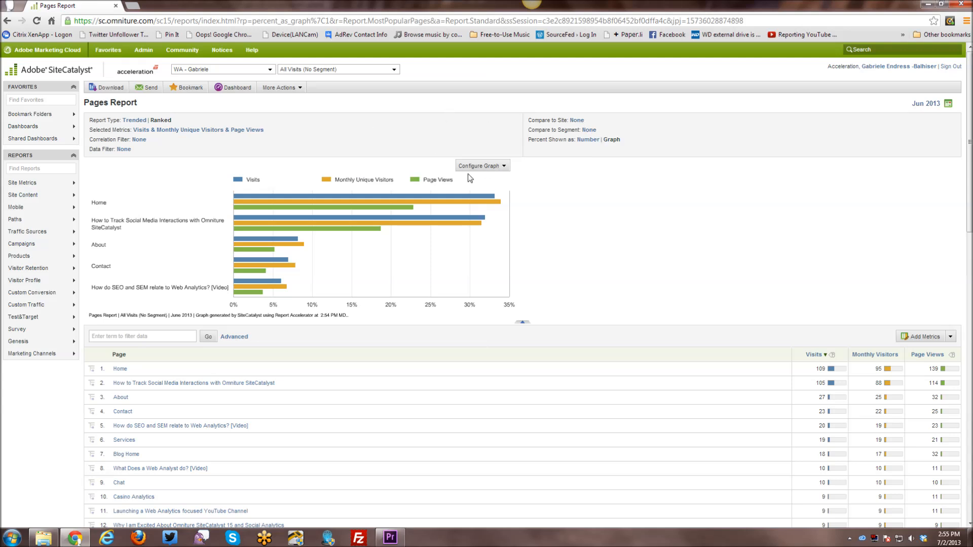
- Set the Pages Report graph type to Stacked Horizontal Bar via Configure Graph
click(481, 165)
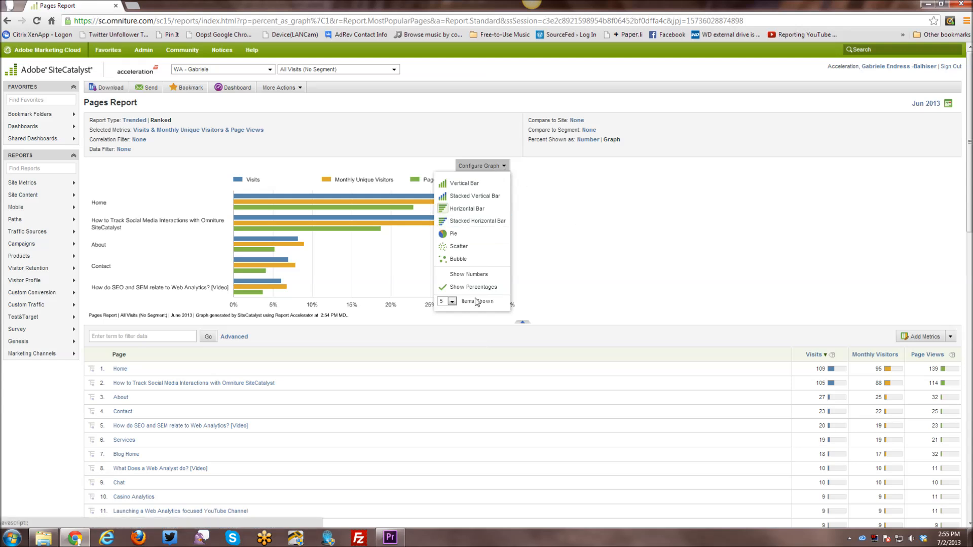
mouse_move(466, 209)
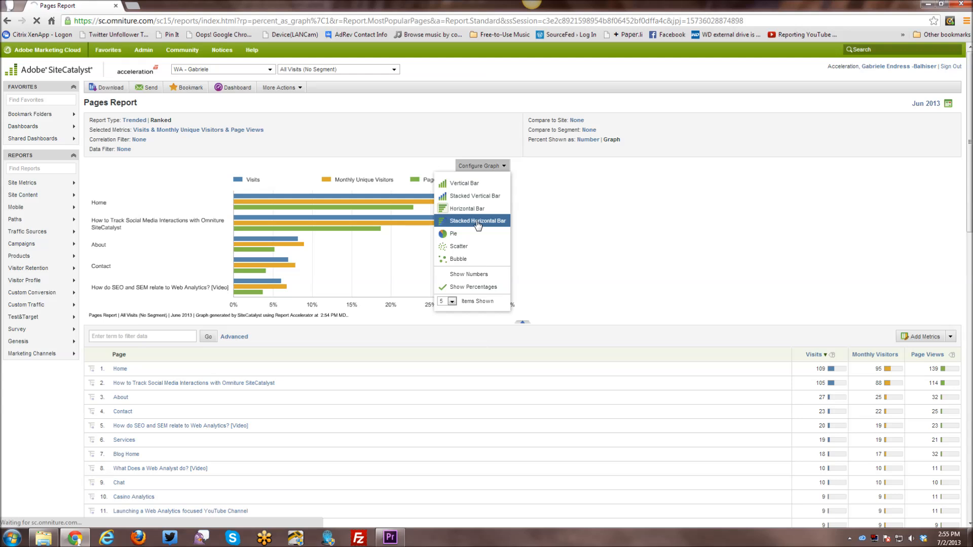
click(477, 221)
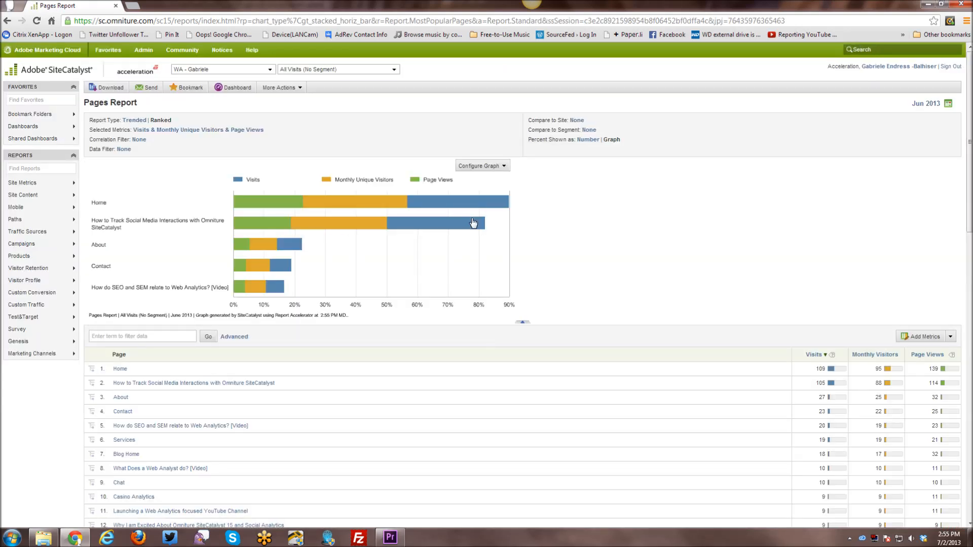
mouse_move(433, 204)
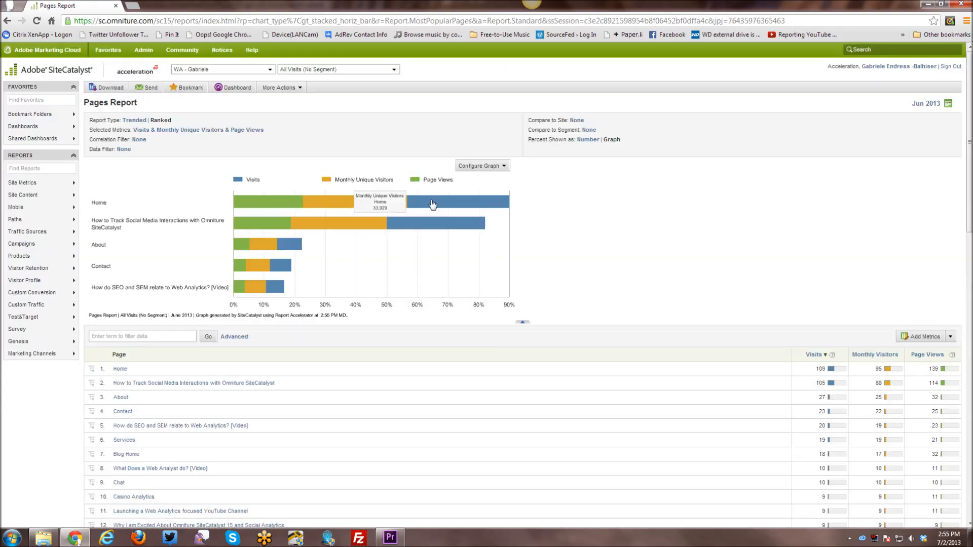
mouse_move(399, 173)
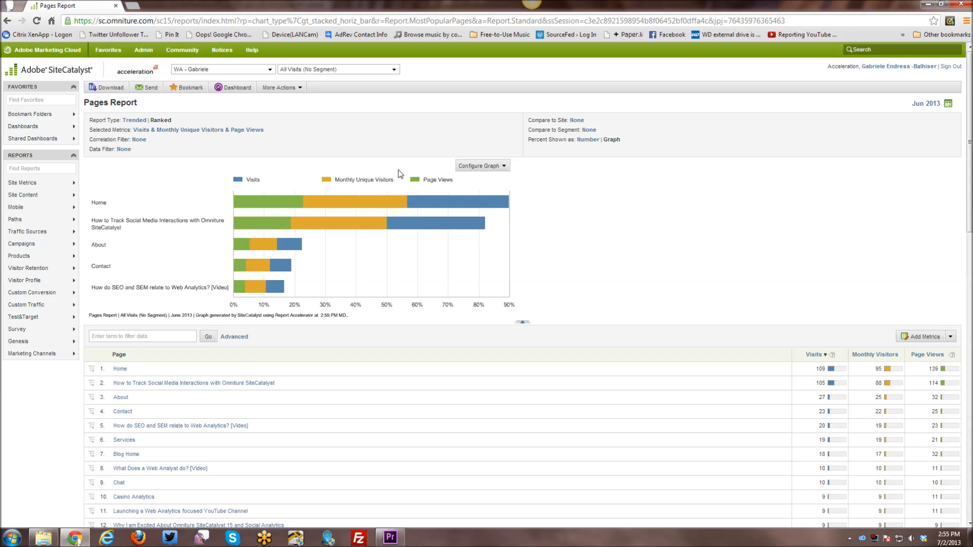
mouse_move(284, 206)
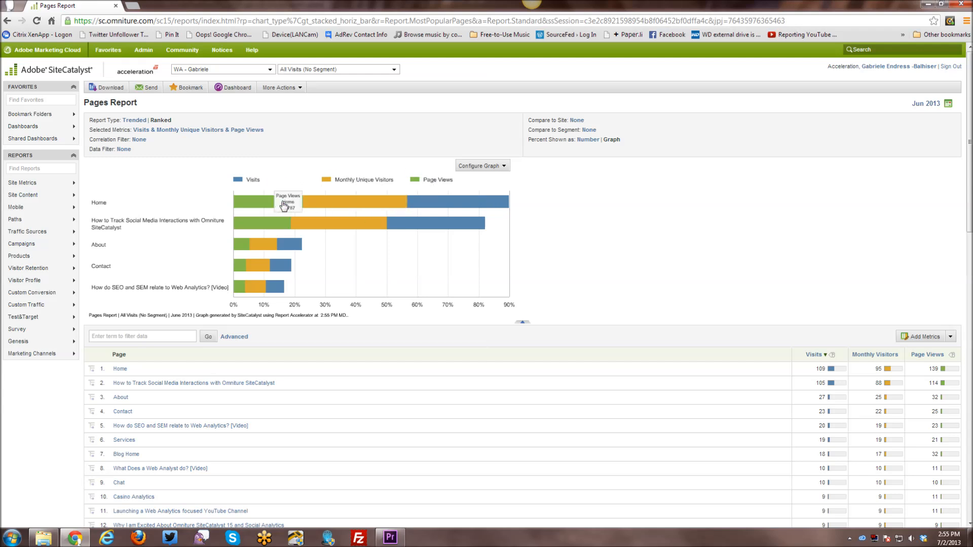
mouse_move(236, 241)
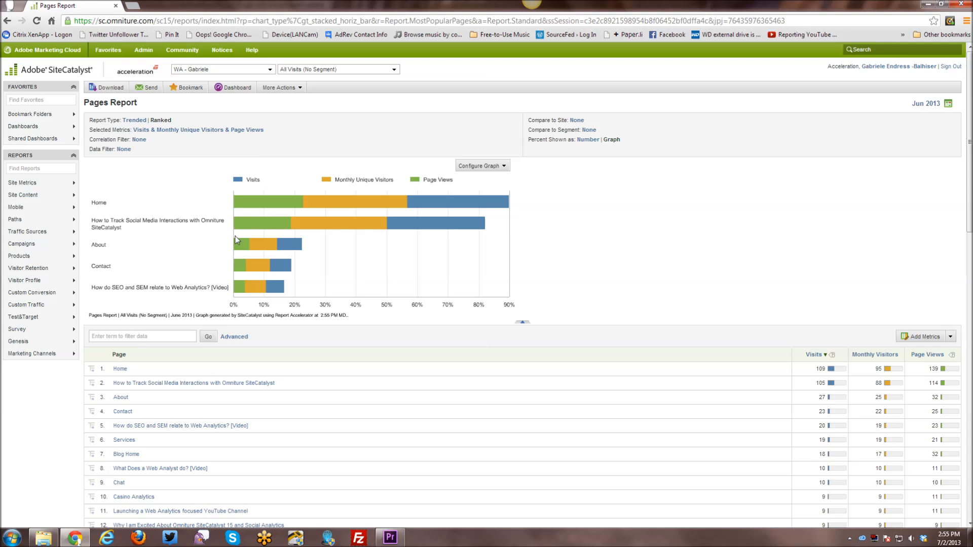
mouse_move(508, 170)
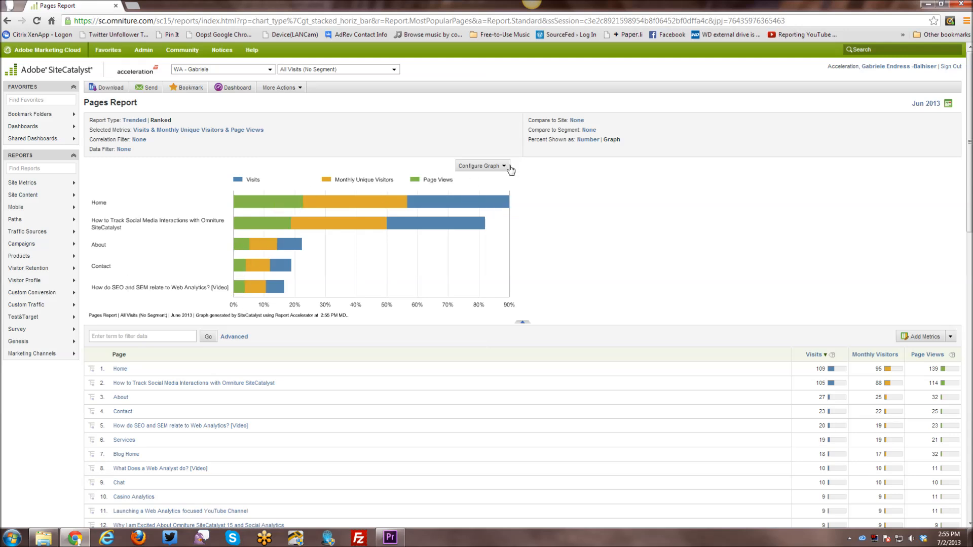
- Set the Pages Report graph type to Bubble, plotting Visits against Monthly Unique Visitors sized by Page Views
click(480, 165)
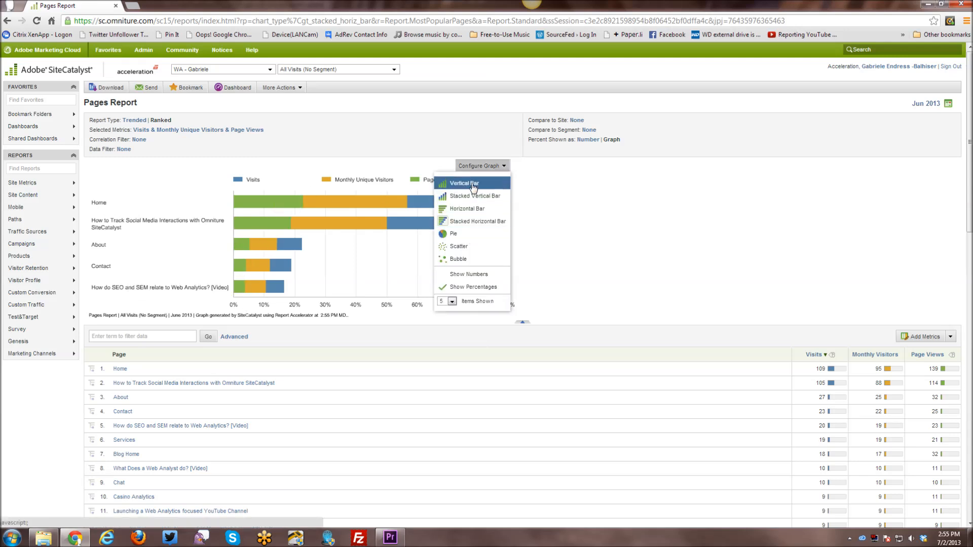
mouse_move(459, 259)
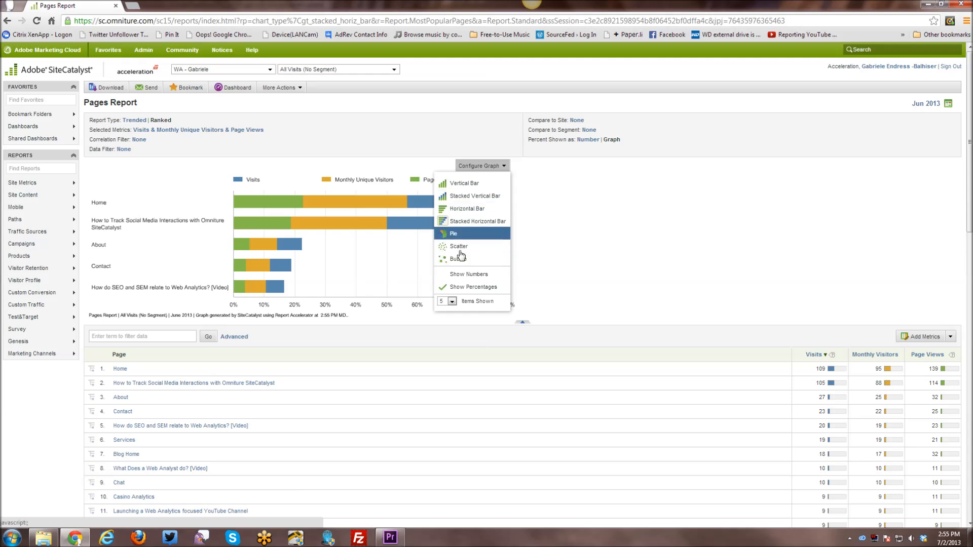
mouse_move(456, 258)
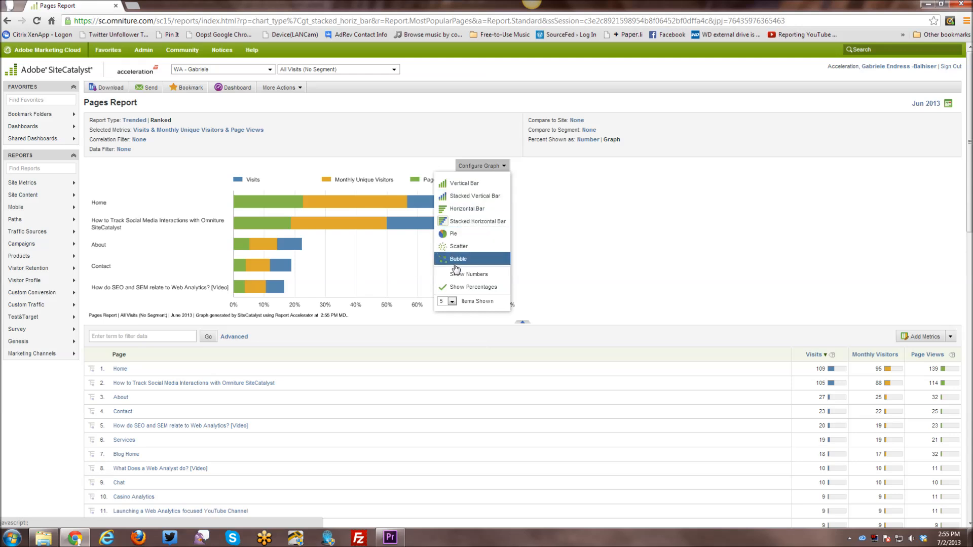
click(457, 258)
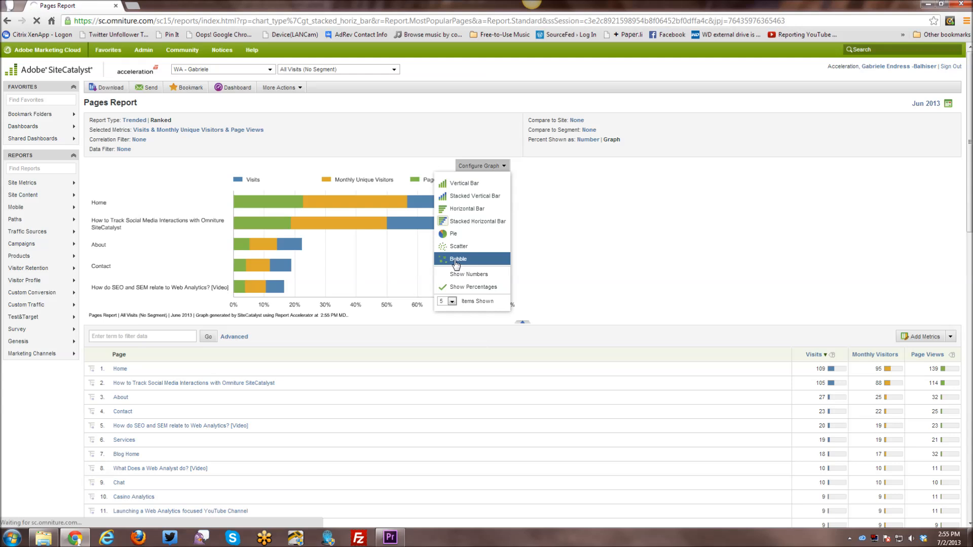
click(457, 258)
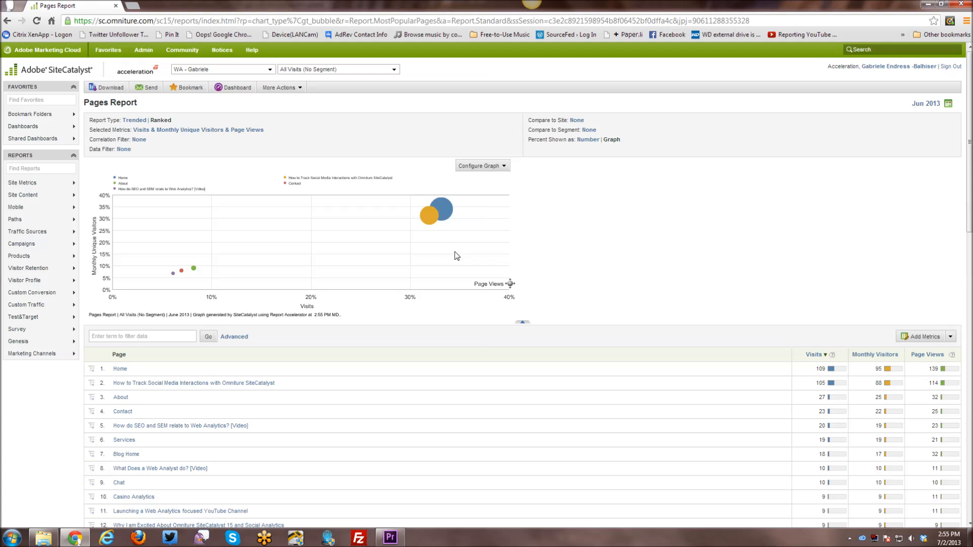
mouse_move(457, 247)
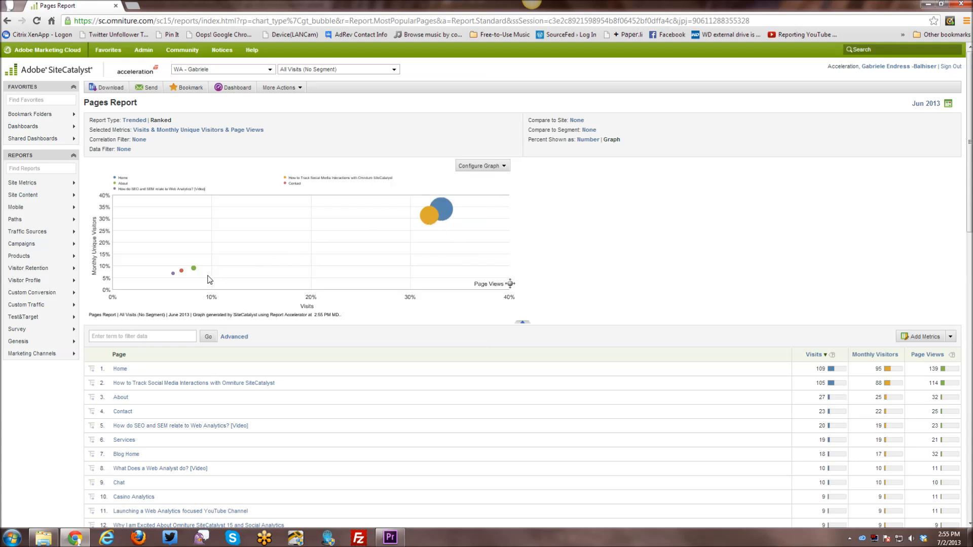
mouse_move(460, 221)
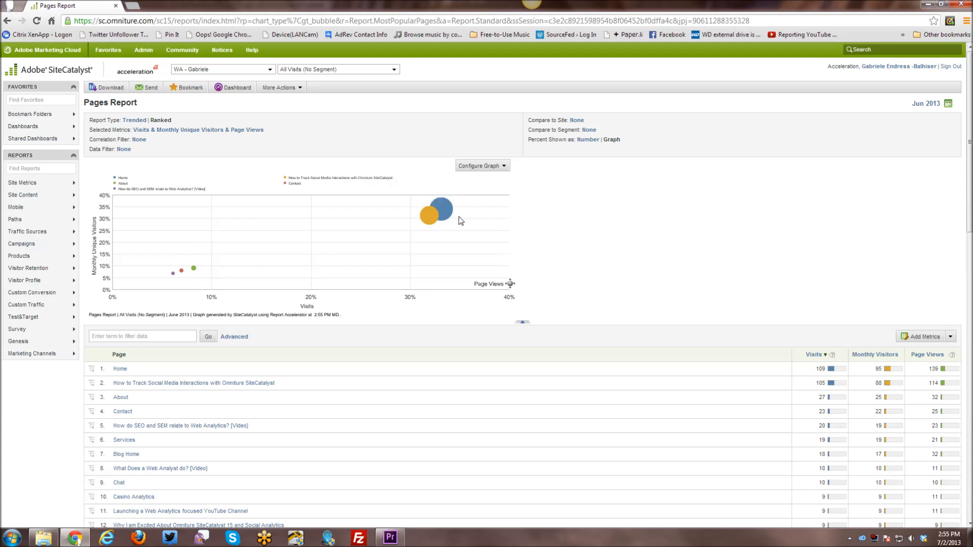
- Set the Pages Report graph type to Pie, giving one pie per metric
click(480, 165)
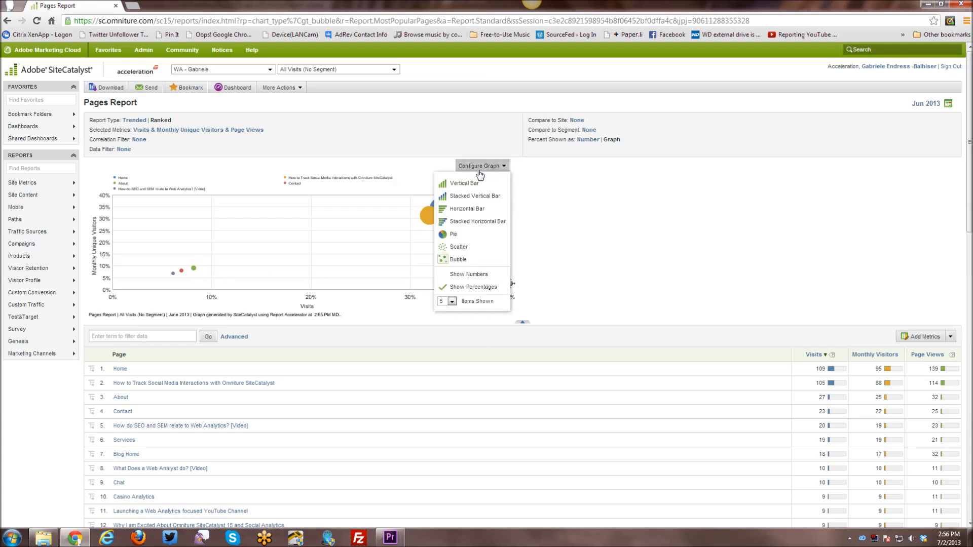
mouse_move(454, 234)
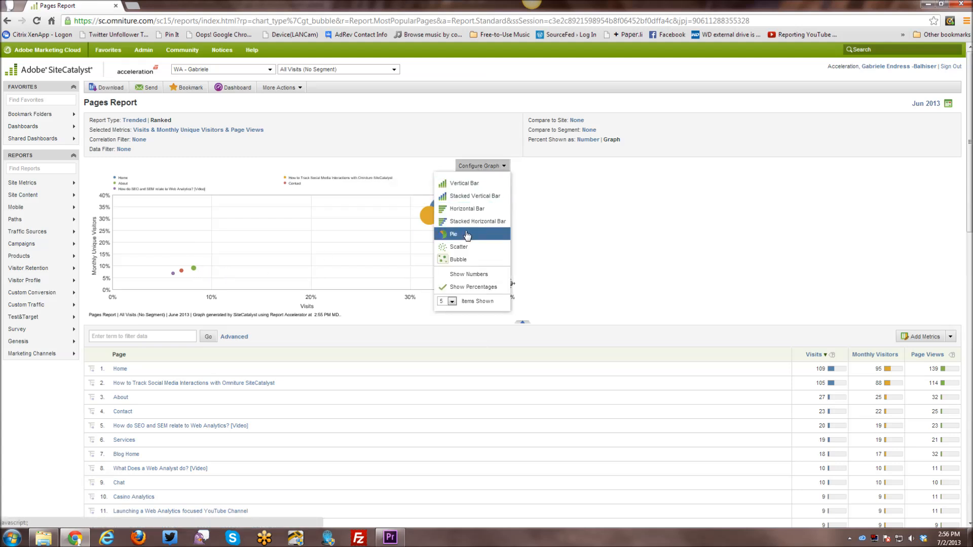
click(454, 234)
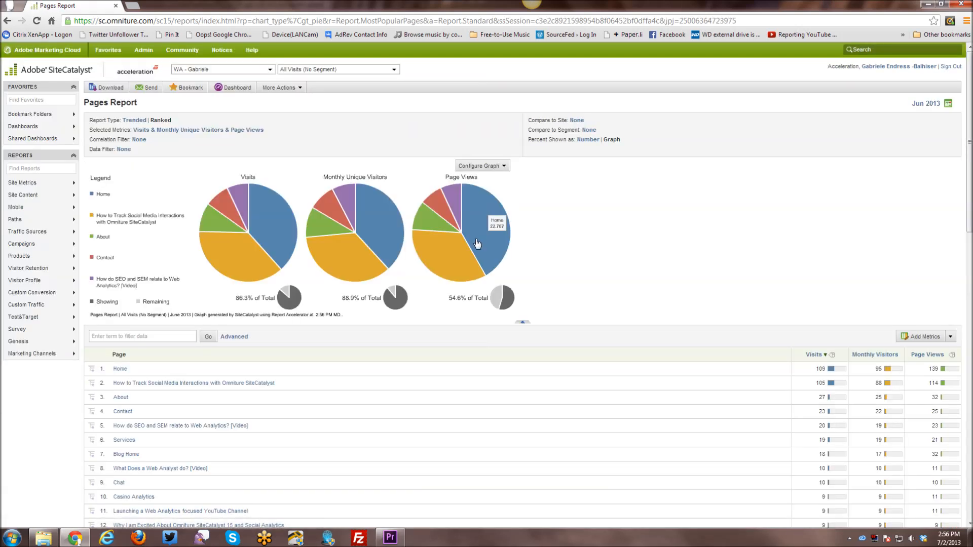
mouse_move(334, 356)
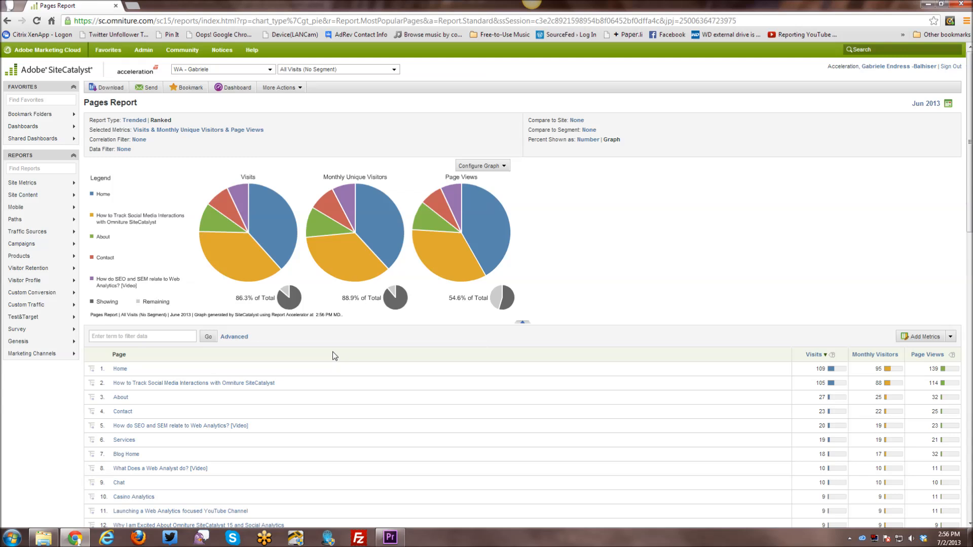
mouse_move(366, 229)
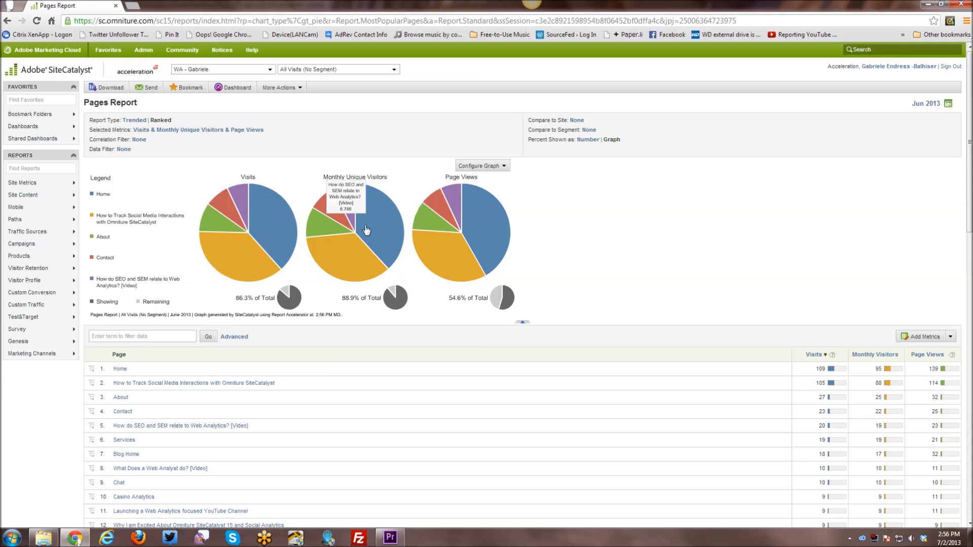
mouse_move(487, 247)
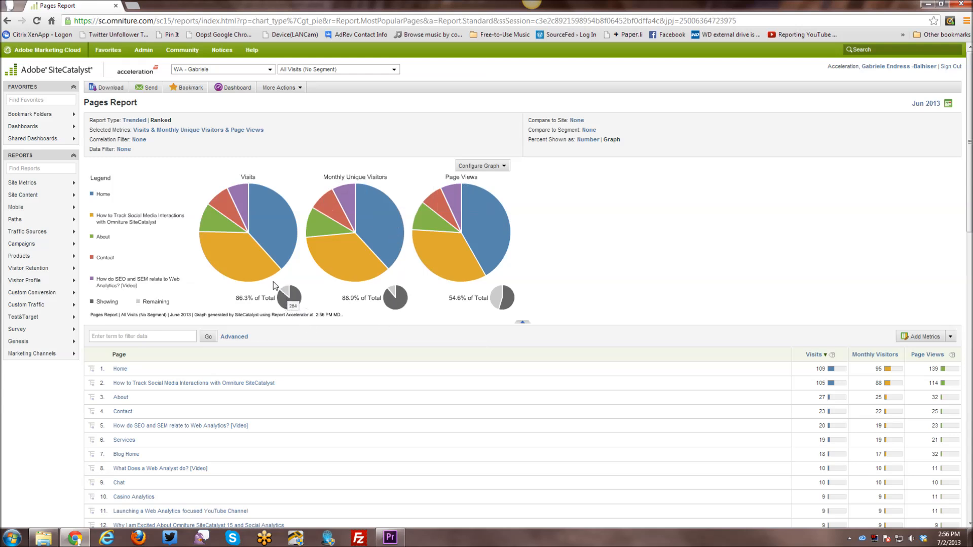
mouse_move(254, 259)
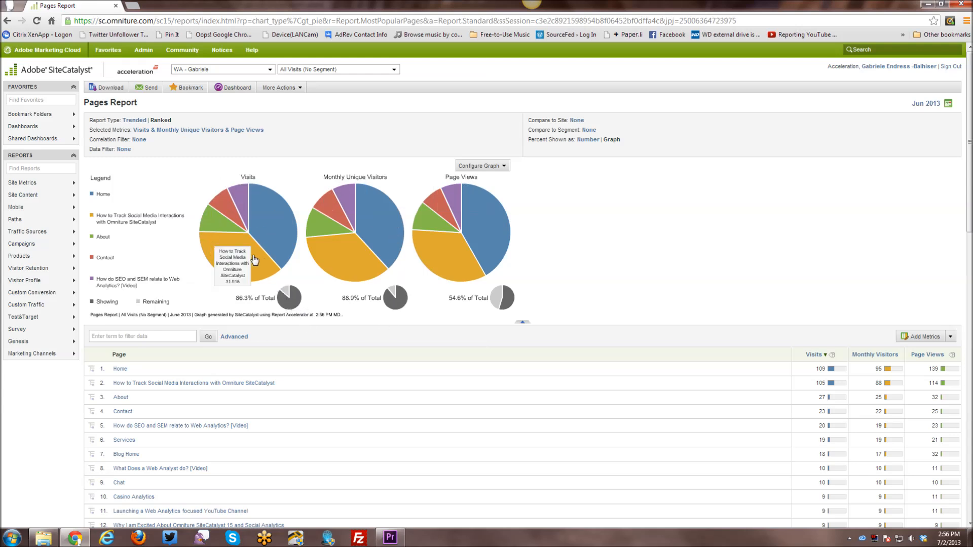
mouse_move(458, 239)
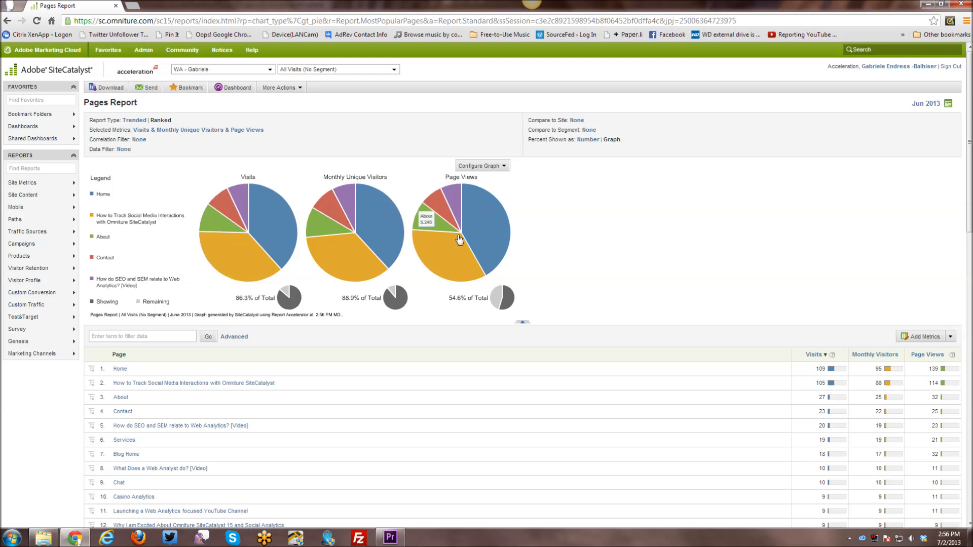
mouse_move(287, 296)
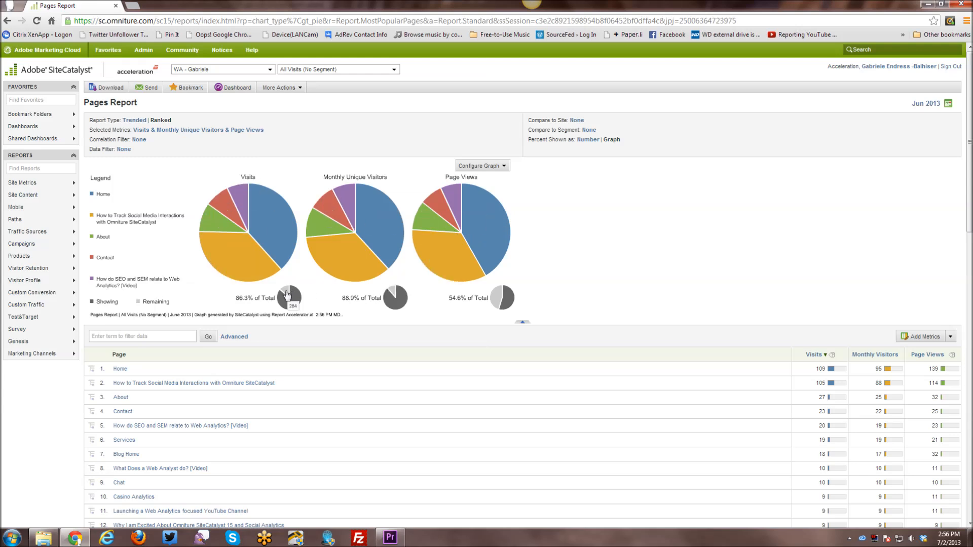
mouse_move(462, 317)
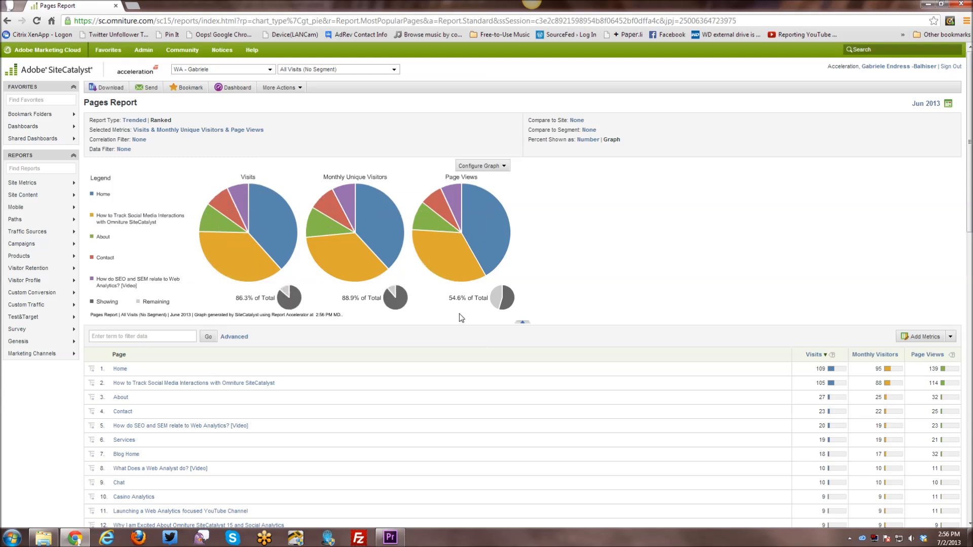
mouse_move(465, 265)
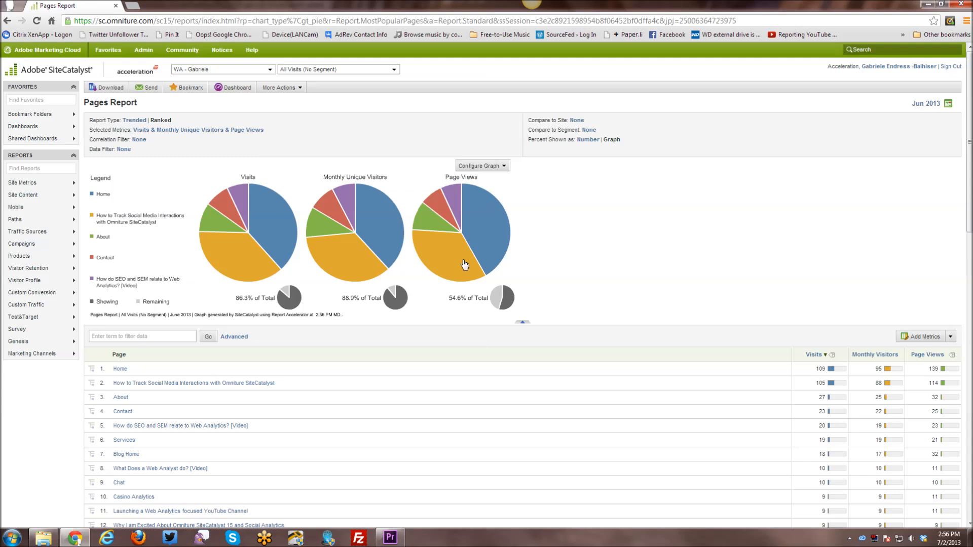
mouse_move(298, 318)
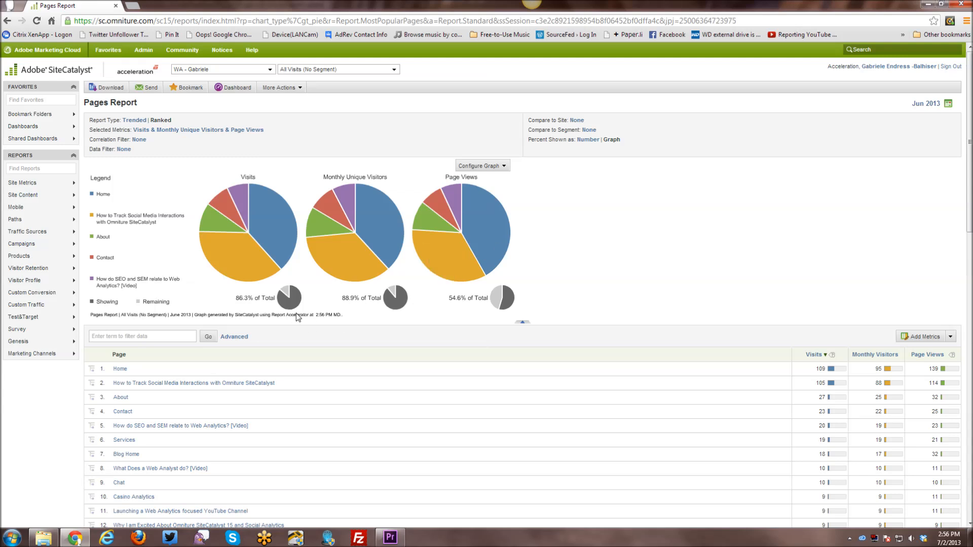
mouse_move(252, 313)
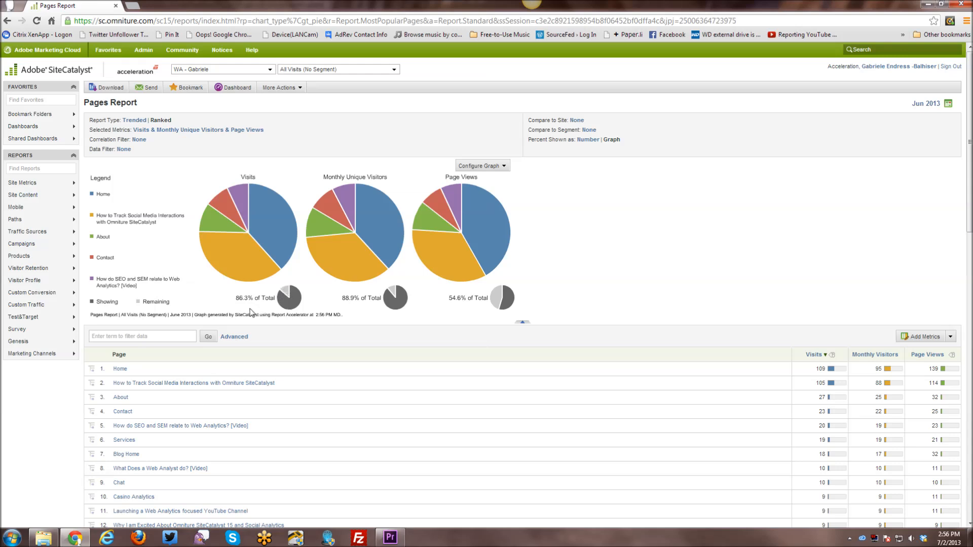
mouse_move(322, 292)
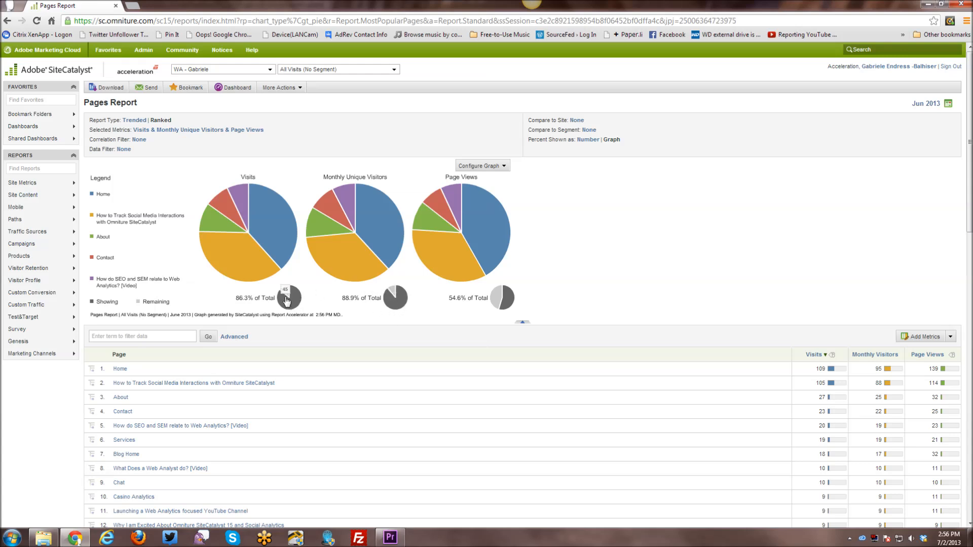
mouse_move(485, 327)
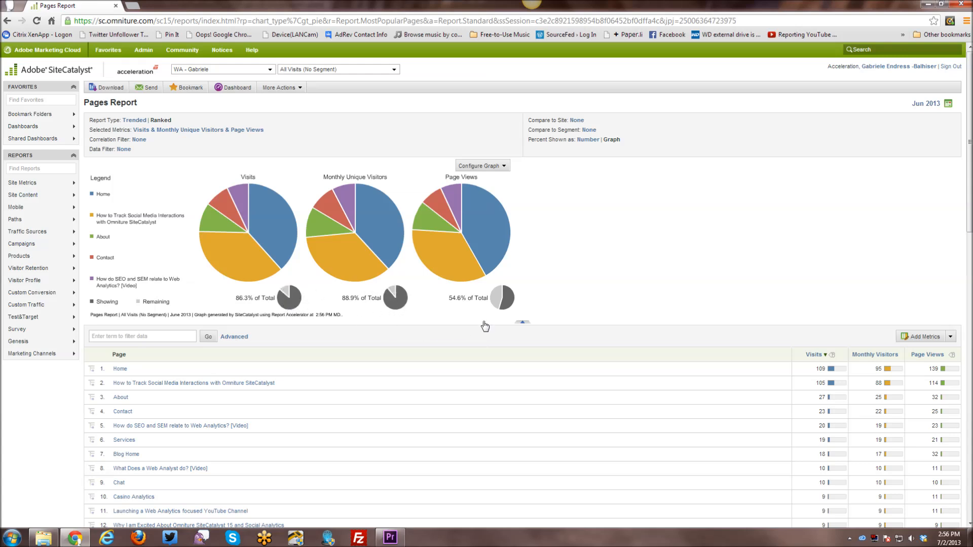
mouse_move(502, 298)
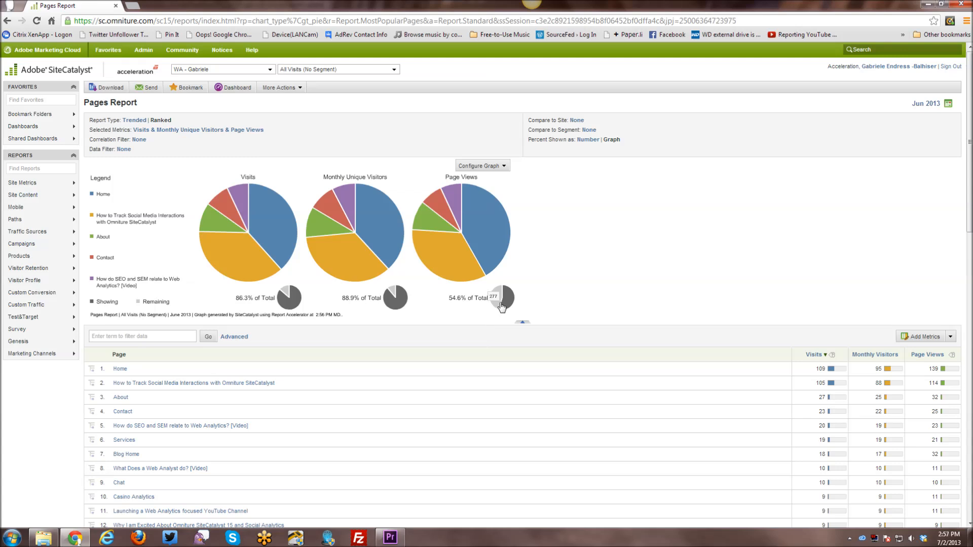
mouse_move(497, 309)
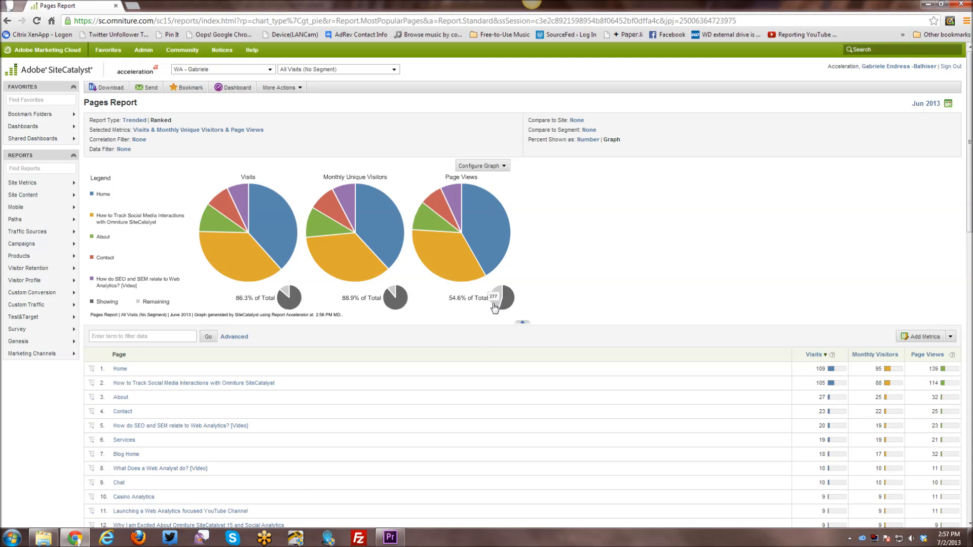
mouse_move(496, 313)
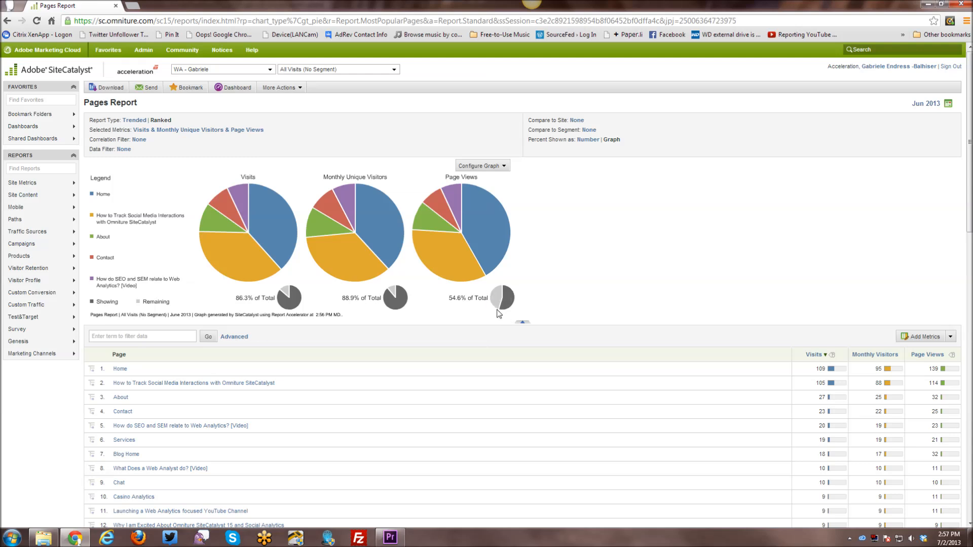
mouse_move(499, 307)
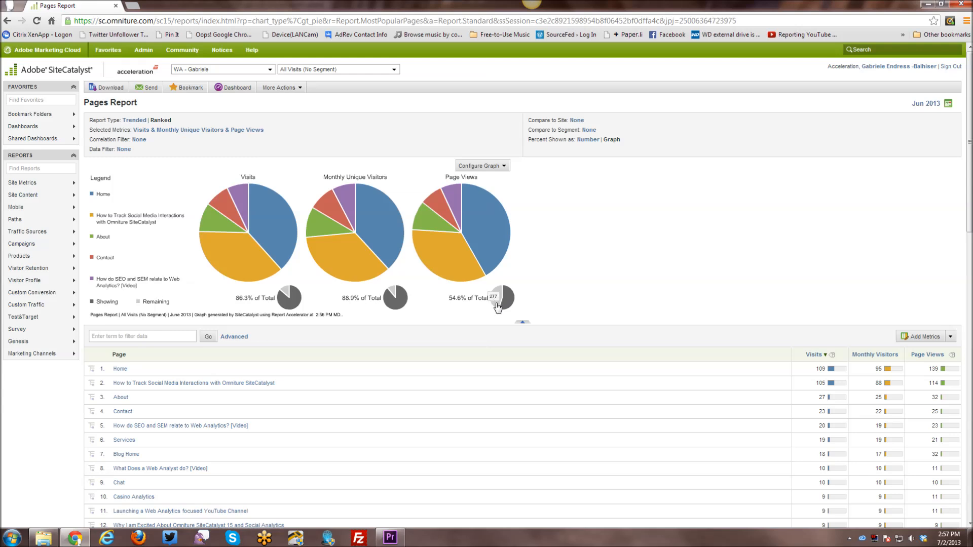
mouse_move(492, 315)
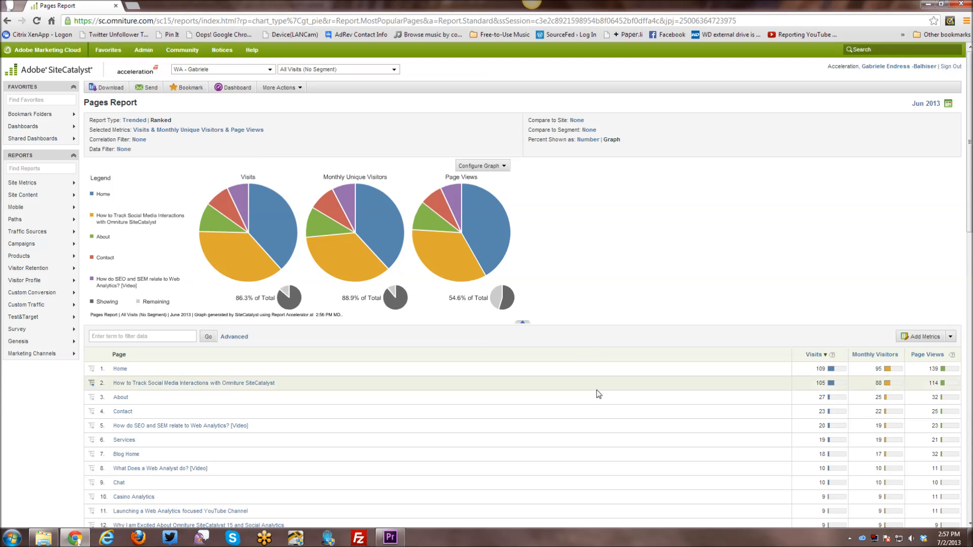
mouse_move(948, 104)
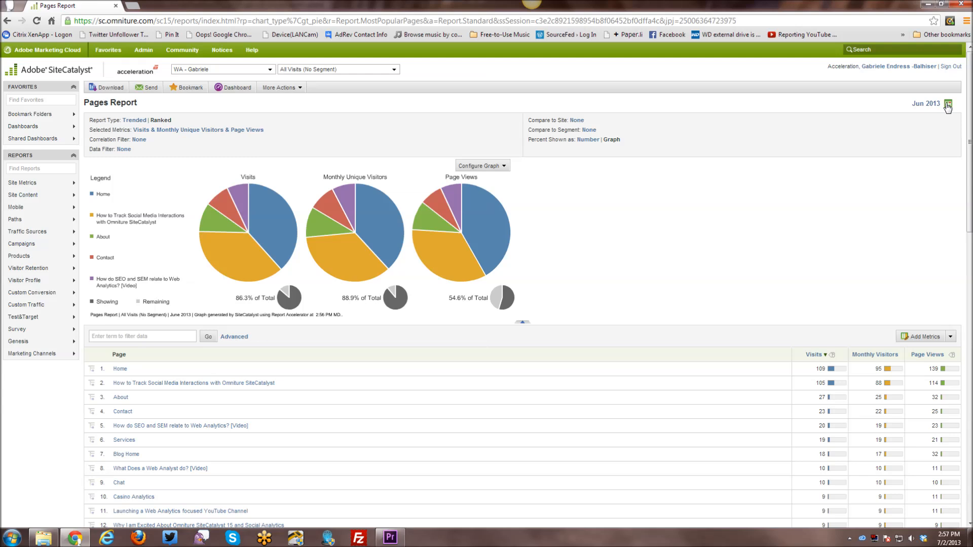
- Select 11–20 June 2013 in the calendar and run the Pages Report for that range
click(948, 104)
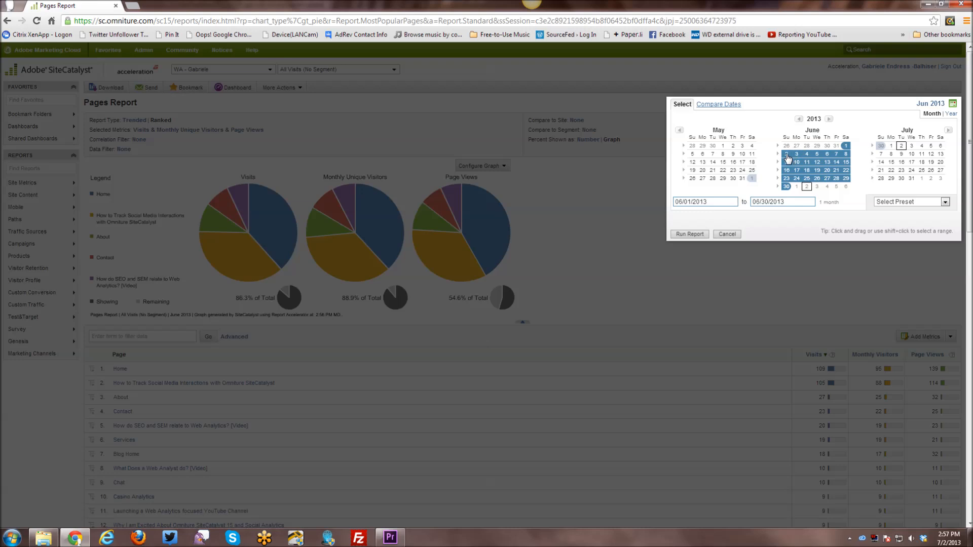
click(796, 153)
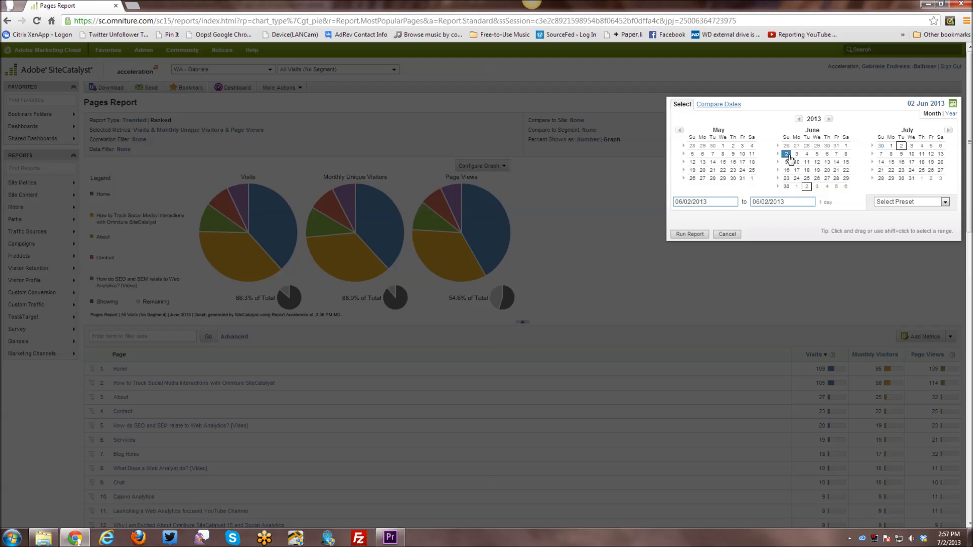
click(797, 162)
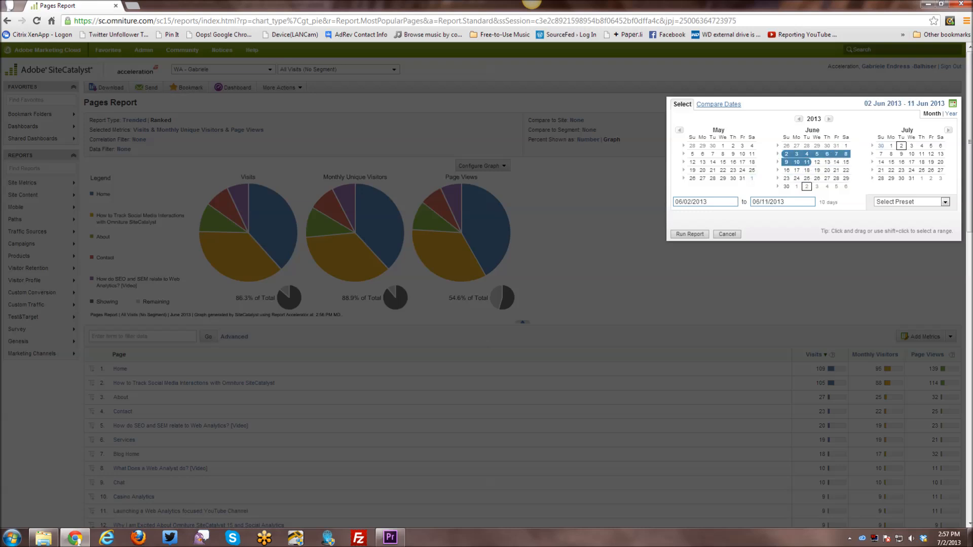
click(806, 170)
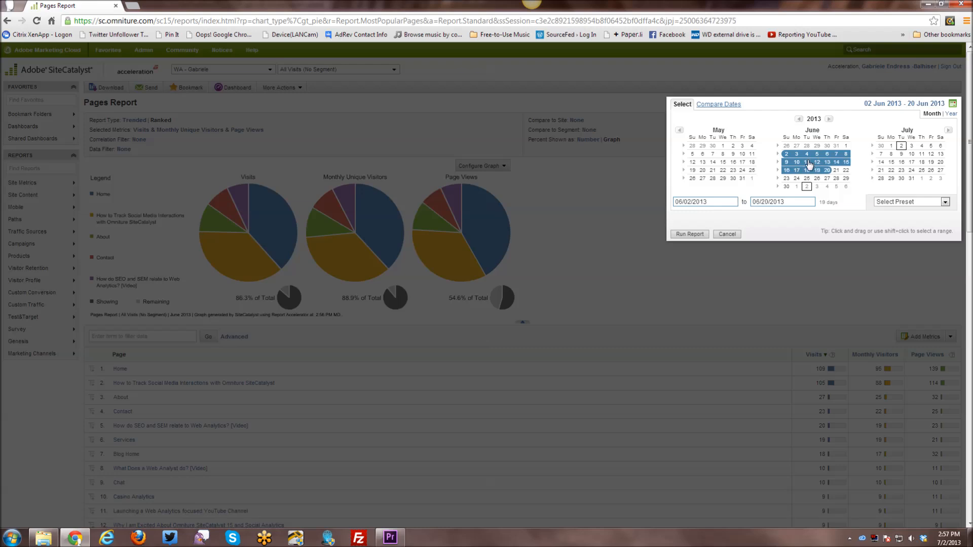
click(806, 162)
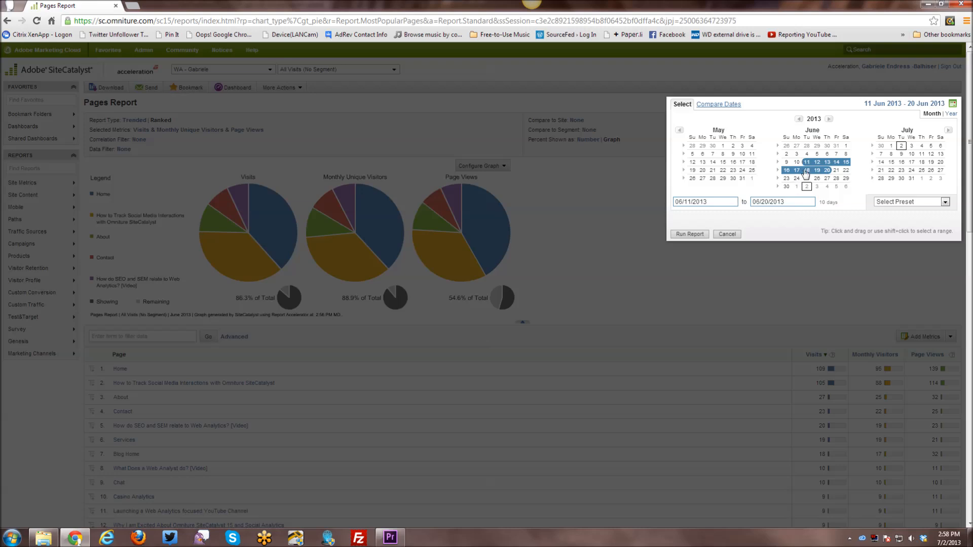
click(689, 234)
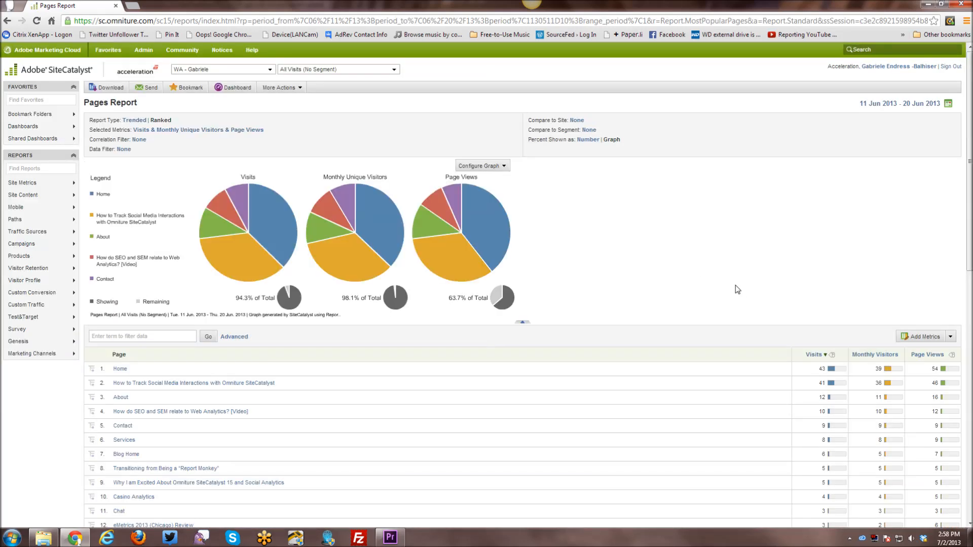
mouse_move(898, 397)
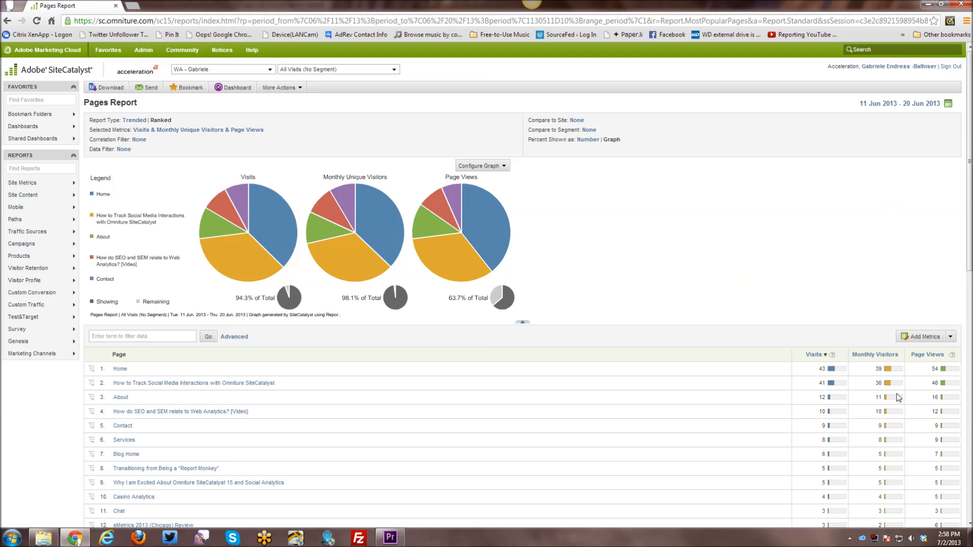
click(943, 104)
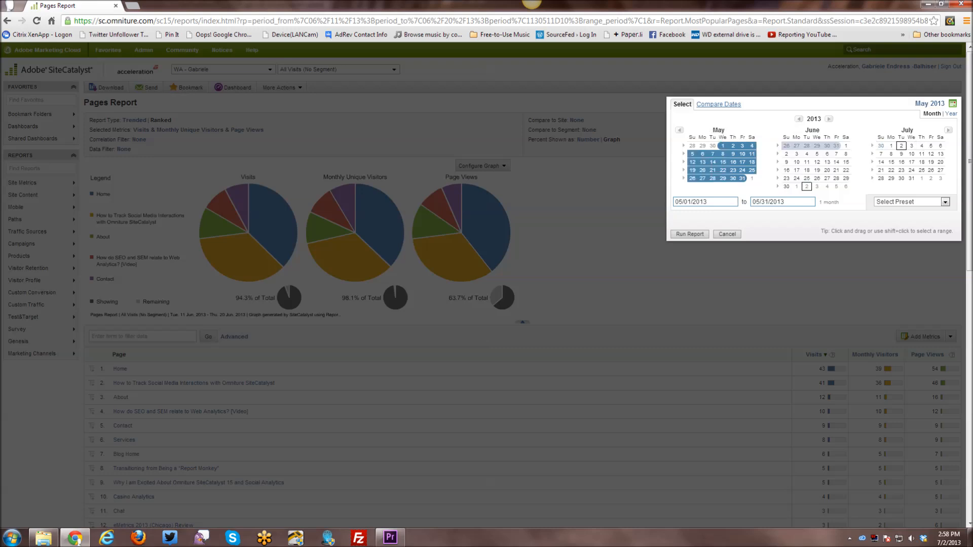
- Experiment with year and month views in the date picker, leaving a 1 Jan 2013 – 31 Mar 2014 range selected but not run
click(722, 145)
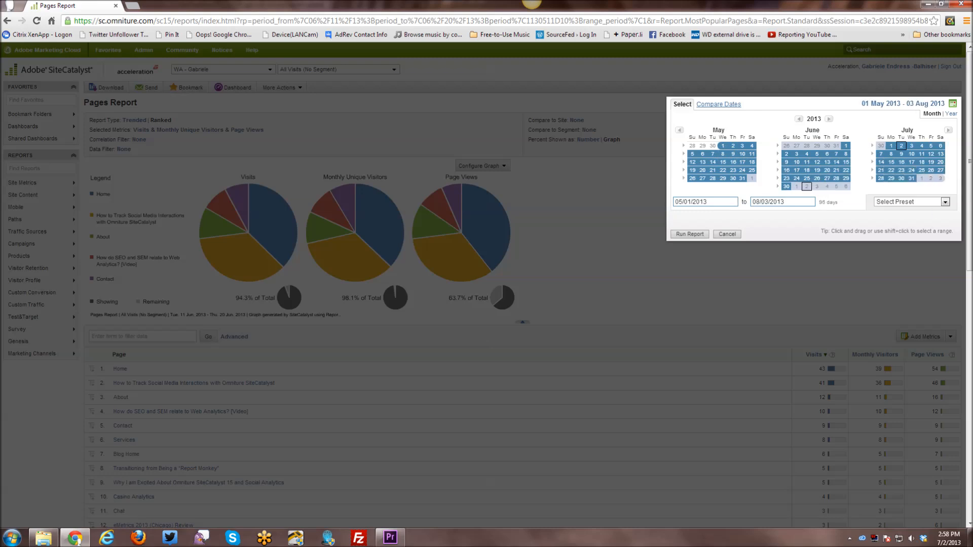
click(949, 113)
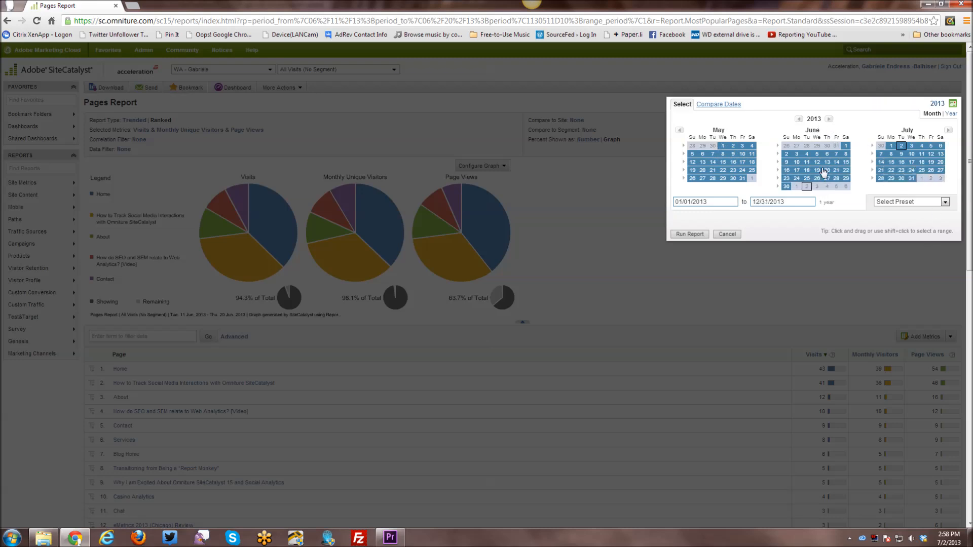
mouse_move(715, 112)
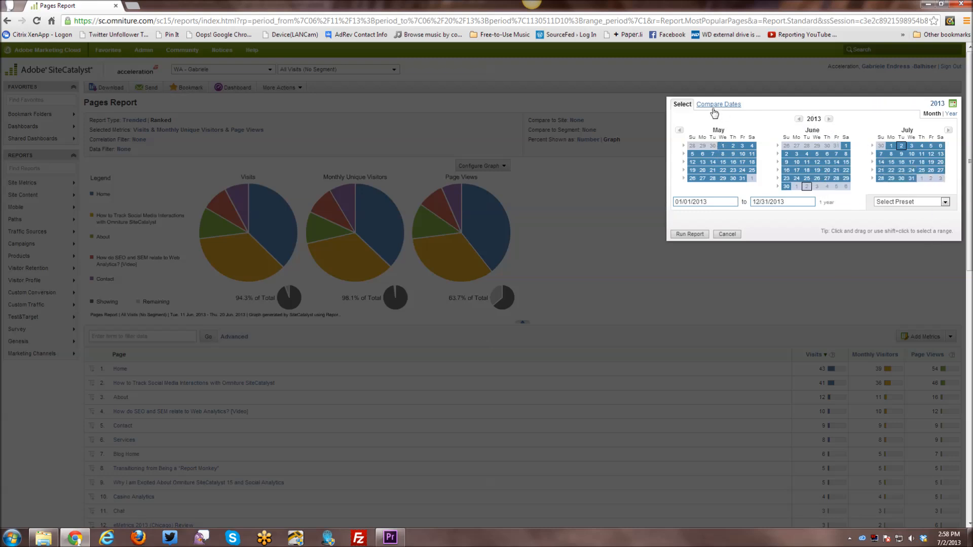
mouse_move(950, 128)
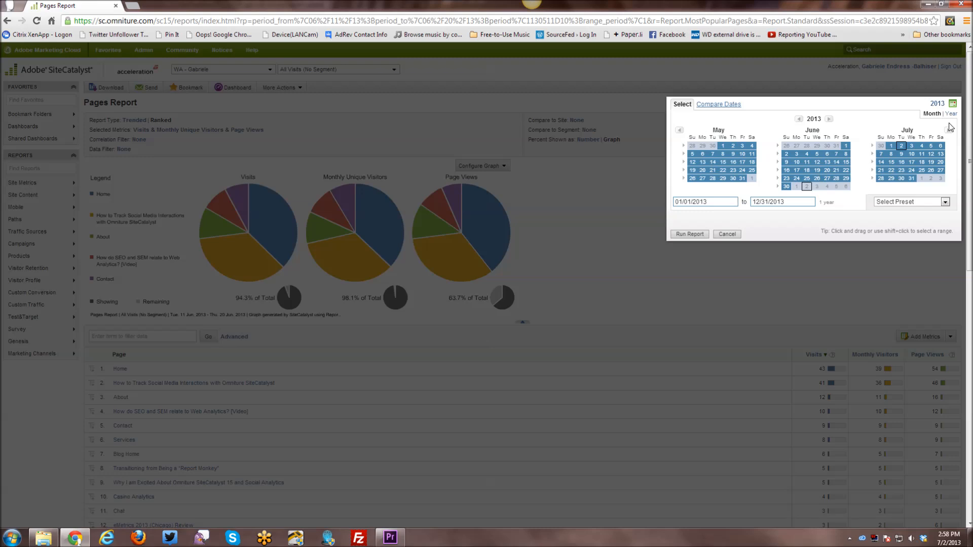
click(951, 113)
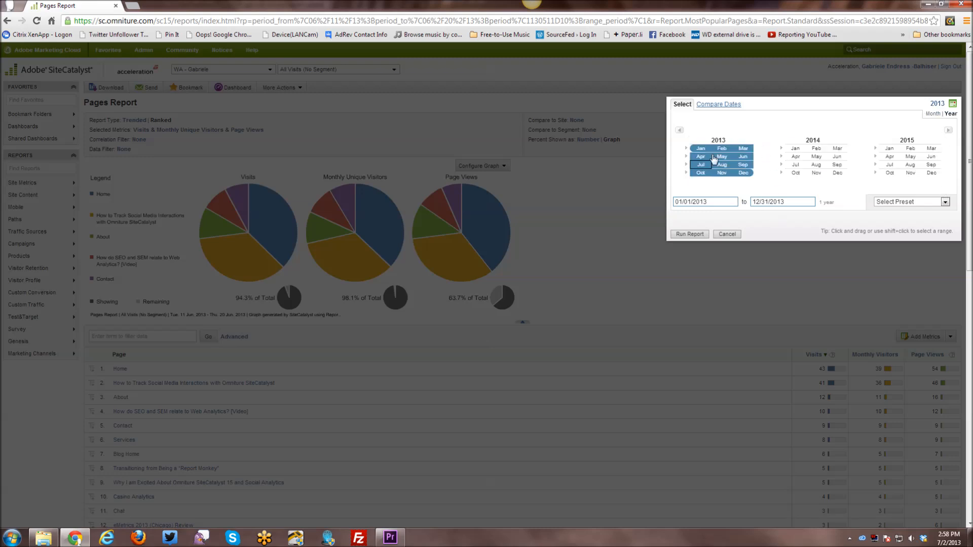
click(743, 148)
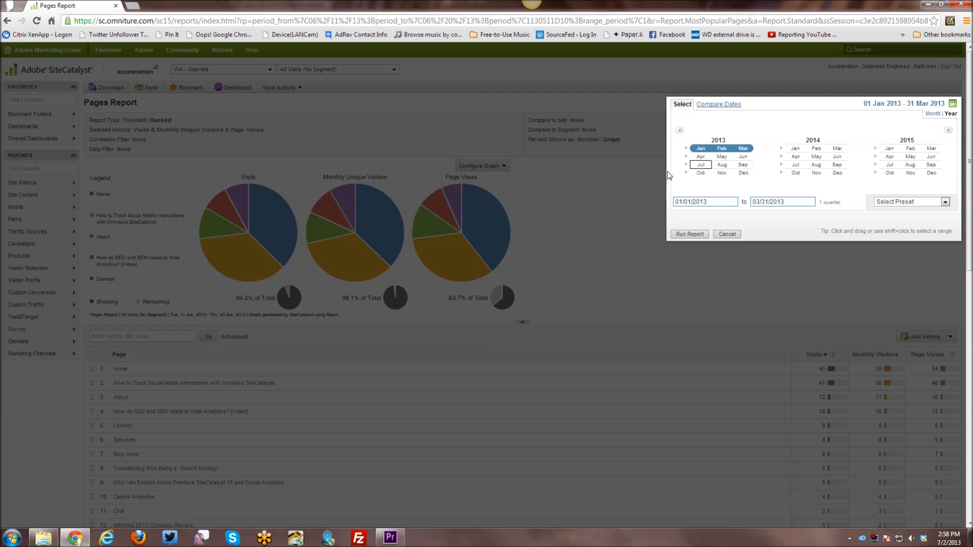
click(700, 156)
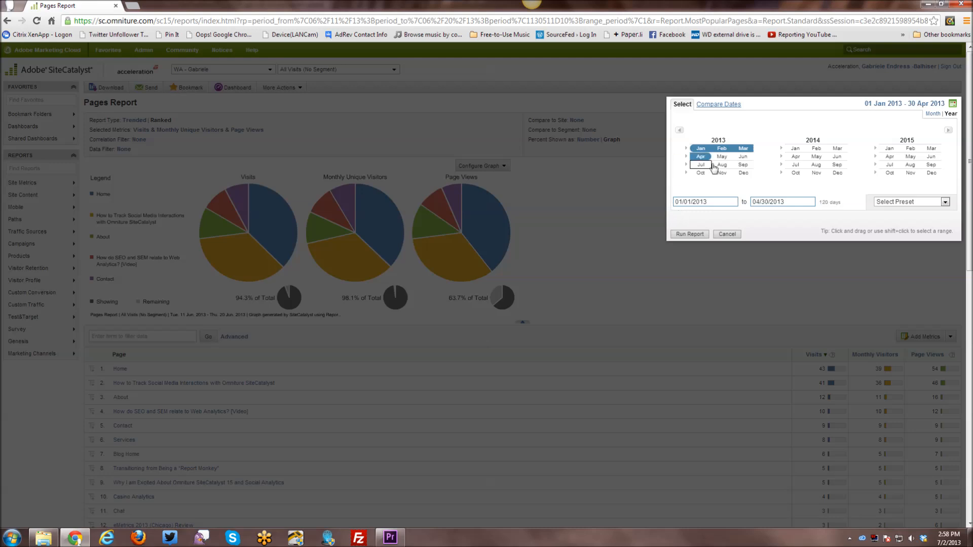
click(836, 148)
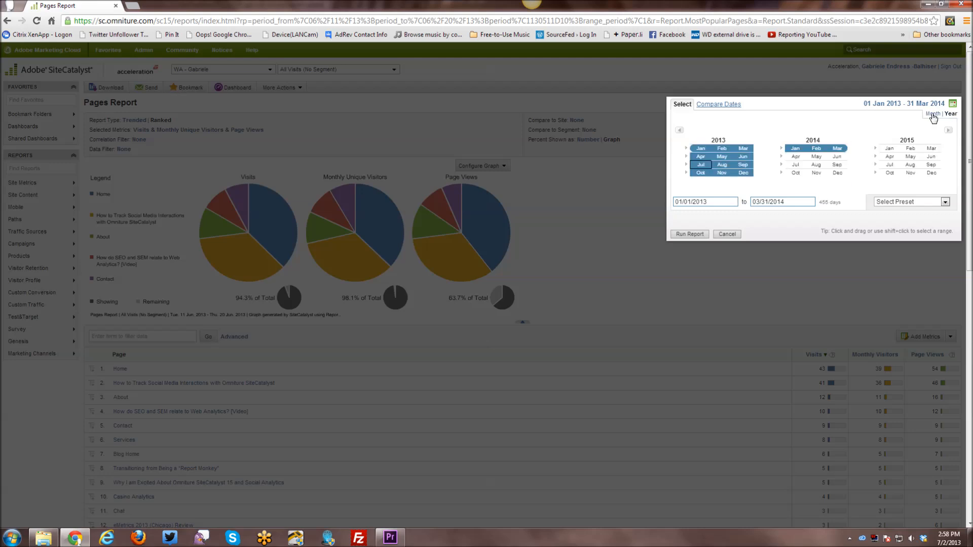
click(933, 113)
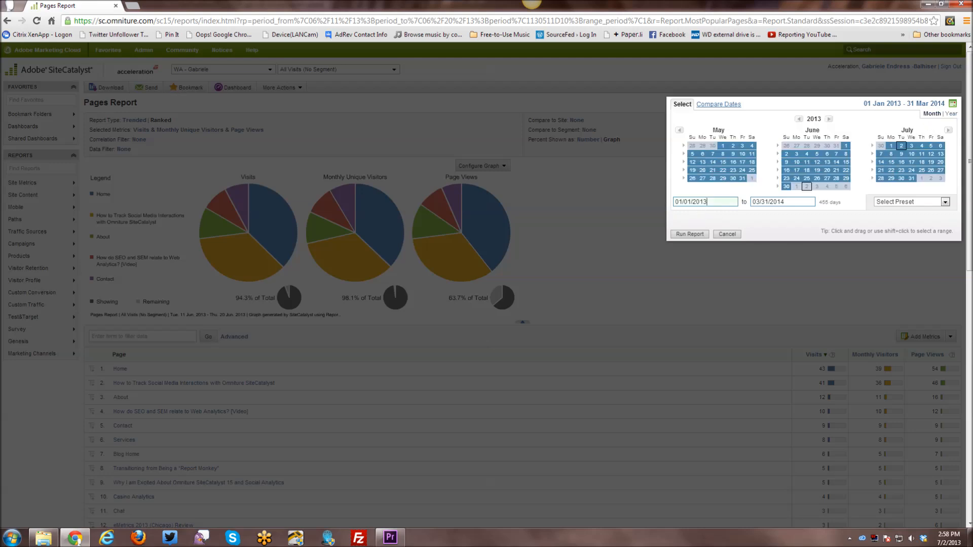
click(943, 202)
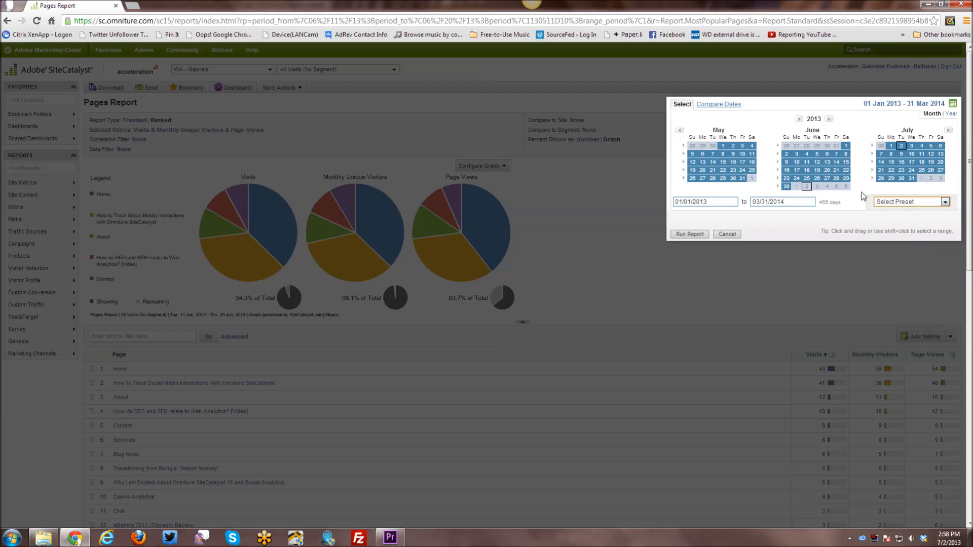
mouse_move(949, 111)
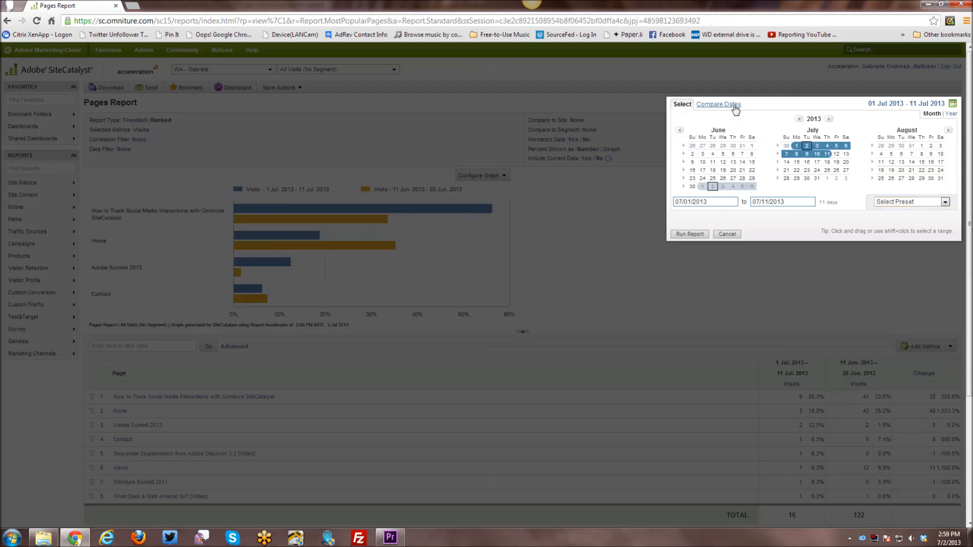
- View the Compare Dates ranges 1–11 Jul vs 11–20 Jun 2013, then dismiss the date picker over the comparison report
click(718, 103)
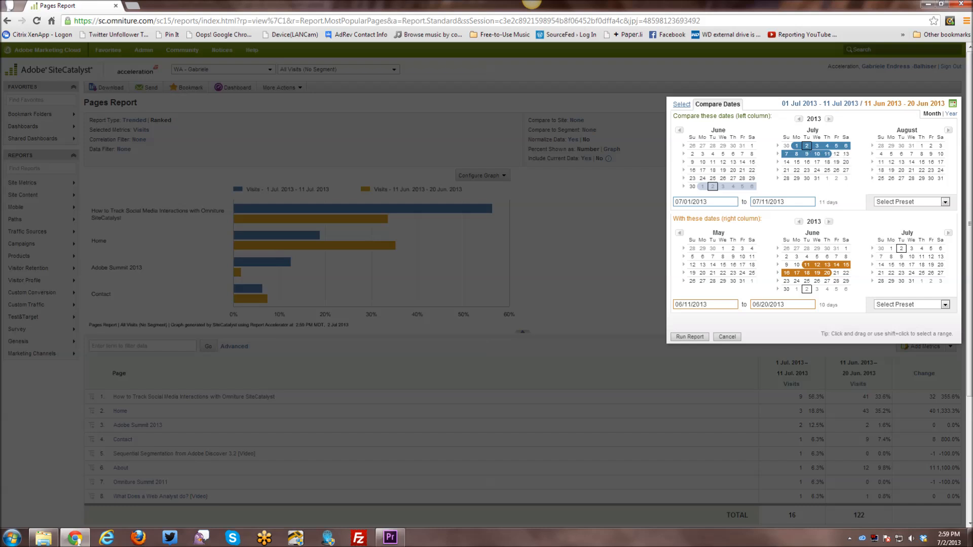
mouse_move(814, 184)
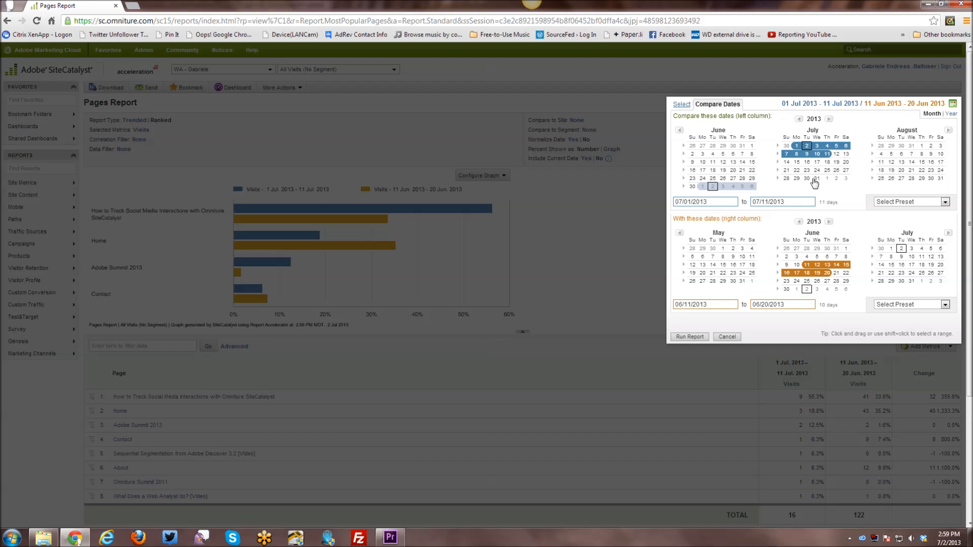
mouse_move(800, 295)
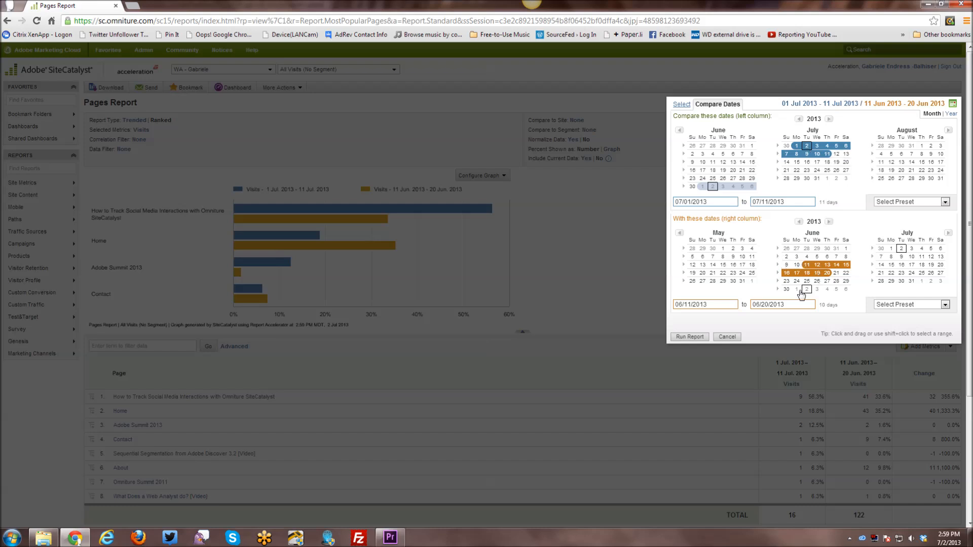
click(689, 336)
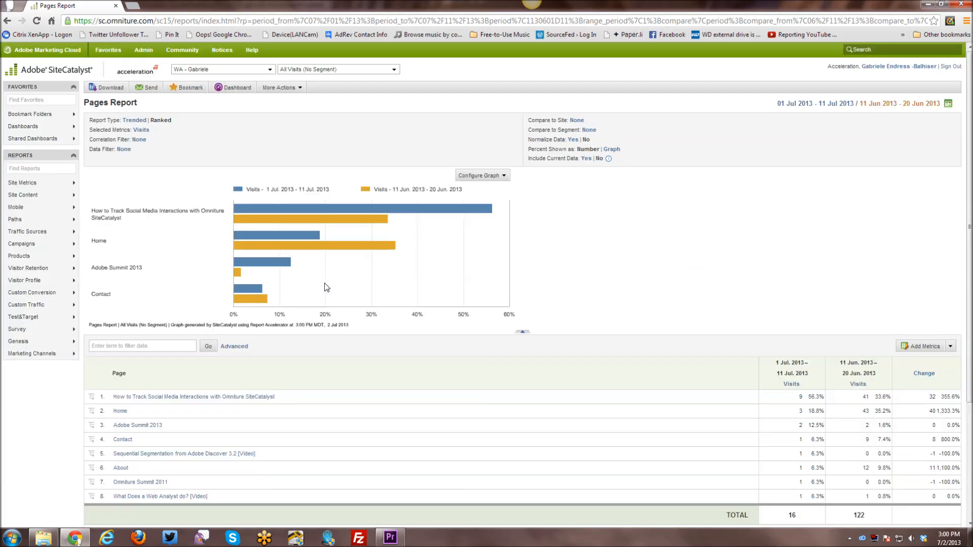
mouse_move(260, 191)
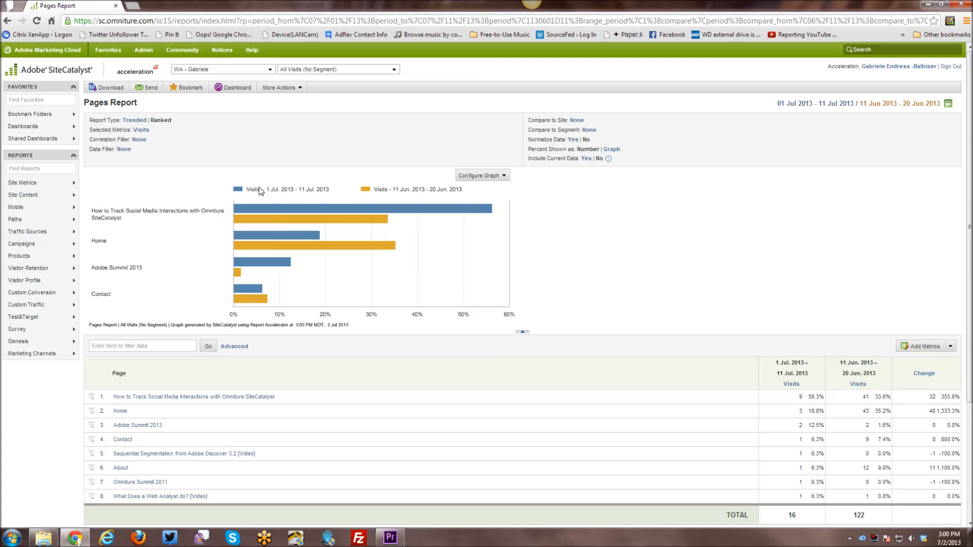
mouse_move(281, 197)
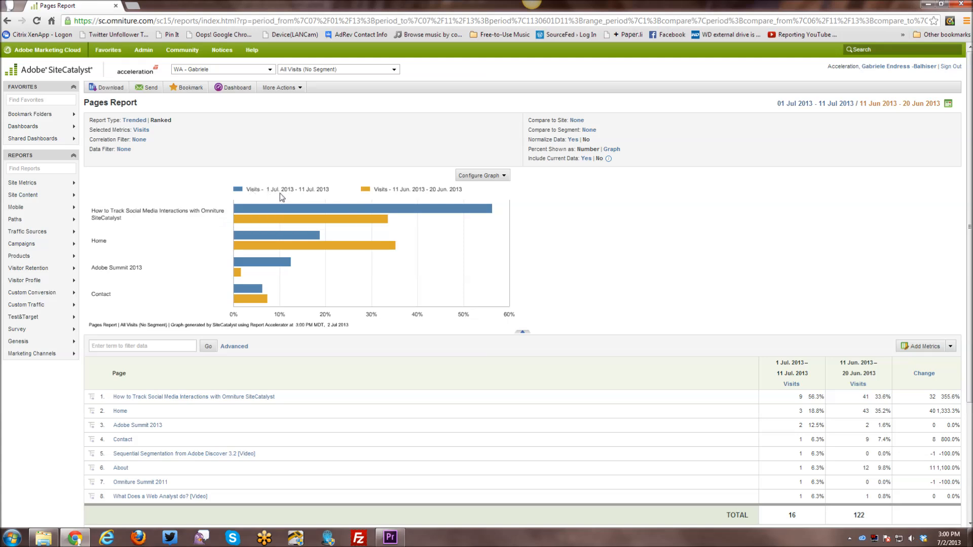
mouse_move(385, 198)
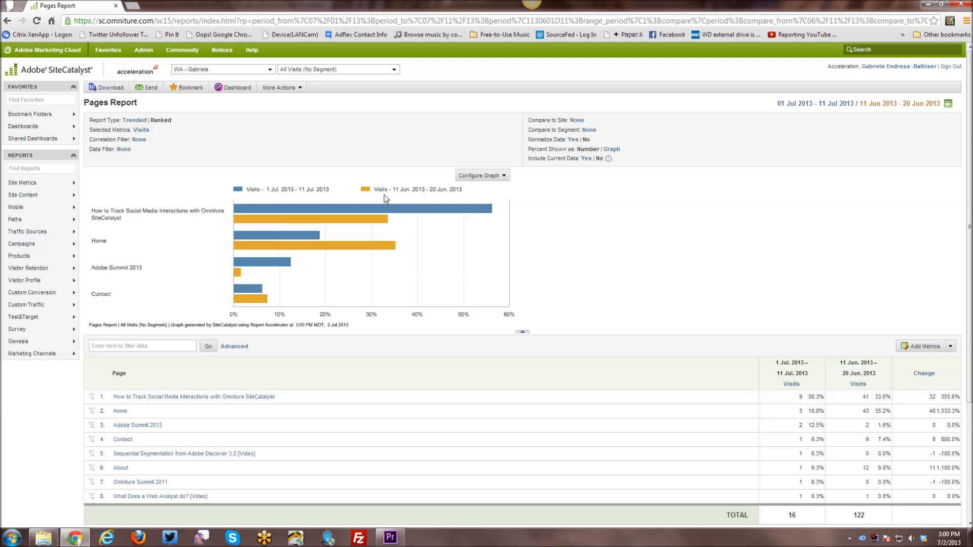
mouse_move(392, 200)
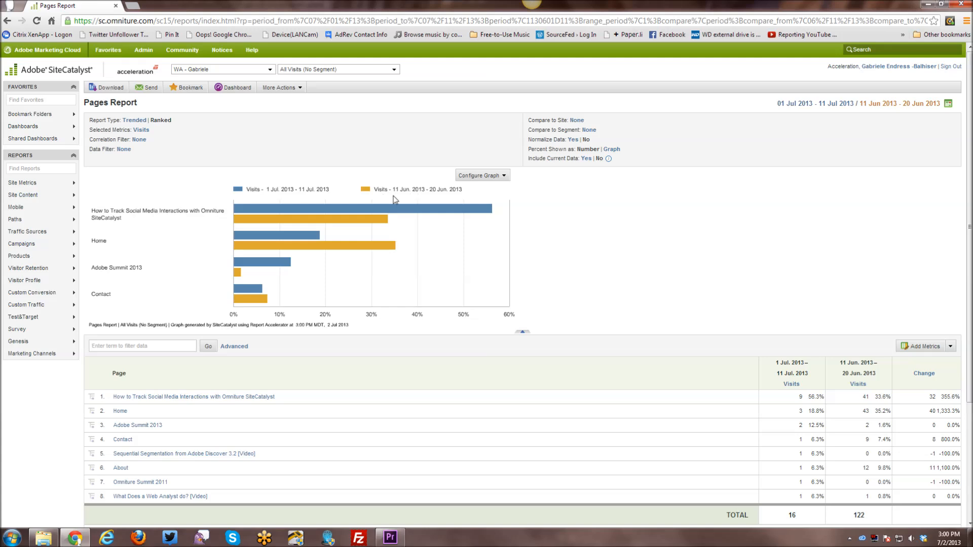
mouse_move(239, 273)
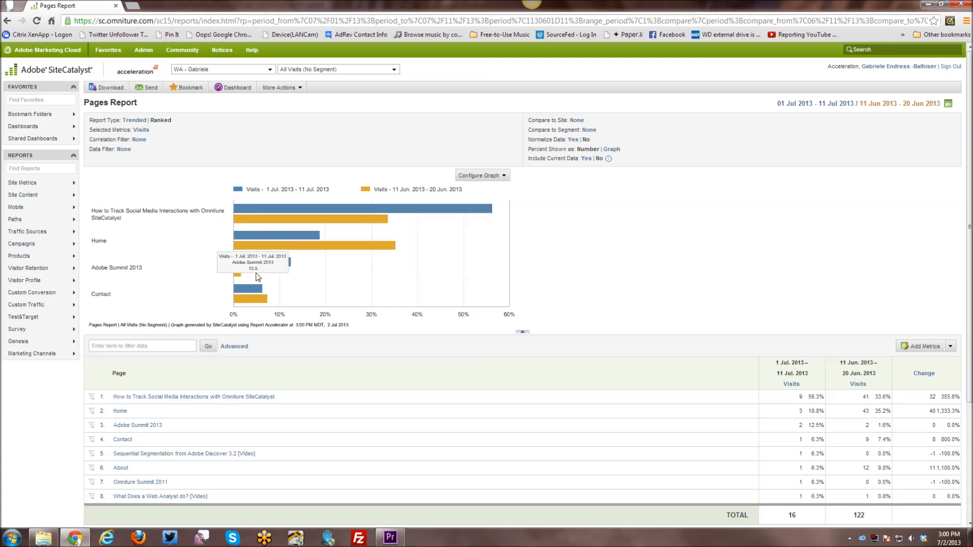
mouse_move(233, 313)
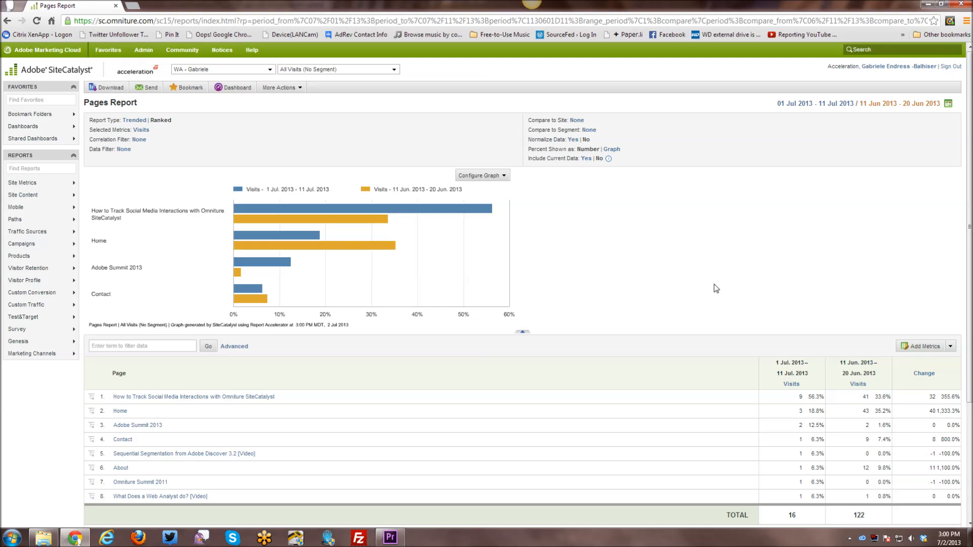
mouse_move(720, 291)
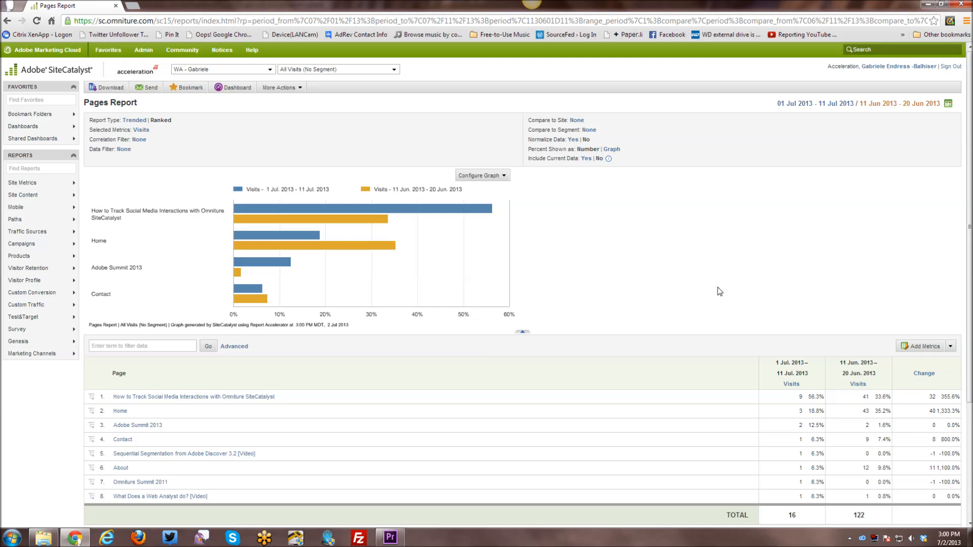
mouse_move(719, 304)
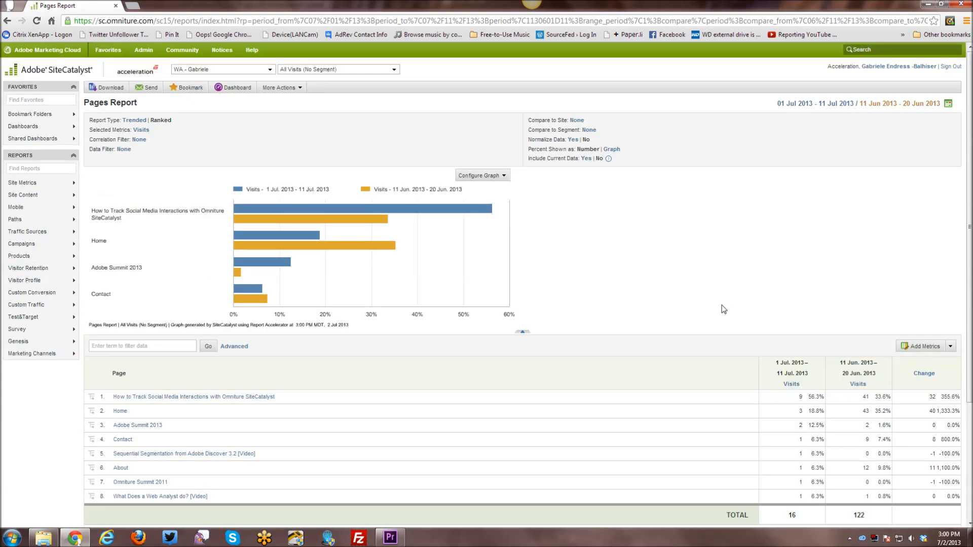
scroll(down, 3)
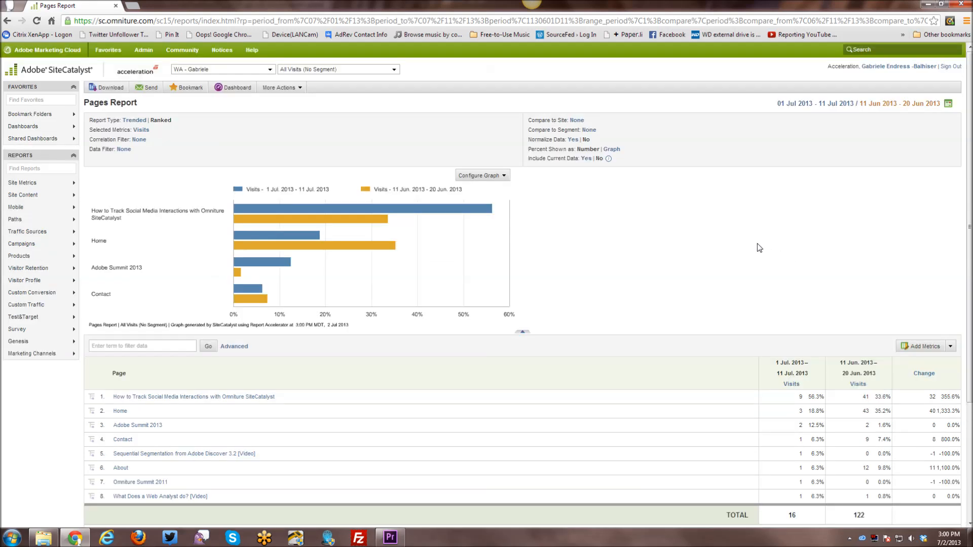
mouse_move(764, 248)
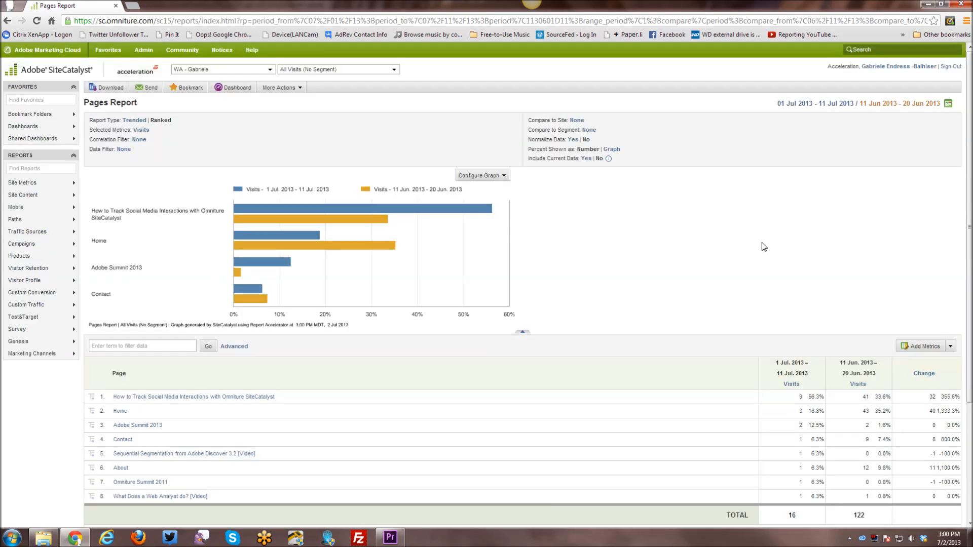